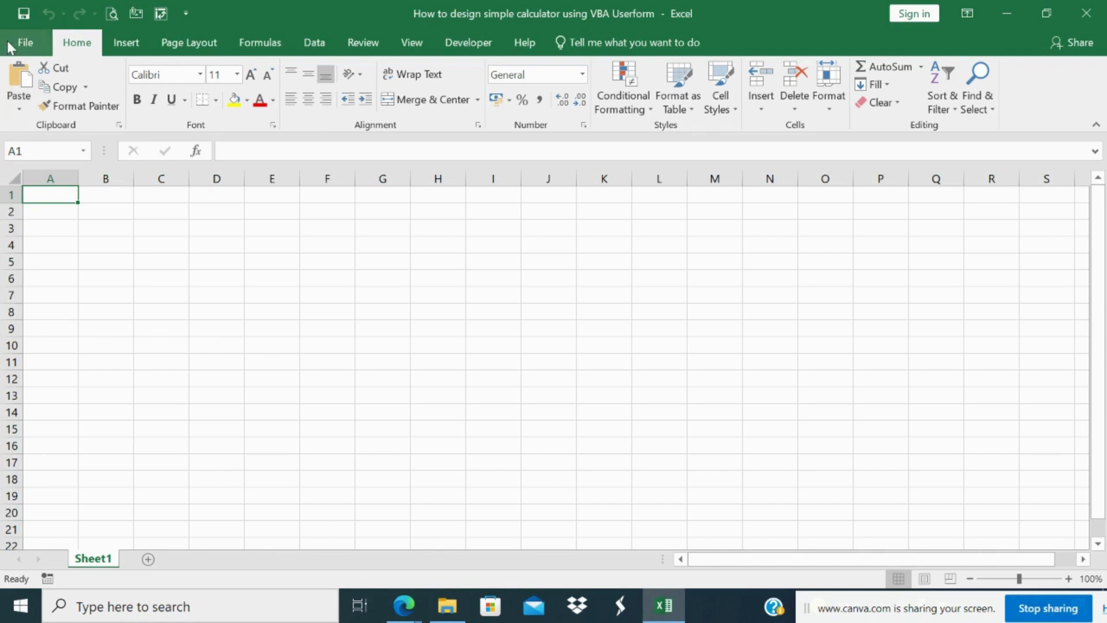
# - Enable the Developer tab via File > Options > Customize Ribbon and confirm with OK
pyautogui.click(468, 43)
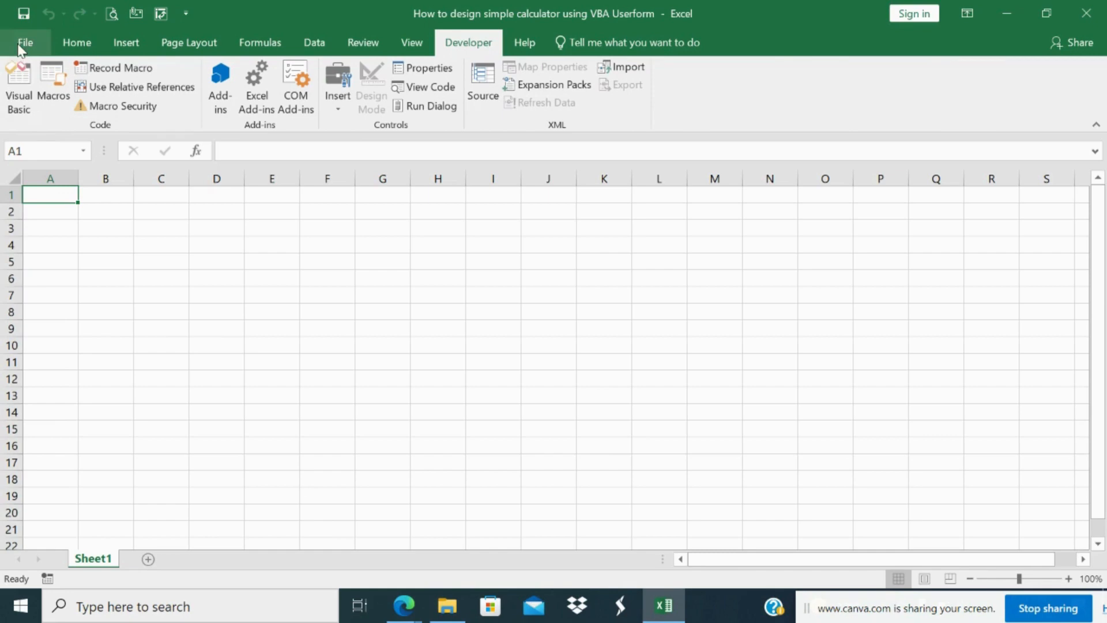
pyautogui.click(24, 42)
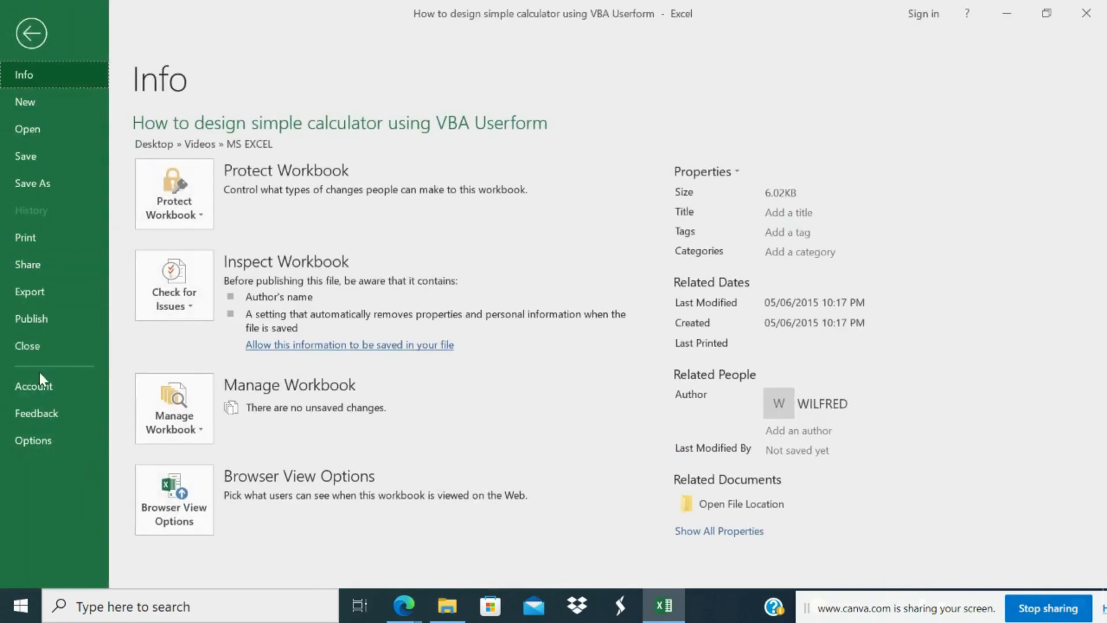
pyautogui.click(33, 439)
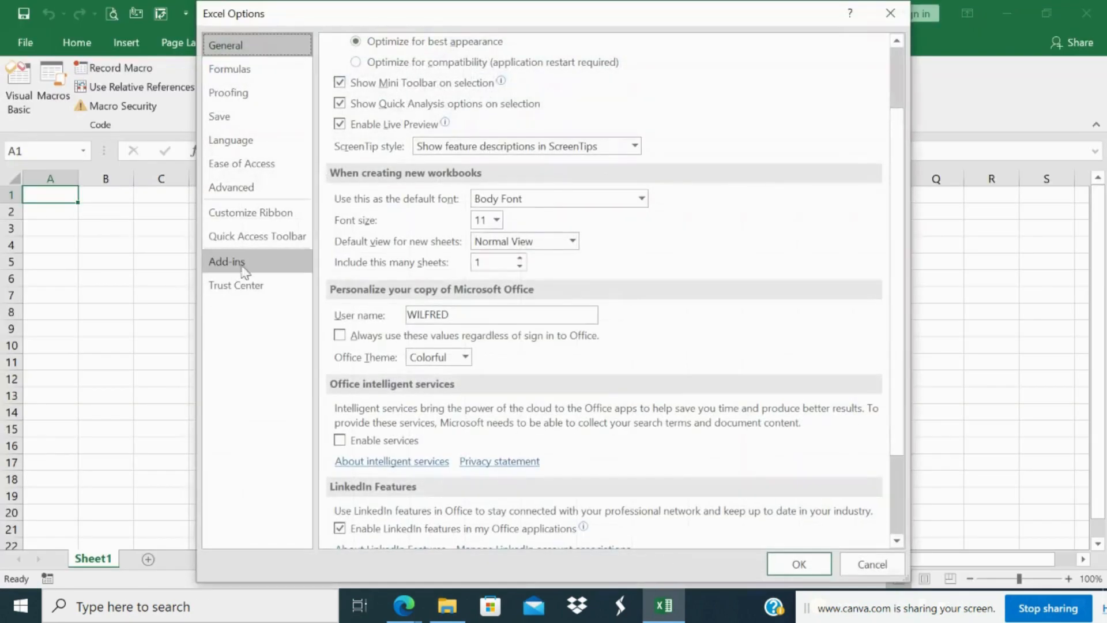
pyautogui.click(250, 212)
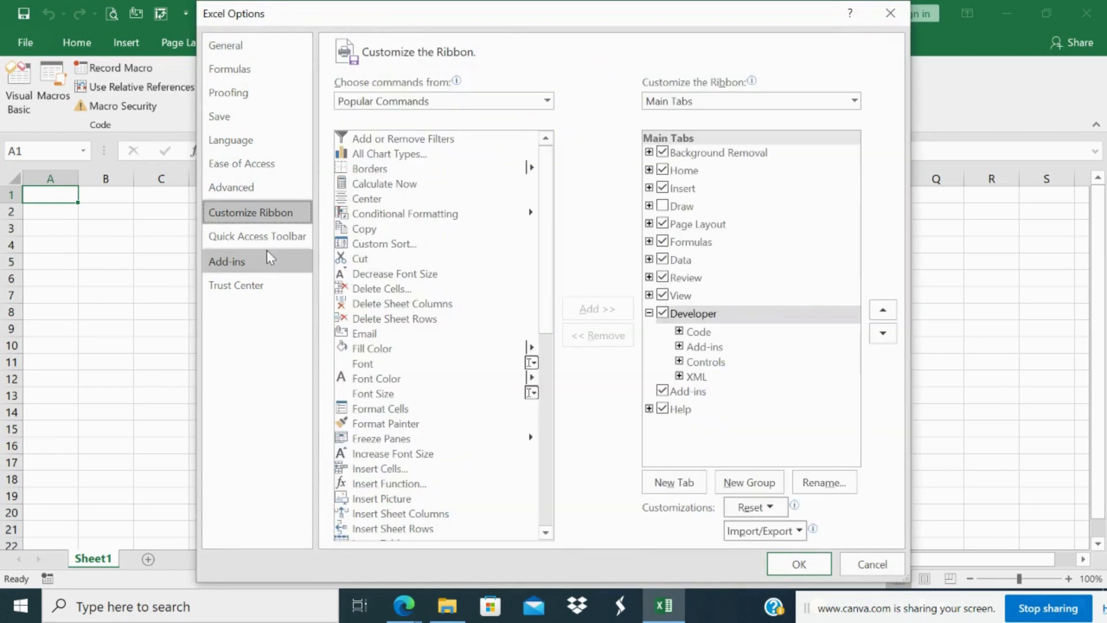
pyautogui.click(662, 313)
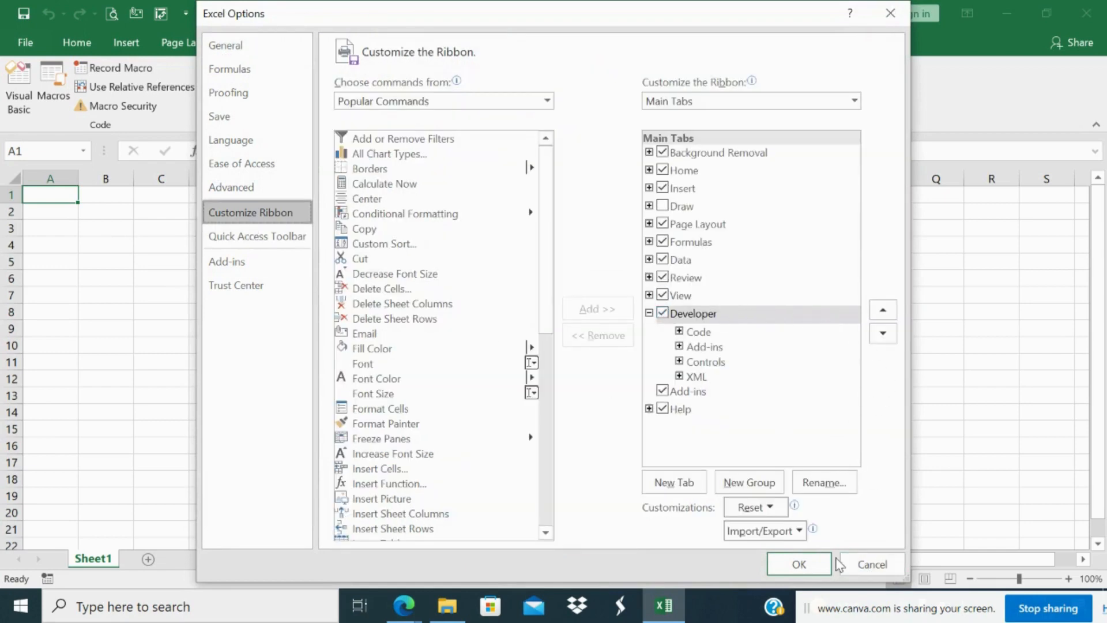
pyautogui.click(798, 564)
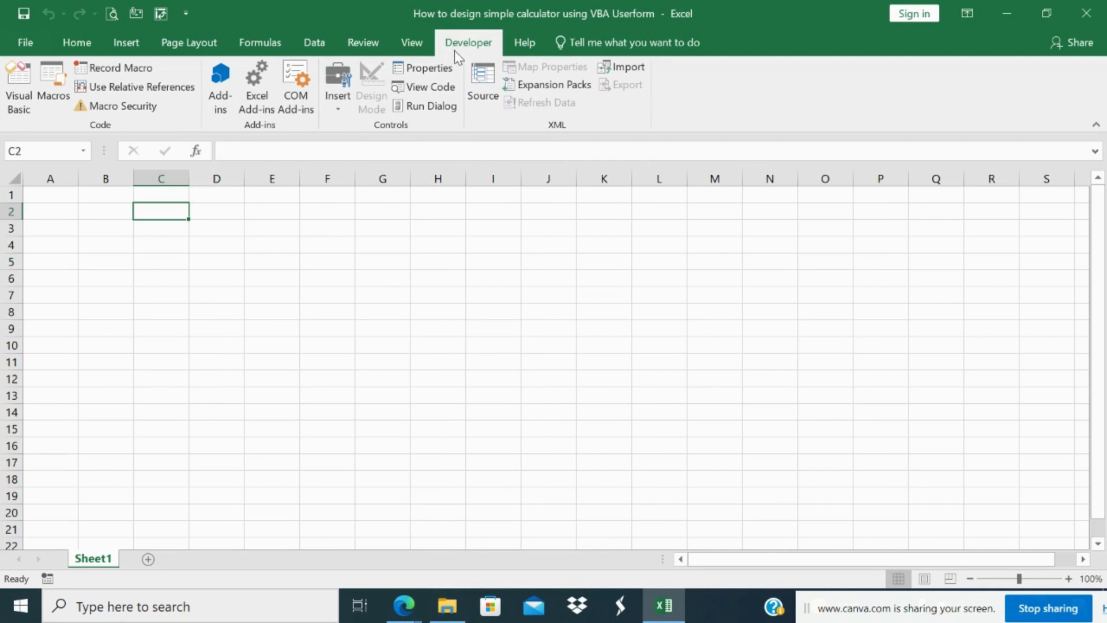
pyautogui.moveTo(332, 127)
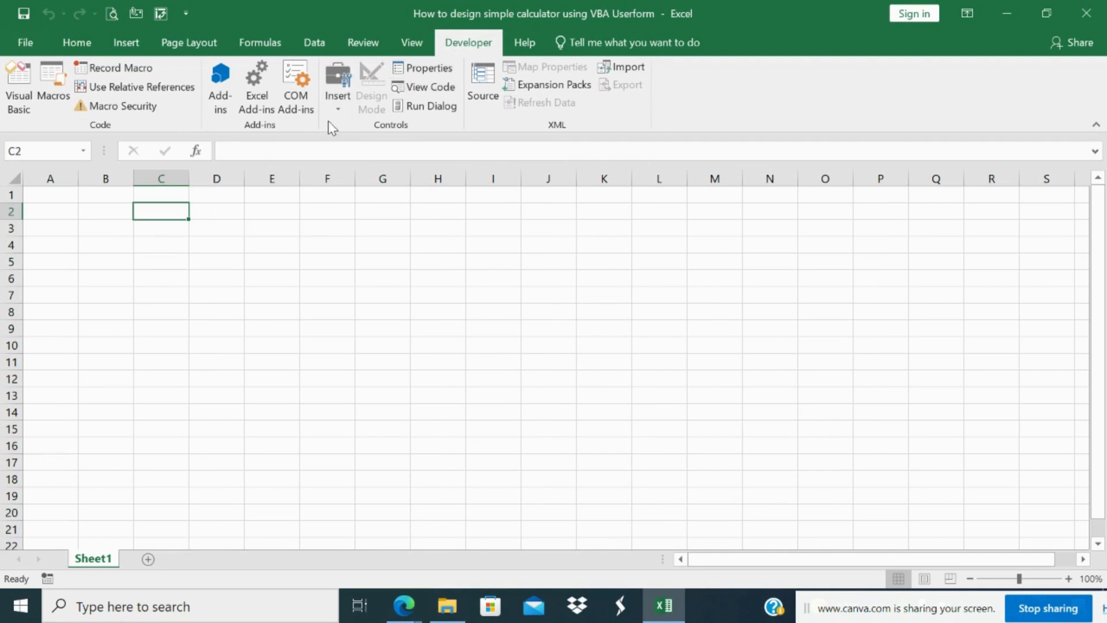
pyautogui.moveTo(338, 84)
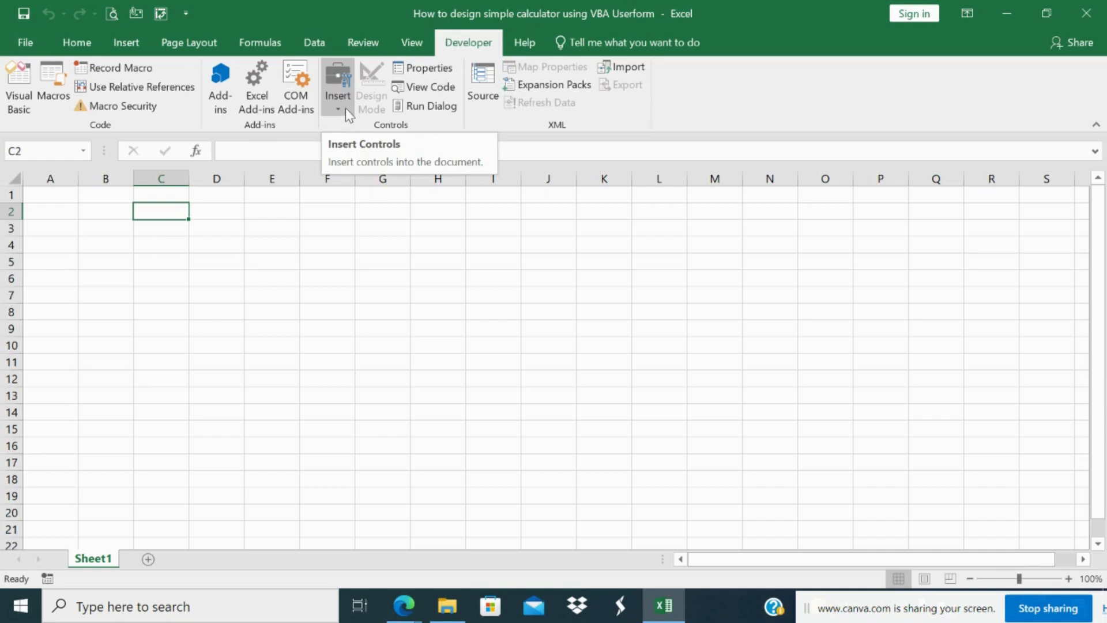
# - Show the Developer Insert gallery of Form and ActiveX controls
pyautogui.click(338, 84)
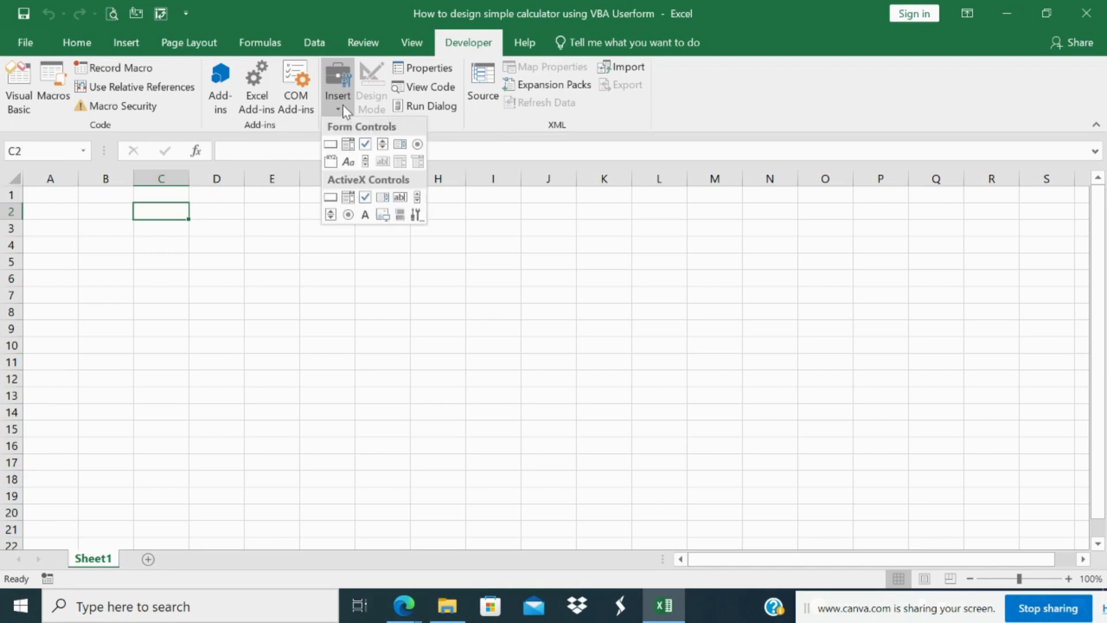
pyautogui.moveTo(345, 143)
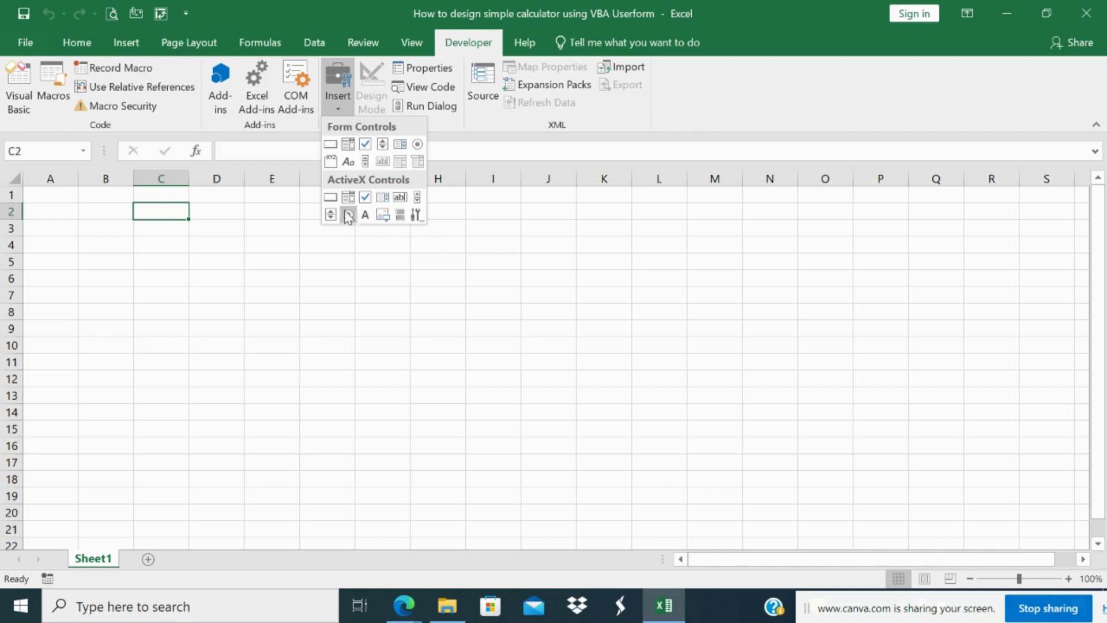
pyautogui.moveTo(331, 198)
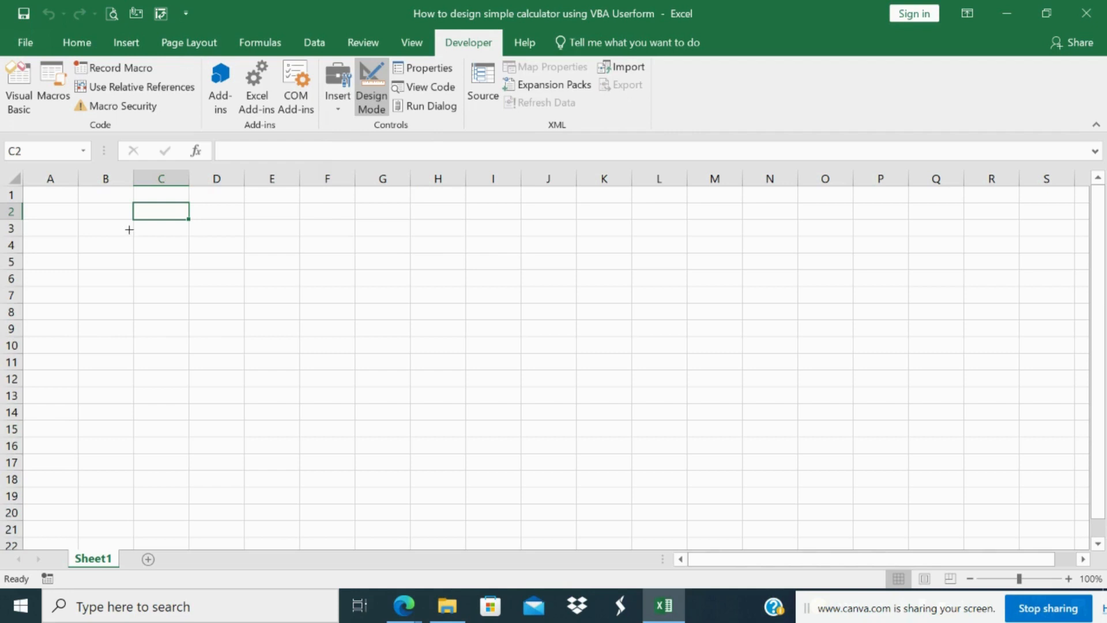
# - Draw CommandButton1 across roughly B3 to G8 and dismiss an invalid-name attempt in Properties
pyautogui.moveTo(131, 227); pyautogui.dragTo(420, 313)
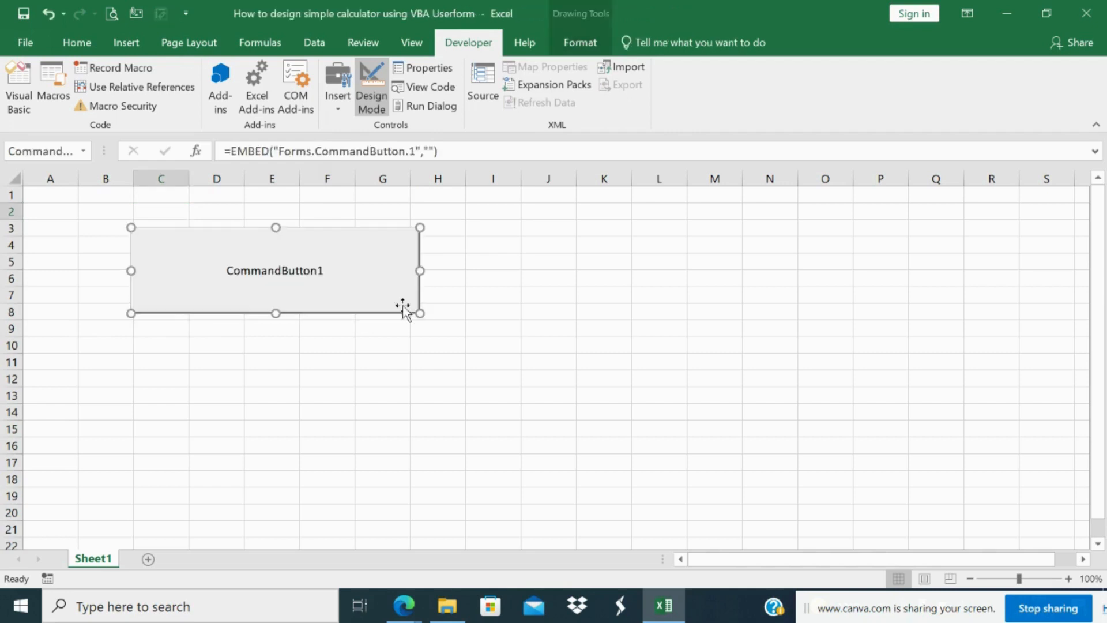
pyautogui.moveTo(272, 278)
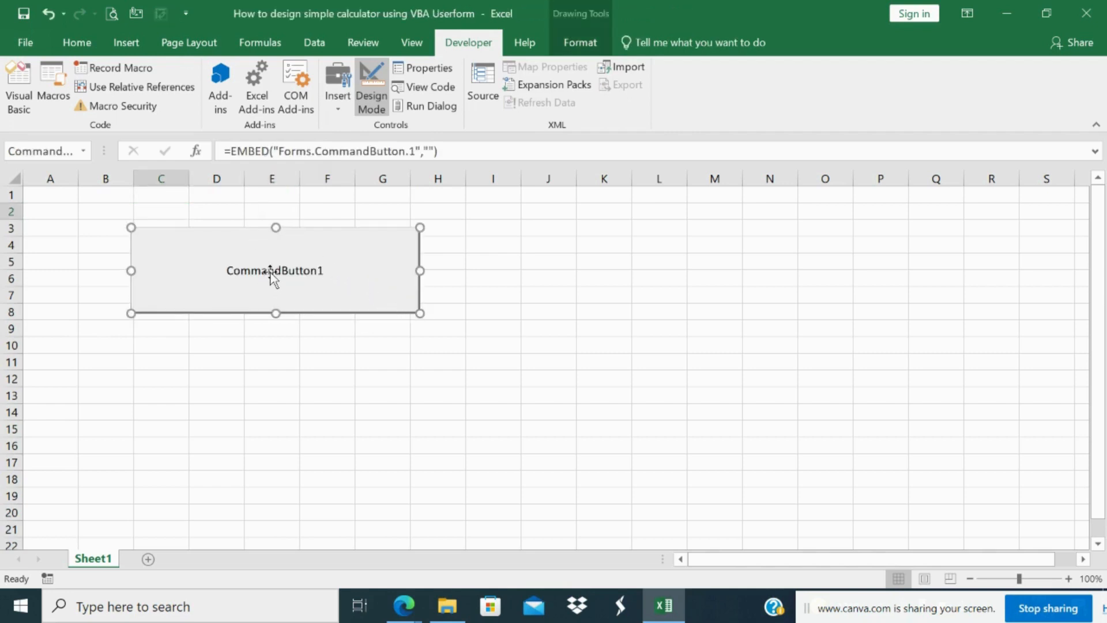
pyautogui.rightClick(274, 275)
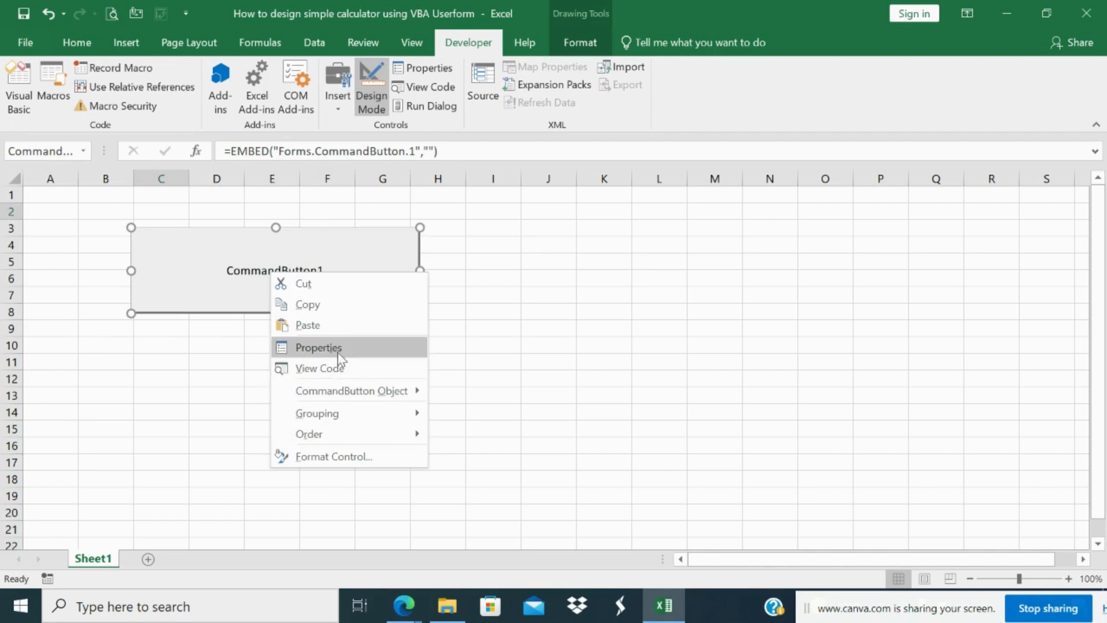
pyautogui.click(318, 347)
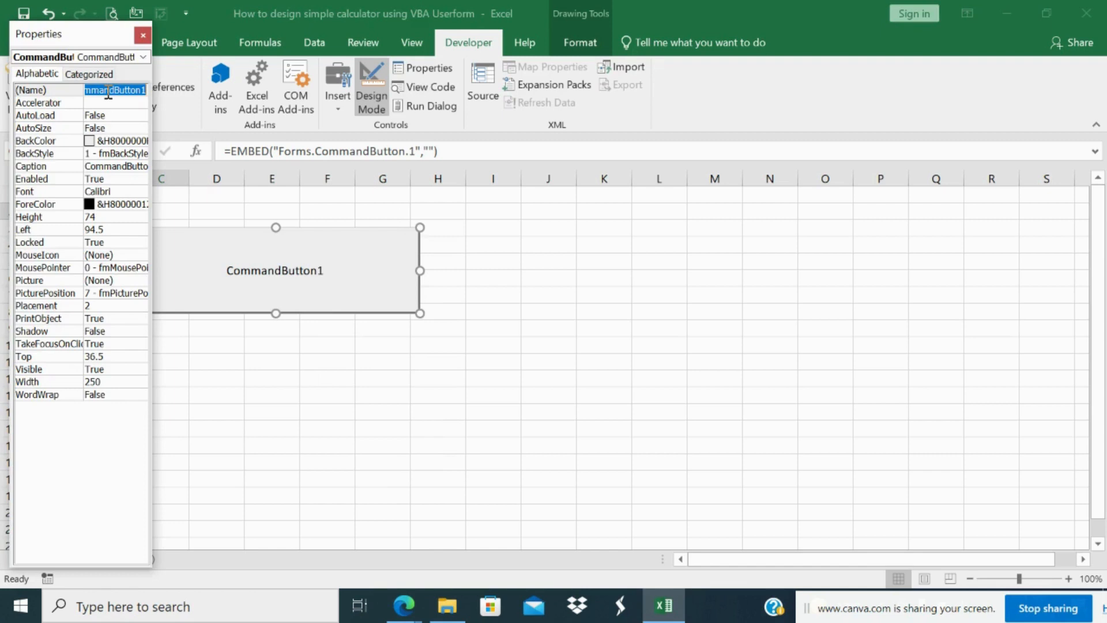
pyautogui.write('Gener')
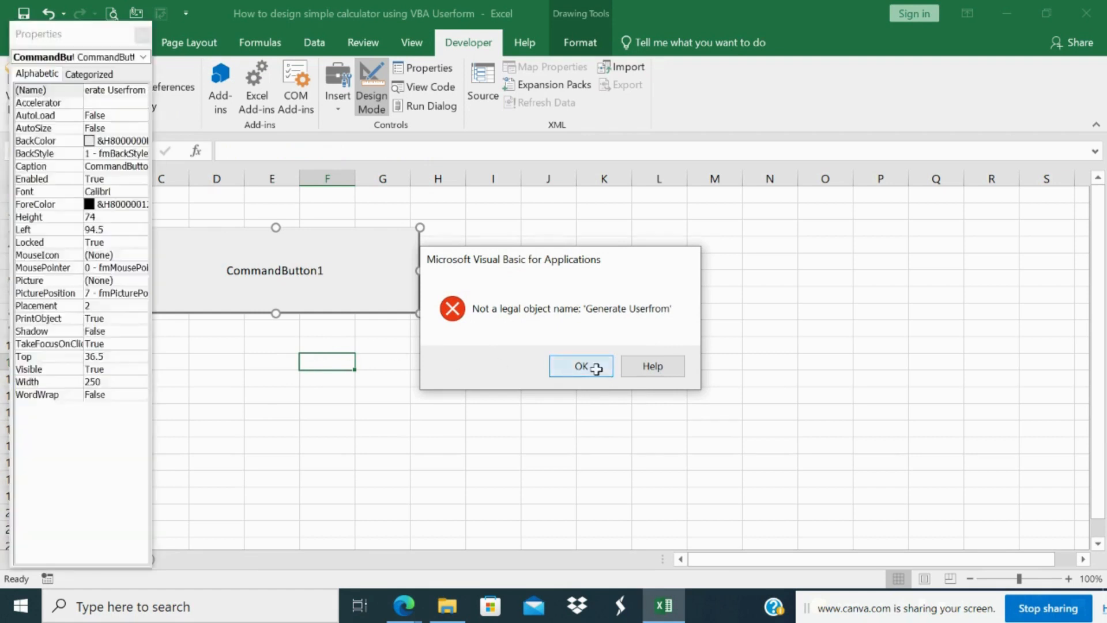
pyautogui.click(580, 365)
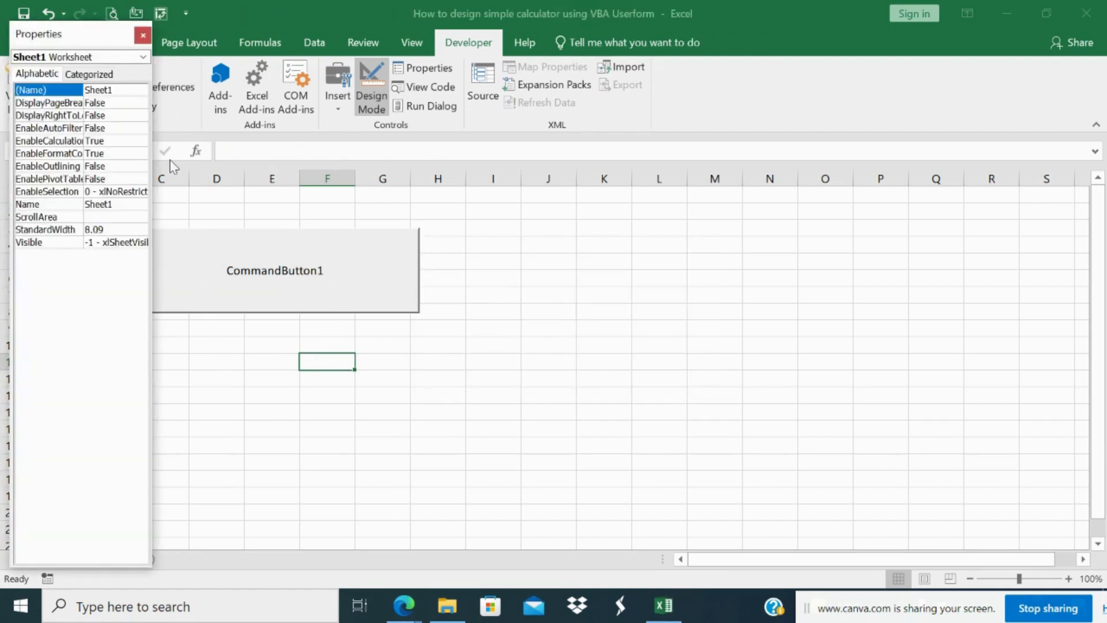
pyautogui.click(113, 90)
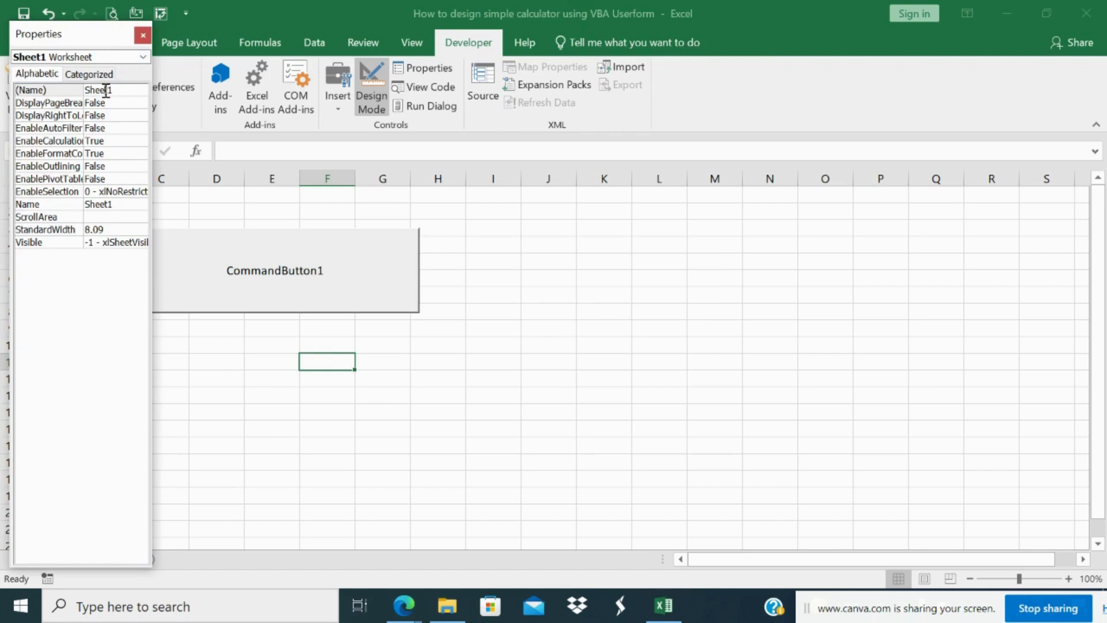
pyautogui.click(143, 33)
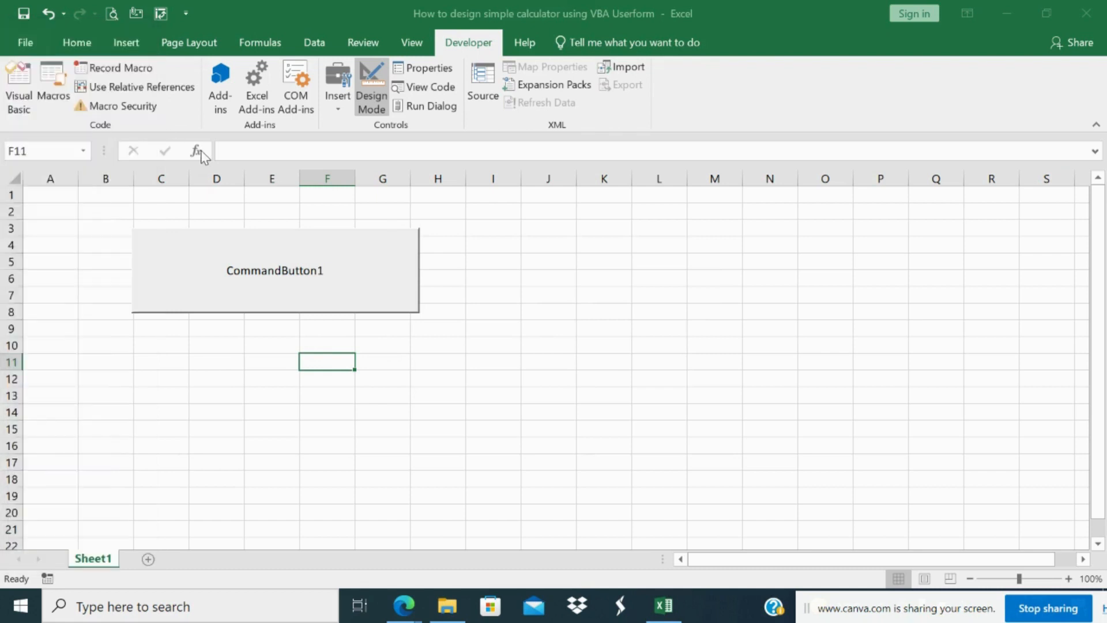
pyautogui.click(429, 67)
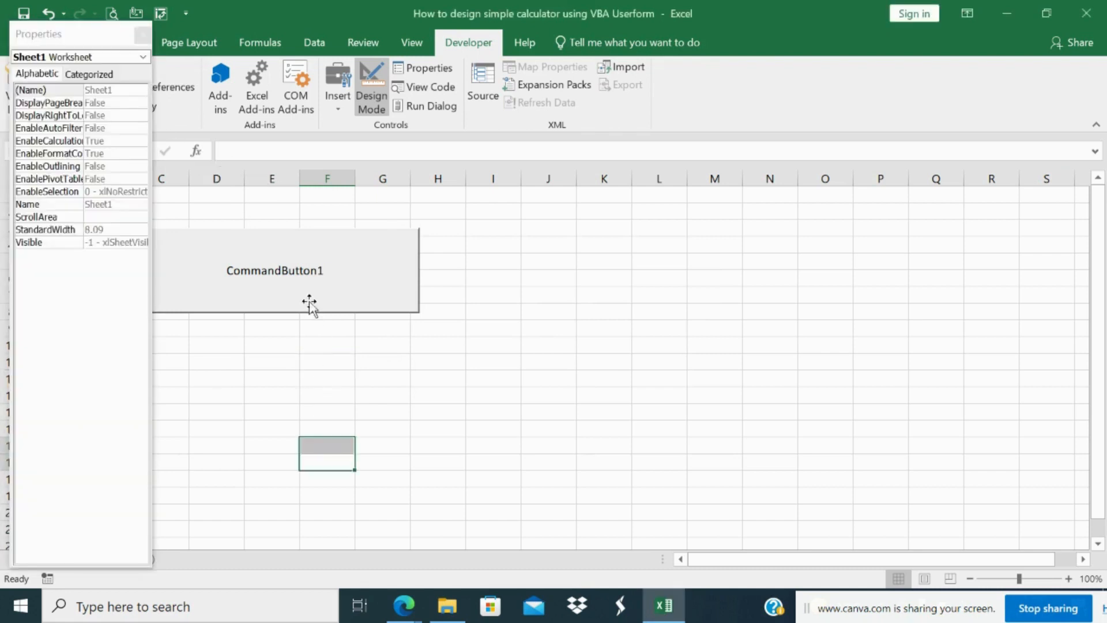
# - Reopen the button's properties, try typing caption text there, then close the panel
pyautogui.rightClick(309, 301)
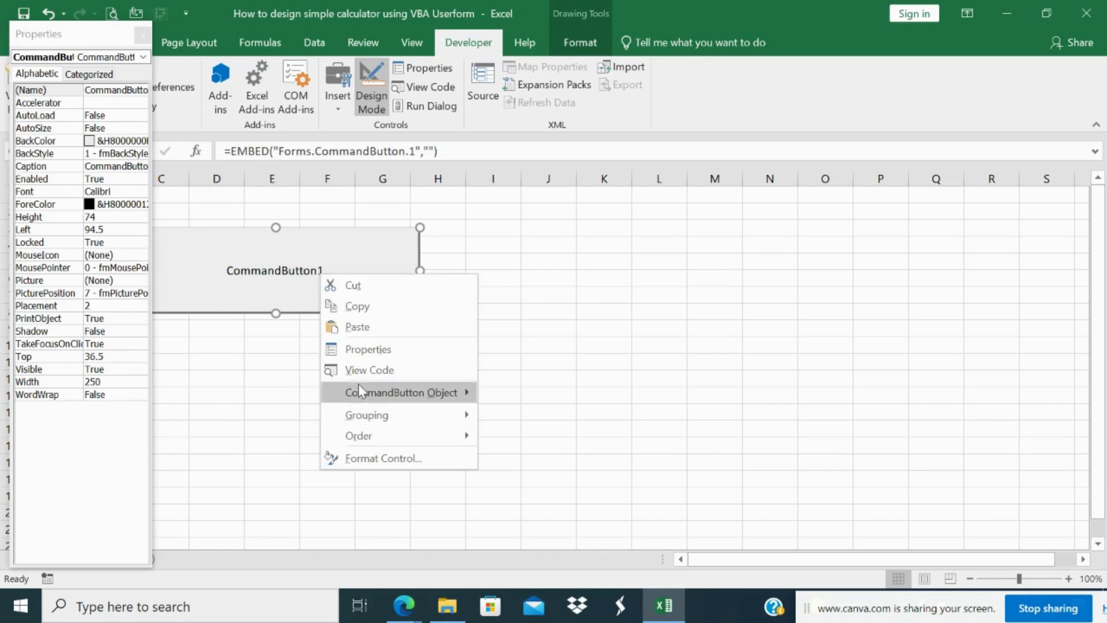
pyautogui.moveTo(105, 97)
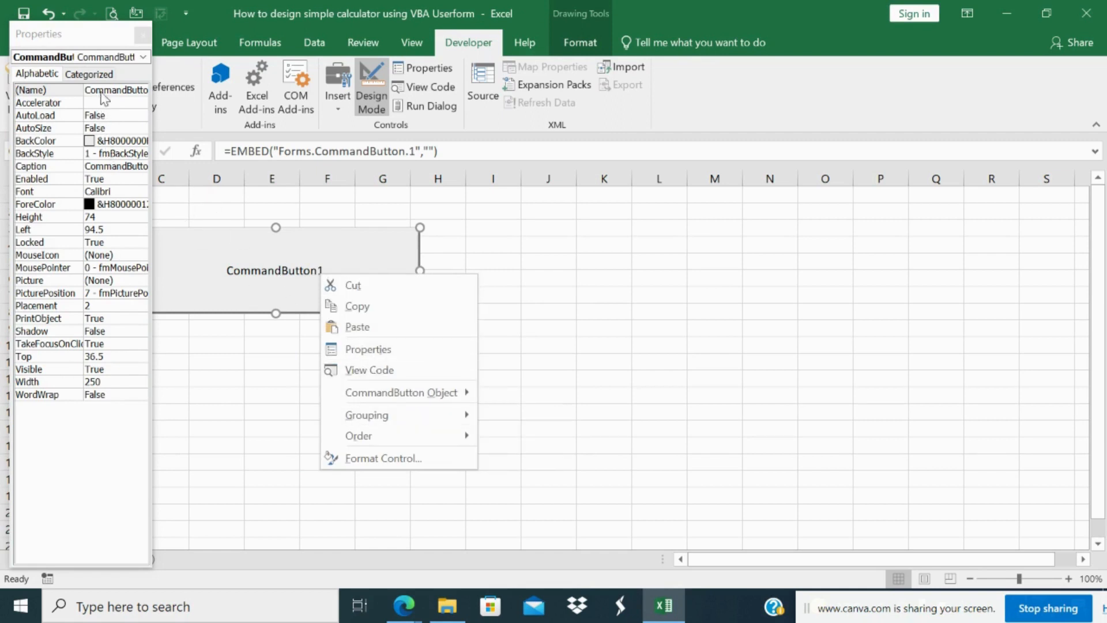
pyautogui.moveTo(388, 414)
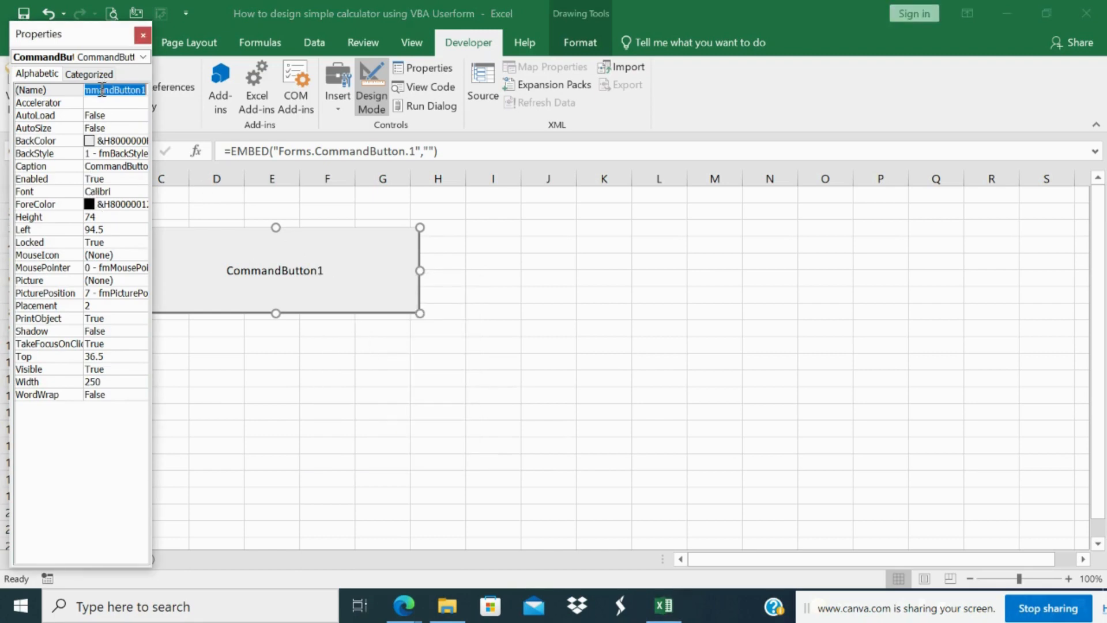
pyautogui.write('Generat')
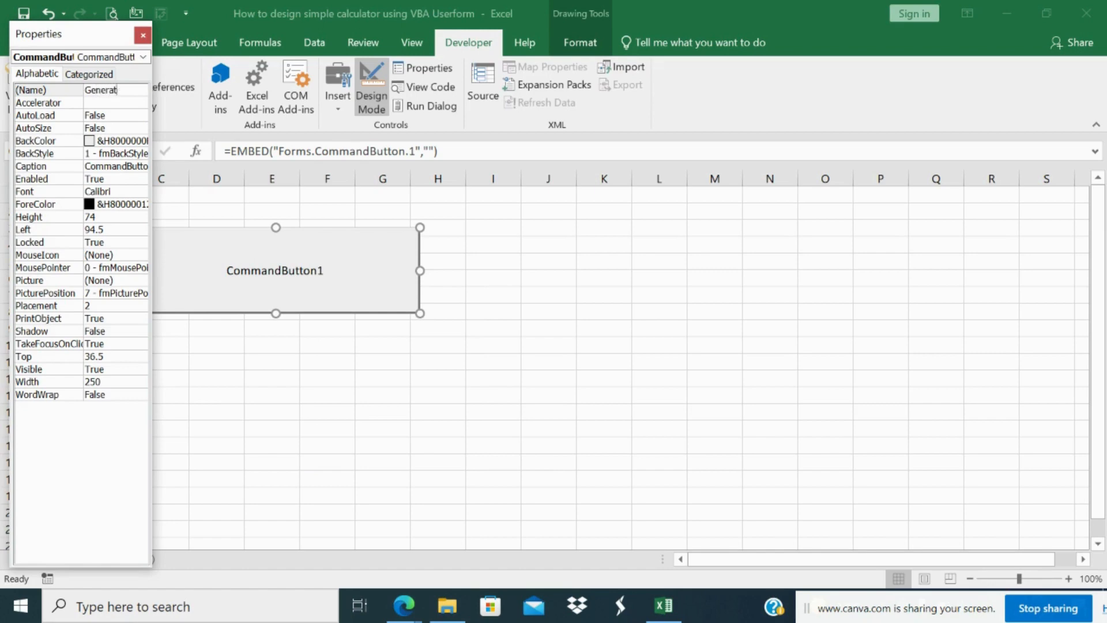
pyautogui.write('How')
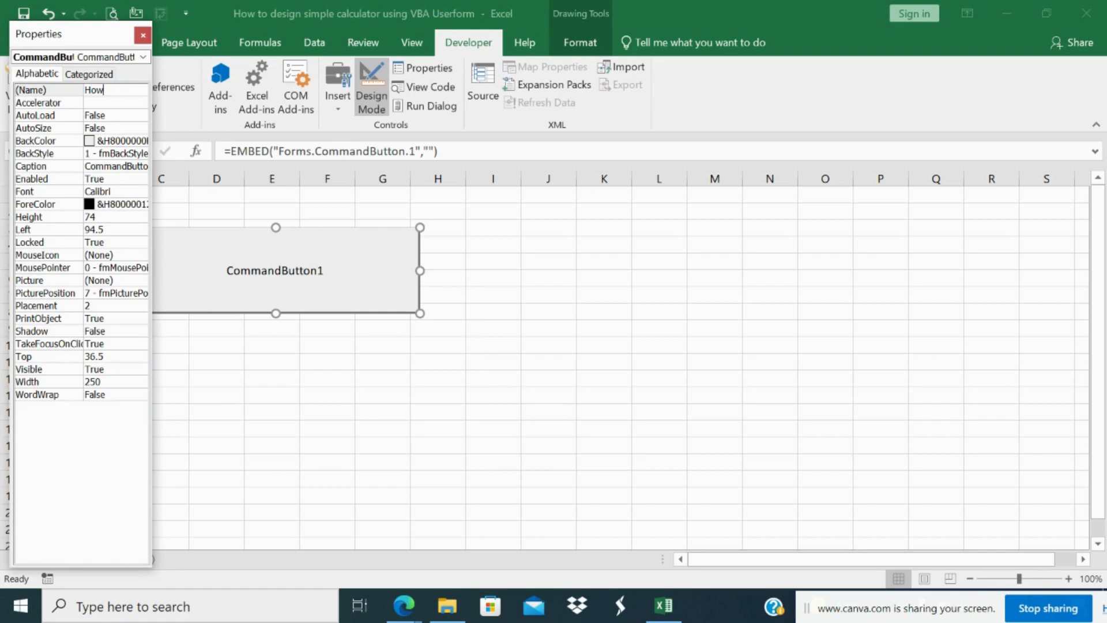
pyautogui.write('to')
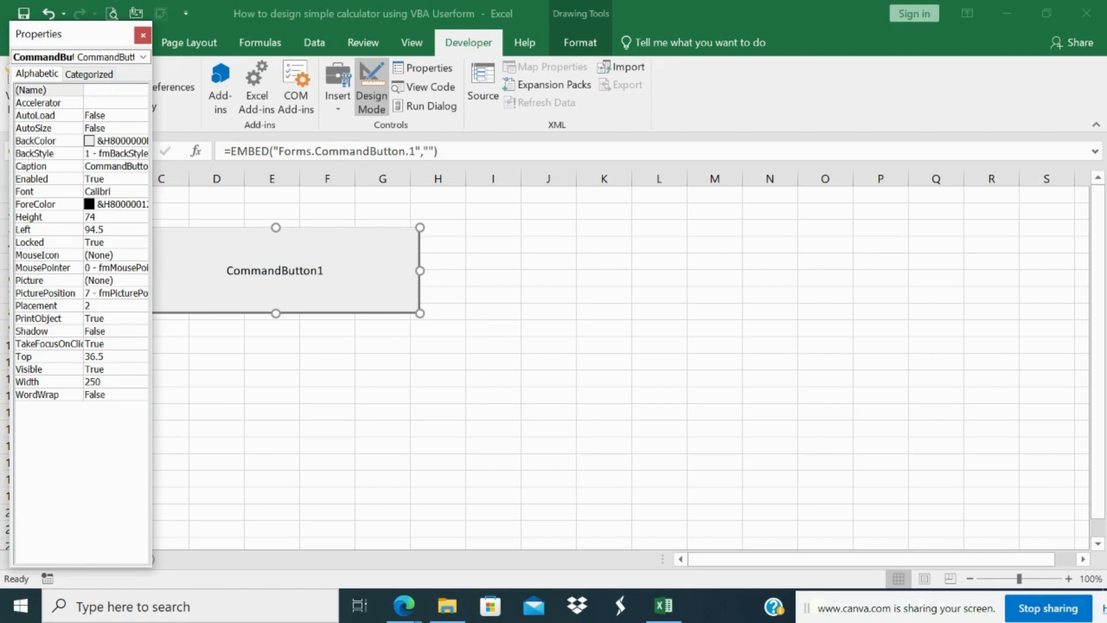
pyautogui.write('Click')
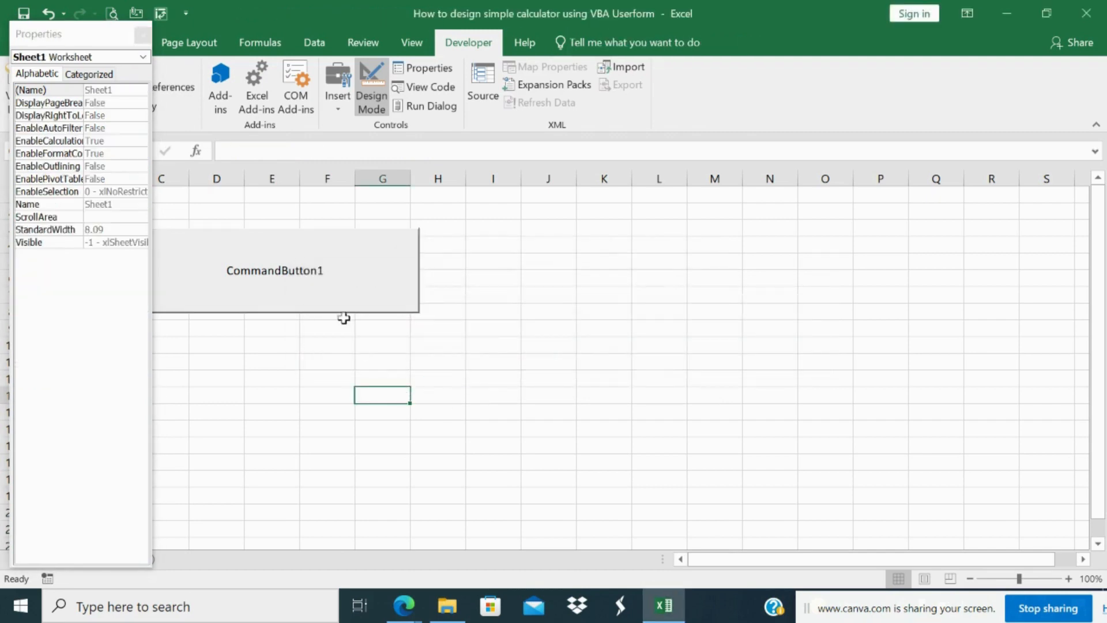
pyautogui.moveTo(272, 249)
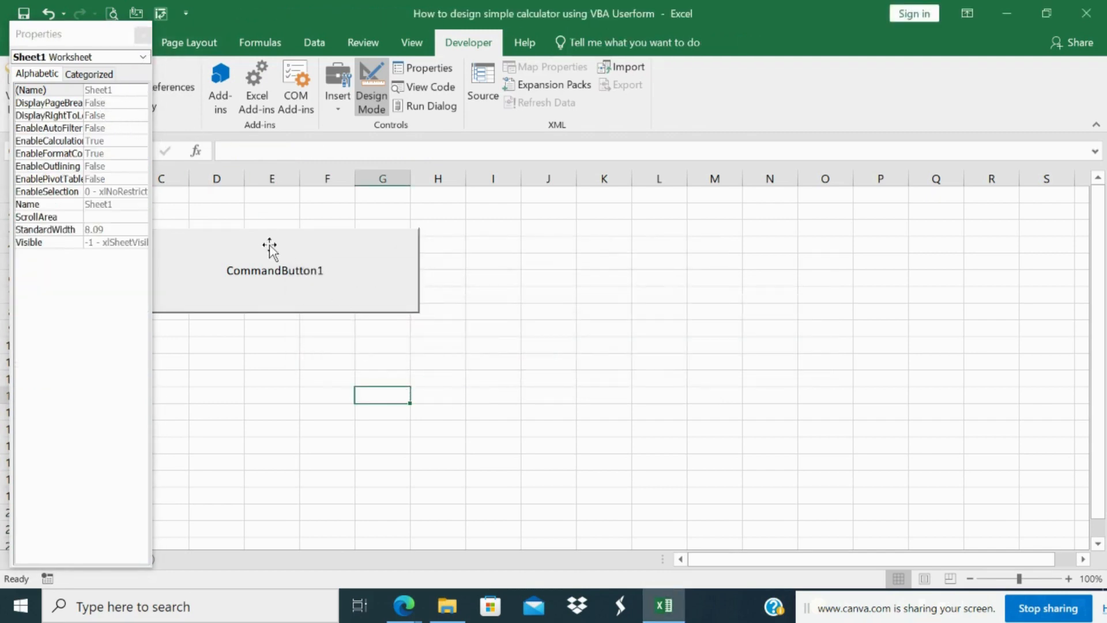
pyautogui.click(276, 270)
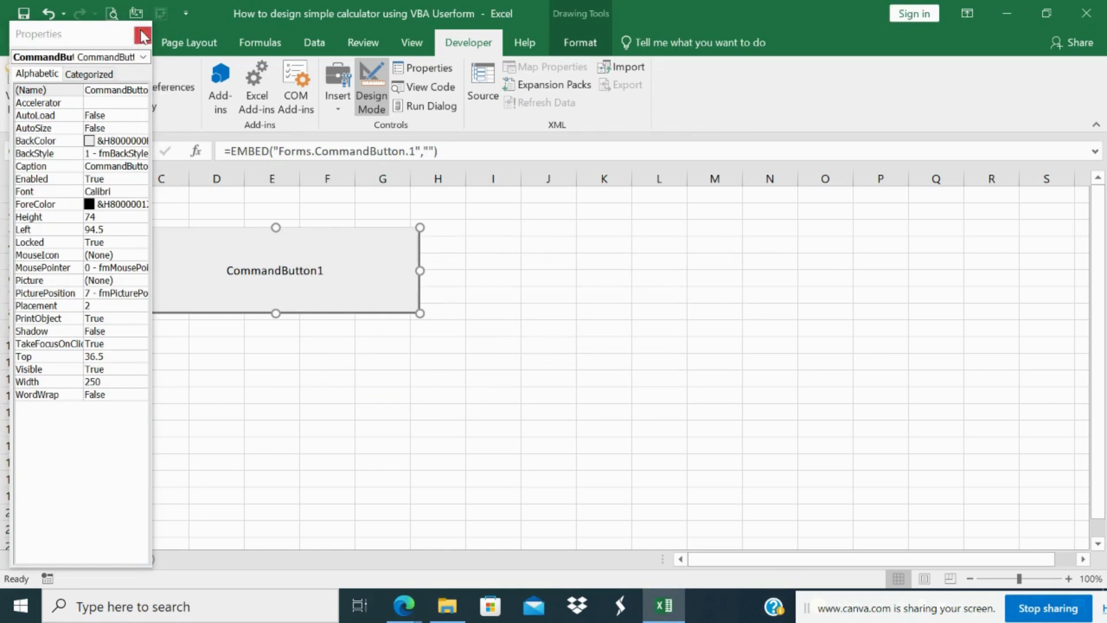
pyautogui.rightClick(275, 270)
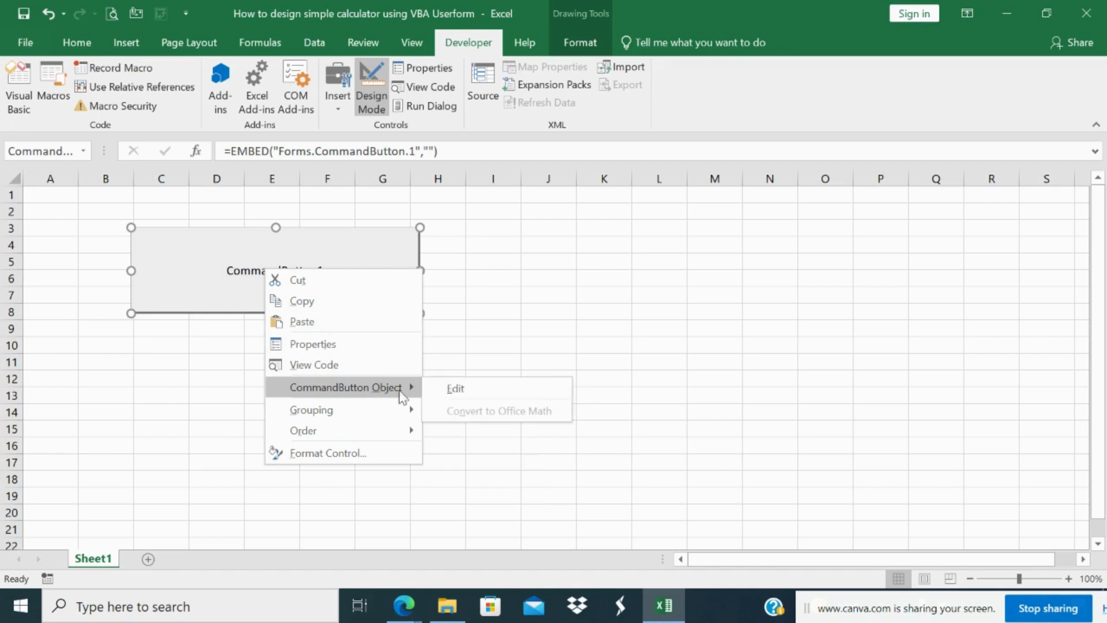
# - Edit the button's caption in place to read 'Generate Userform'
pyautogui.click(454, 388)
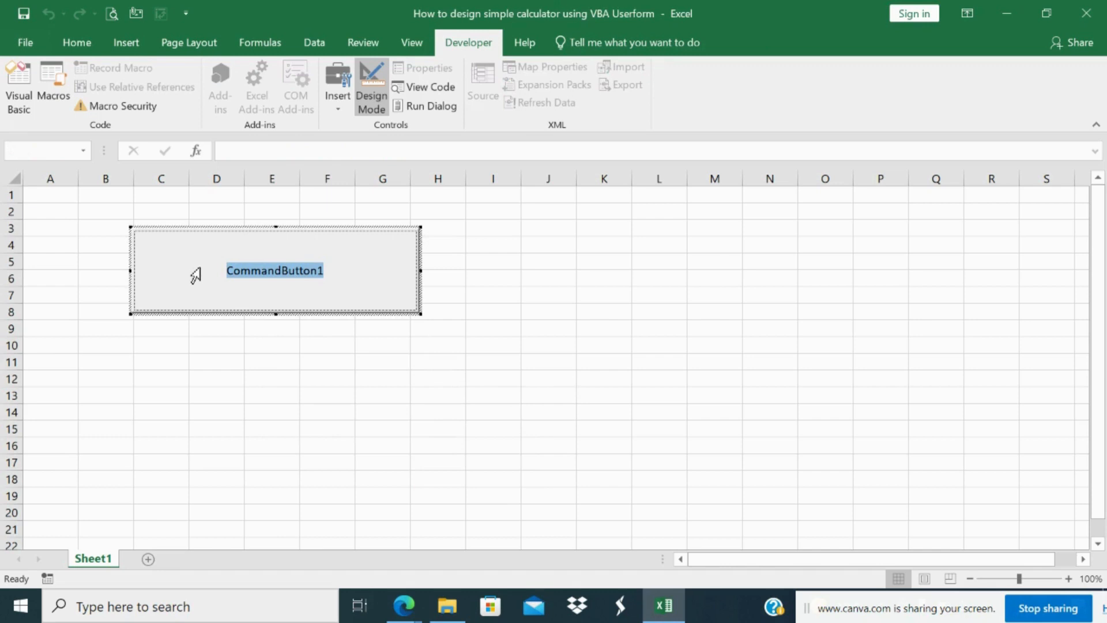
pyautogui.write('Generat')
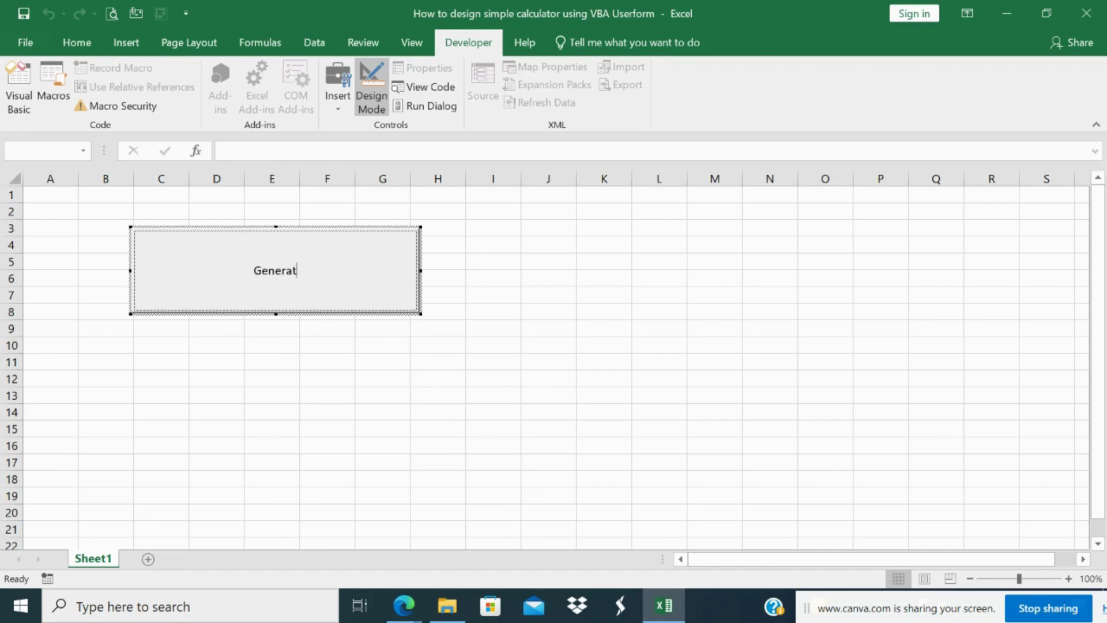
pyautogui.write('e U')
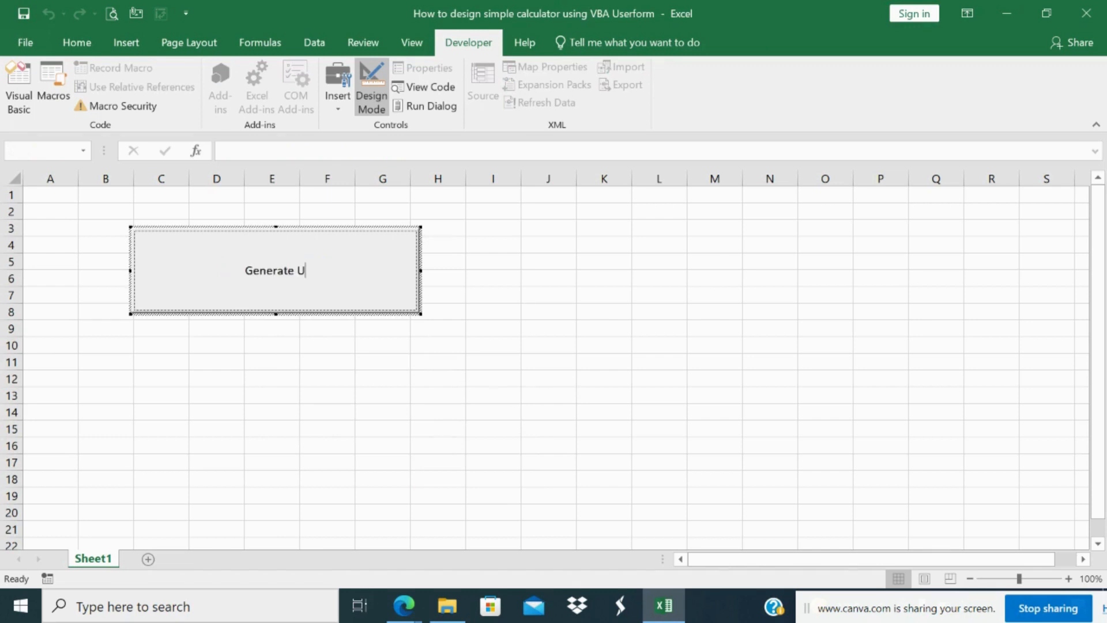
pyautogui.write('serform')
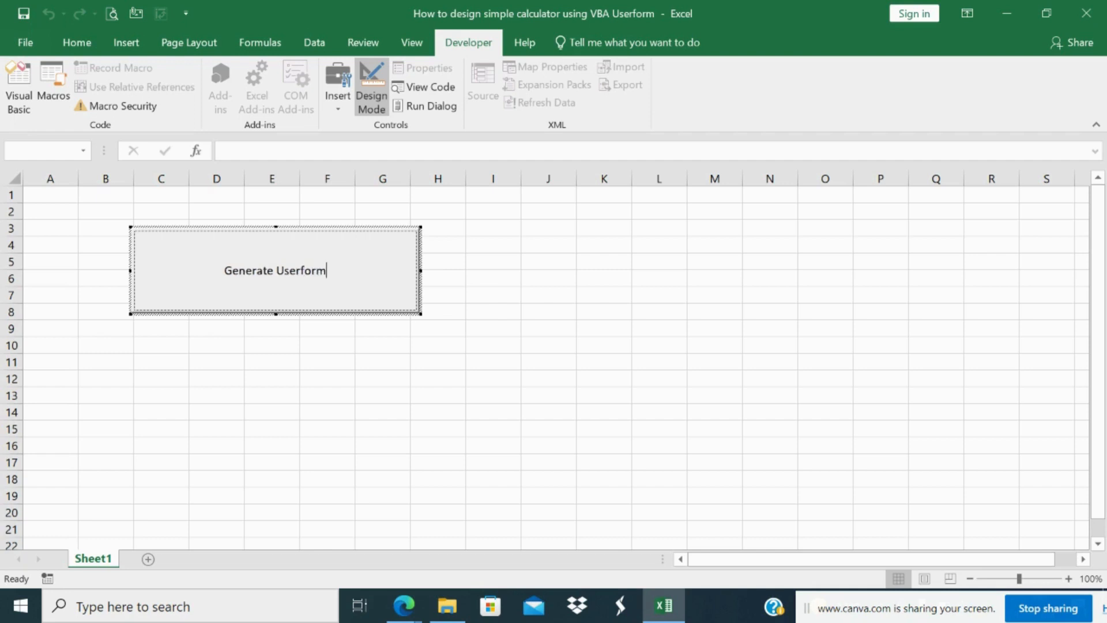
pyautogui.click(162, 445)
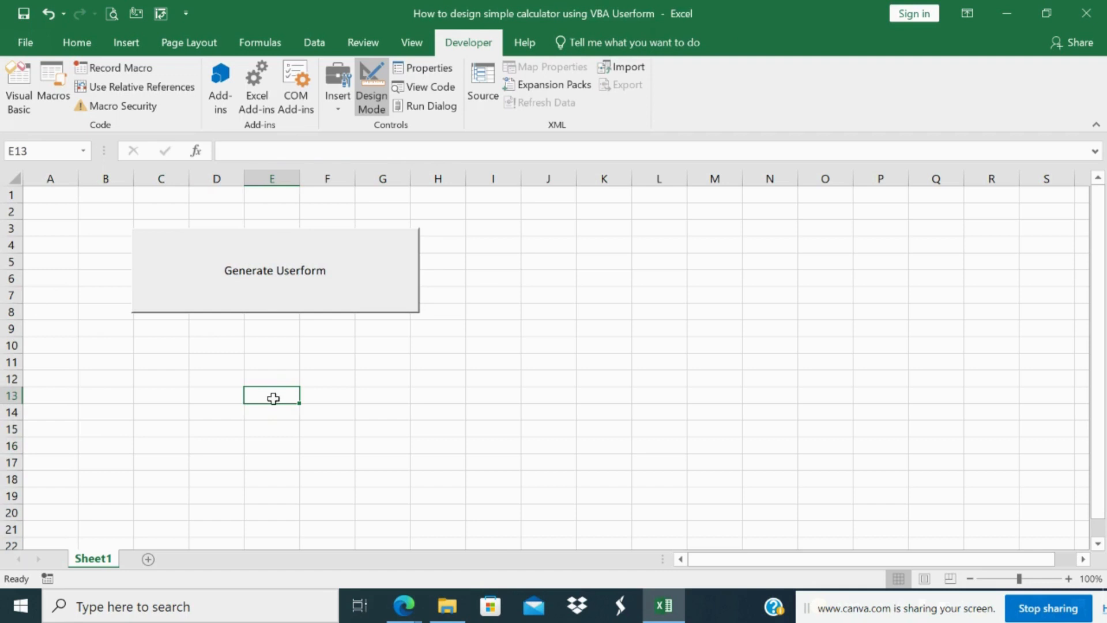
# - Write Userform1.Show in the button's Click sub in the VBA editor
pyautogui.doubleClick(274, 269)
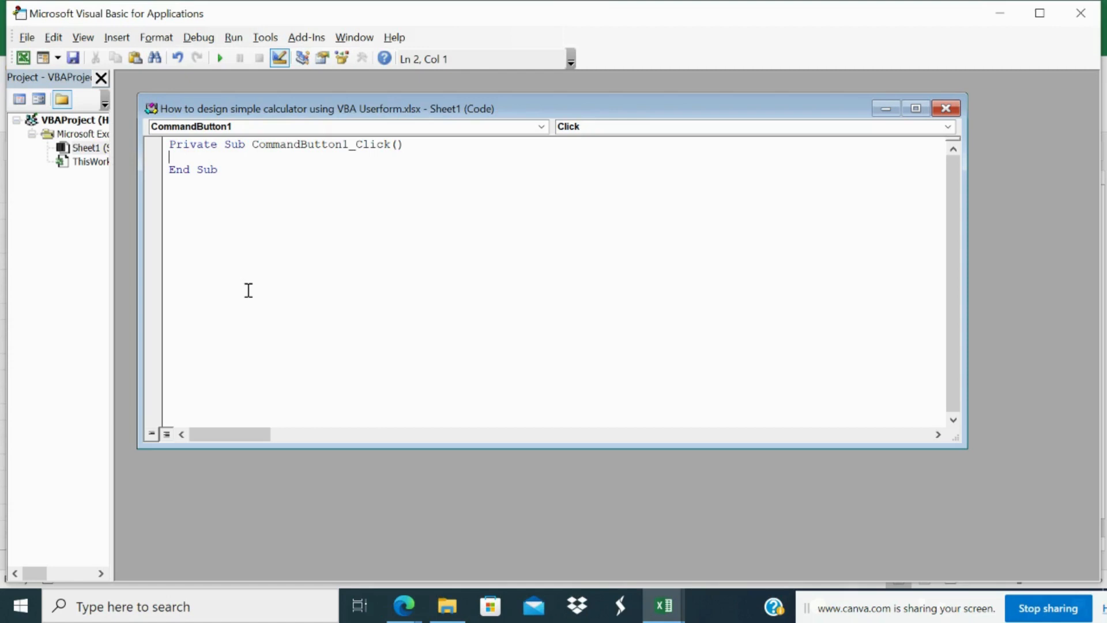
pyautogui.write('User')
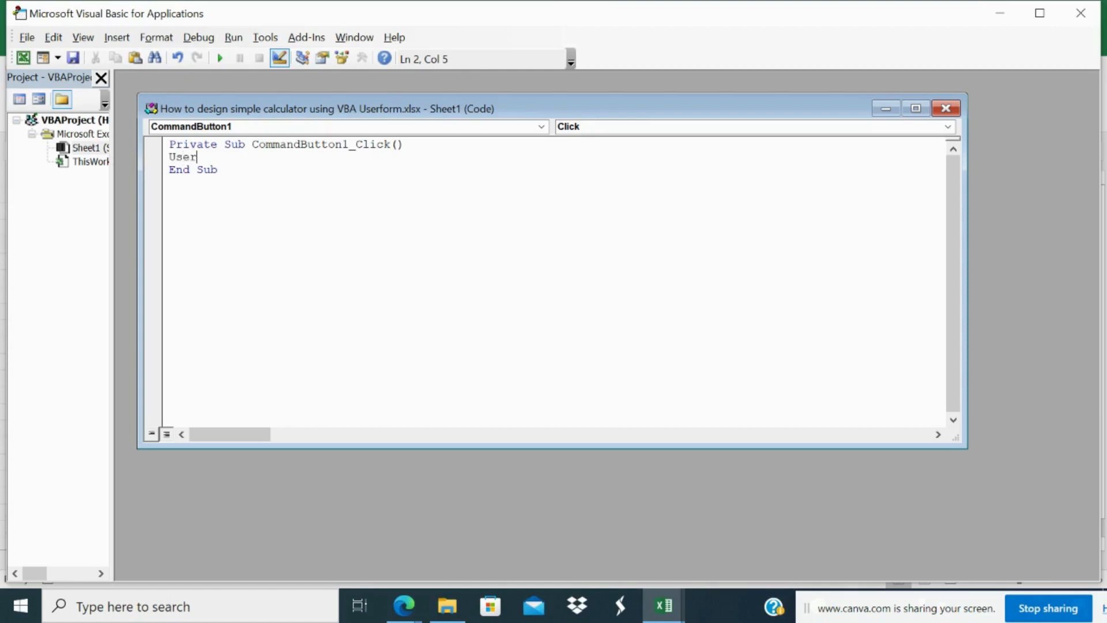
pyautogui.write('form')
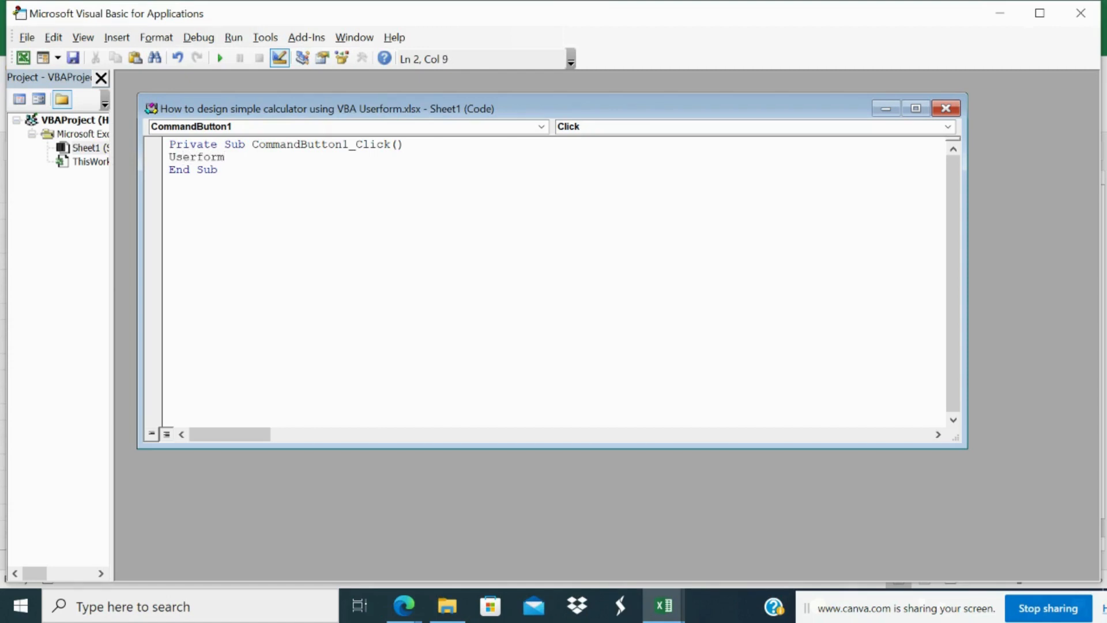
pyautogui.write('1.sh')
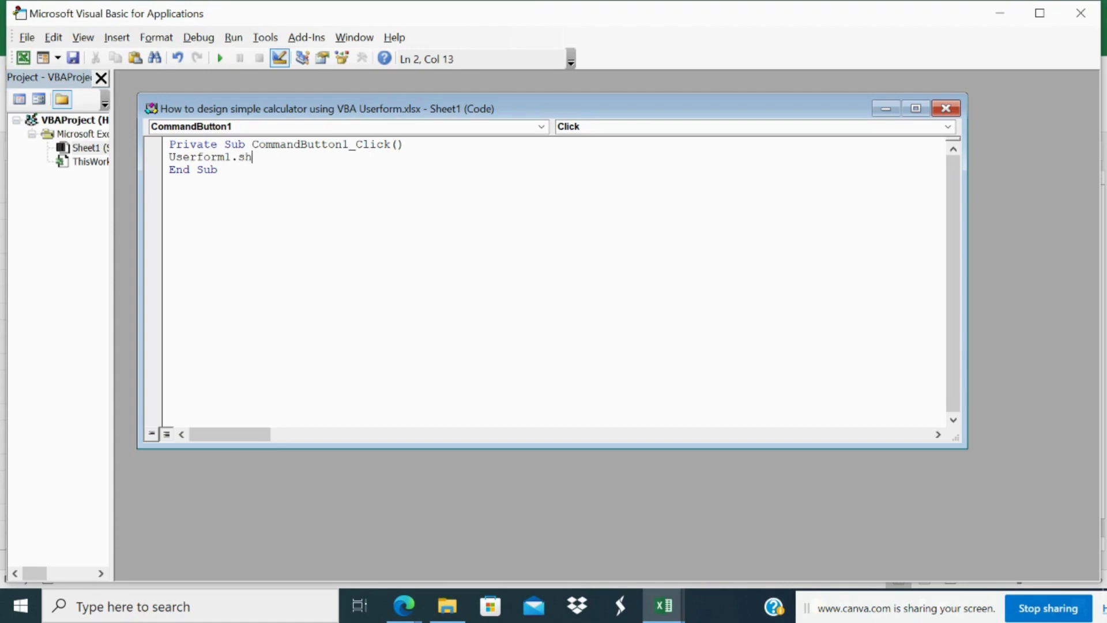
pyautogui.write('ow')
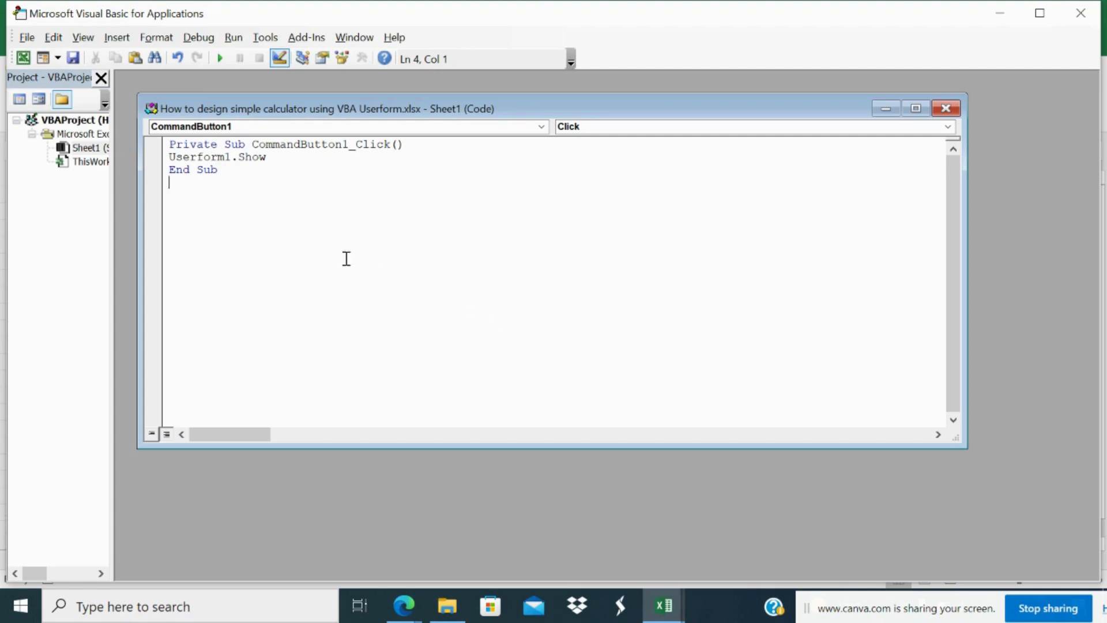
pyautogui.moveTo(90, 172)
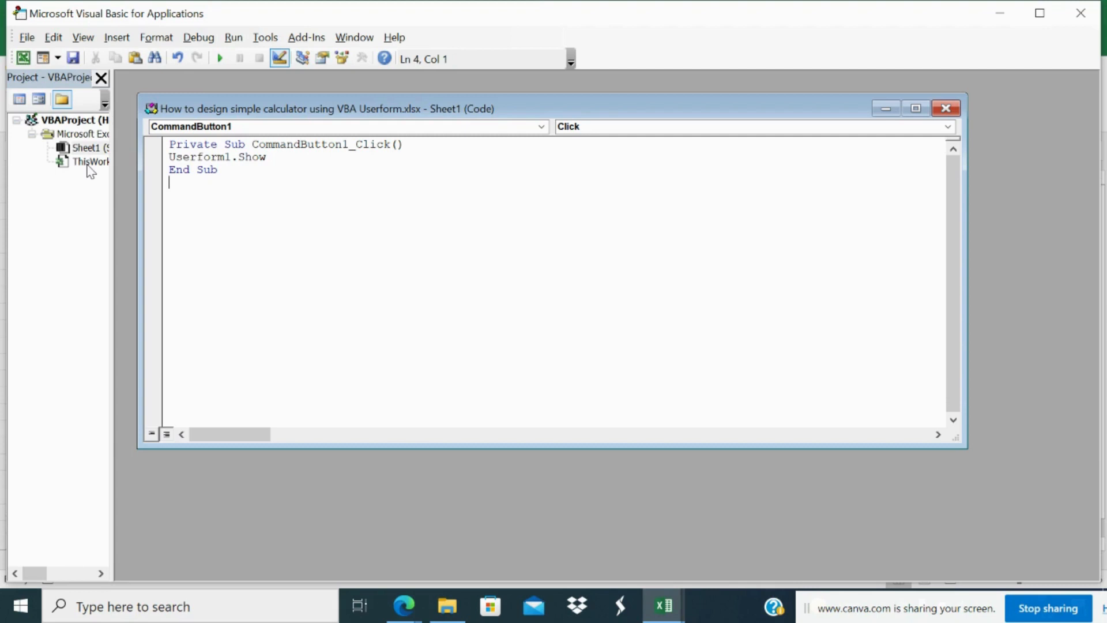
# - Select ThisWorkbook in the project and bring up its insert options
pyautogui.click(89, 161)
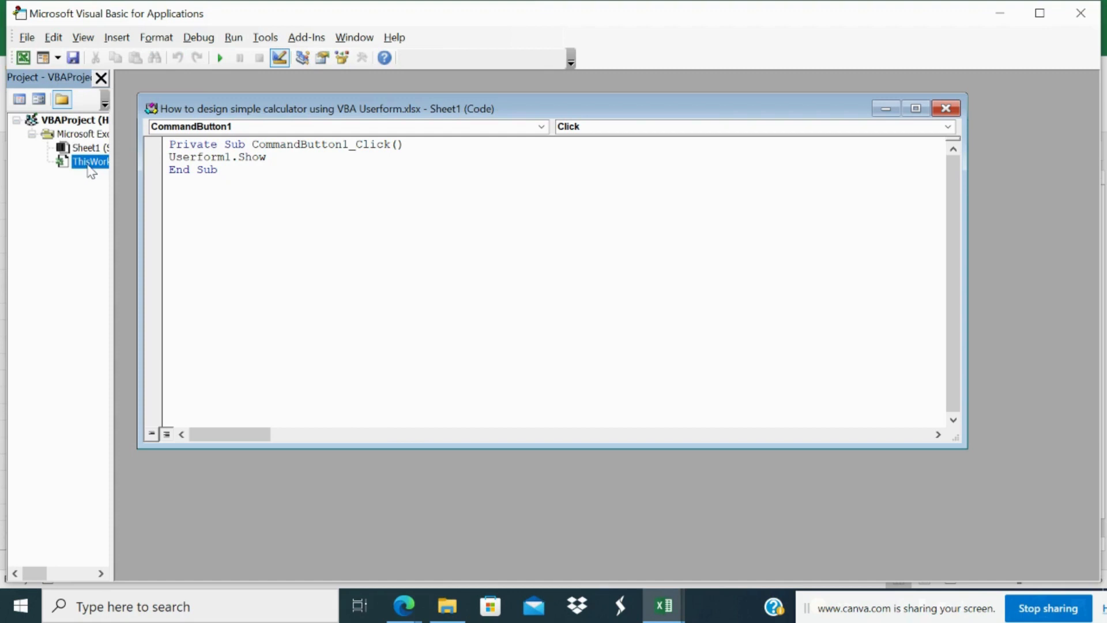
pyautogui.click(115, 37)
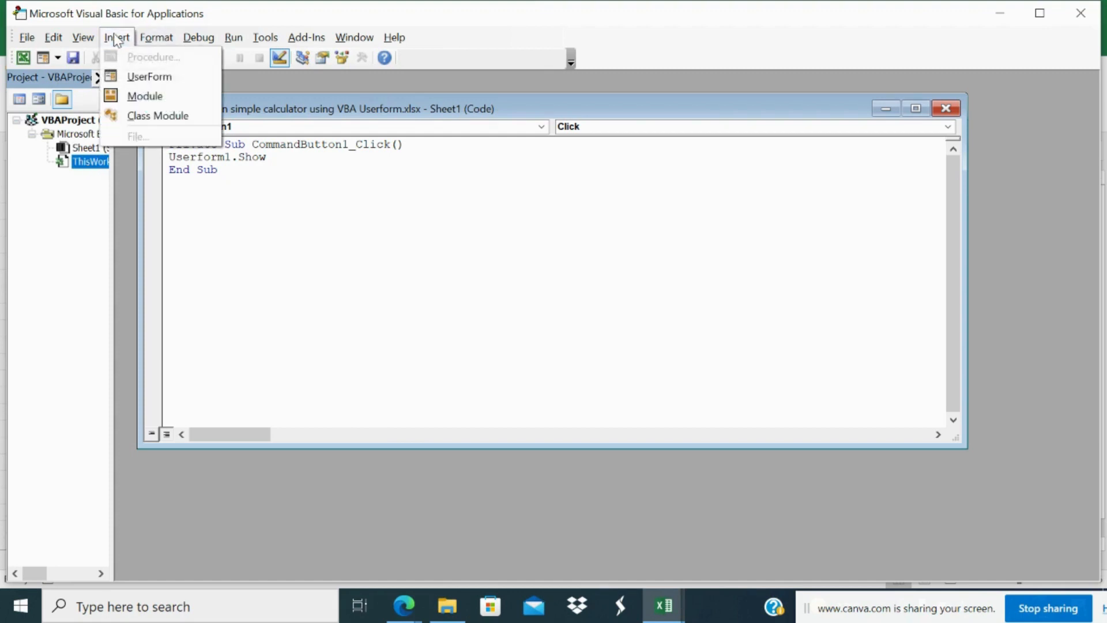
pyautogui.moveTo(149, 76)
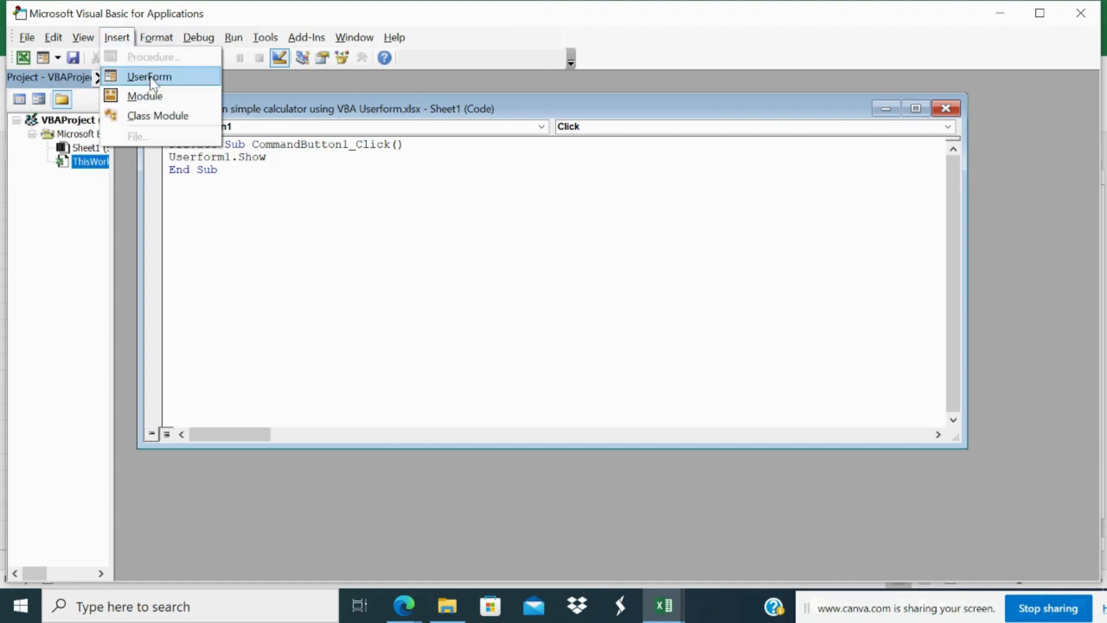
pyautogui.rightClick(88, 161)
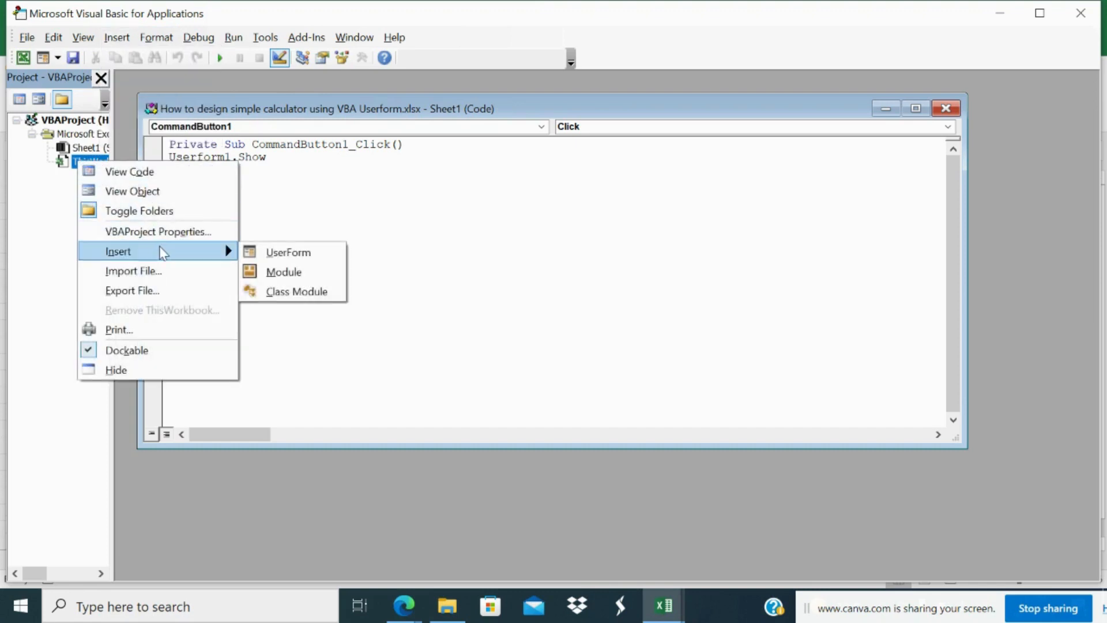
# - Insert UserForm1, enlarge its design area and move the Toolbox off to the right
pyautogui.click(287, 252)
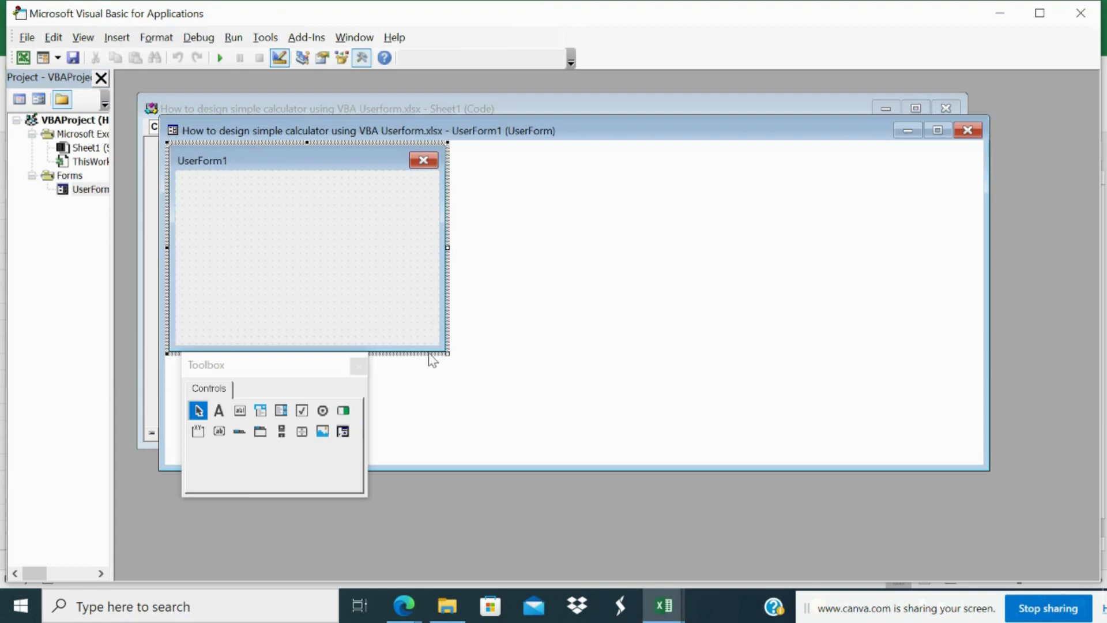
pyautogui.moveTo(446, 353); pyautogui.dragTo(660, 449)
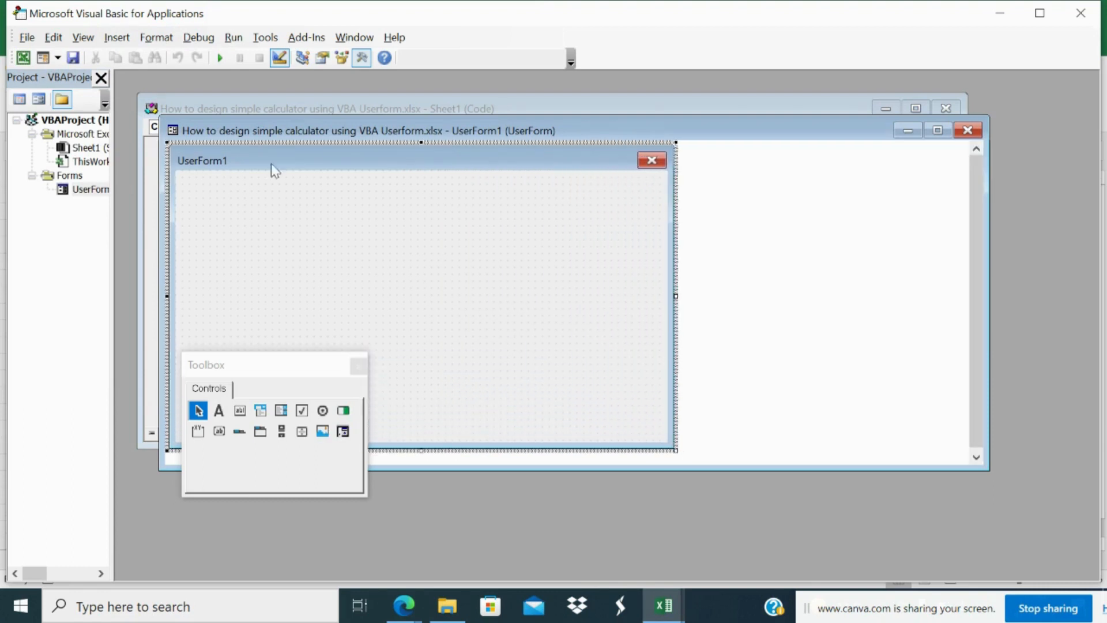
pyautogui.moveTo(206, 364); pyautogui.dragTo(686, 193)
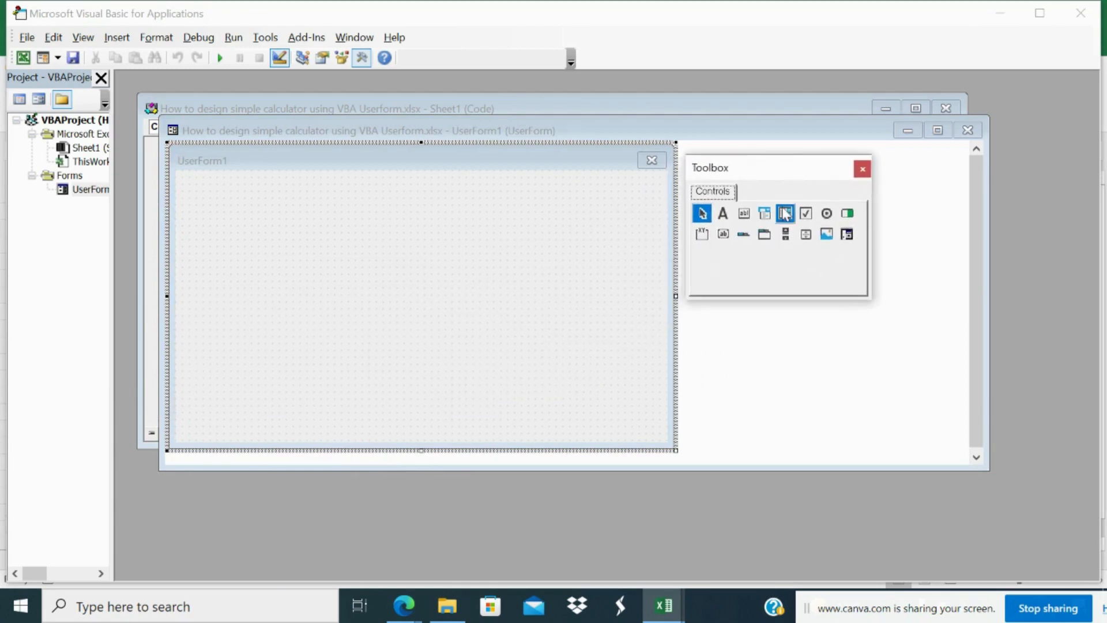
pyautogui.click(784, 234)
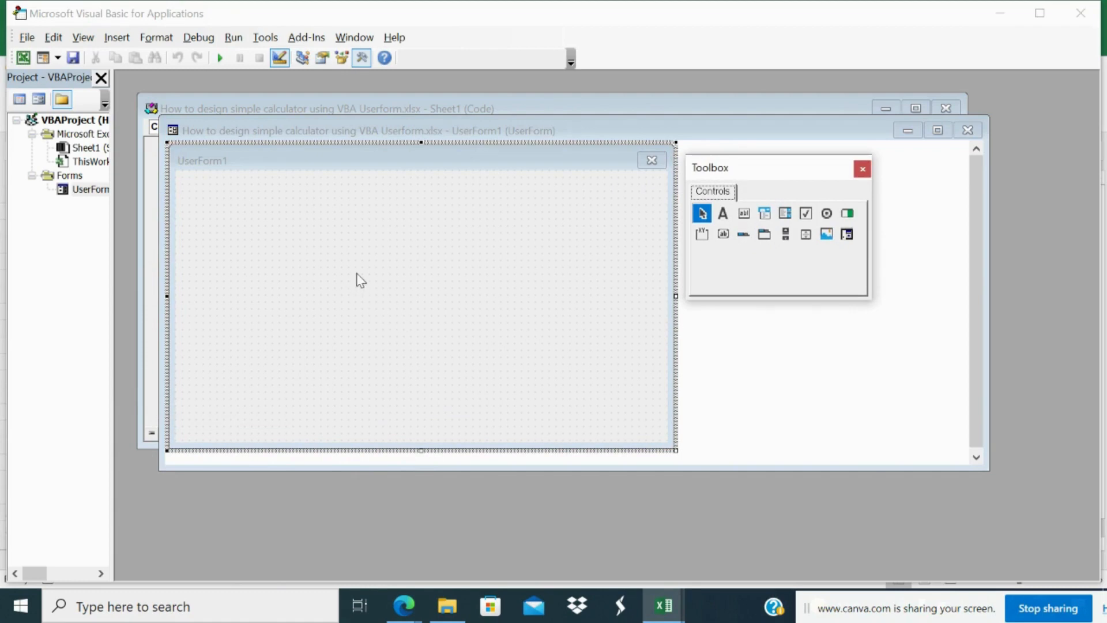
pyautogui.moveTo(355, 250)
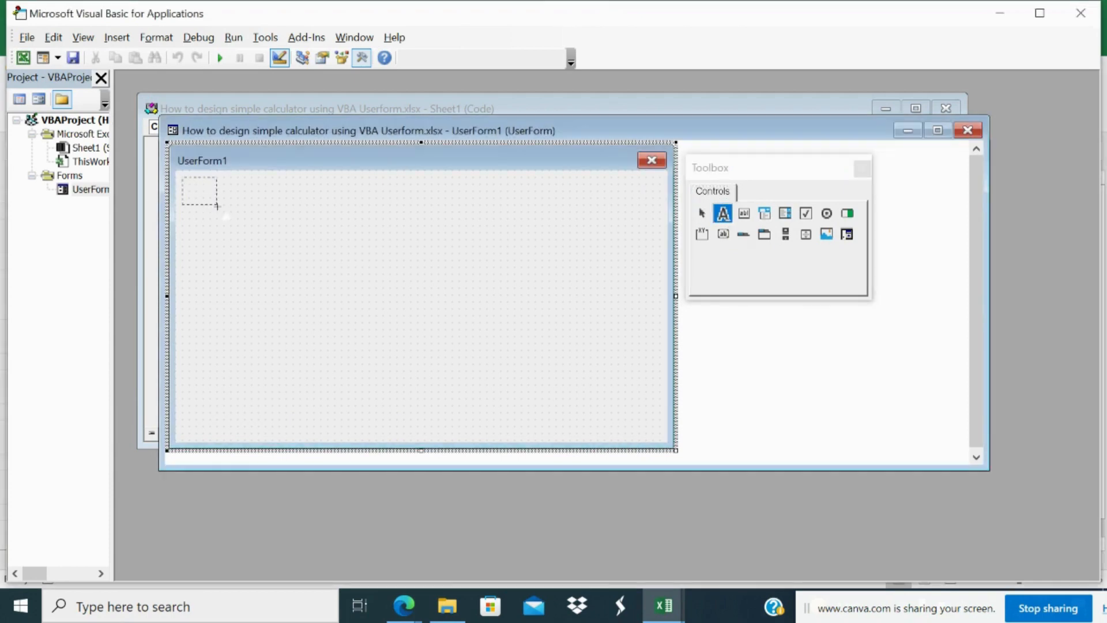
# - Draw a label at the form's top-left and Ctrl-drag copies stacked below it
pyautogui.moveTo(182, 180); pyautogui.dragTo(299, 212)
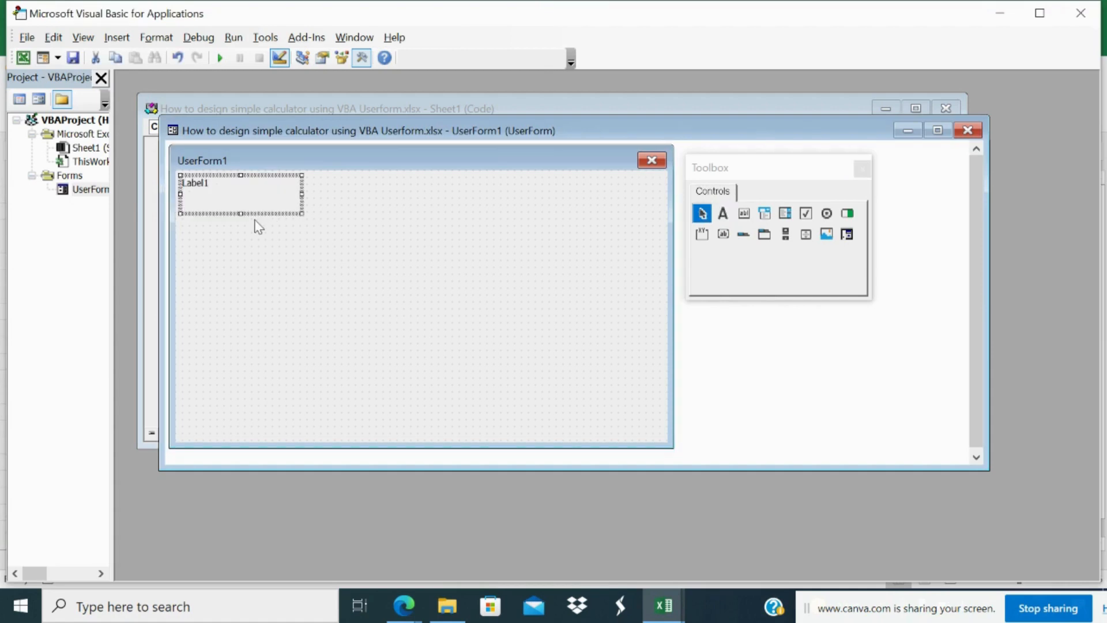
pyautogui.moveTo(240, 194); pyautogui.dragTo(420, 304)
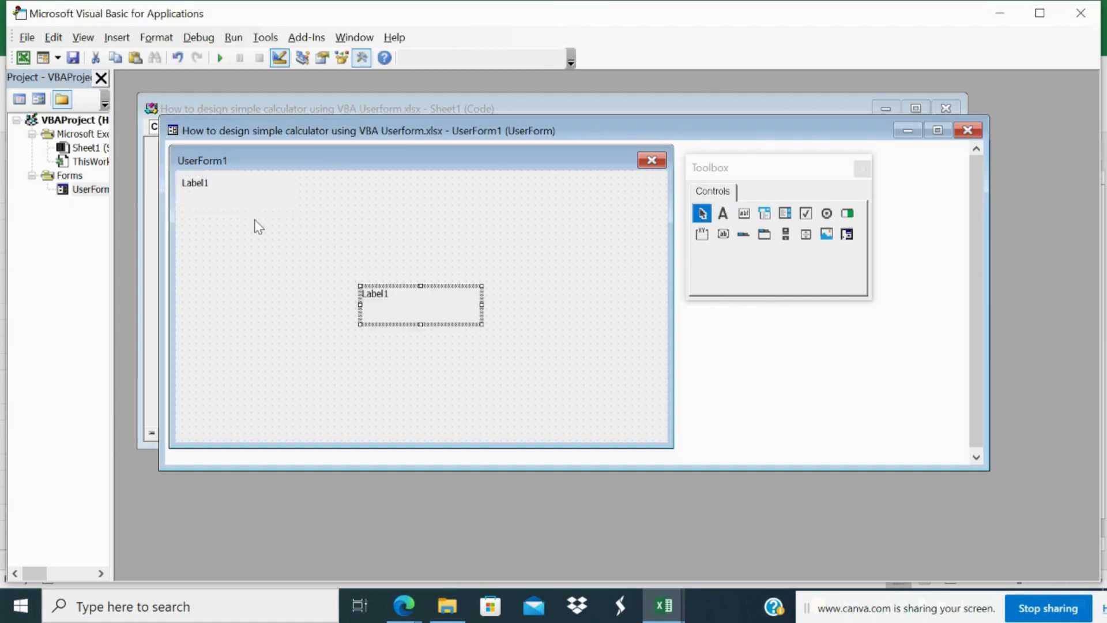
pyautogui.moveTo(205, 226); pyautogui.dragTo(318, 257)
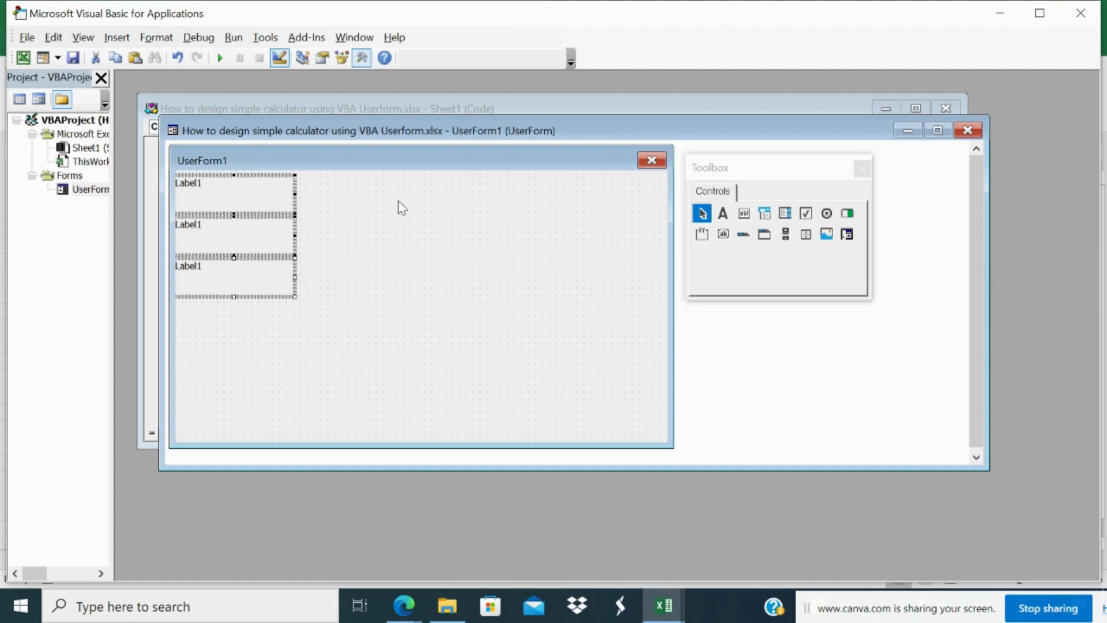
# - Set the three labels' Left property to 5 in the Properties window
pyautogui.rightClick(233, 233)
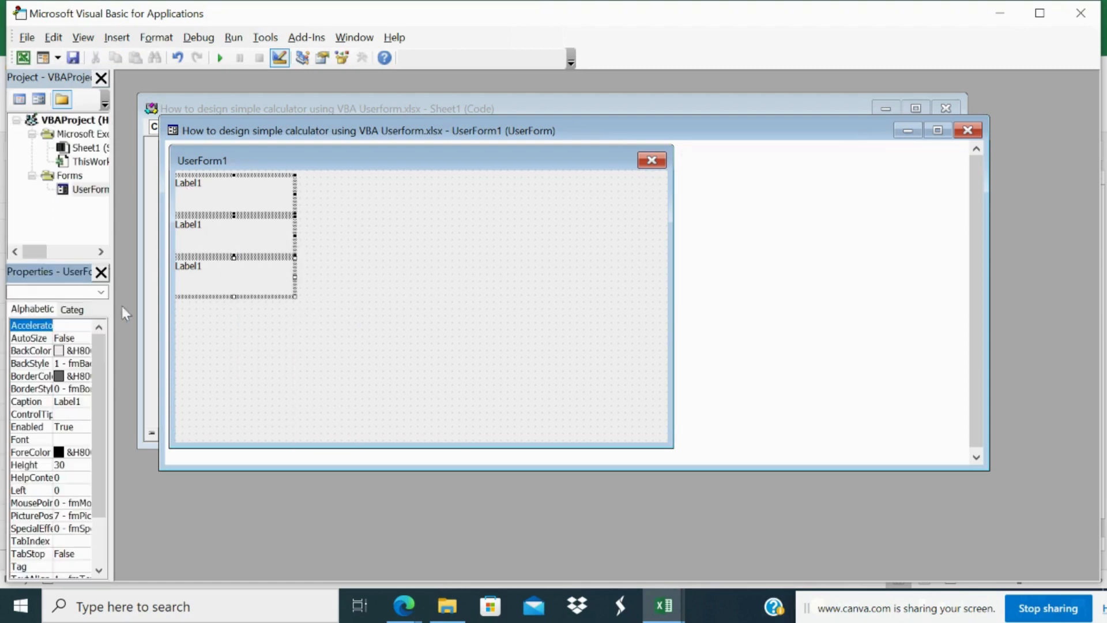
pyautogui.moveTo(107, 486)
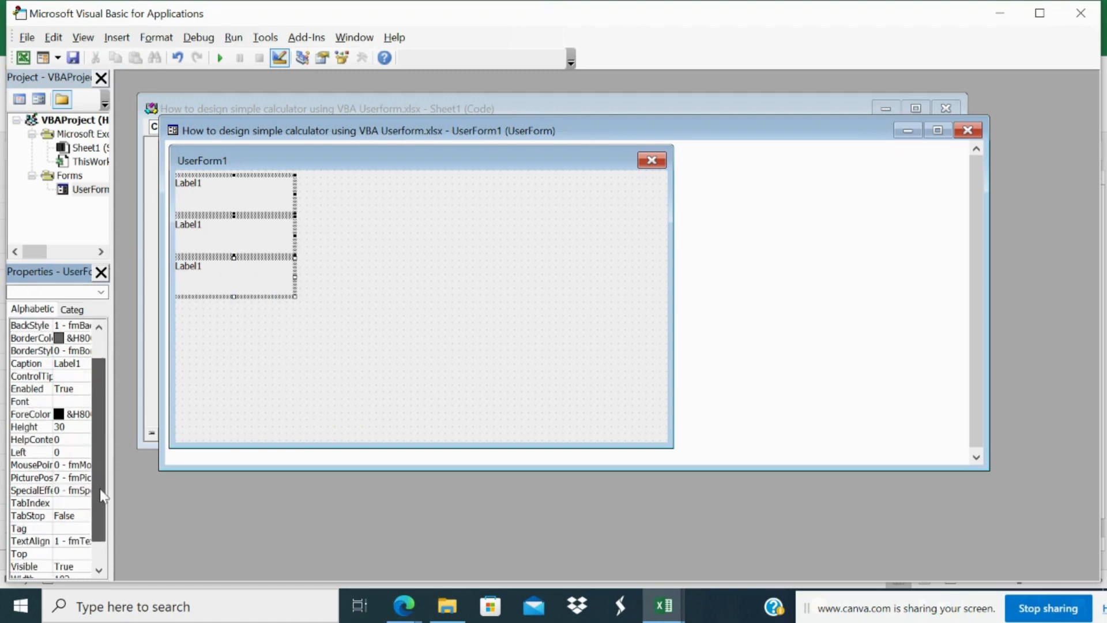
pyautogui.scroll(-3)
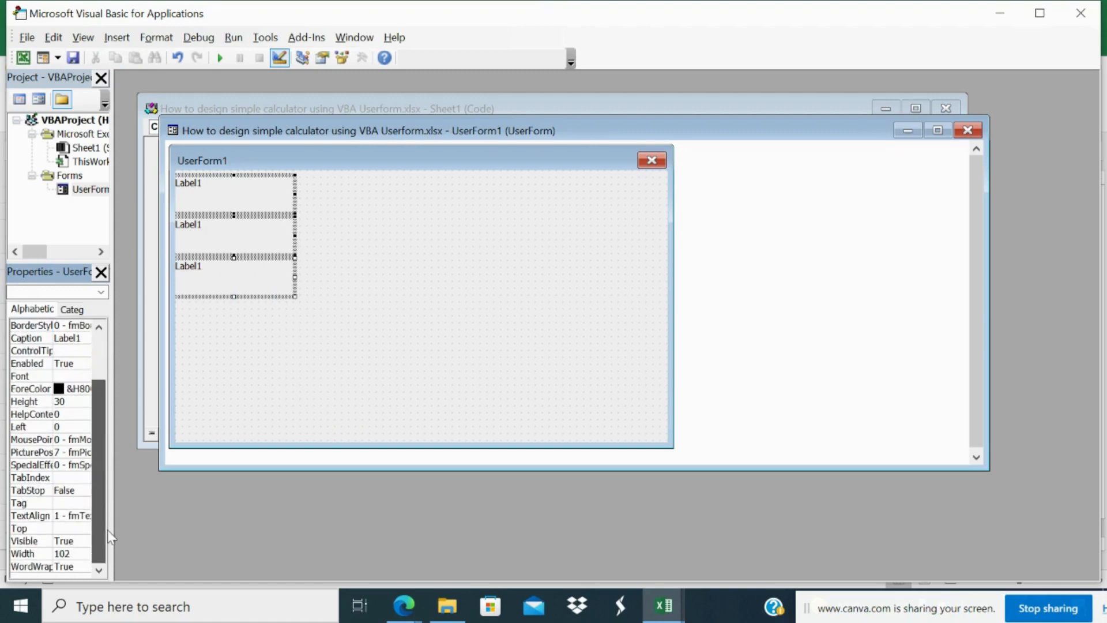
pyautogui.moveTo(39, 447)
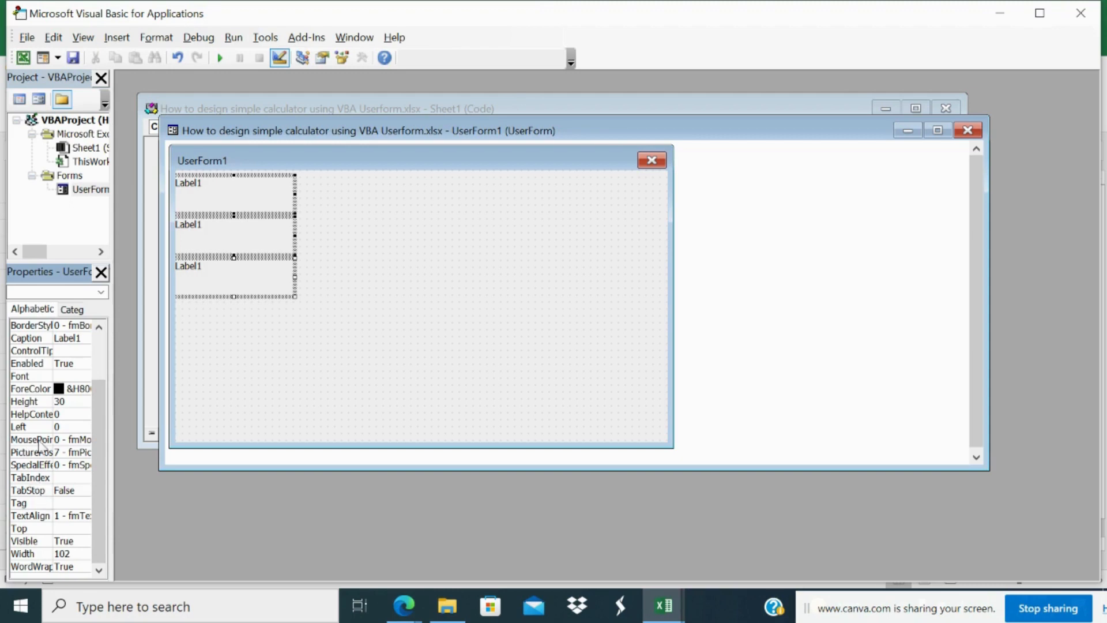
pyautogui.click(70, 426)
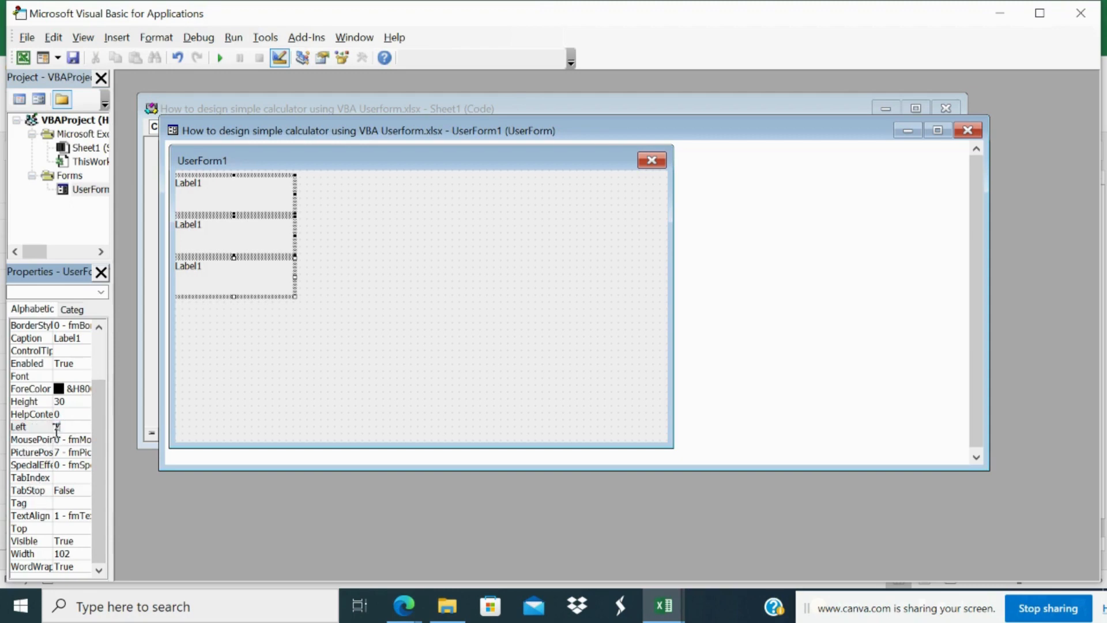
pyautogui.click(31, 438)
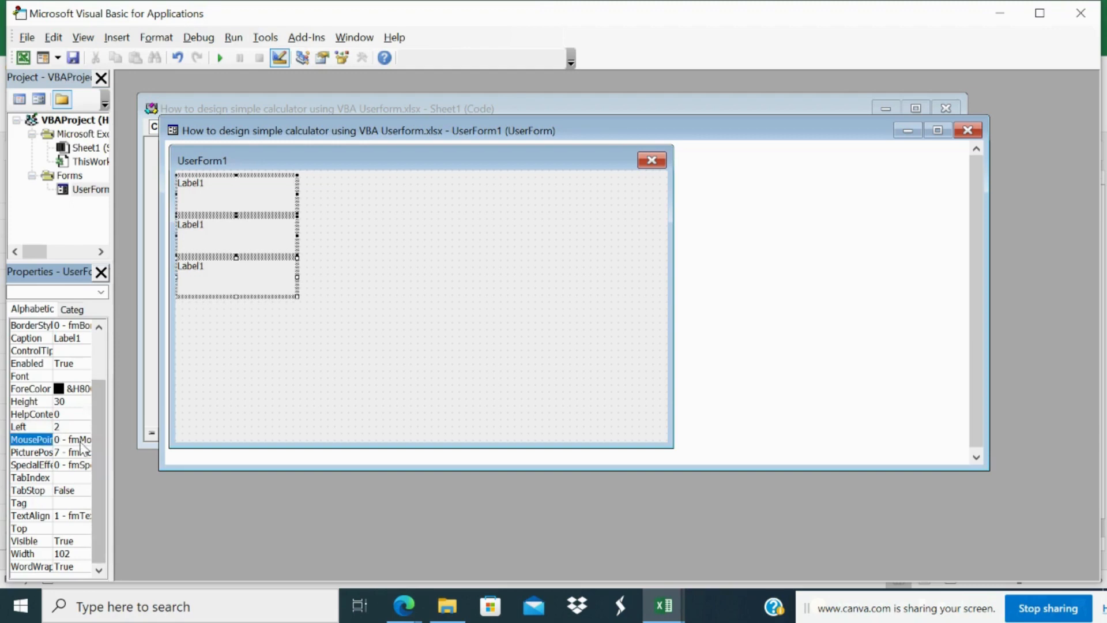
pyautogui.click(30, 425)
pyautogui.write('5')
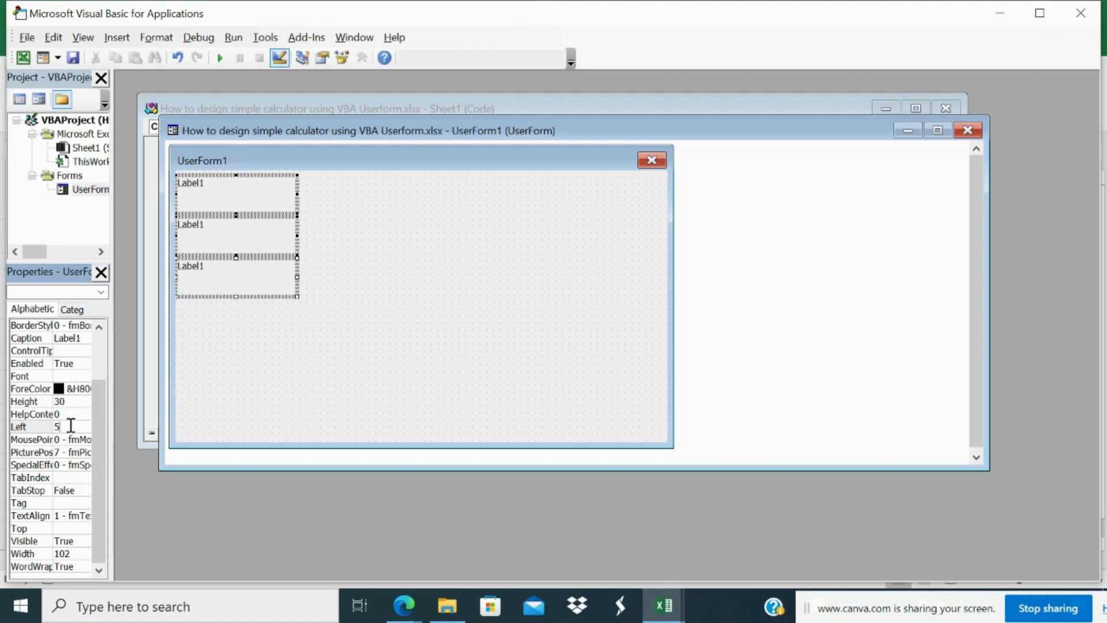
pyautogui.click(31, 439)
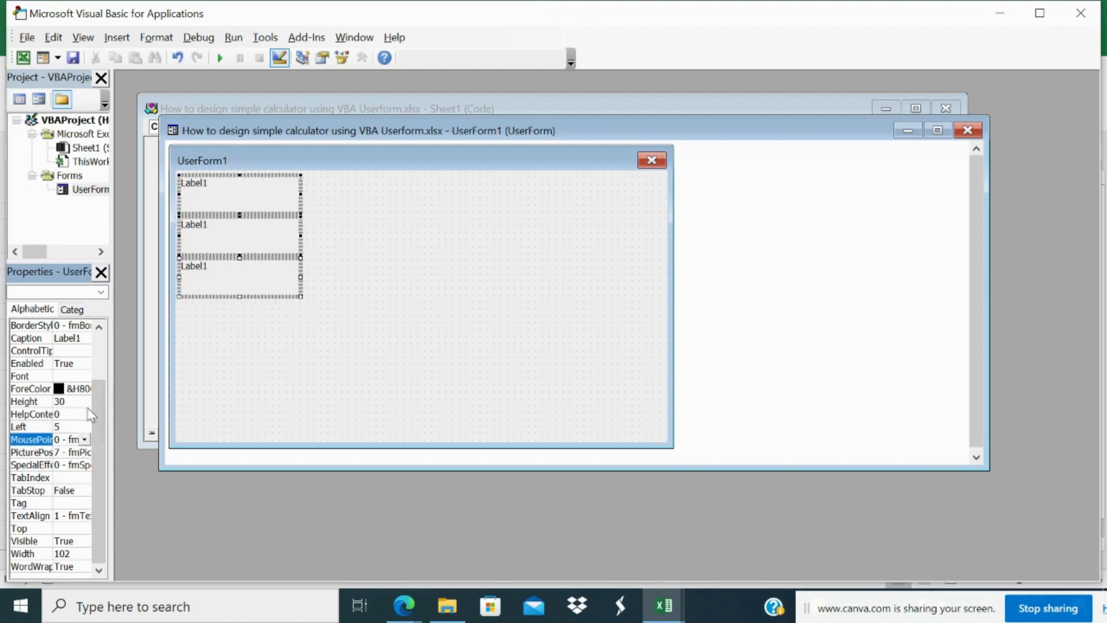
pyautogui.moveTo(76, 418)
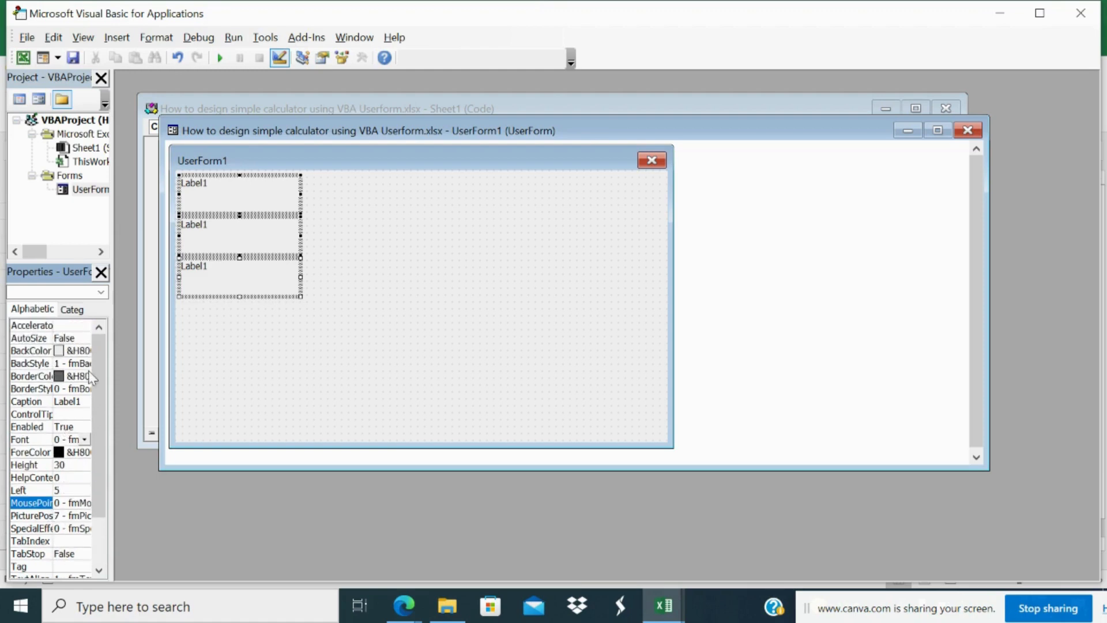
pyautogui.moveTo(47, 419)
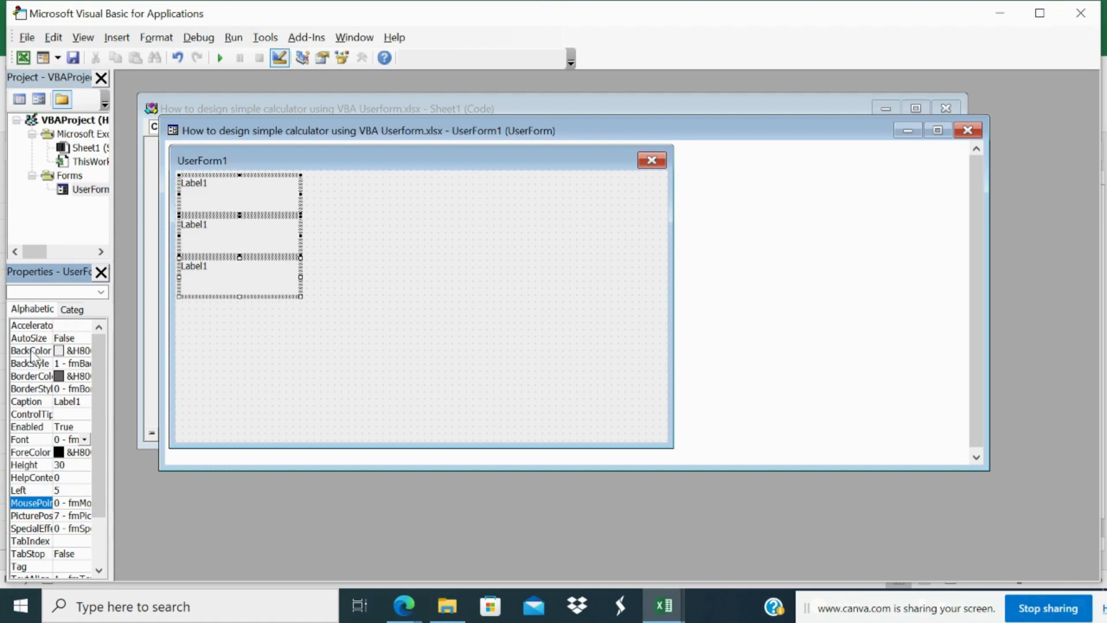
# - Give the labels a blue BackColor, white centred text and a bold font
pyautogui.click(83, 350)
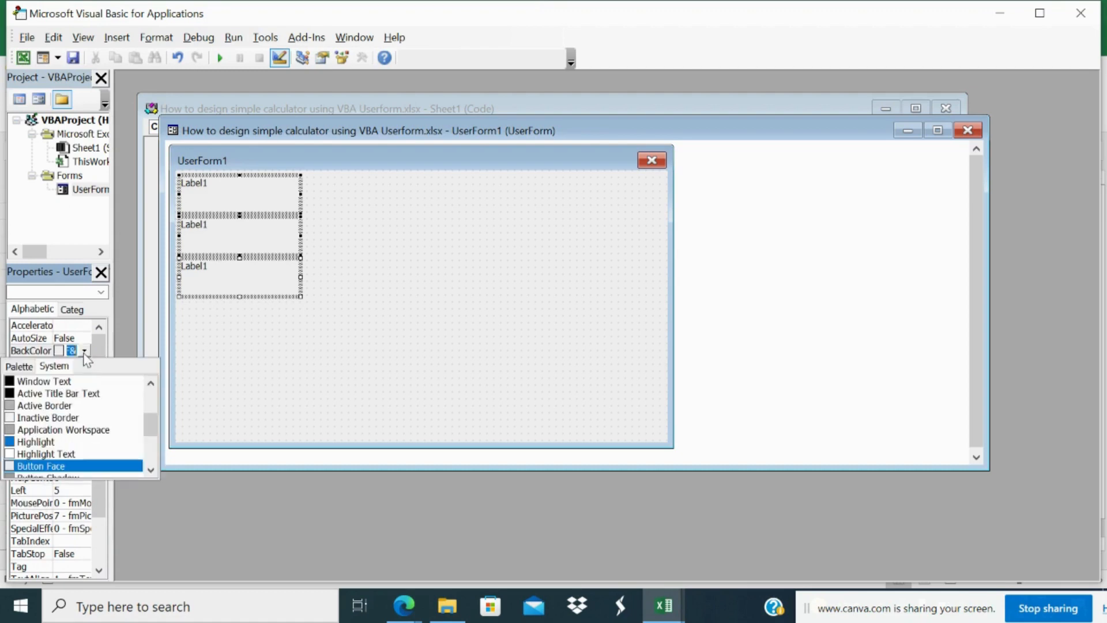
pyautogui.click(36, 442)
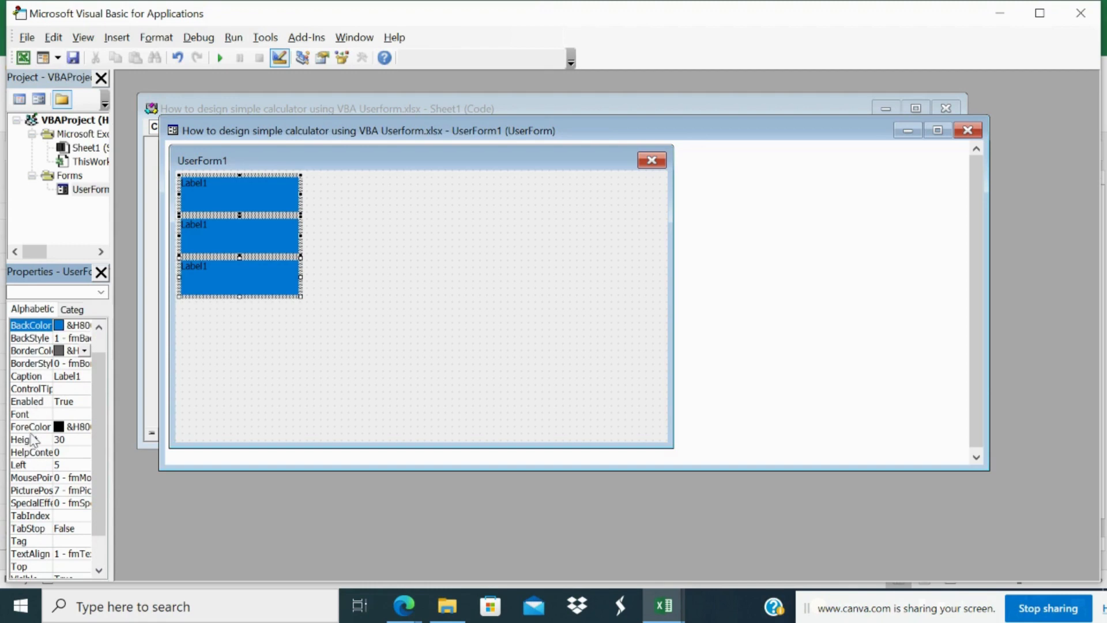
pyautogui.click(84, 425)
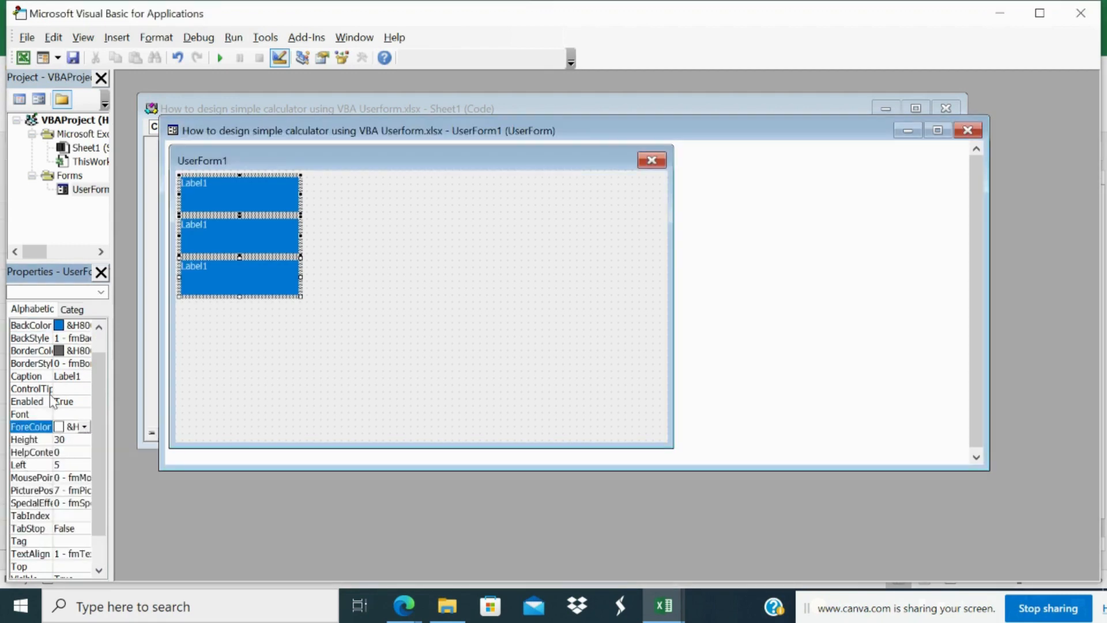
pyautogui.scroll(-3)
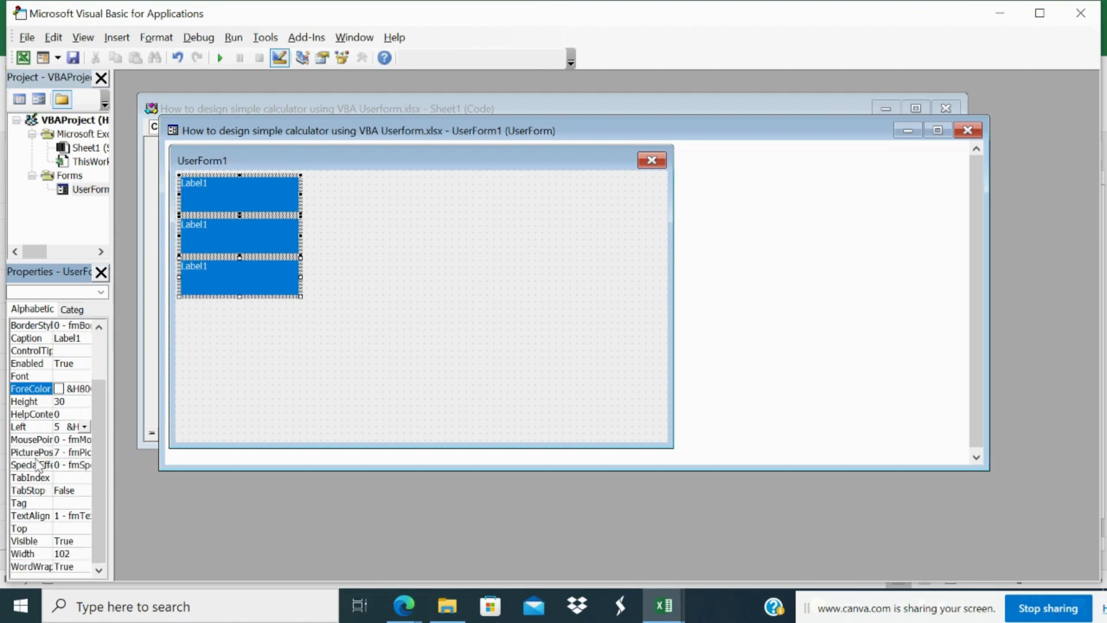
pyautogui.click(83, 515)
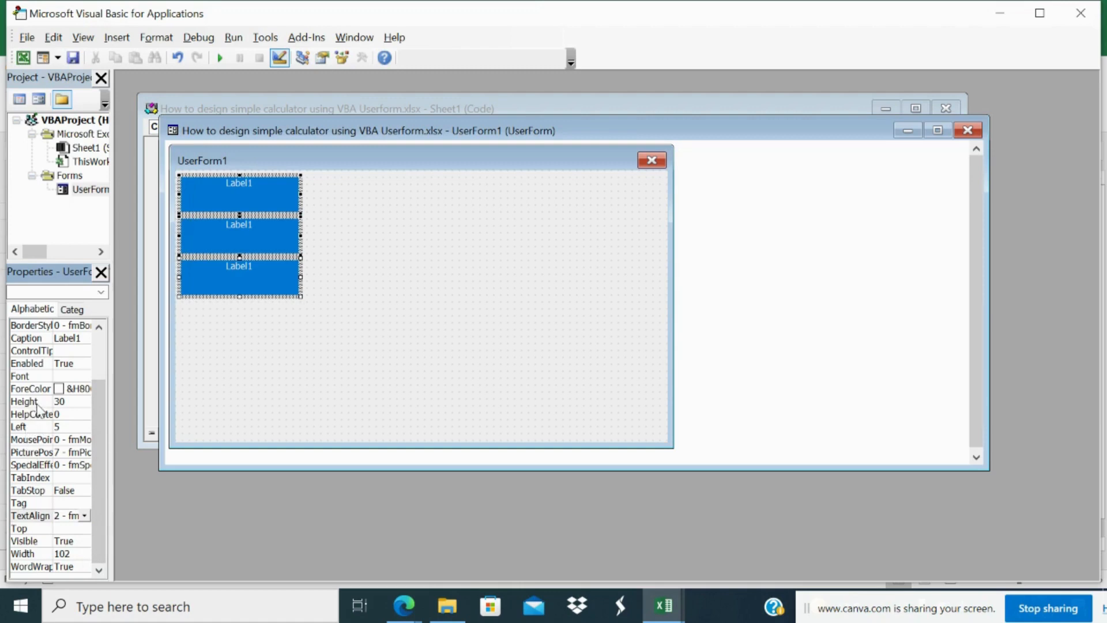
pyautogui.moveTo(66, 459)
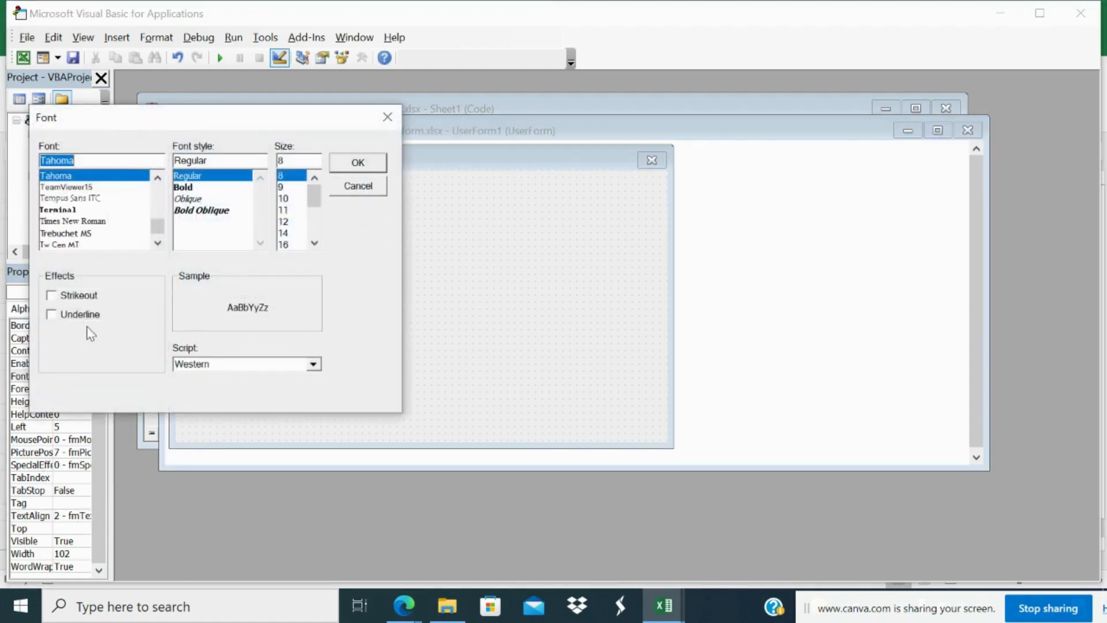
pyautogui.click(183, 187)
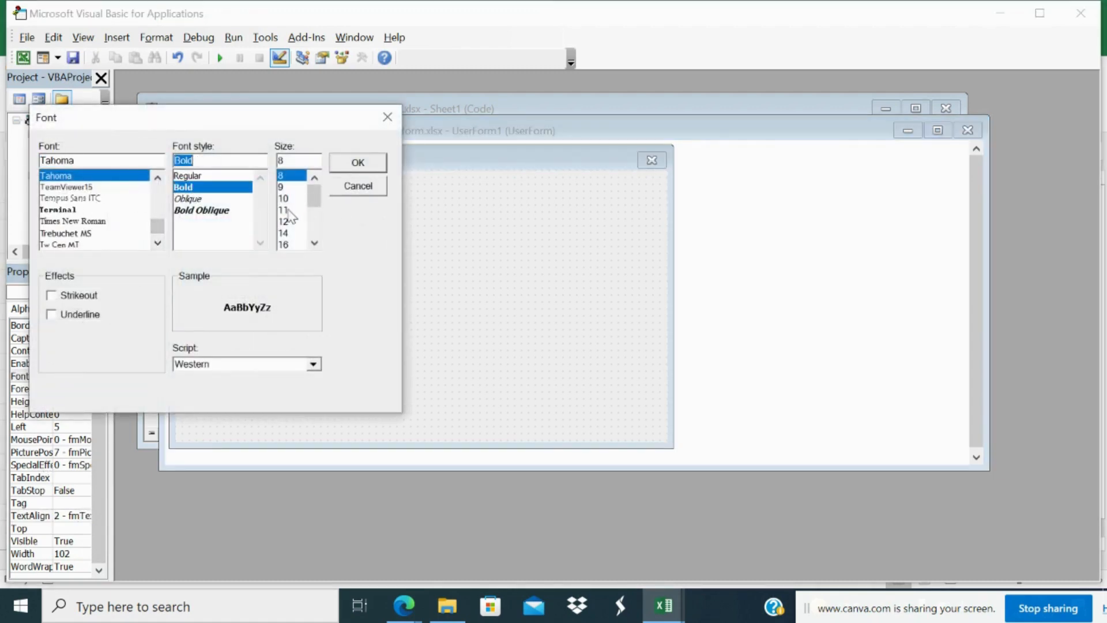
pyautogui.click(357, 161)
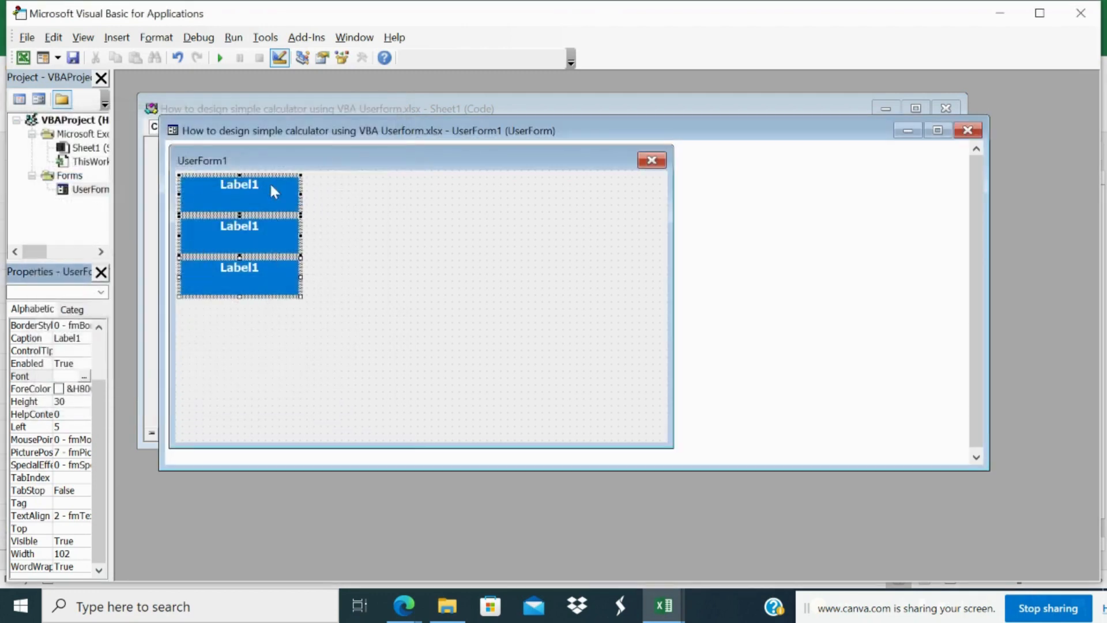
pyautogui.moveTo(341, 248)
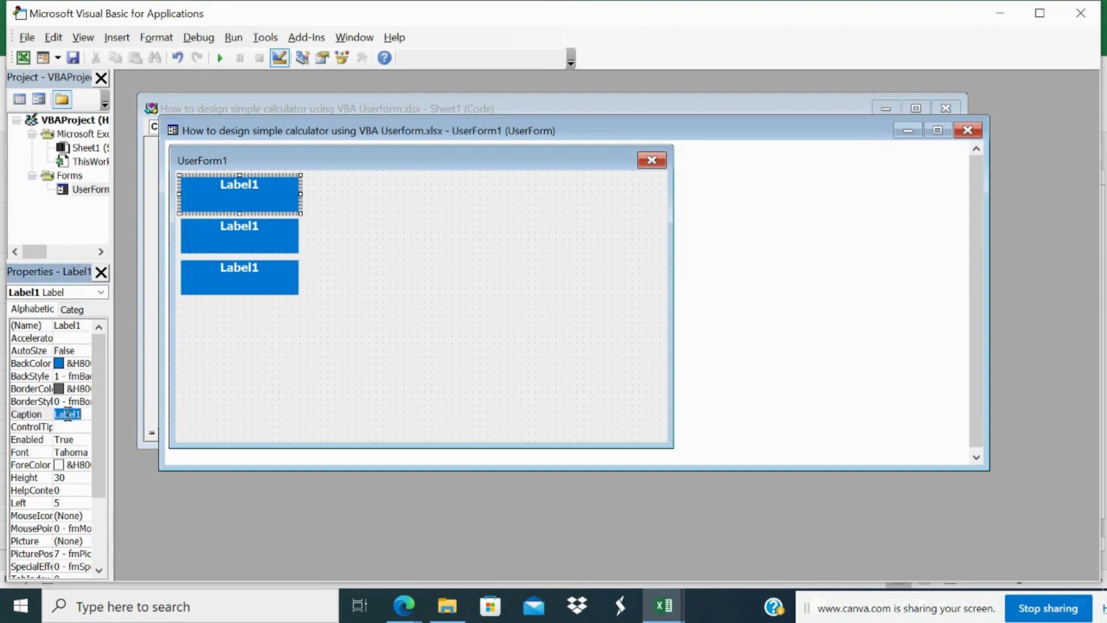
# - Caption the labels 'Enter First No.', 'Enter Second No' and 'Result'
pyautogui.write('Enter')
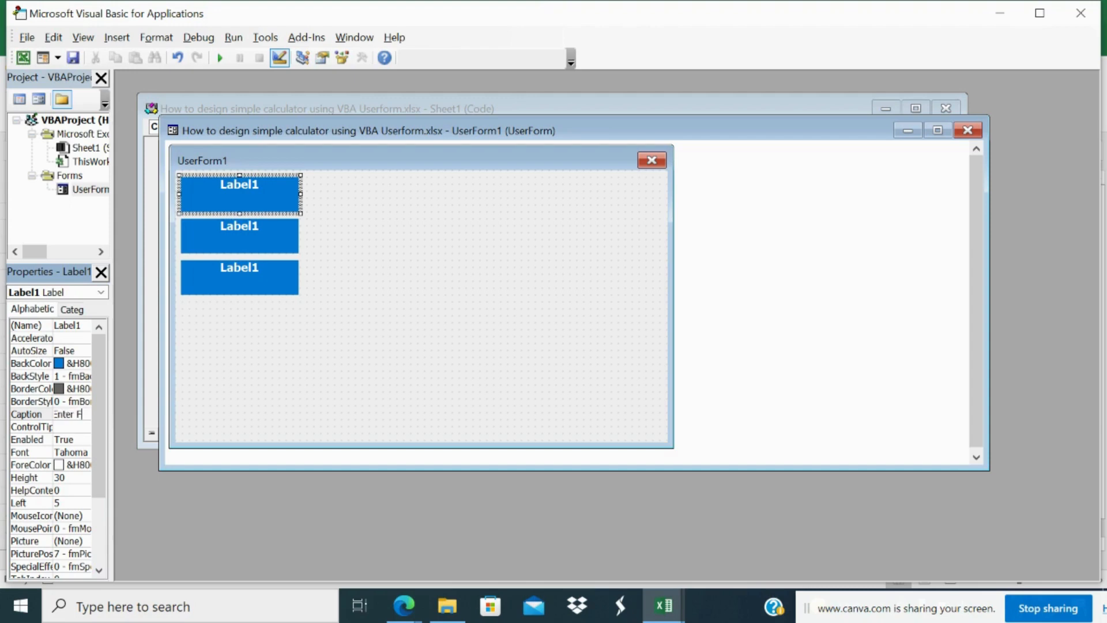
pyautogui.write('First No.')
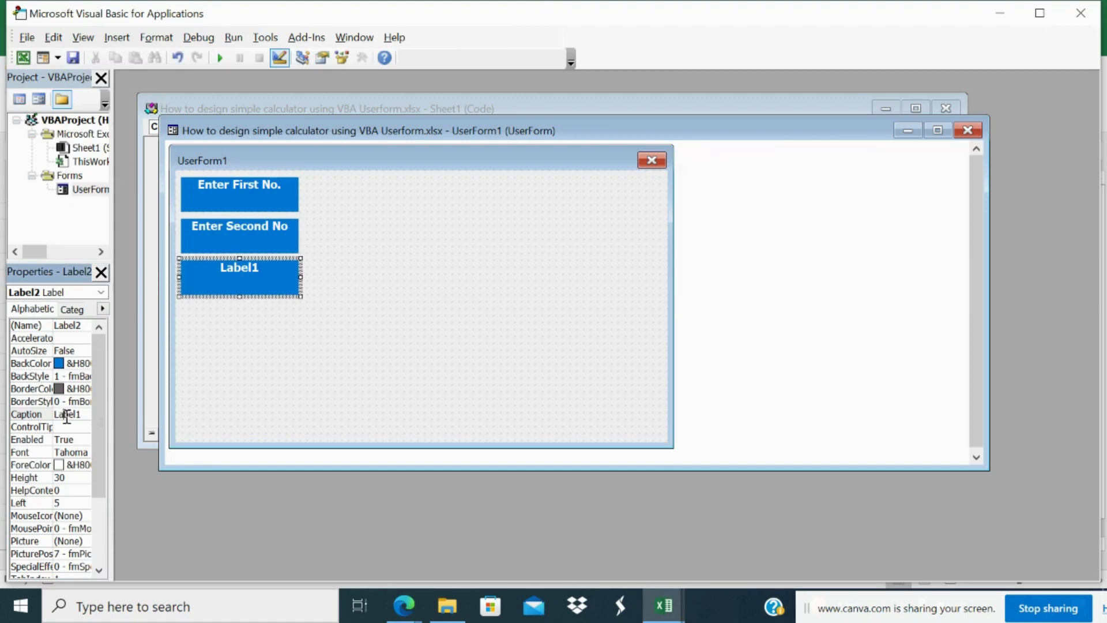
pyautogui.write('Result')
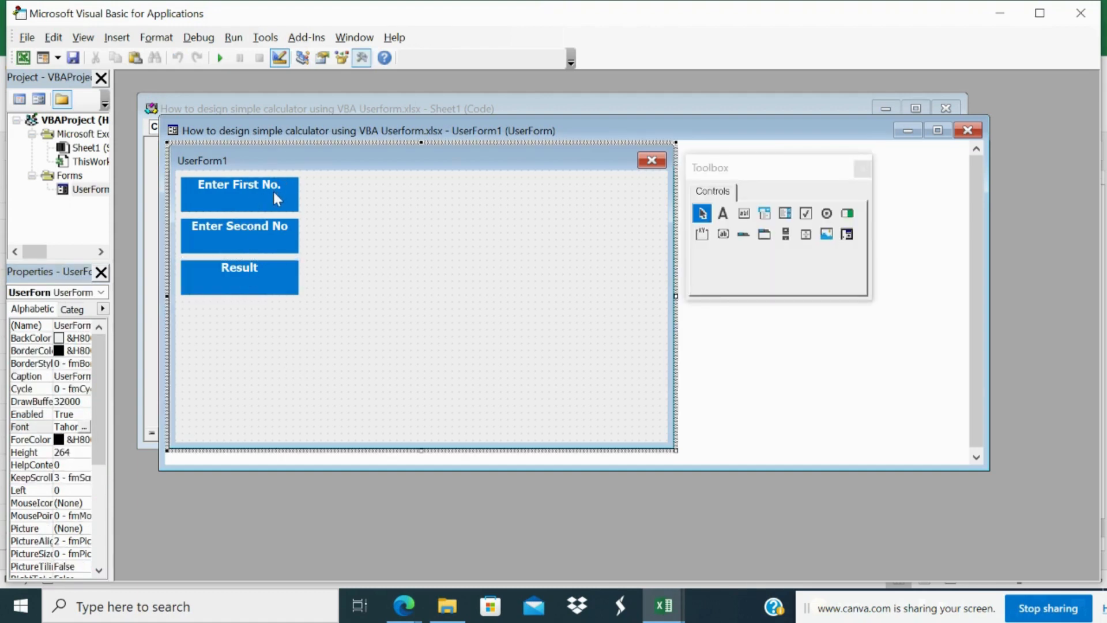
pyautogui.moveTo(844, 300)
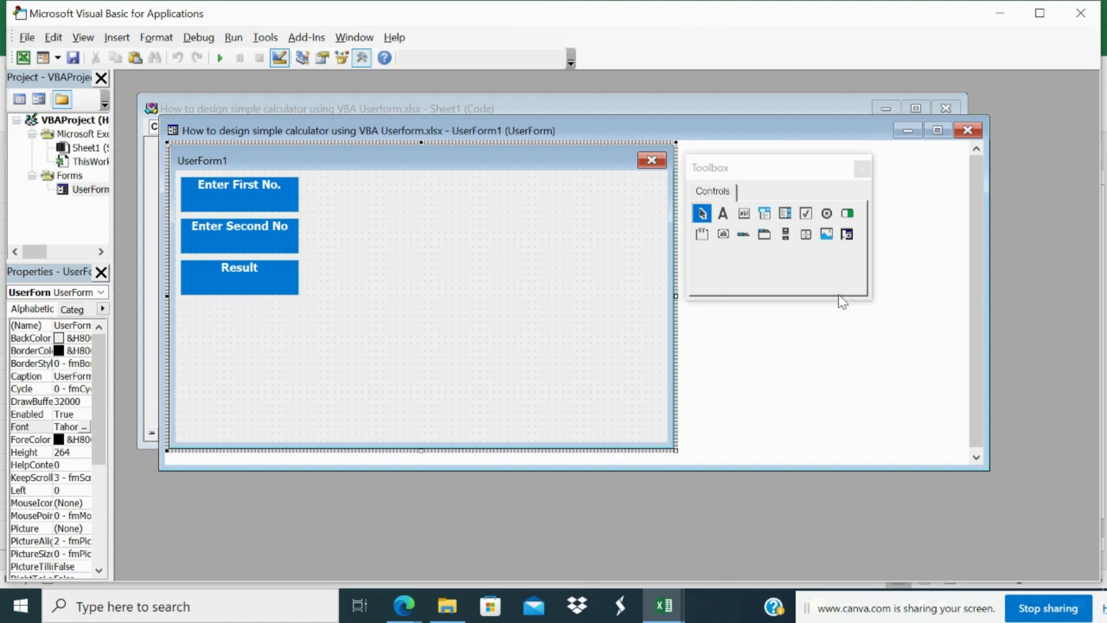
pyautogui.moveTo(743, 234)
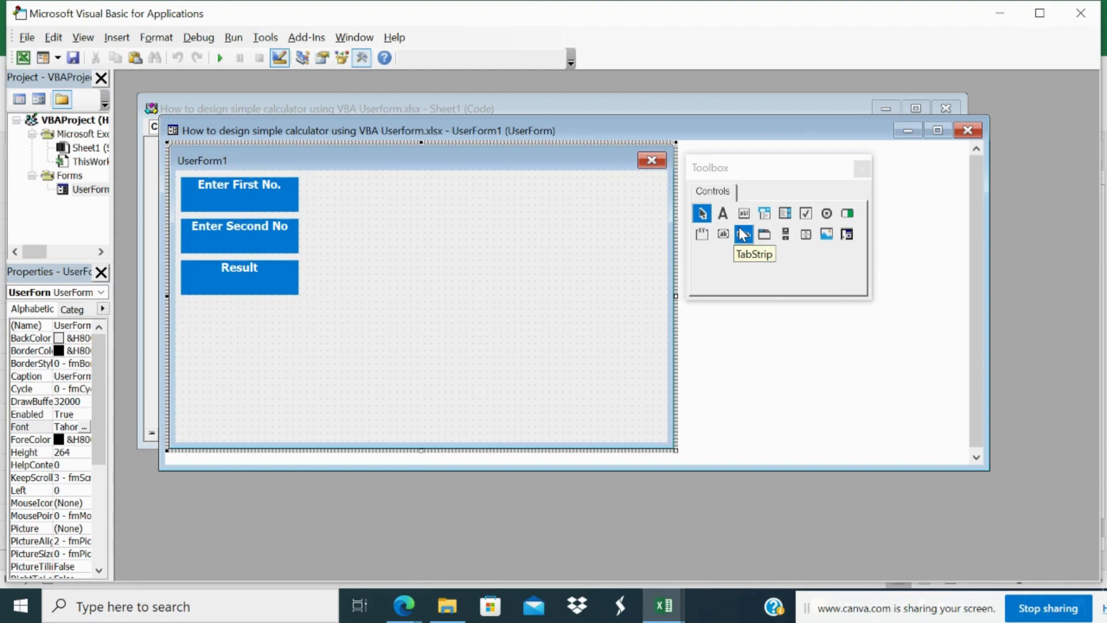
pyautogui.moveTo(819, 206)
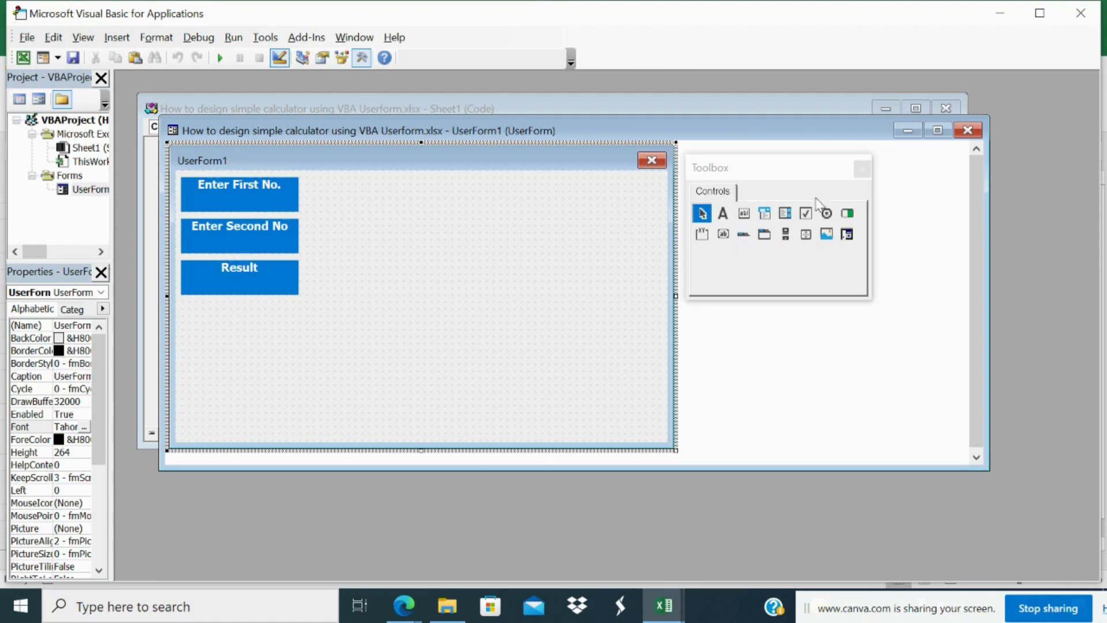
pyautogui.moveTo(743, 213)
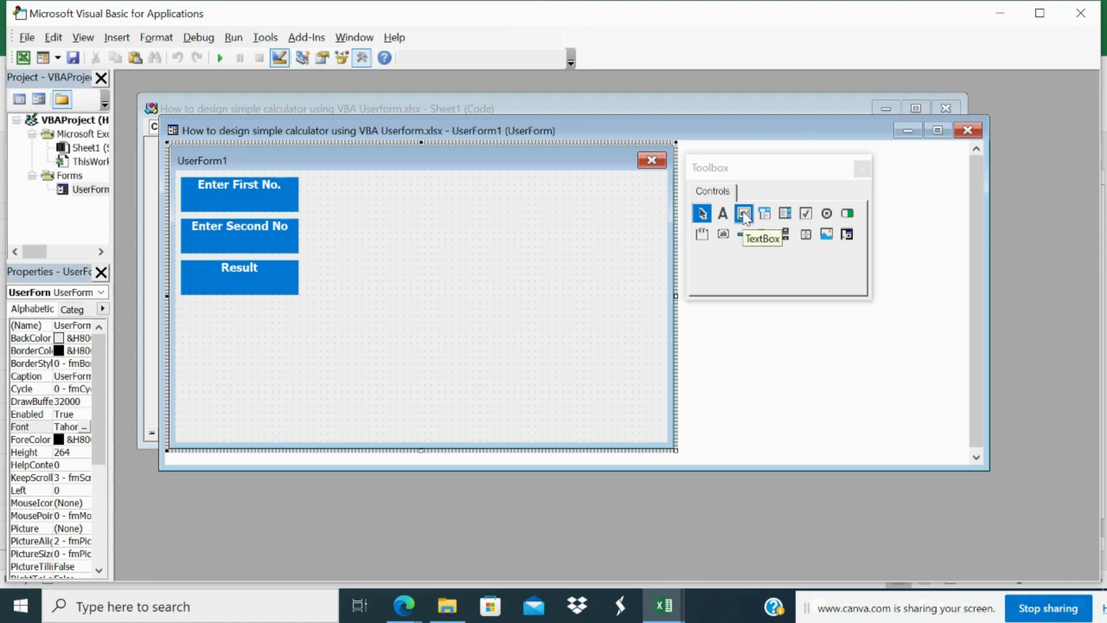
# - Draw three TextBoxes beside Enter First No., second number and Result, then select all three
pyautogui.click(743, 212)
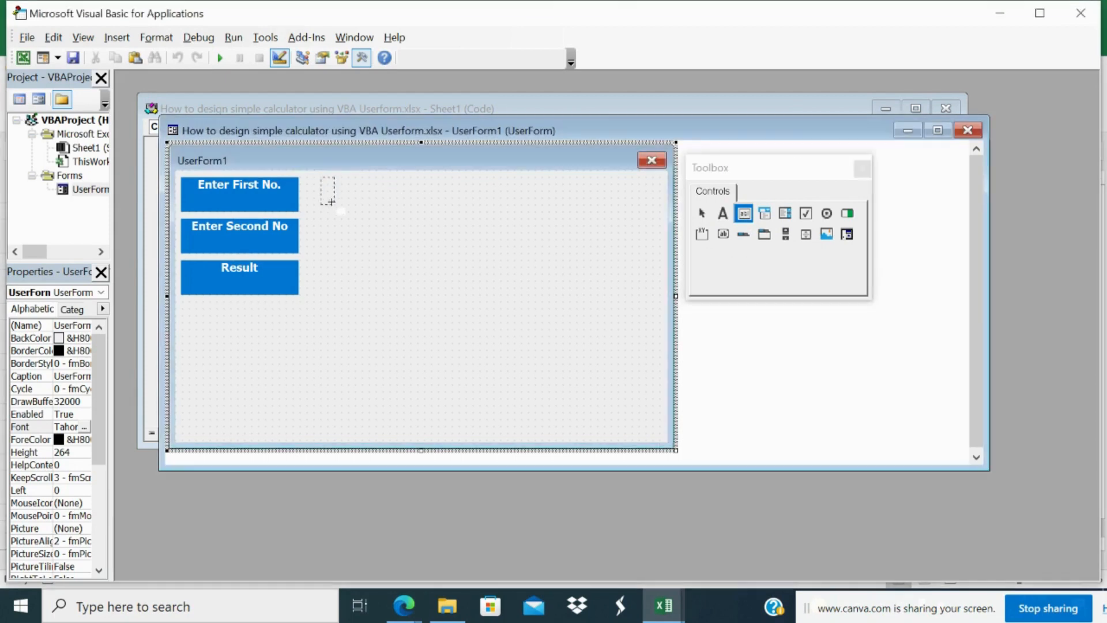
pyautogui.moveTo(322, 180); pyautogui.dragTo(435, 210)
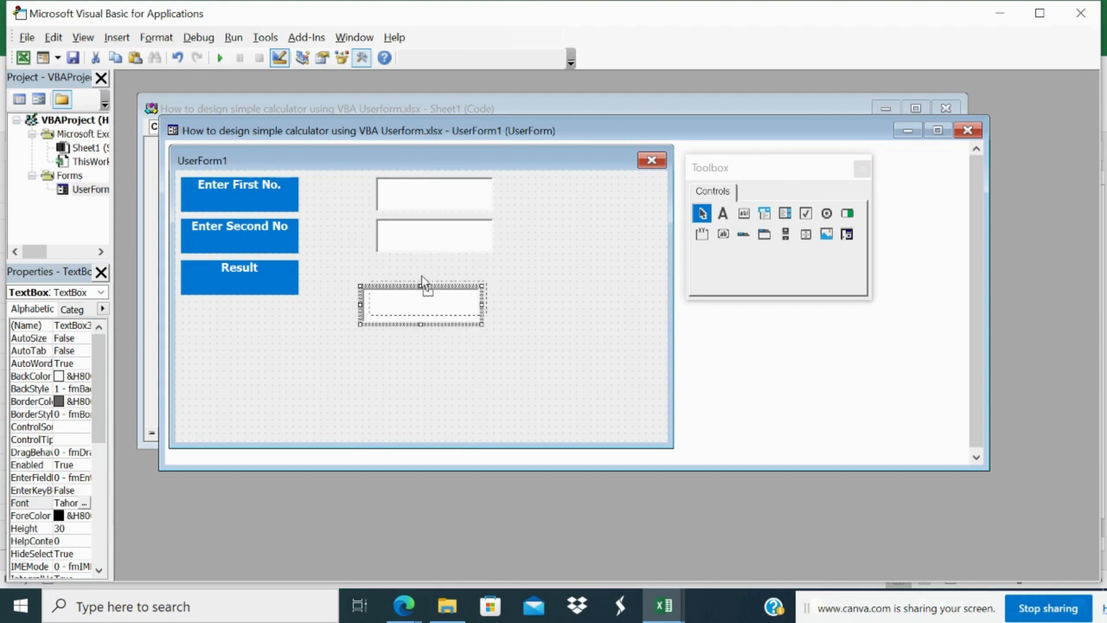
pyautogui.moveTo(420, 302); pyautogui.dragTo(435, 276)
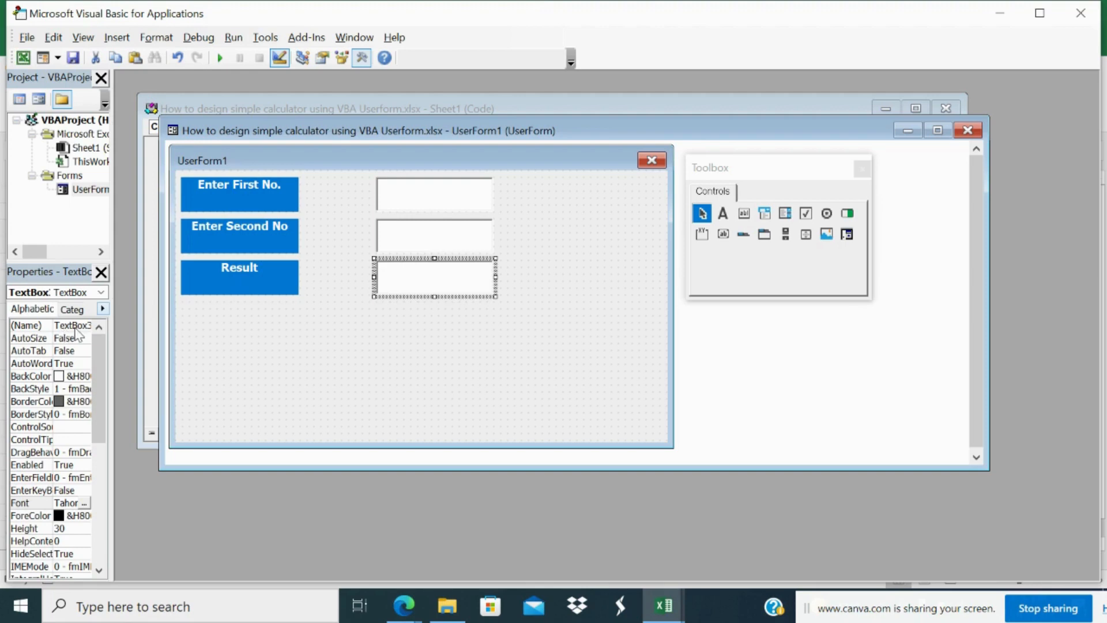
pyautogui.click(434, 235)
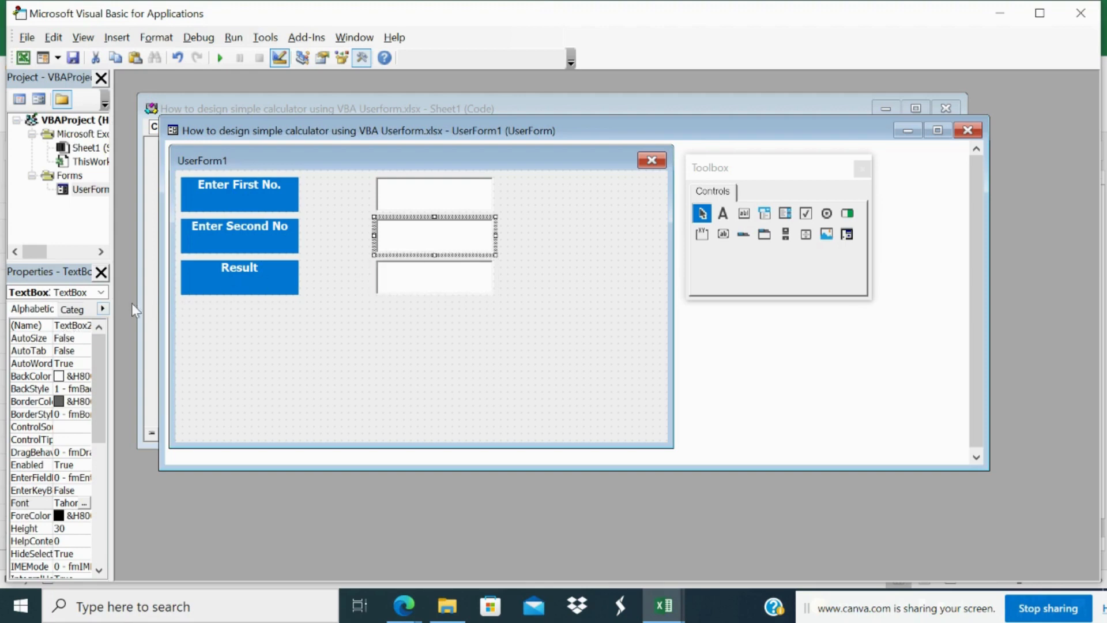
pyautogui.click(434, 195)
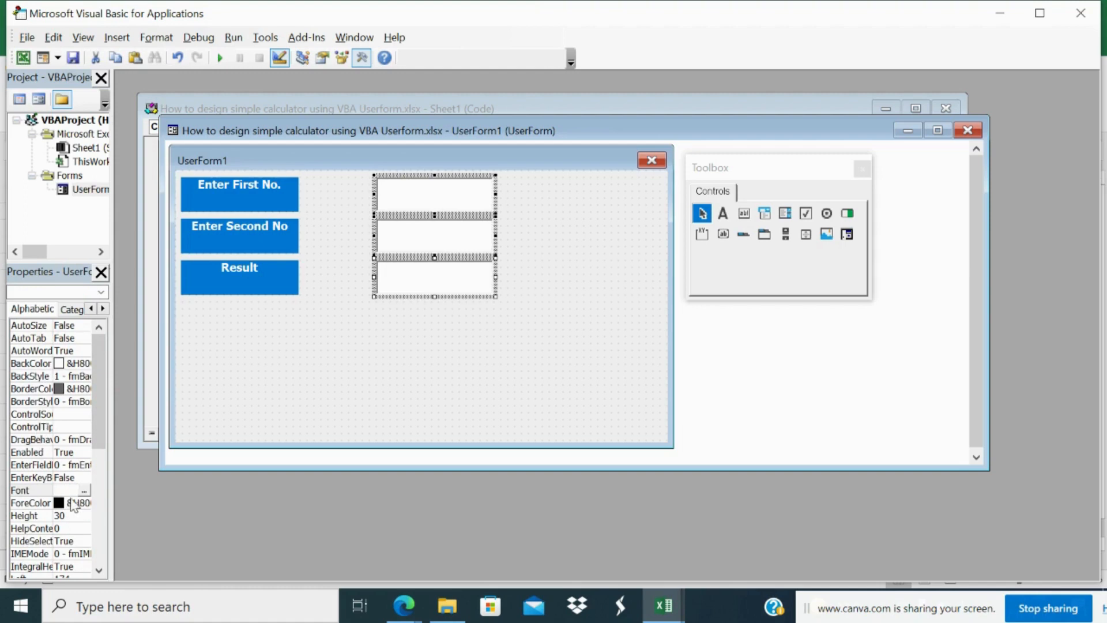
# - Set the three text boxes' font to Tahoma, Bold, size 14
pyautogui.click(83, 490)
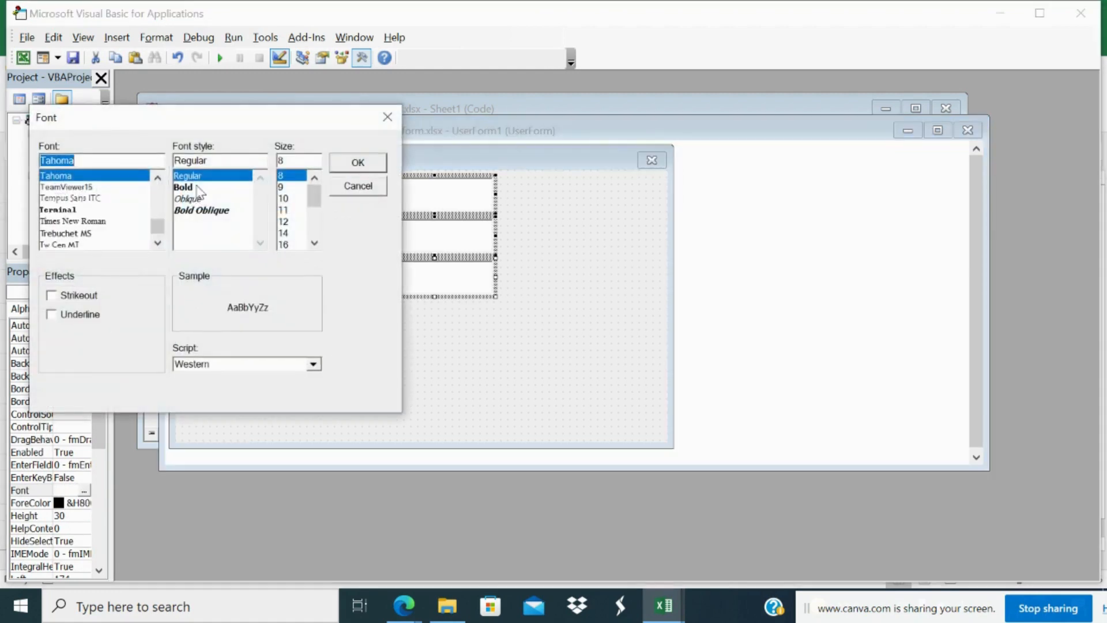
pyautogui.click(183, 187)
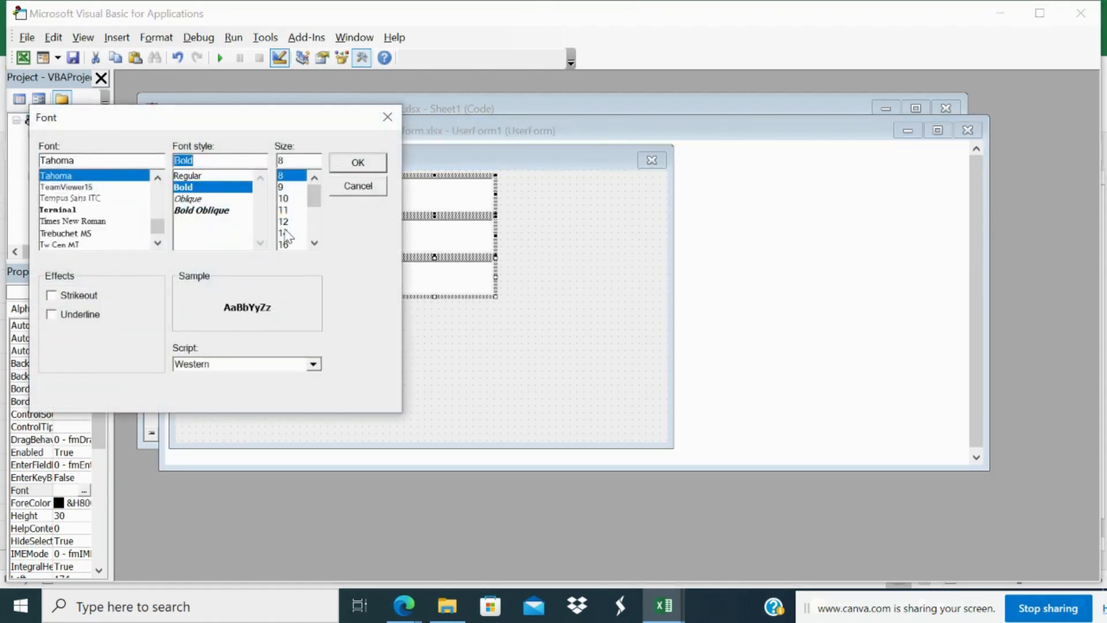
pyautogui.click(284, 233)
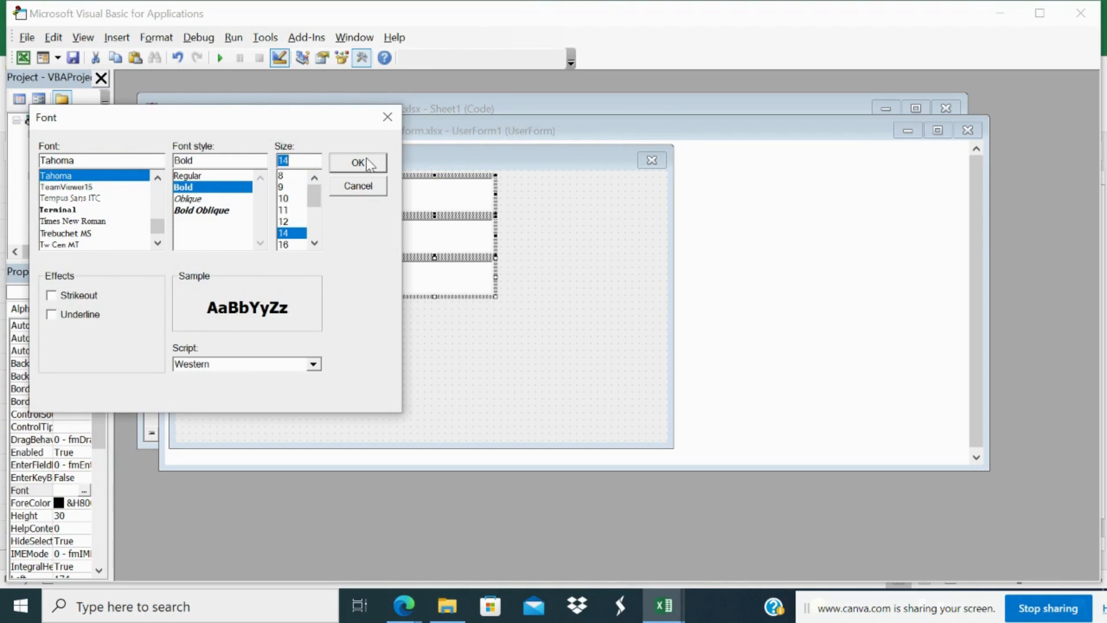
pyautogui.click(358, 163)
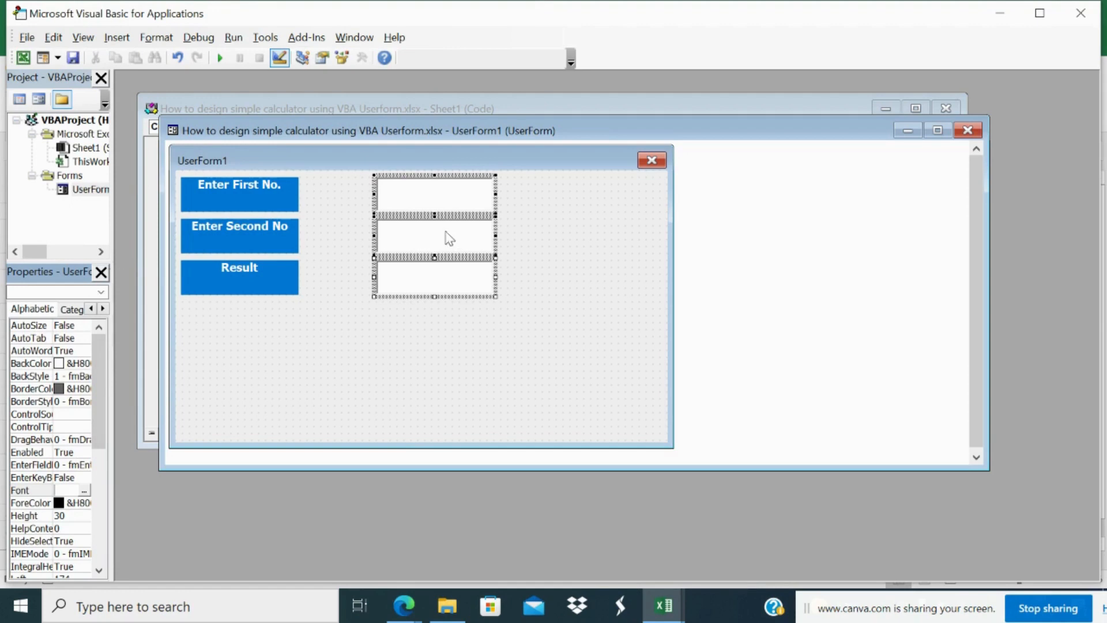
pyautogui.moveTo(496, 309)
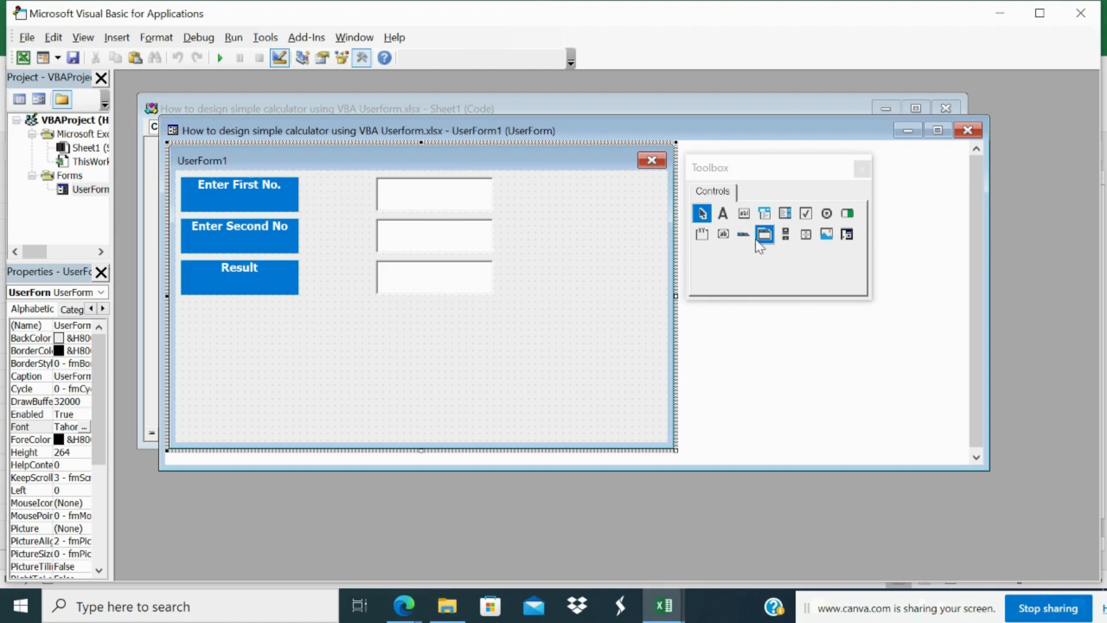
pyautogui.moveTo(763, 234)
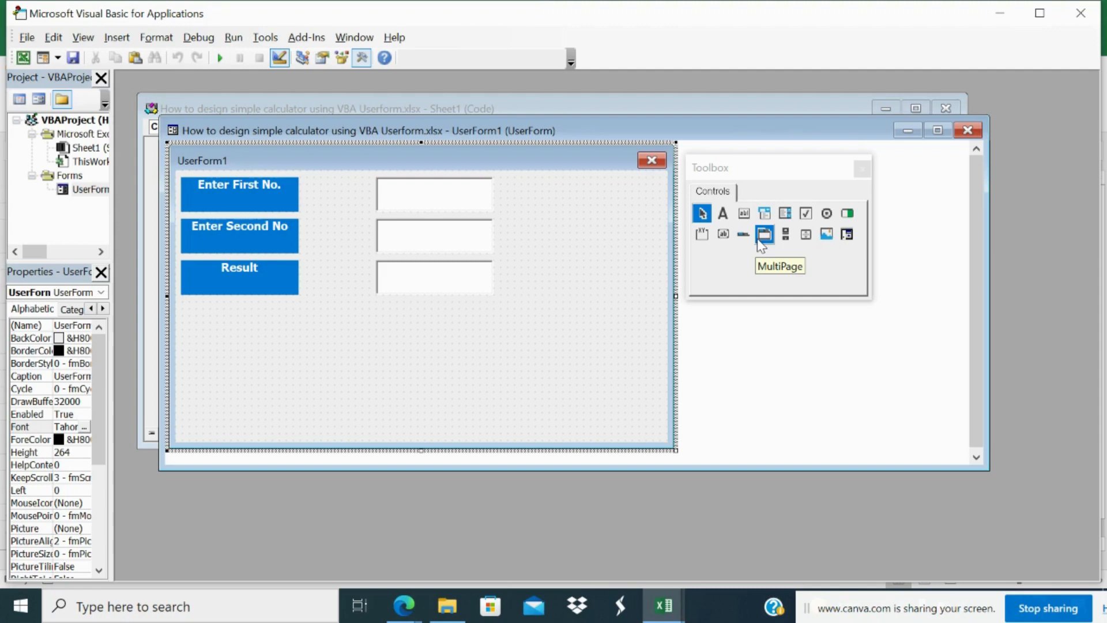
pyautogui.moveTo(743, 234)
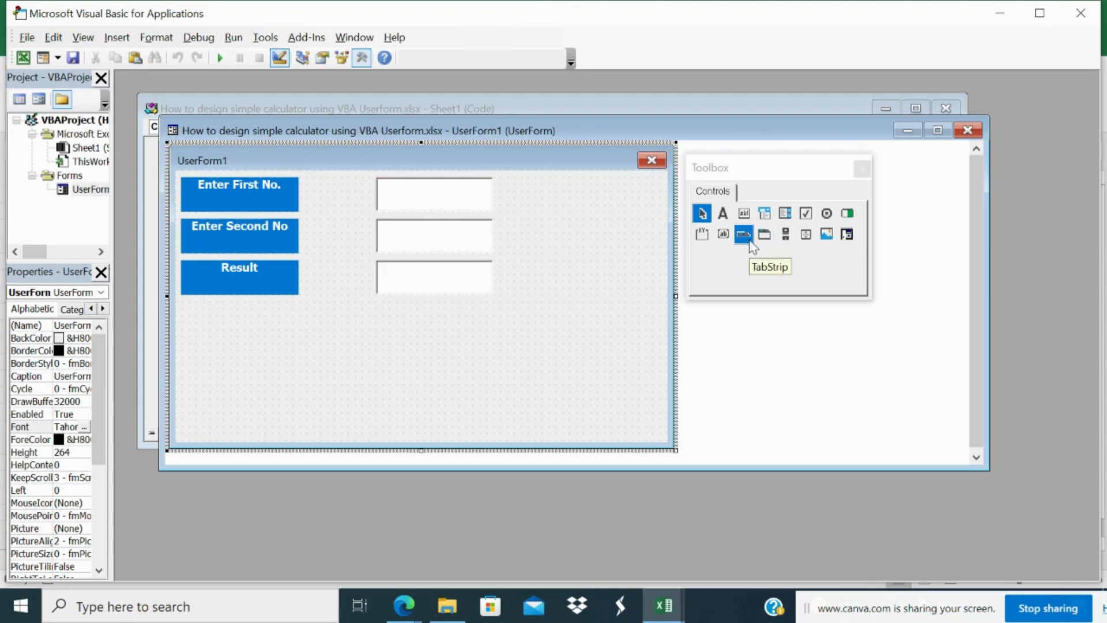
pyautogui.moveTo(723, 215)
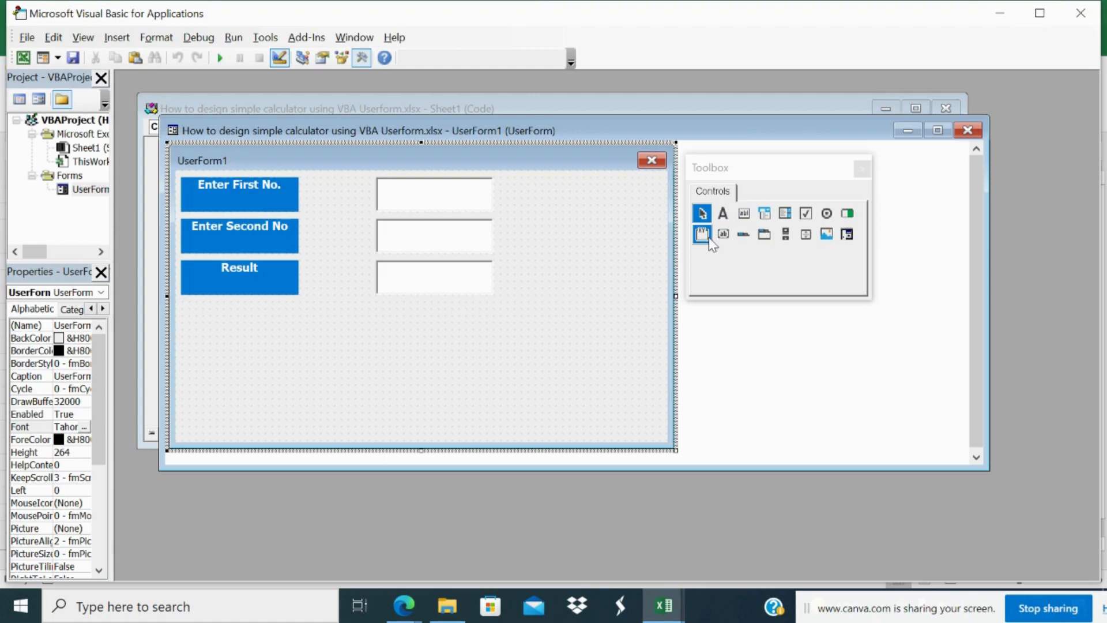
pyautogui.moveTo(722, 234)
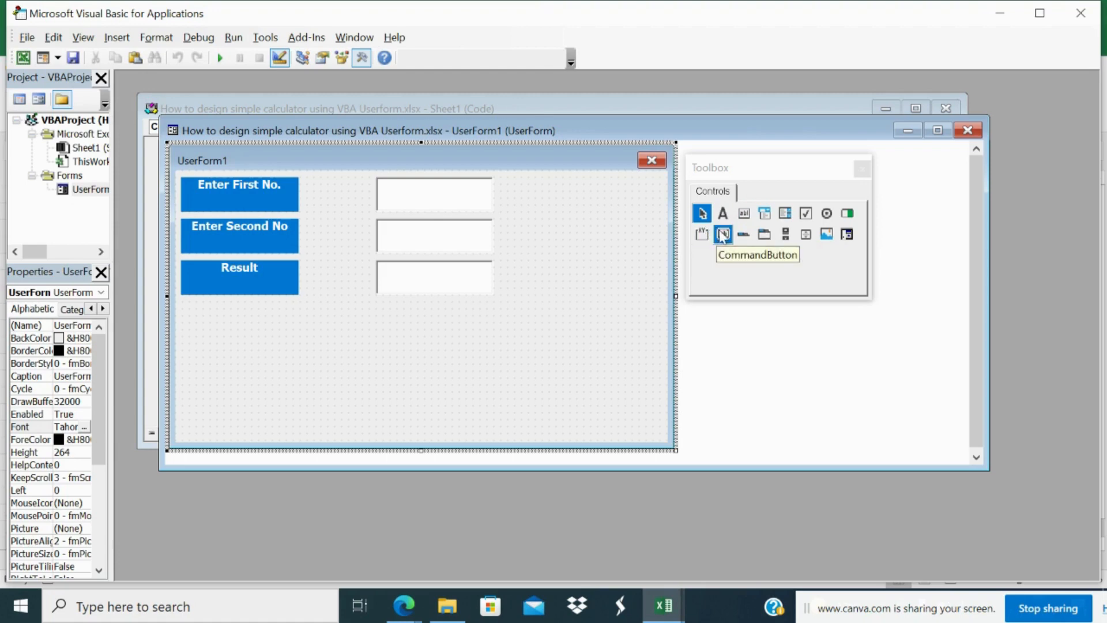
# - Place a CommandButton and Ctrl-drag copies into a two-by-two grid plus a fifth centred below
pyautogui.click(722, 234)
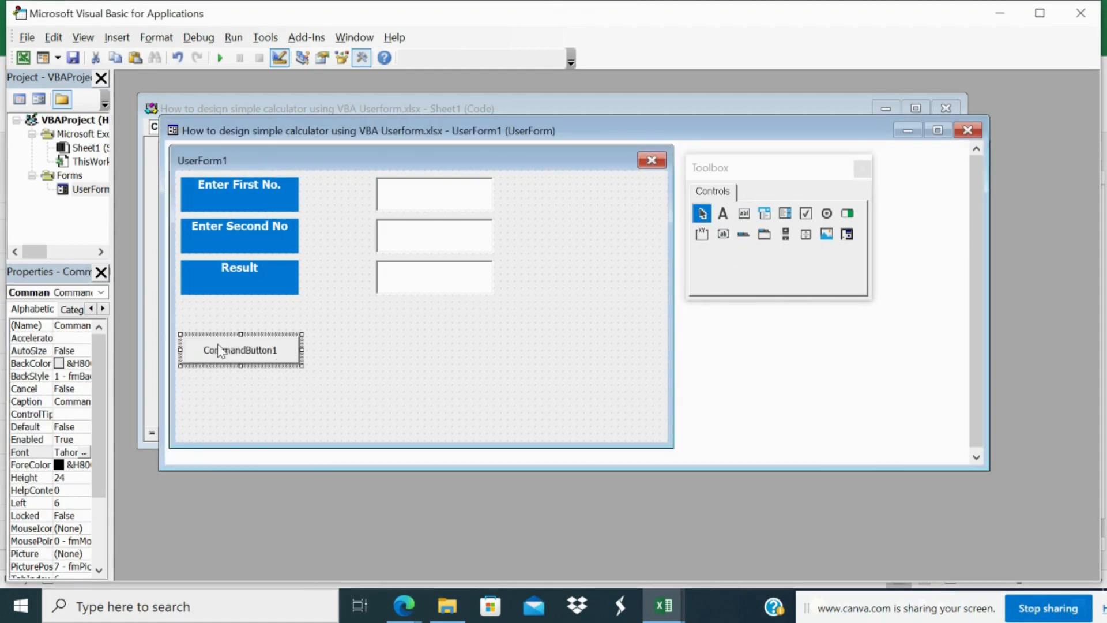
pyautogui.moveTo(372, 404)
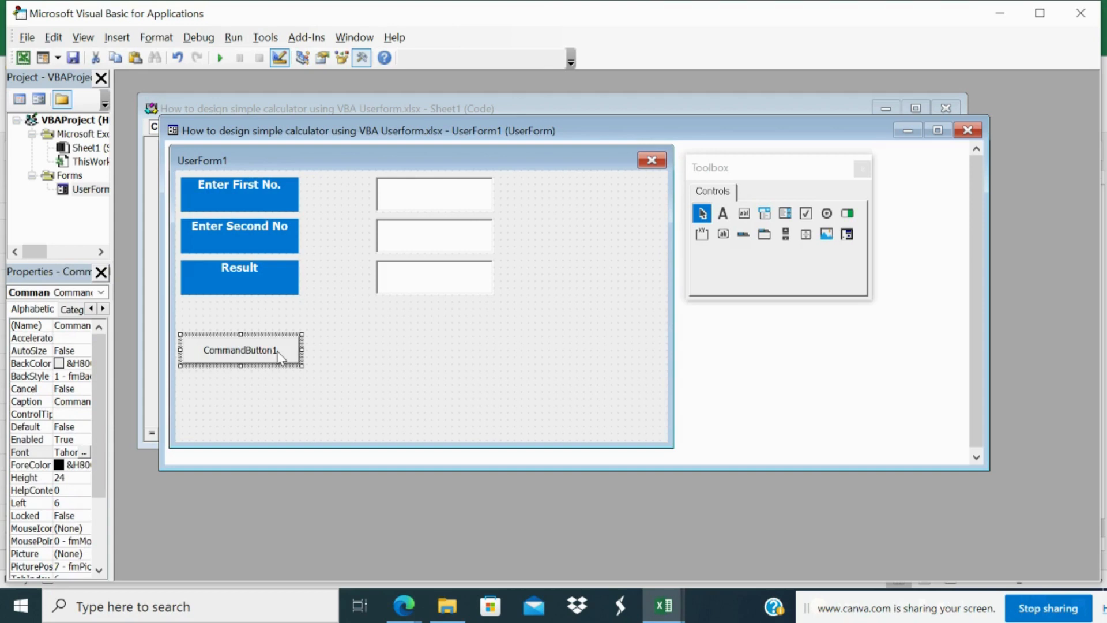
pyautogui.moveTo(239, 349); pyautogui.dragTo(420, 309)
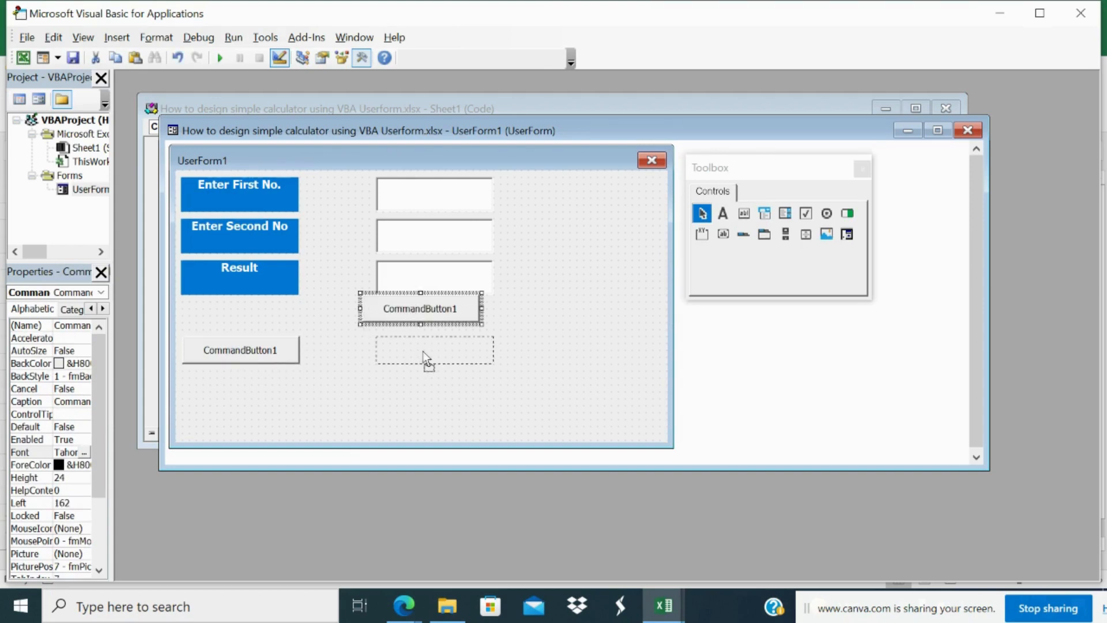
pyautogui.moveTo(420, 308); pyautogui.dragTo(433, 349)
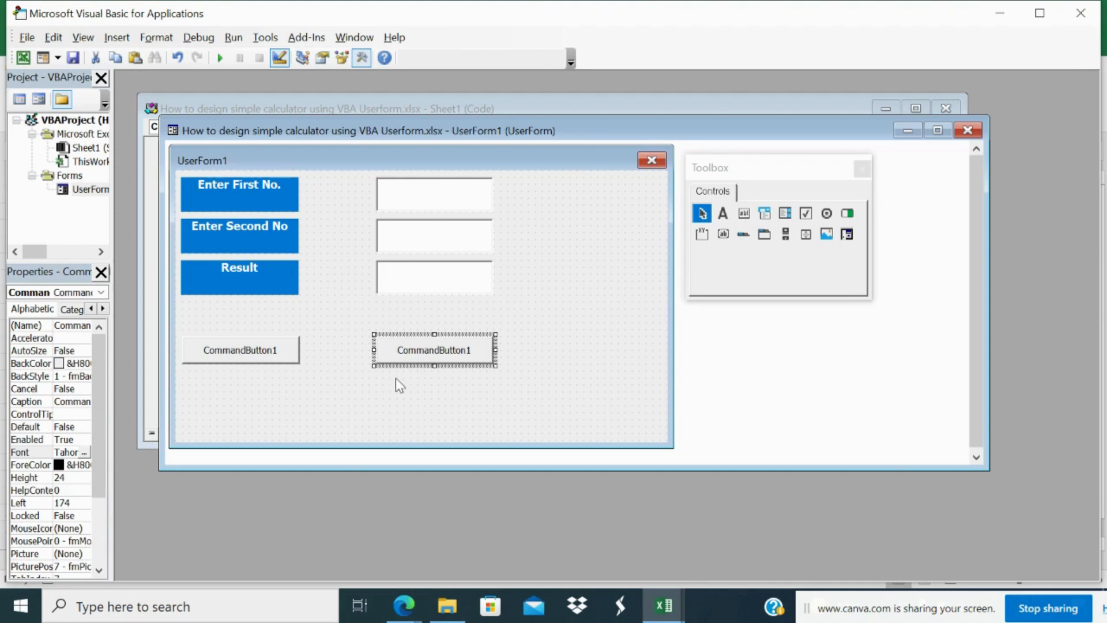
pyautogui.moveTo(435, 349); pyautogui.dragTo(420, 309)
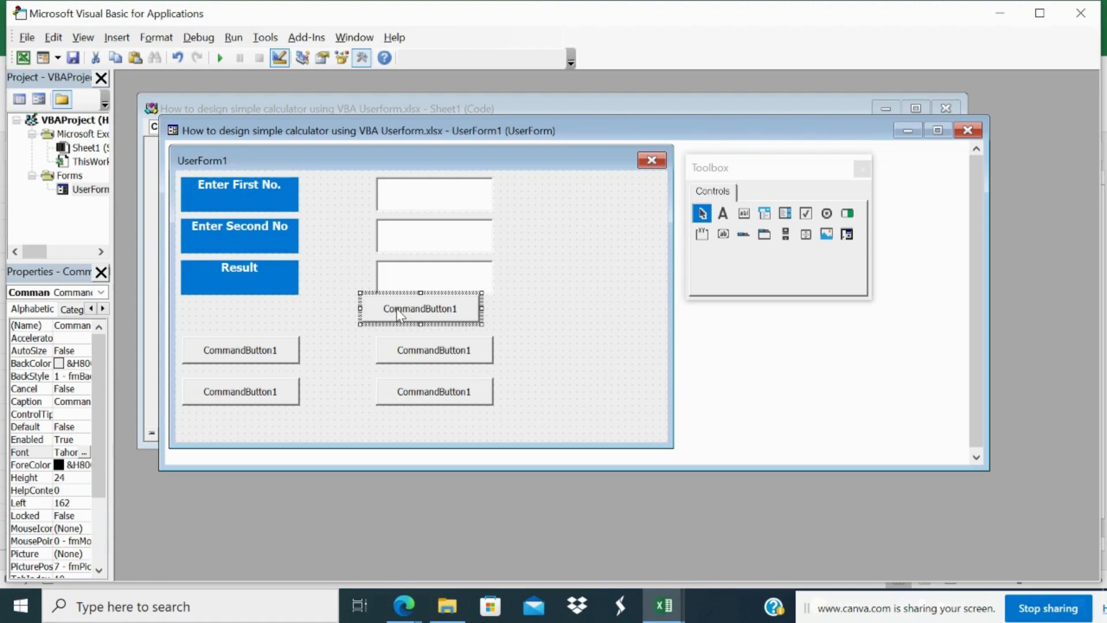
pyautogui.moveTo(421, 306); pyautogui.dragTo(330, 425)
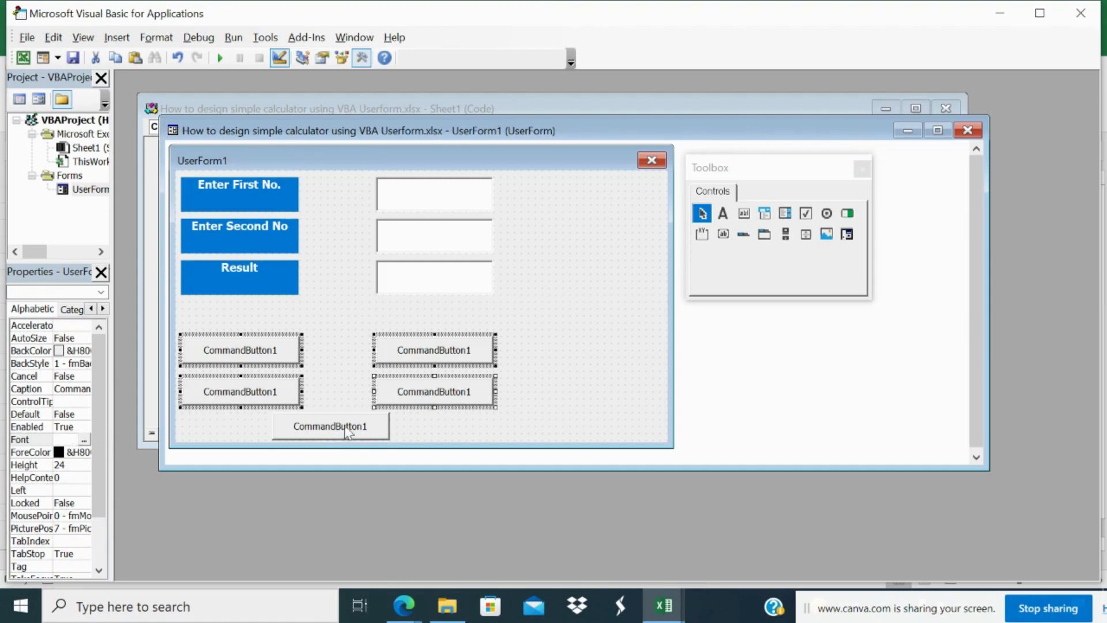
# - Give the five buttons Times New Roman Bold captions and a blue ForeColor
pyautogui.click(329, 425)
pyautogui.write('t')
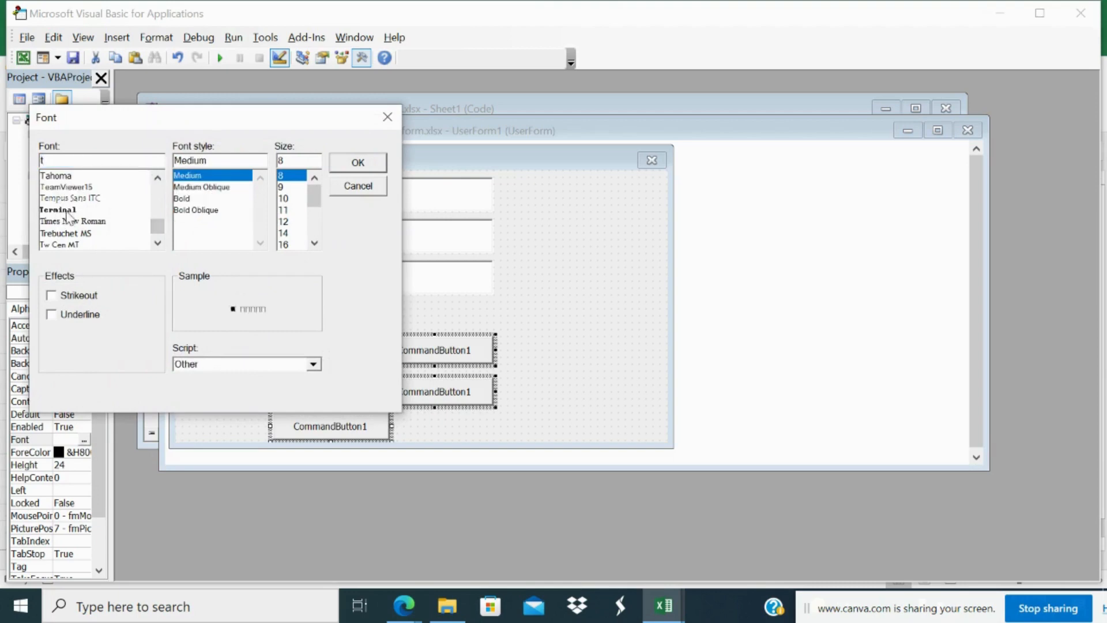
pyautogui.click(73, 221)
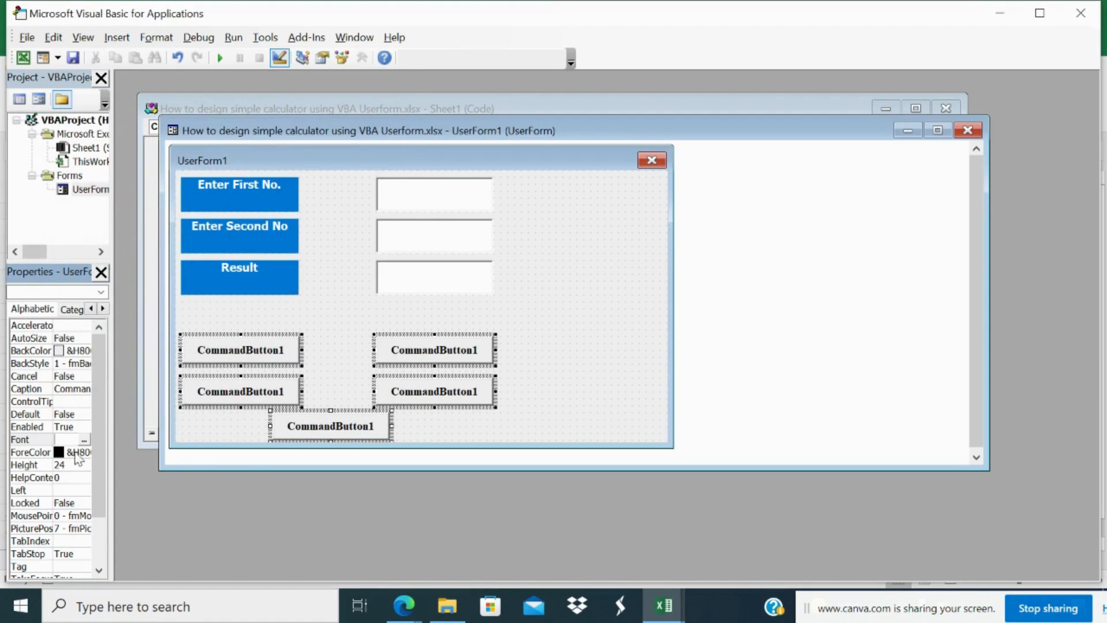
pyautogui.click(30, 452)
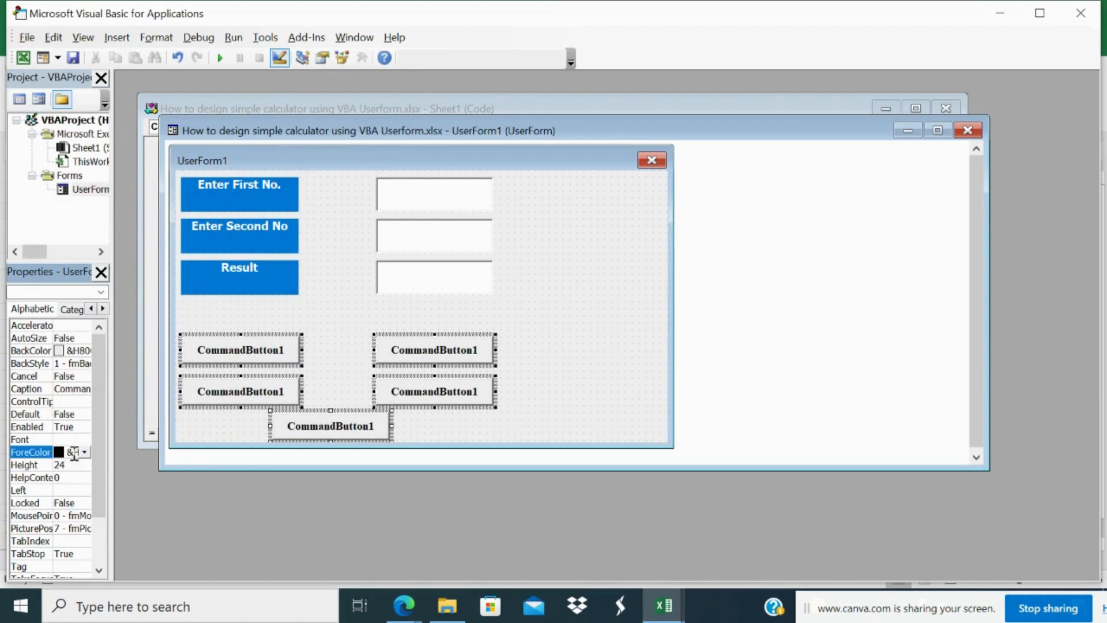
pyautogui.click(83, 452)
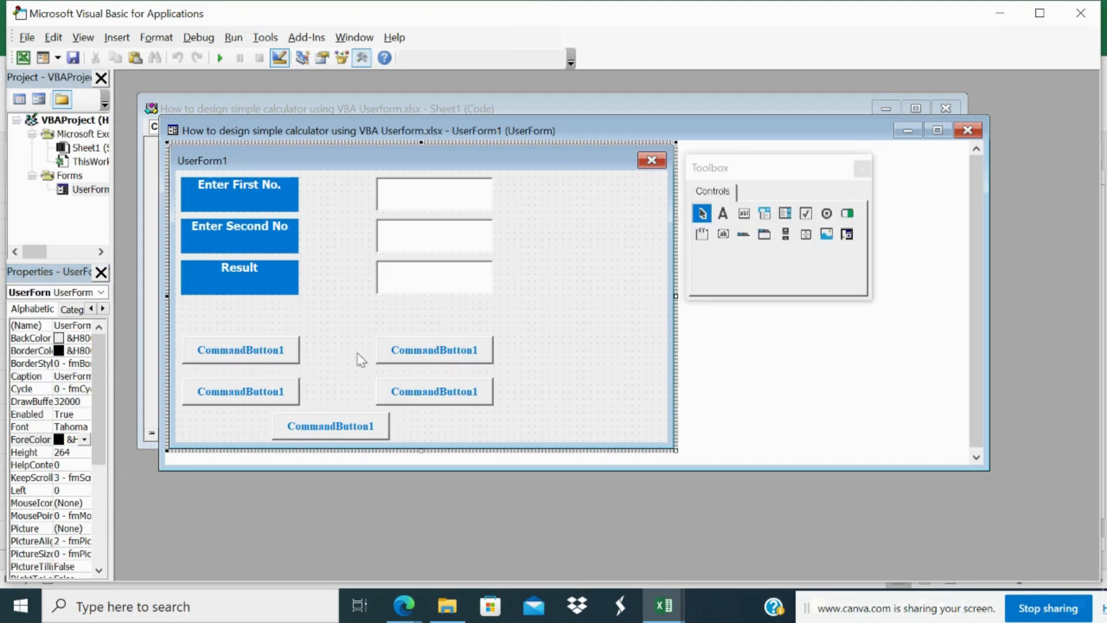
# - Caption the buttons Addition, Substraction, Multiplication, Division and Exit via the Caption property
pyautogui.click(240, 349)
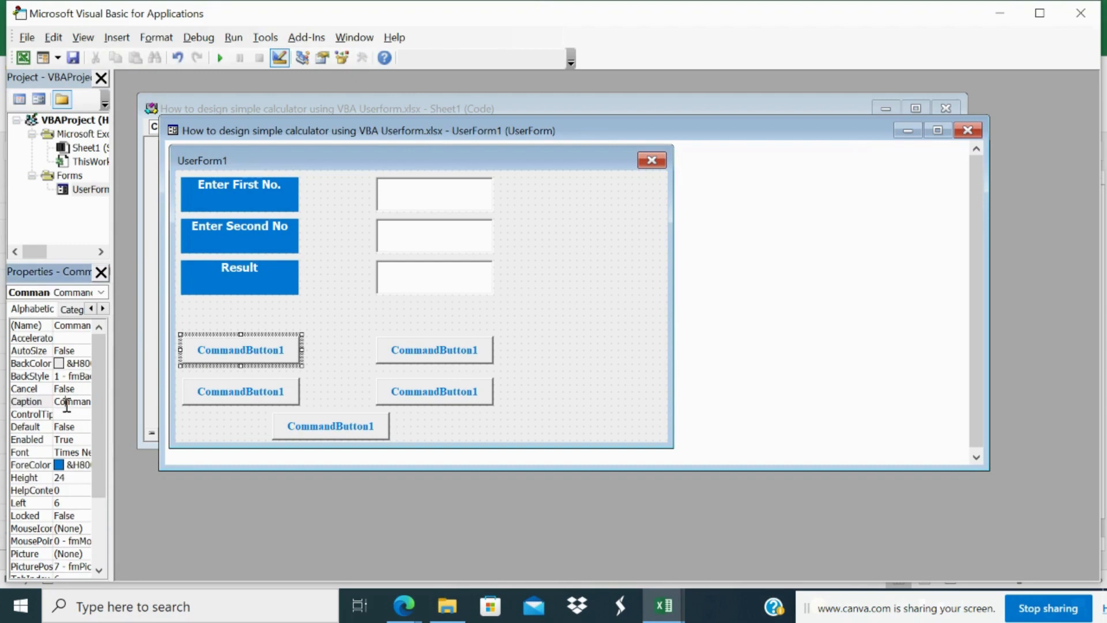
pyautogui.write('A')
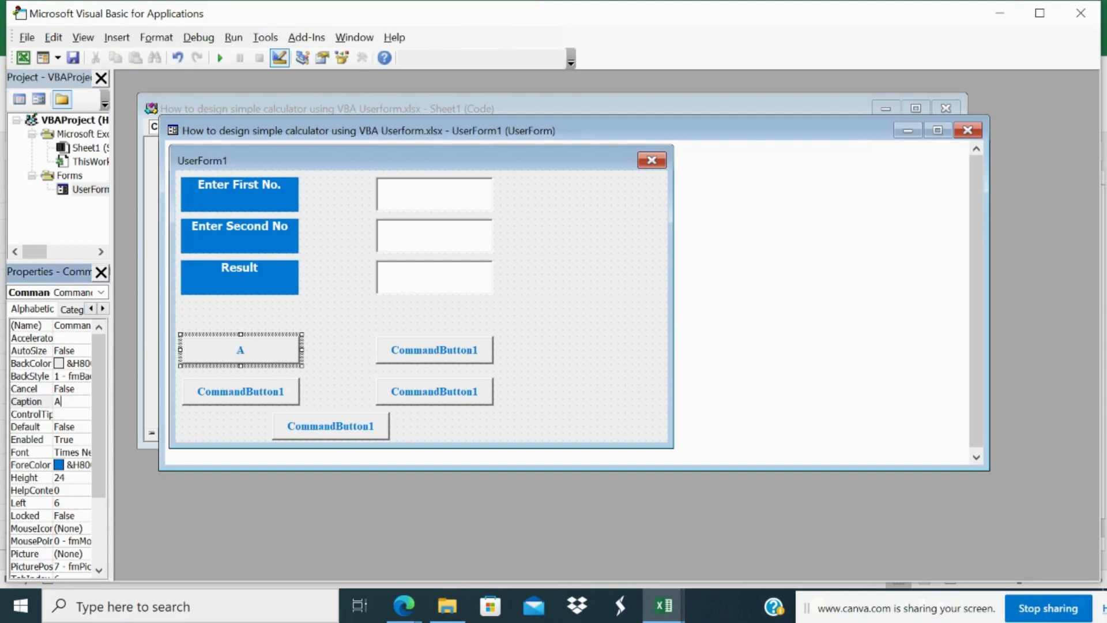
pyautogui.write('ddition')
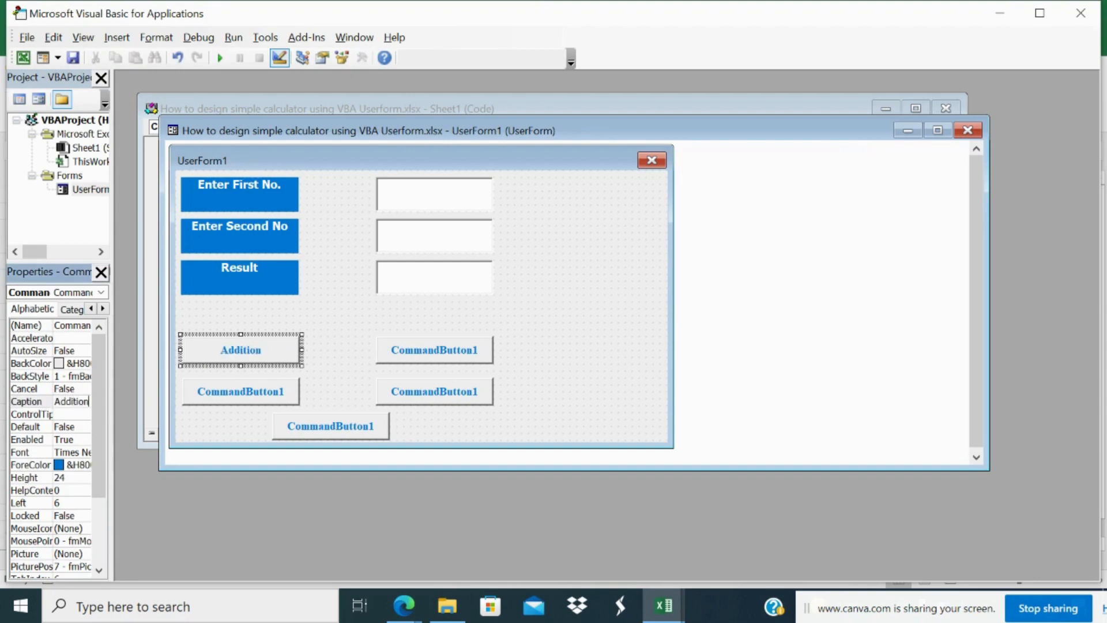
pyautogui.click(435, 350)
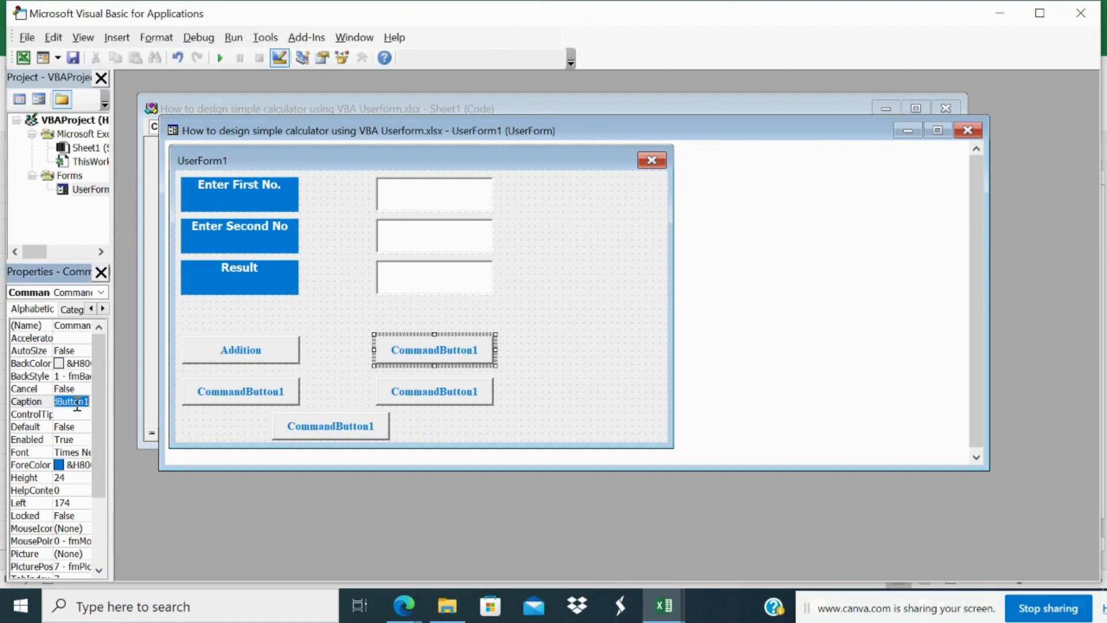
pyautogui.write('Substraction')
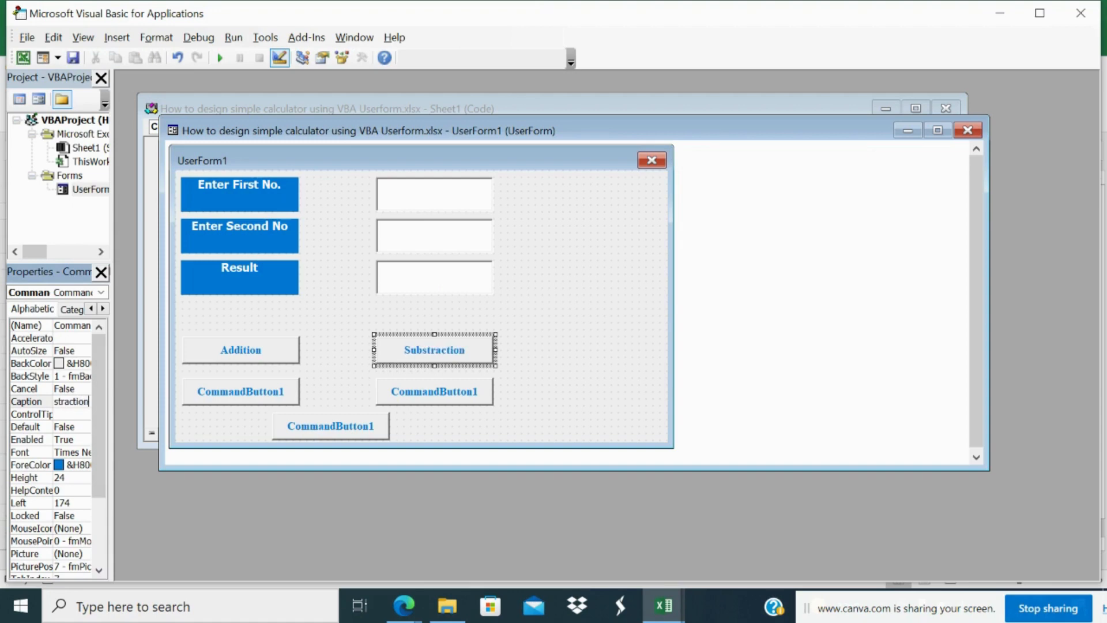
pyautogui.click(361, 58)
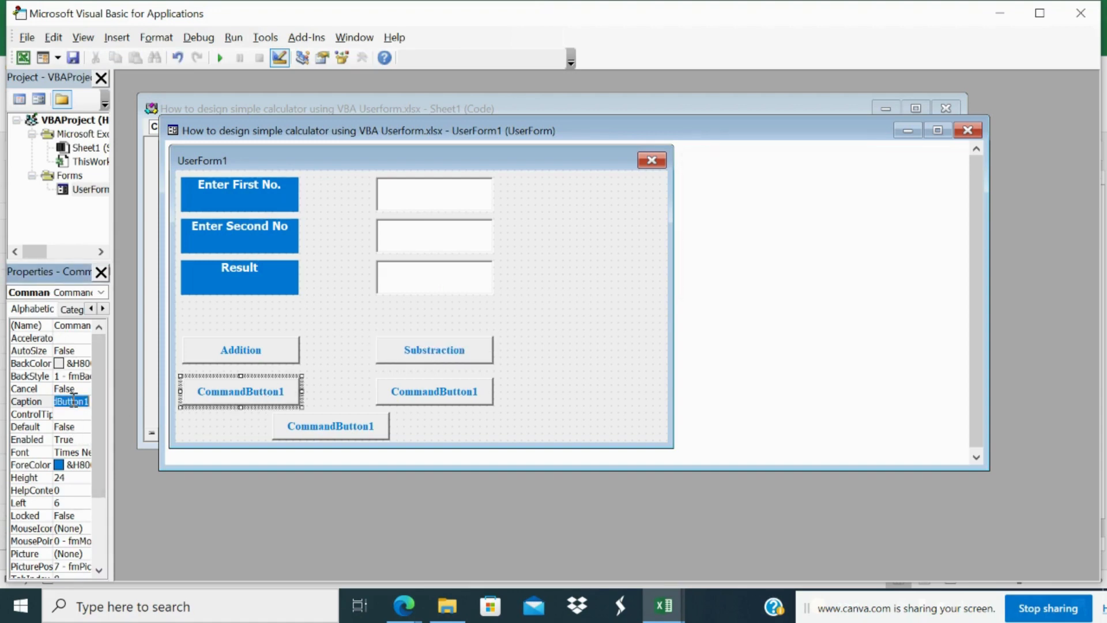
pyautogui.write('Multiplication')
pyautogui.click(435, 391)
pyautogui.write('Division')
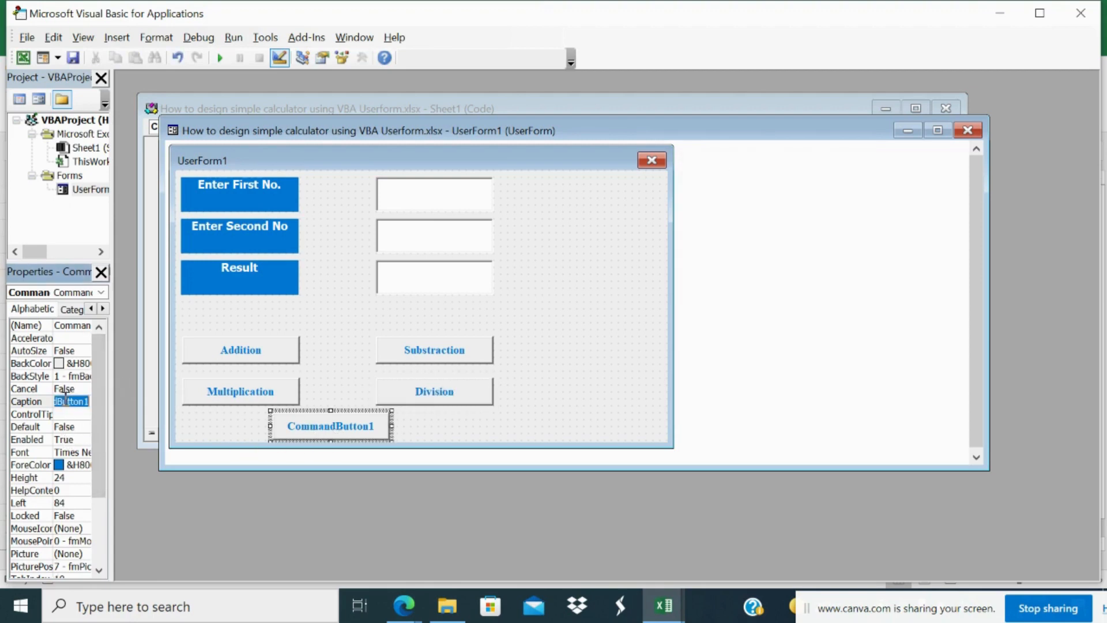
pyautogui.write('Exu')
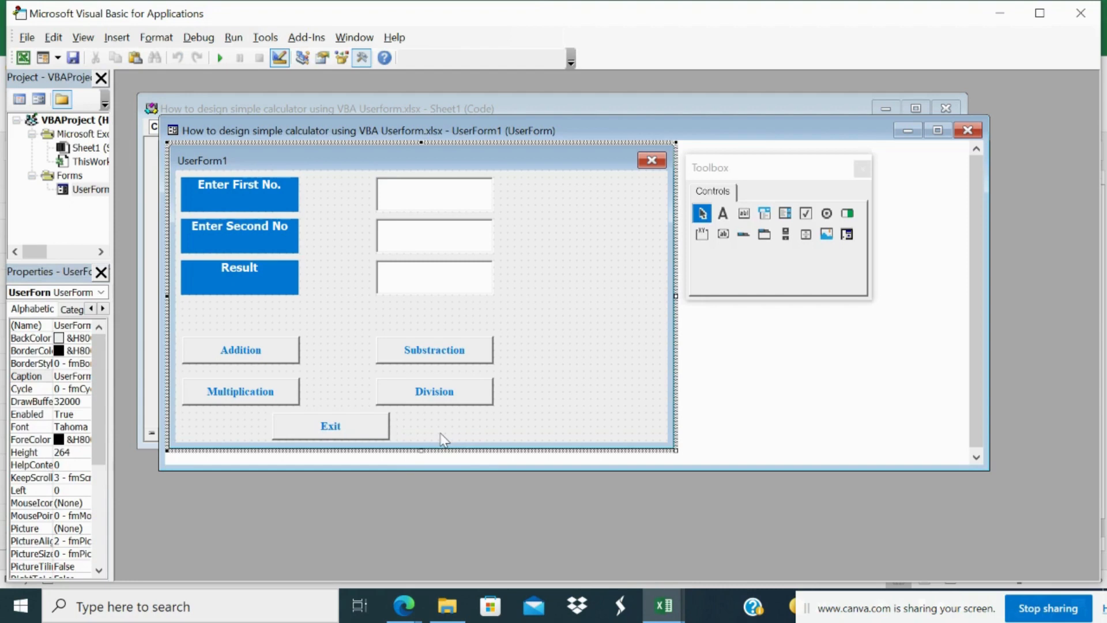
pyautogui.click(331, 425)
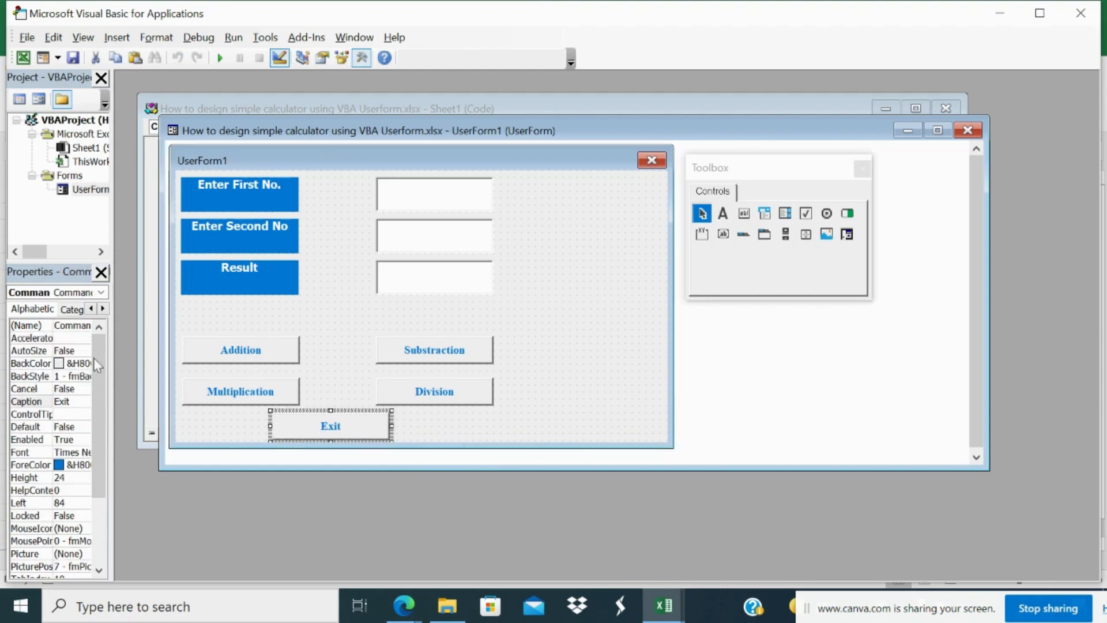
pyautogui.click(30, 364)
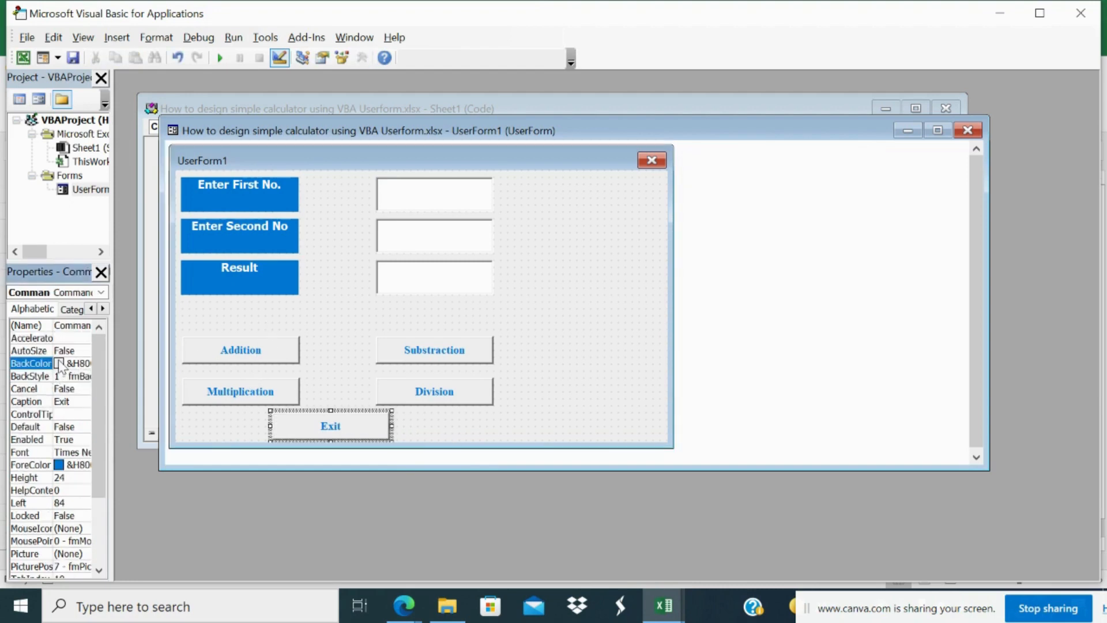
pyautogui.click(84, 363)
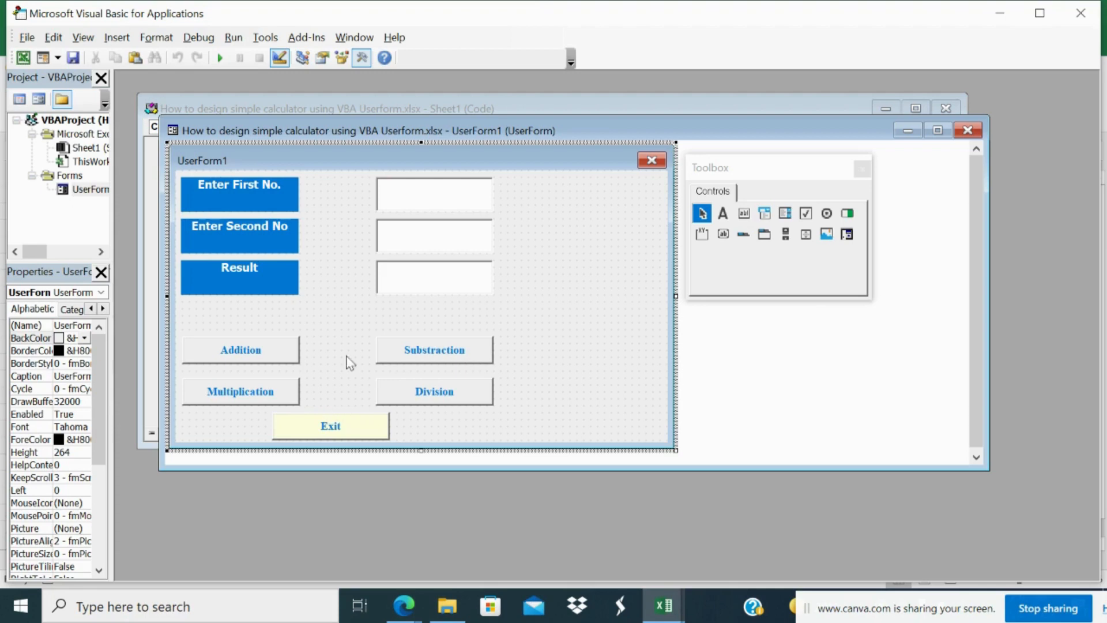
pyautogui.moveTo(525, 427)
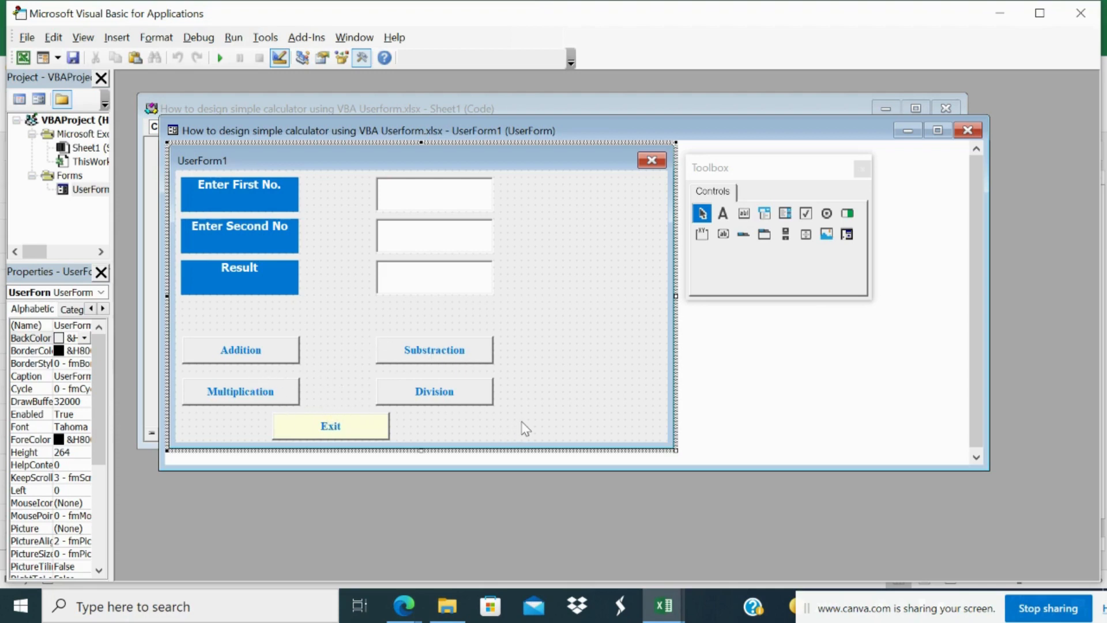
pyautogui.moveTo(340, 225)
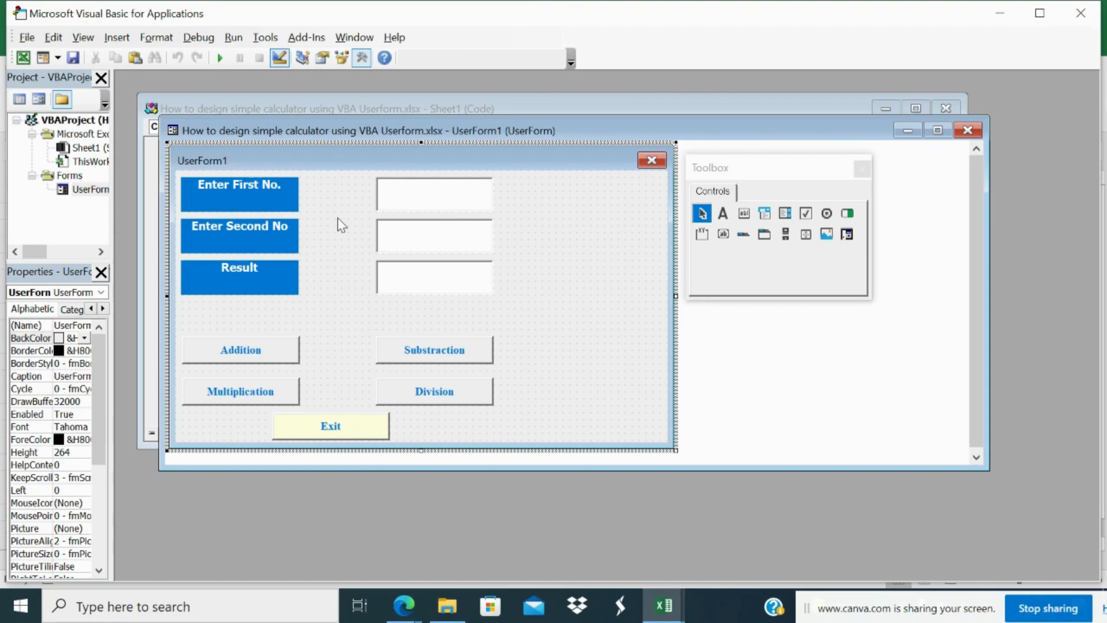
pyautogui.moveTo(263, 339)
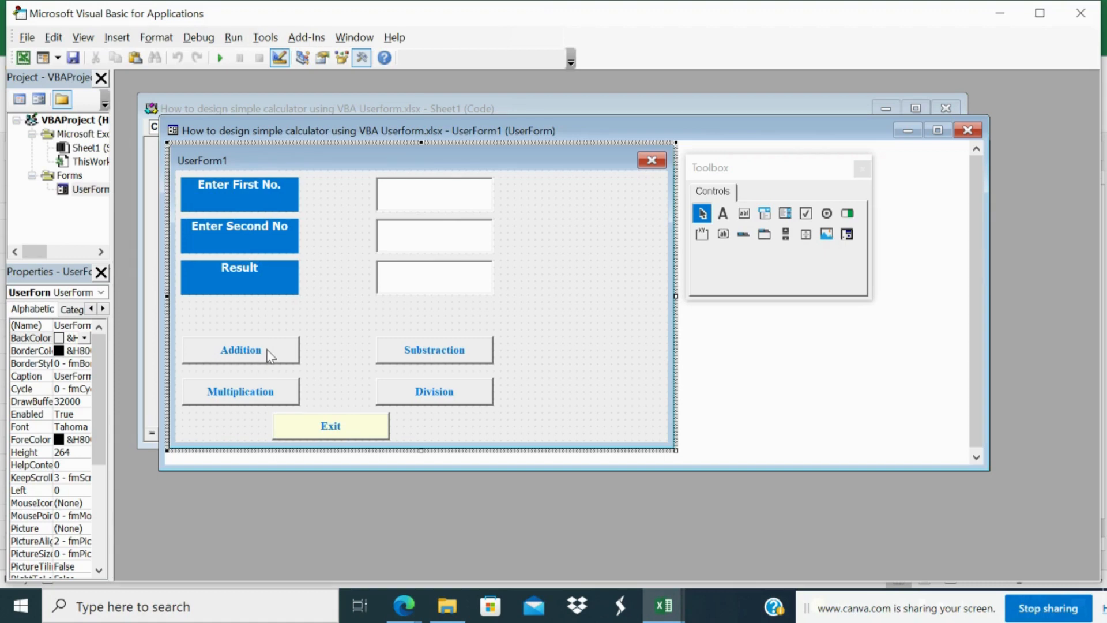
# - In CommandButton1_Click start TextBox3.Value = Val(TextBox1.Value) for the Addition button
pyautogui.doubleClick(240, 349)
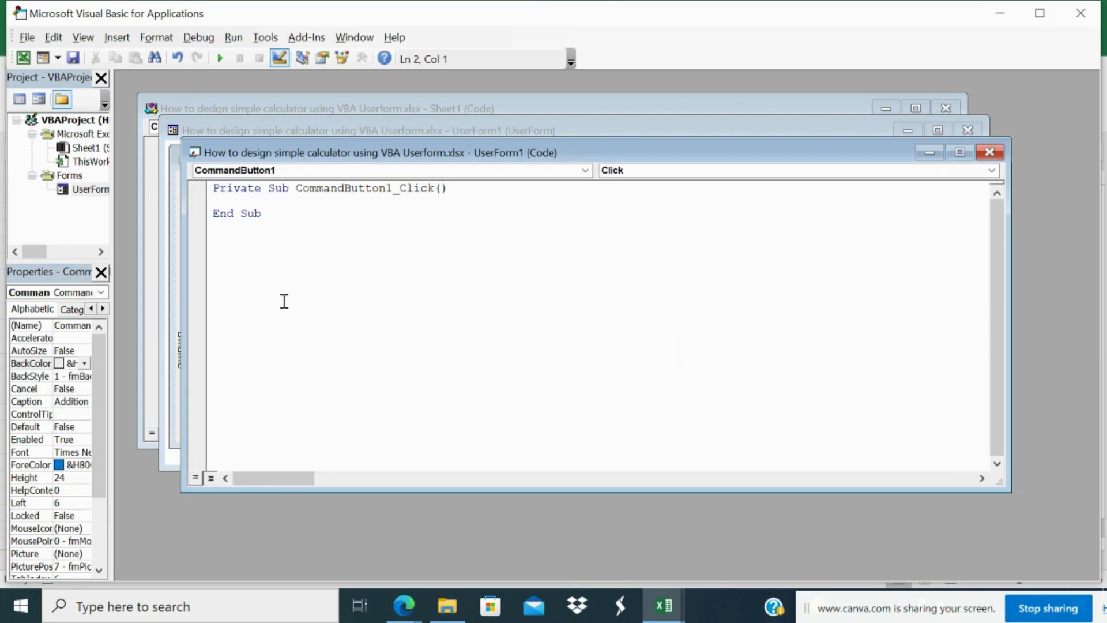
pyautogui.write('Tex')
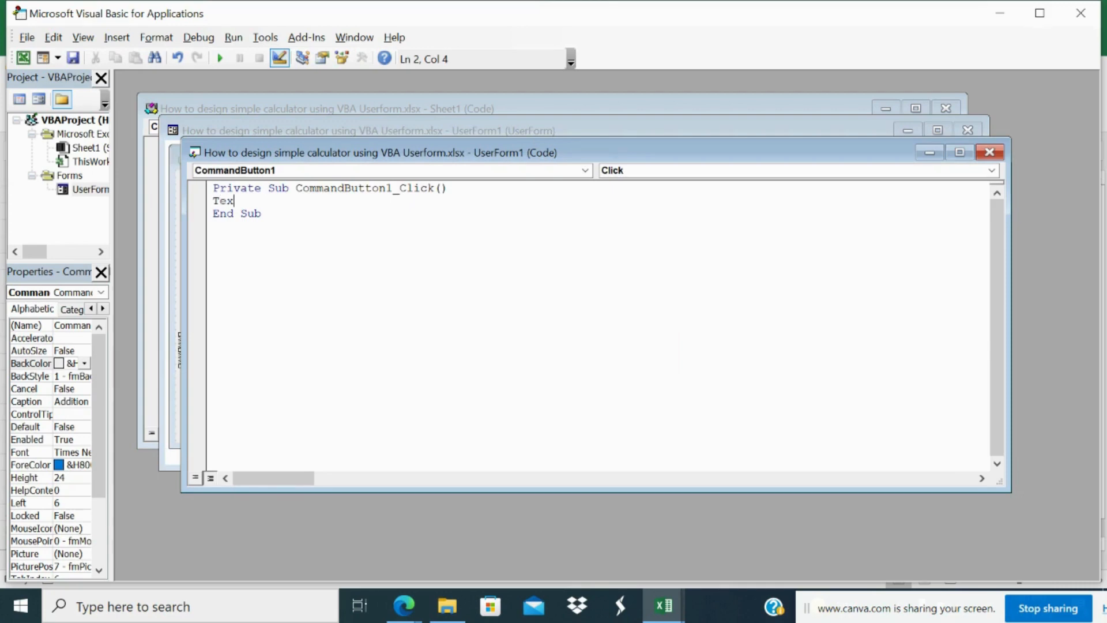
pyautogui.press('backspace')
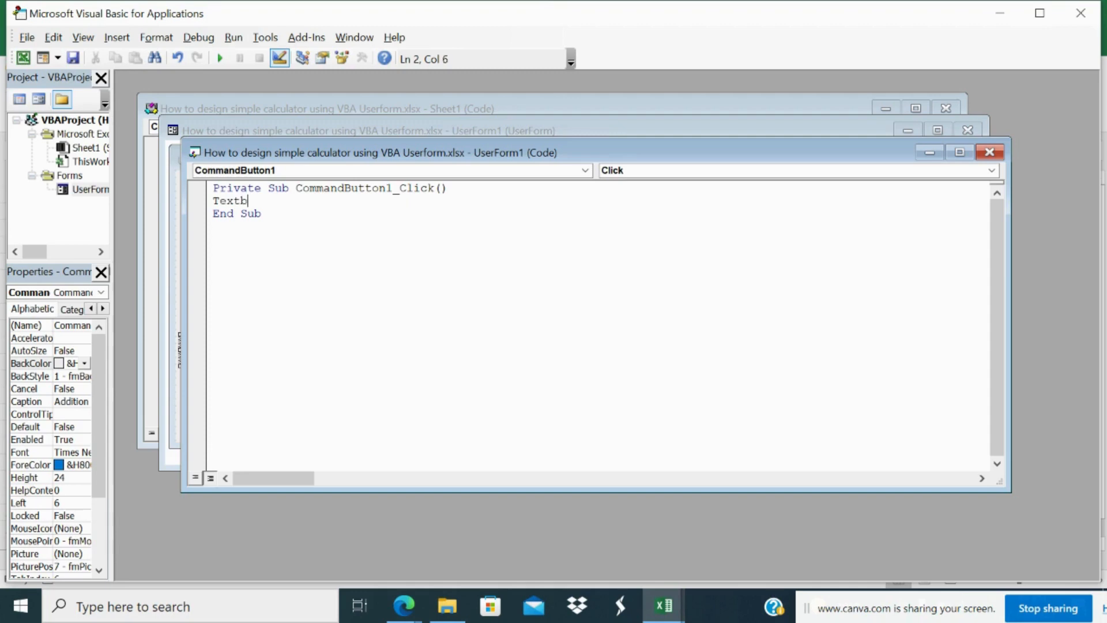
pyautogui.write('ox3.')
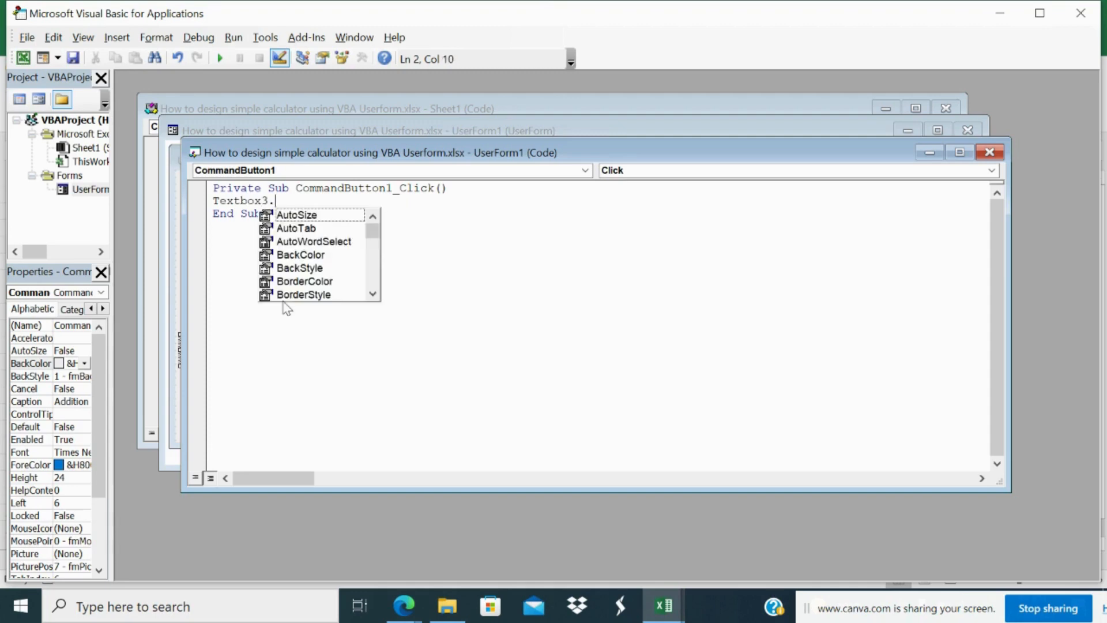
pyautogui.write('valu')
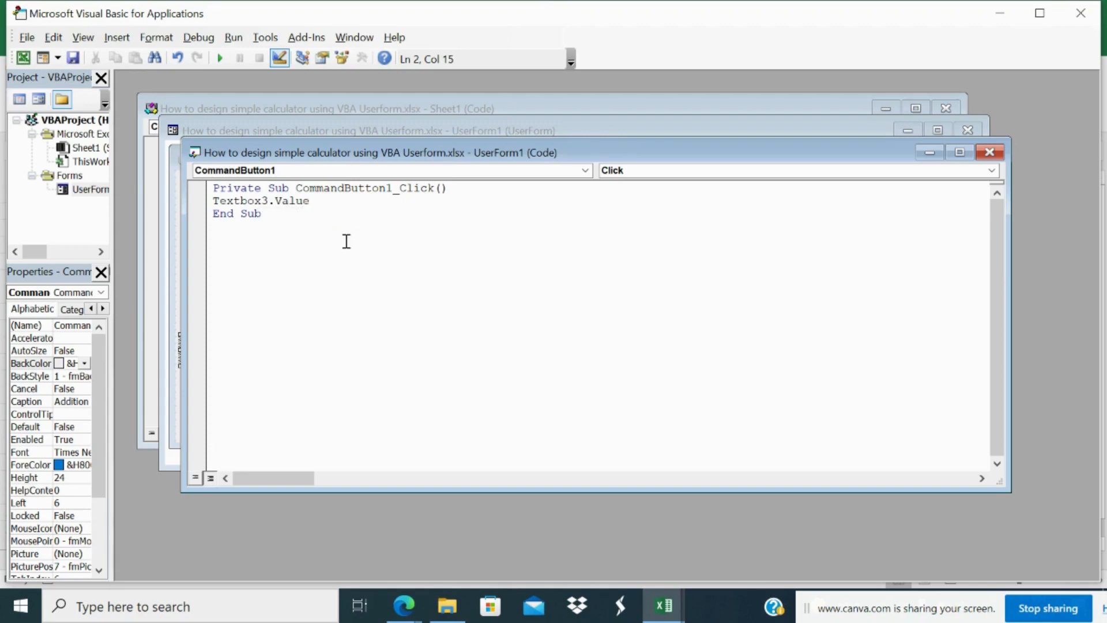
pyautogui.write('=')
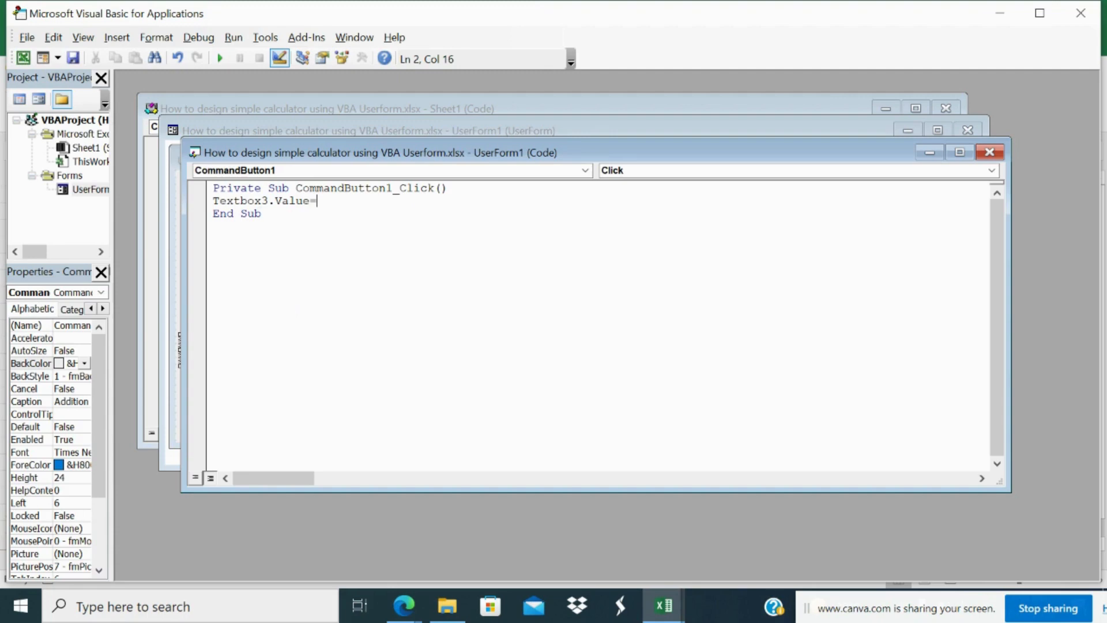
pyautogui.write('val')
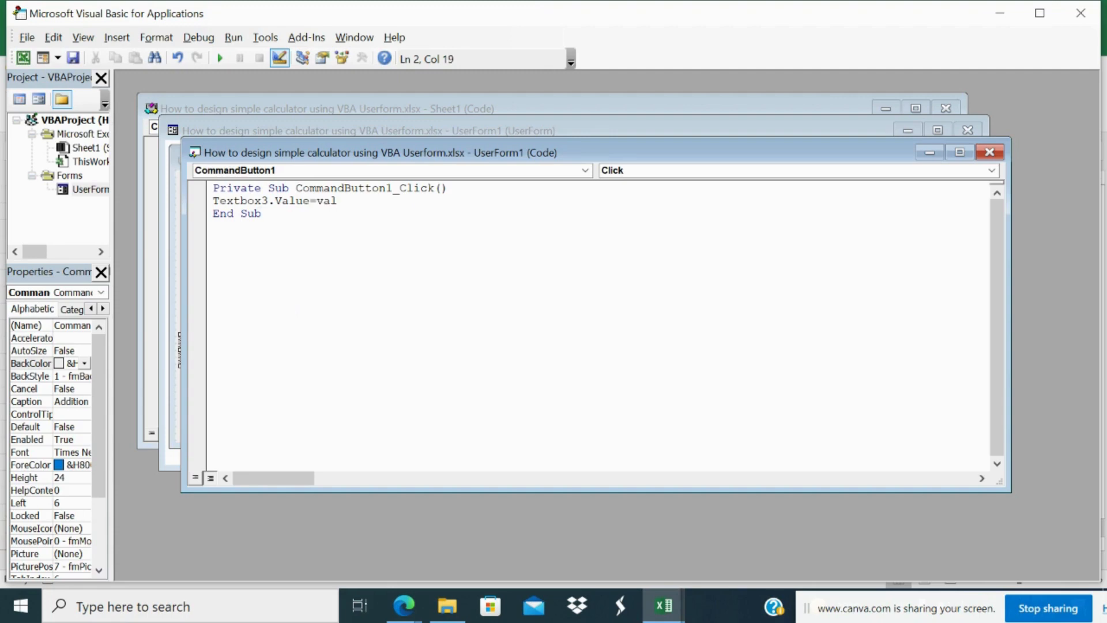
pyautogui.write('(t')
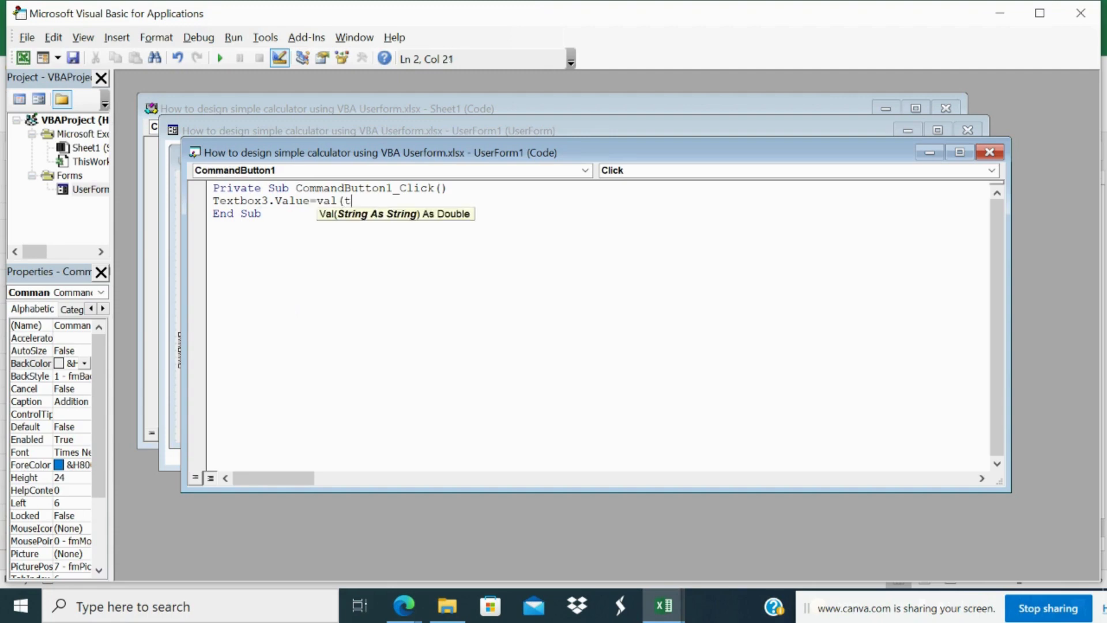
# - Complete the formula with + Val(TextBox2.Value) so Result shows the sum
pyautogui.write('extbox1.')
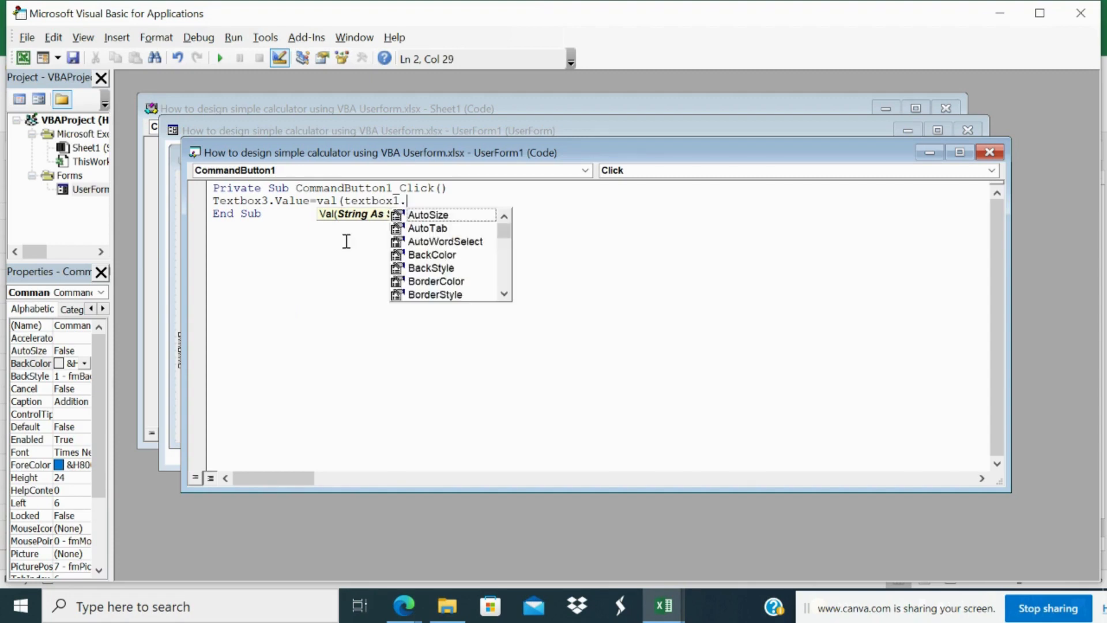
pyautogui.write('value) +')
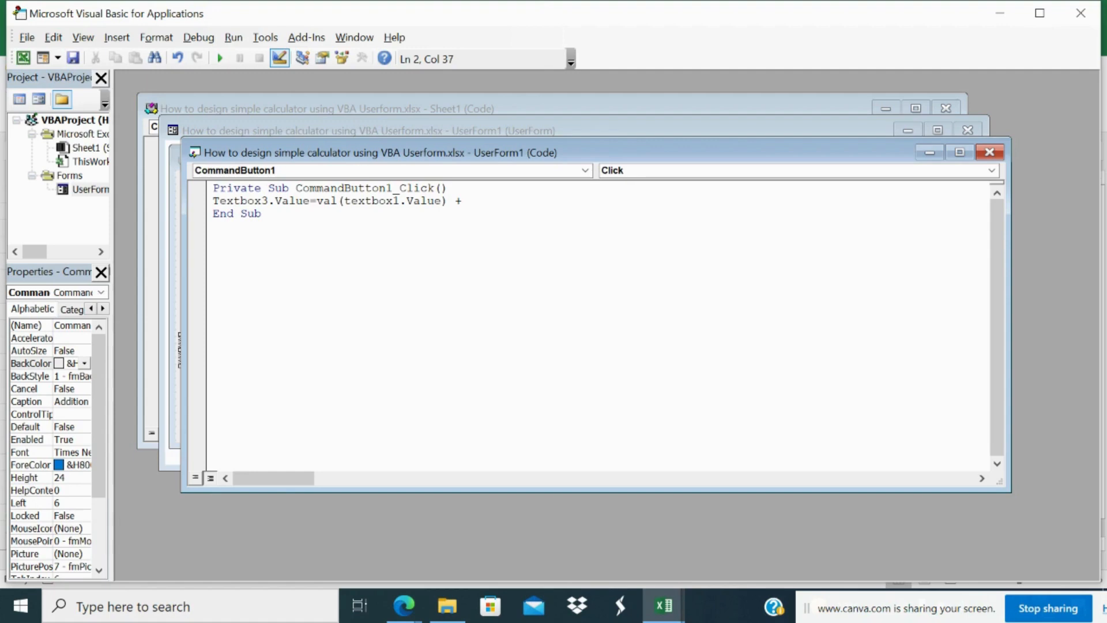
pyautogui.write('V')
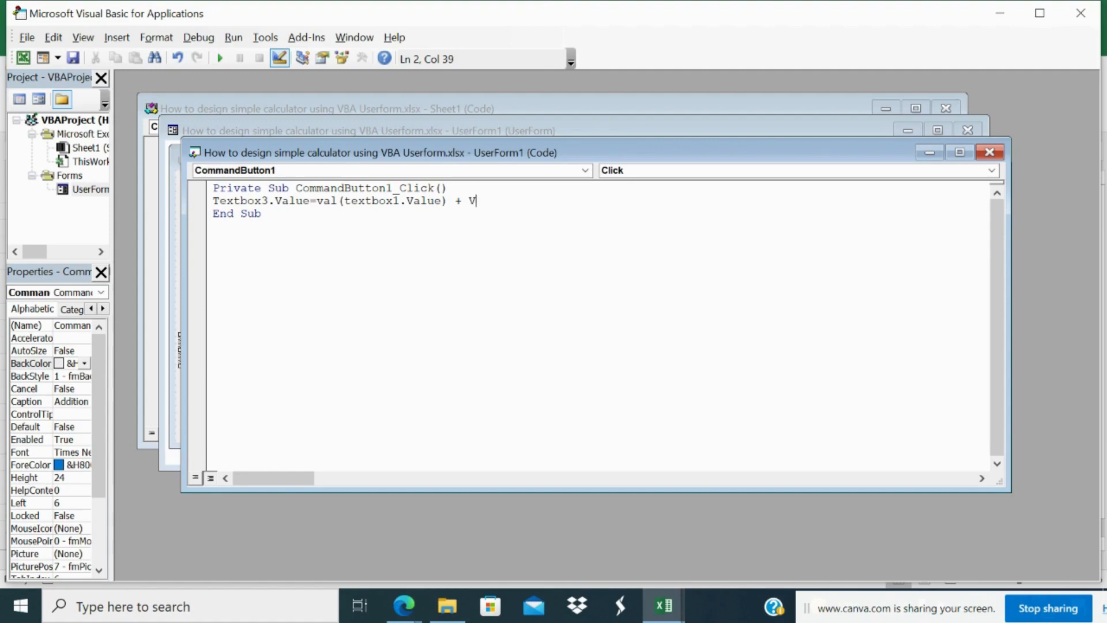
pyautogui.write('al')
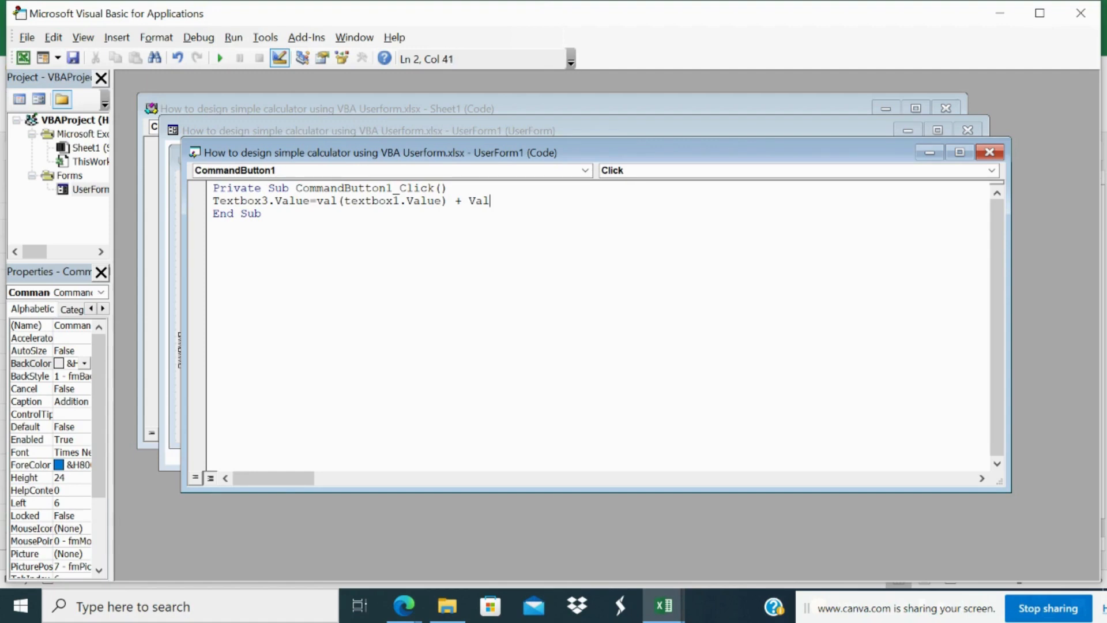
pyautogui.write('(tex')
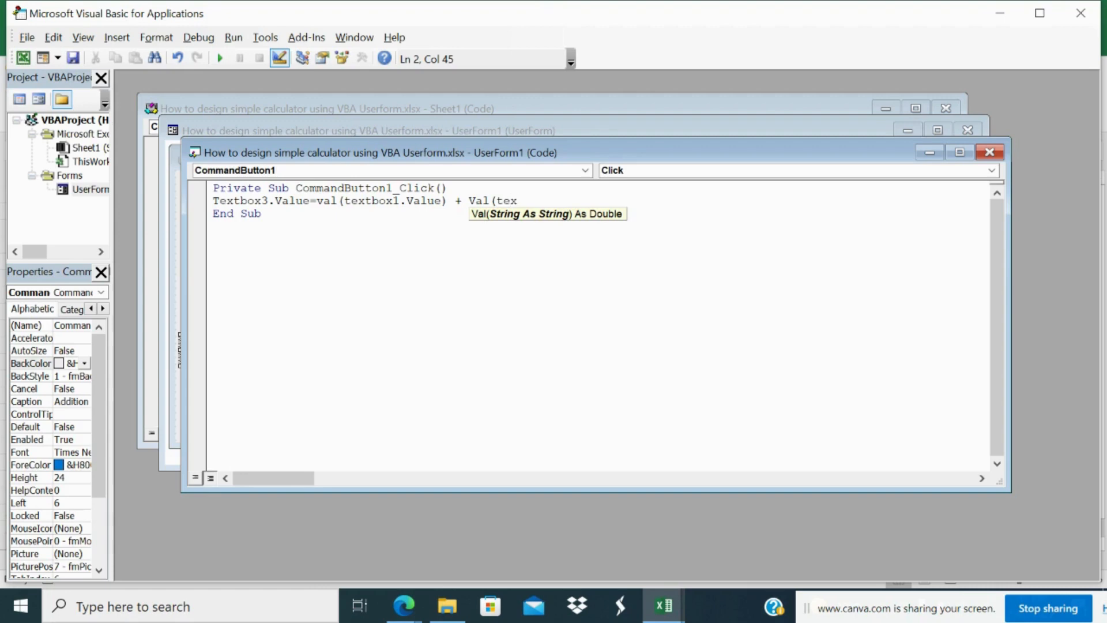
pyautogui.write('t')
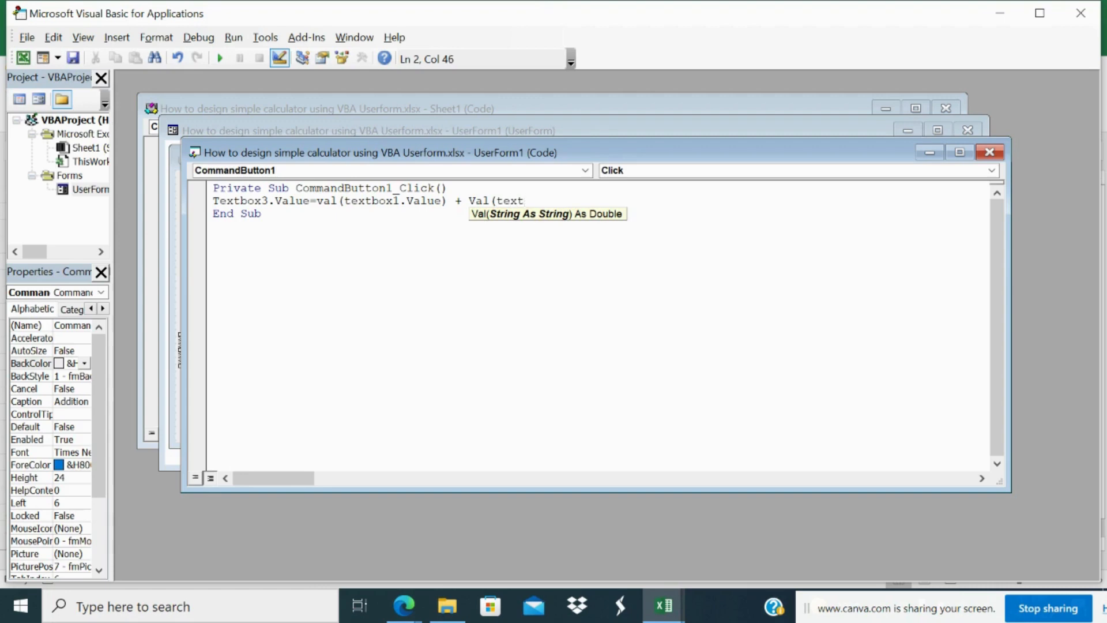
pyautogui.write('box2.Value')
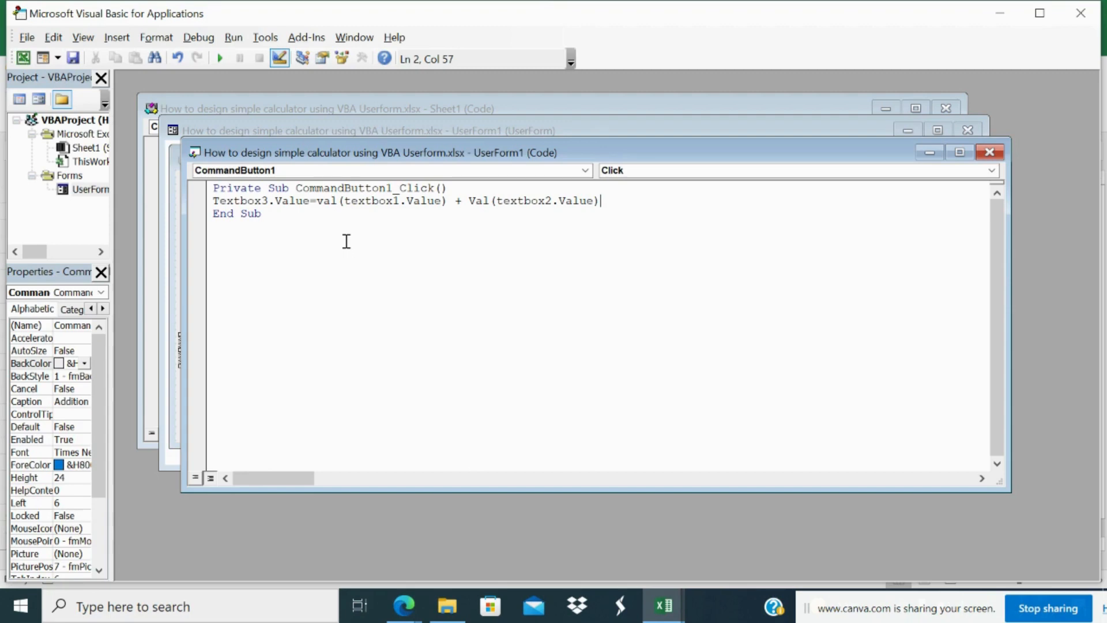
pyautogui.moveTo(630, 196)
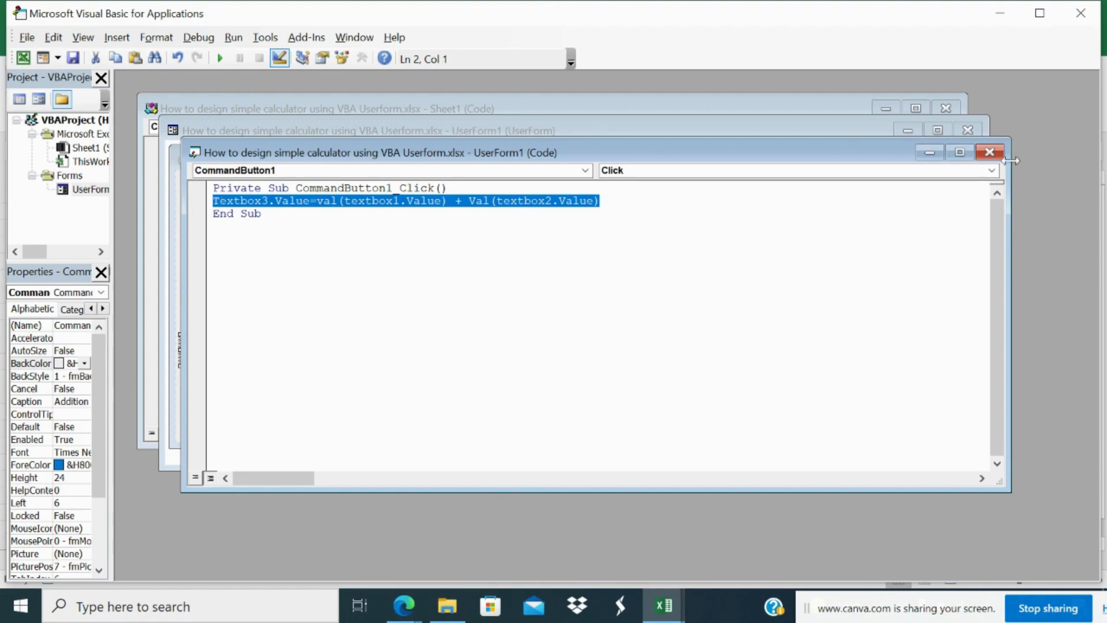
# - Paste the Val formula into Substraction, Multiplication and Division click procedures, changing the operator to -, * and /
pyautogui.click(989, 152)
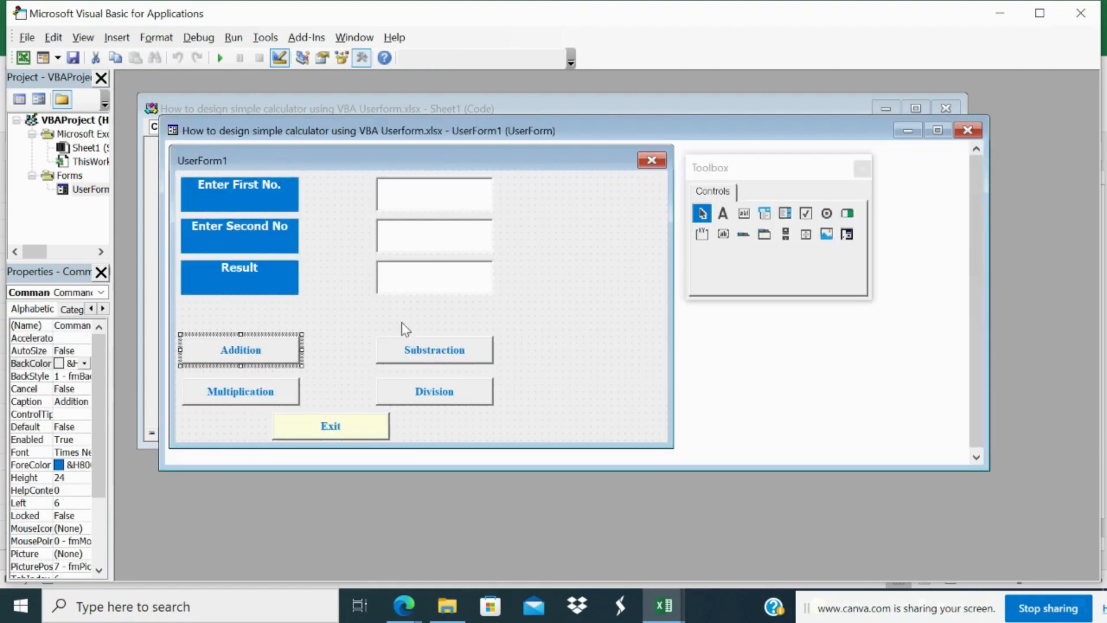
pyautogui.doubleClick(434, 349)
pyautogui.write('Textbox3.Value=val(textbox1.Value) - Val(textbox2.Value)')
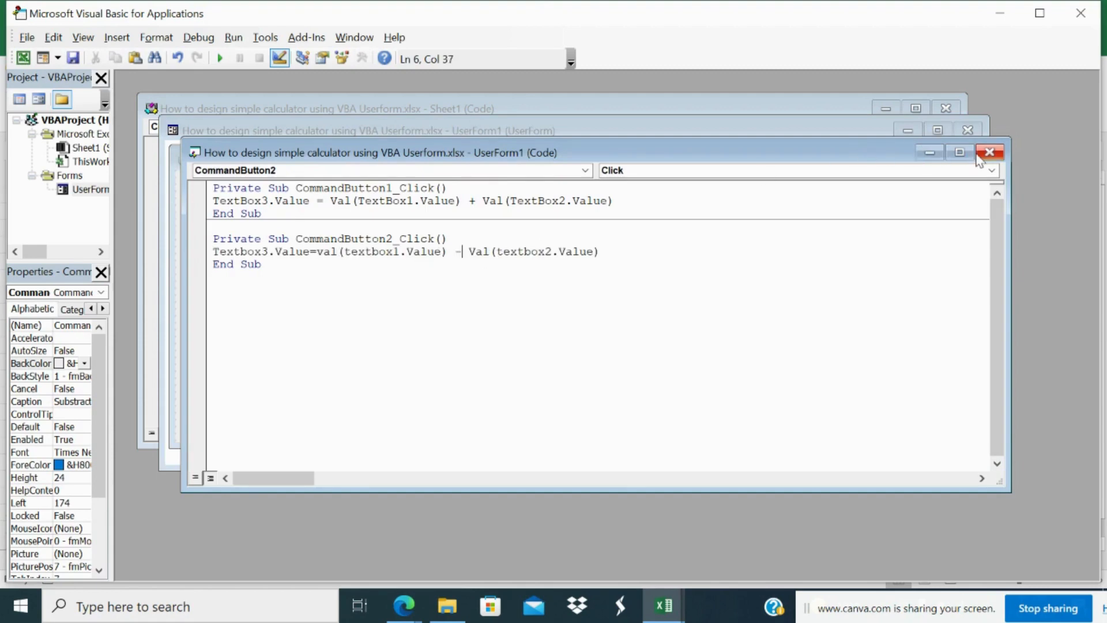
pyautogui.click(989, 152)
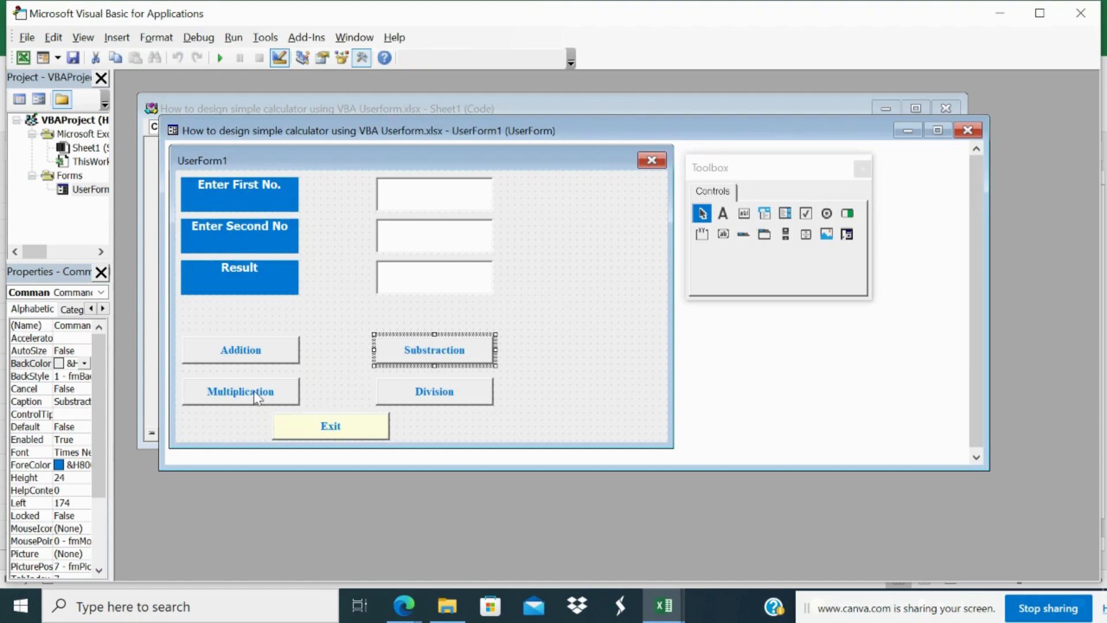
pyautogui.doubleClick(240, 391)
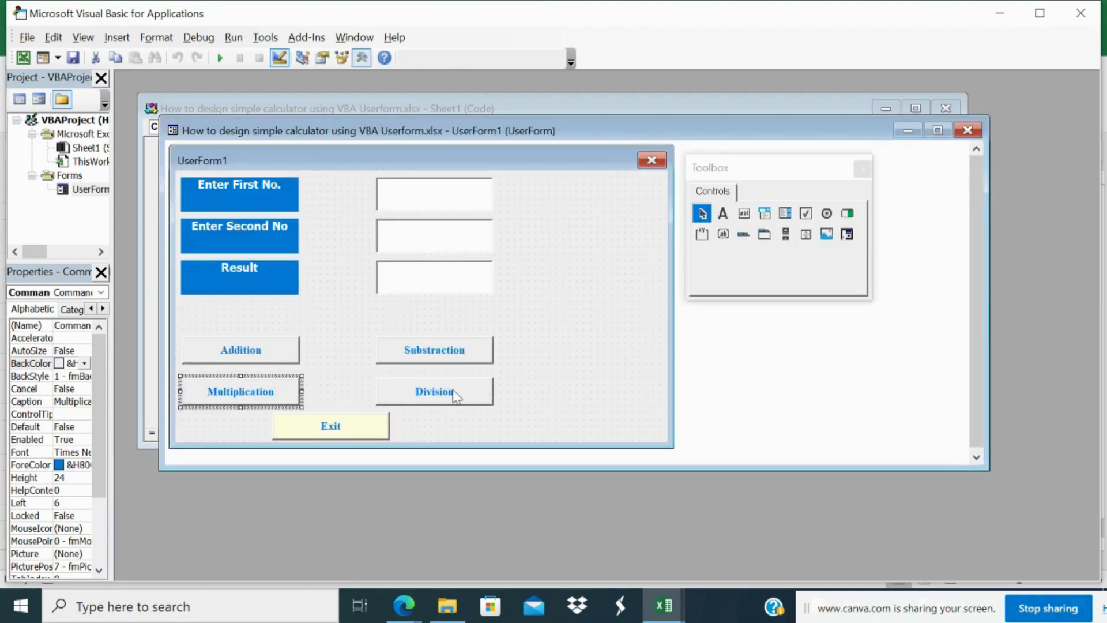
pyautogui.doubleClick(434, 391)
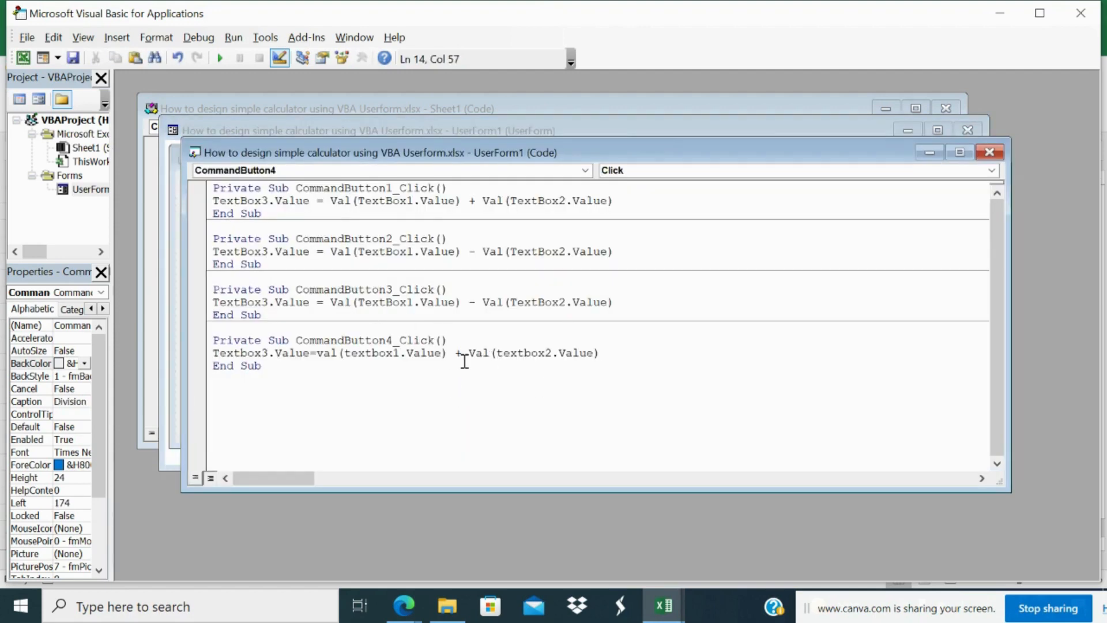
pyautogui.write('/')
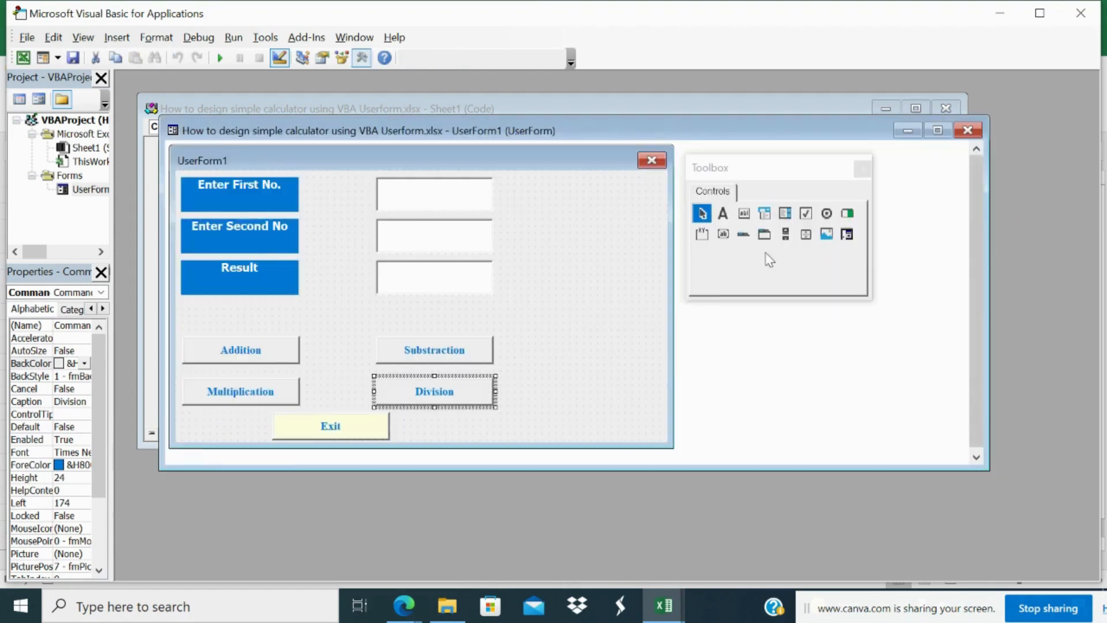
pyautogui.moveTo(344, 401)
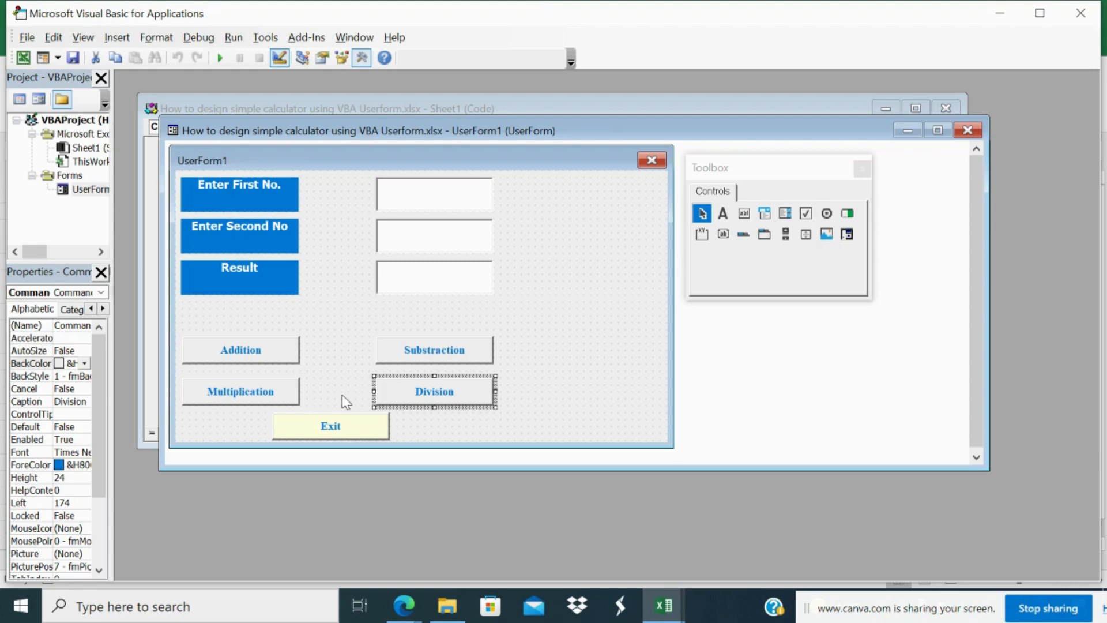
# - Give the Exit button a click procedure containing Unload UserForm1
pyautogui.click(331, 426)
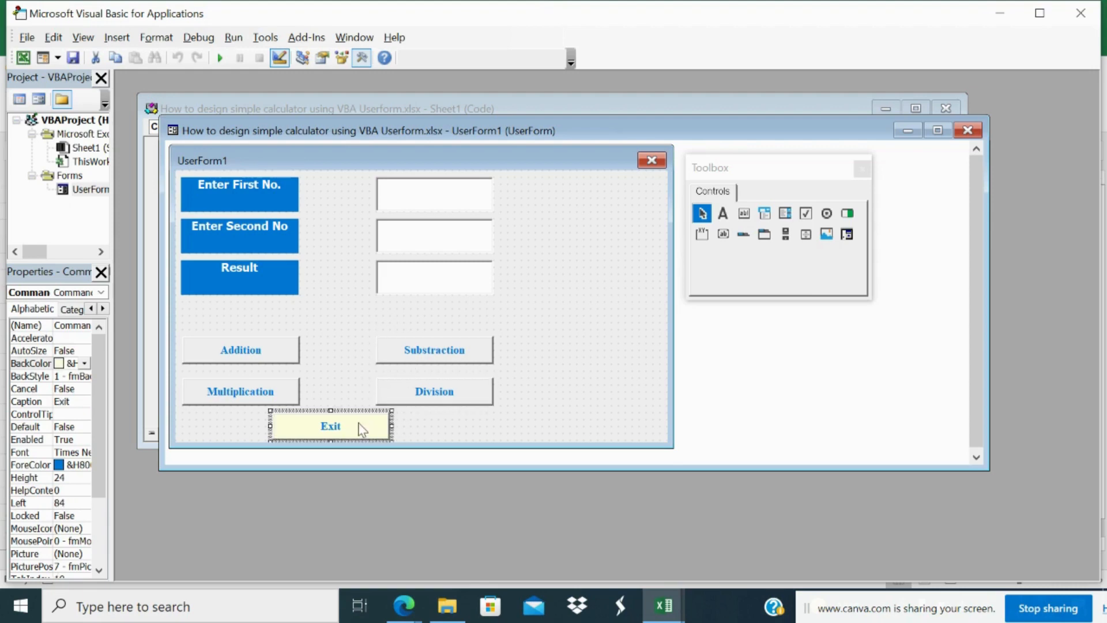
pyautogui.doubleClick(329, 426)
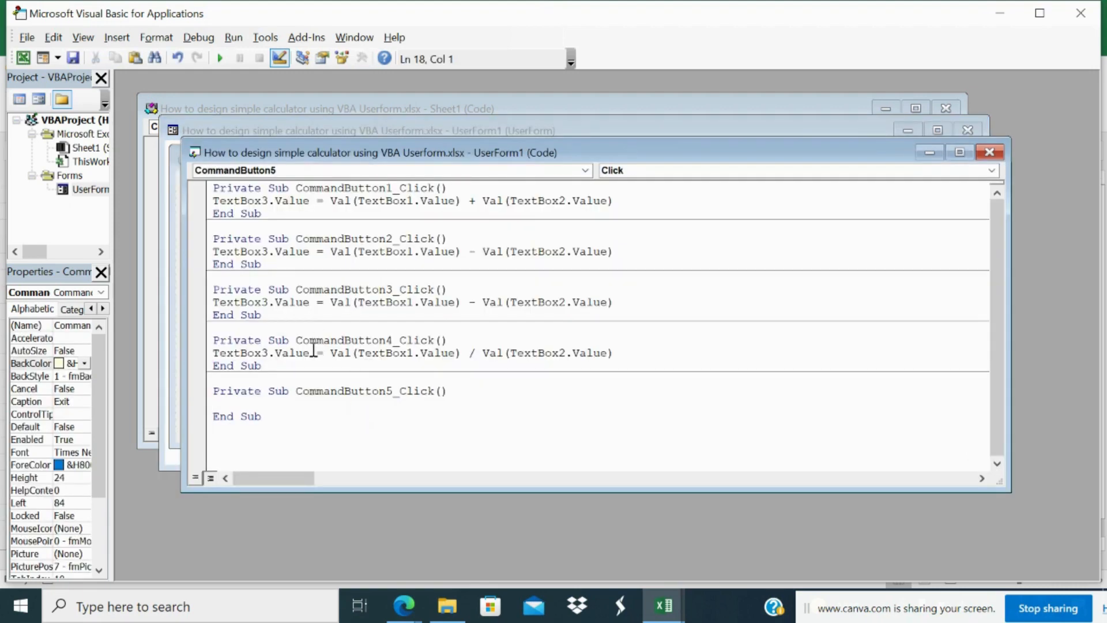
pyautogui.write('Unload user')
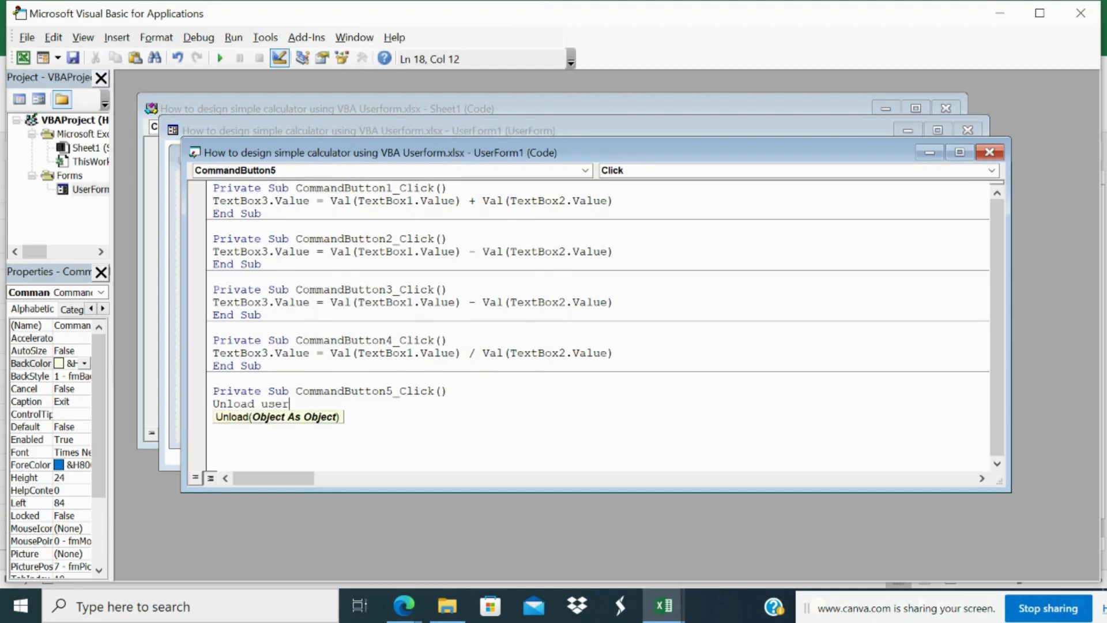
pyautogui.write('form1')
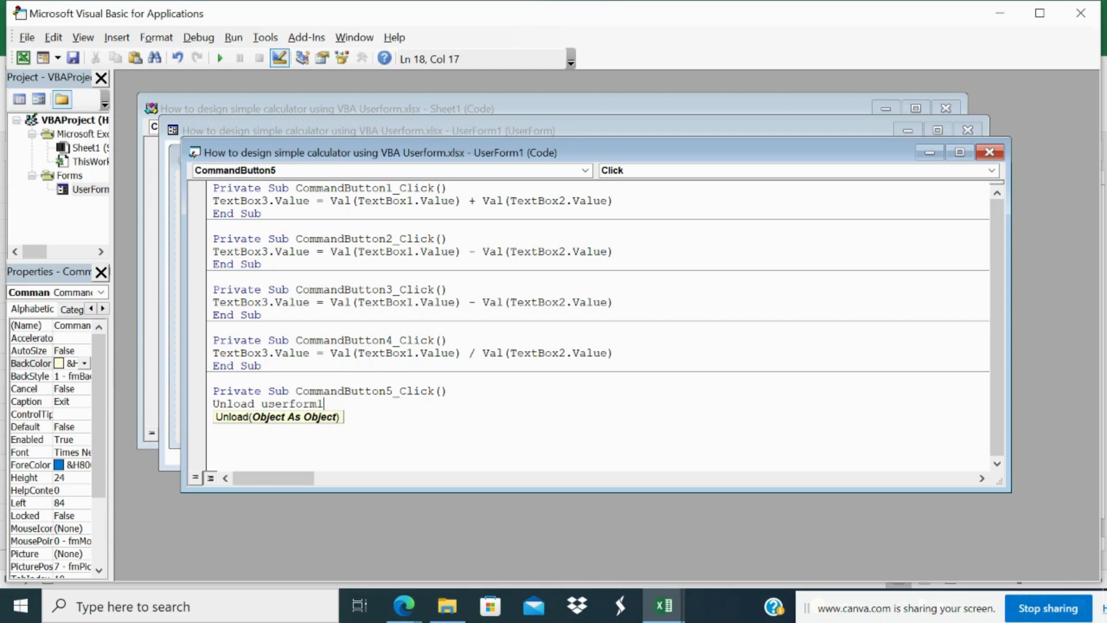
pyautogui.moveTo(590, 379)
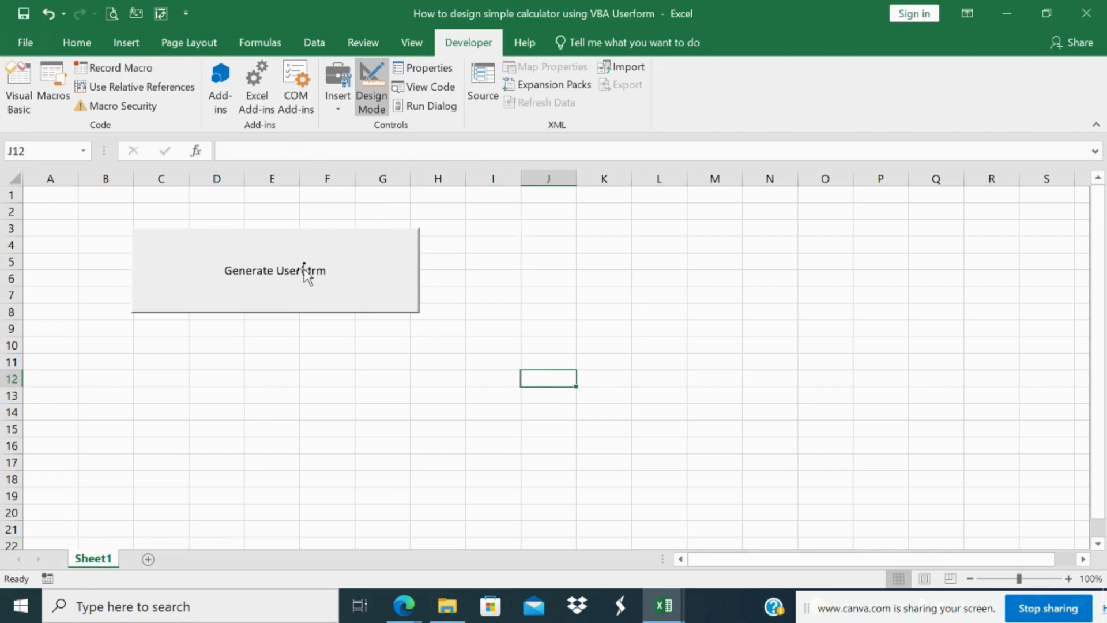
# - Cancel the empty Macro dialog and View Code of the Generate Userform button showing UserForm1.Show
pyautogui.click(272, 378)
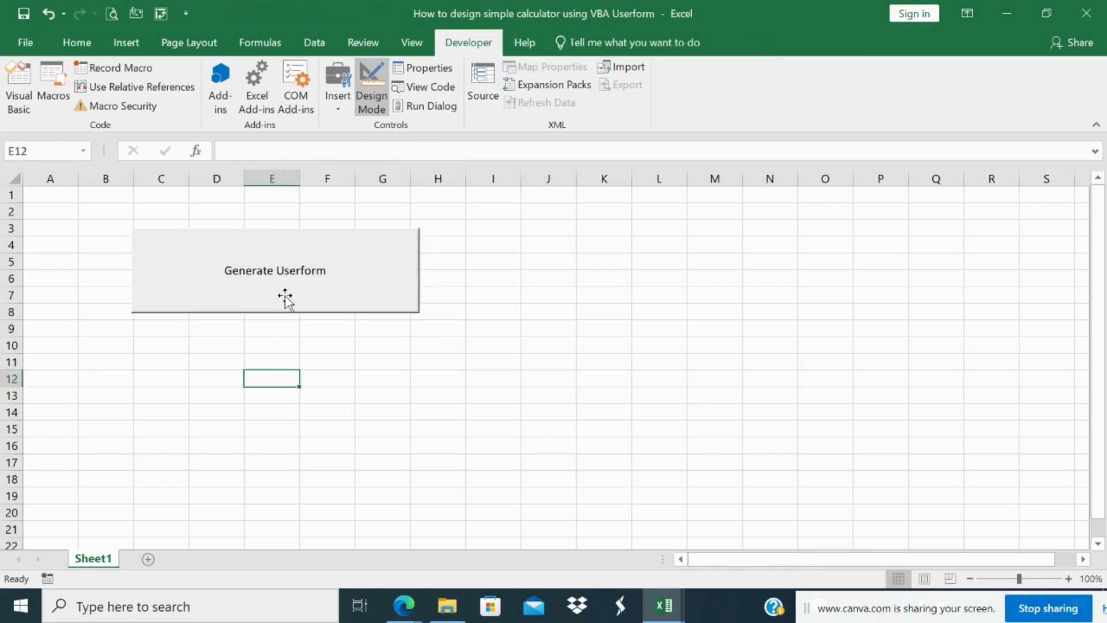
pyautogui.click(274, 270)
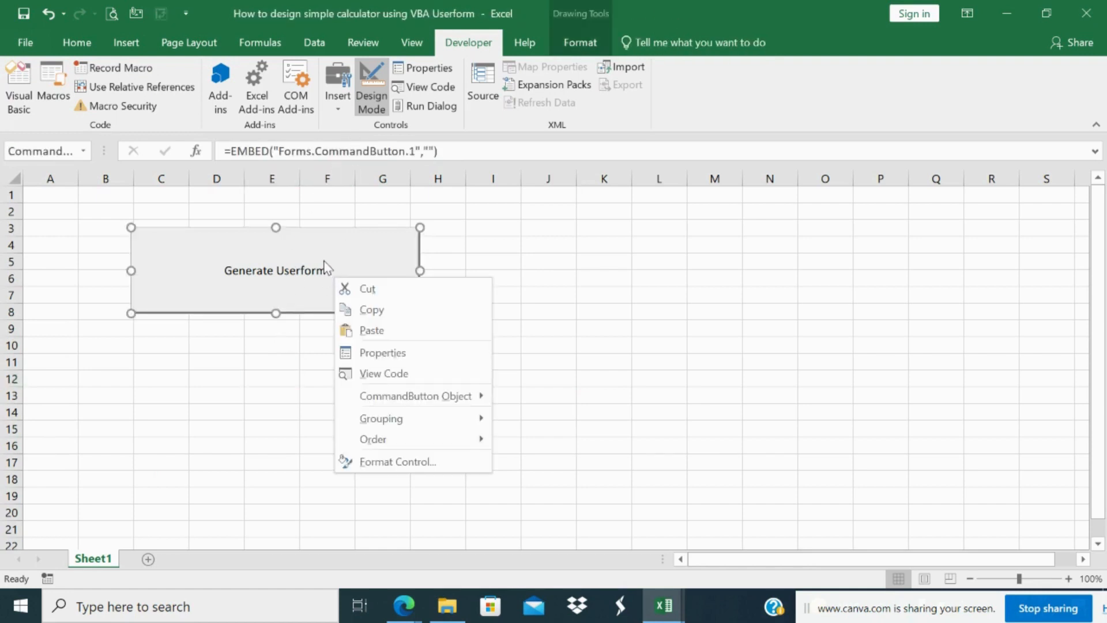
pyautogui.moveTo(160, 68)
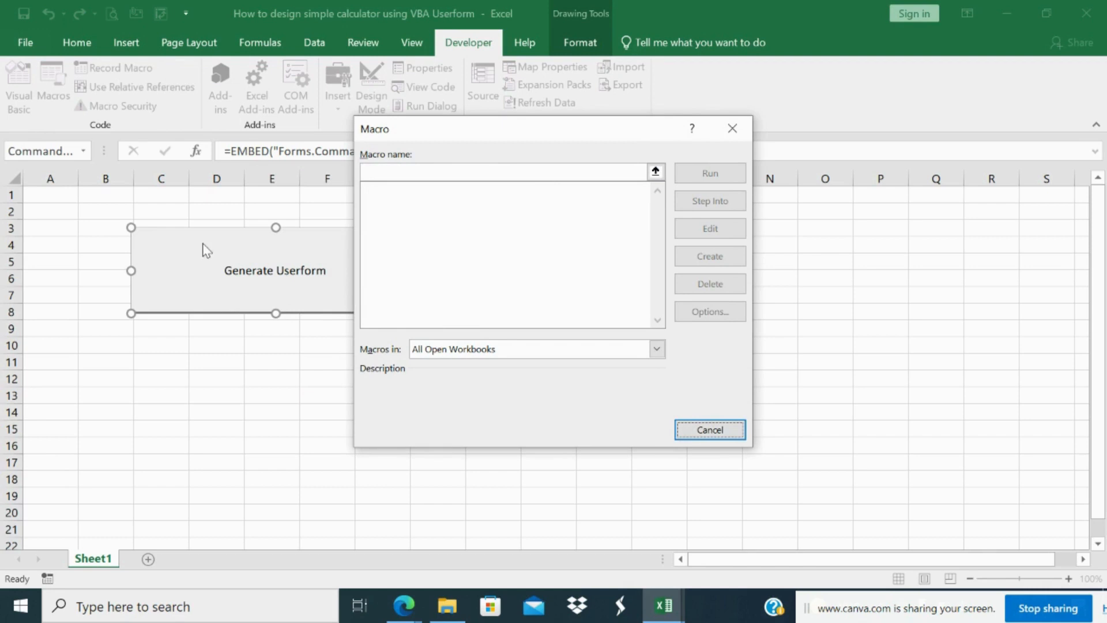
pyautogui.click(709, 429)
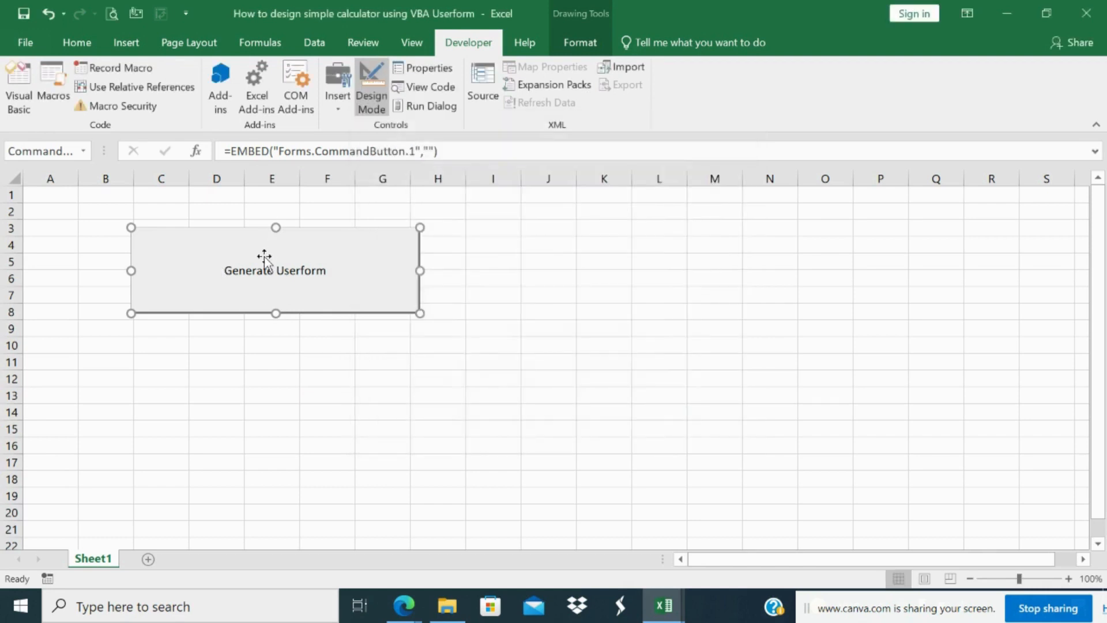
pyautogui.rightClick(275, 270)
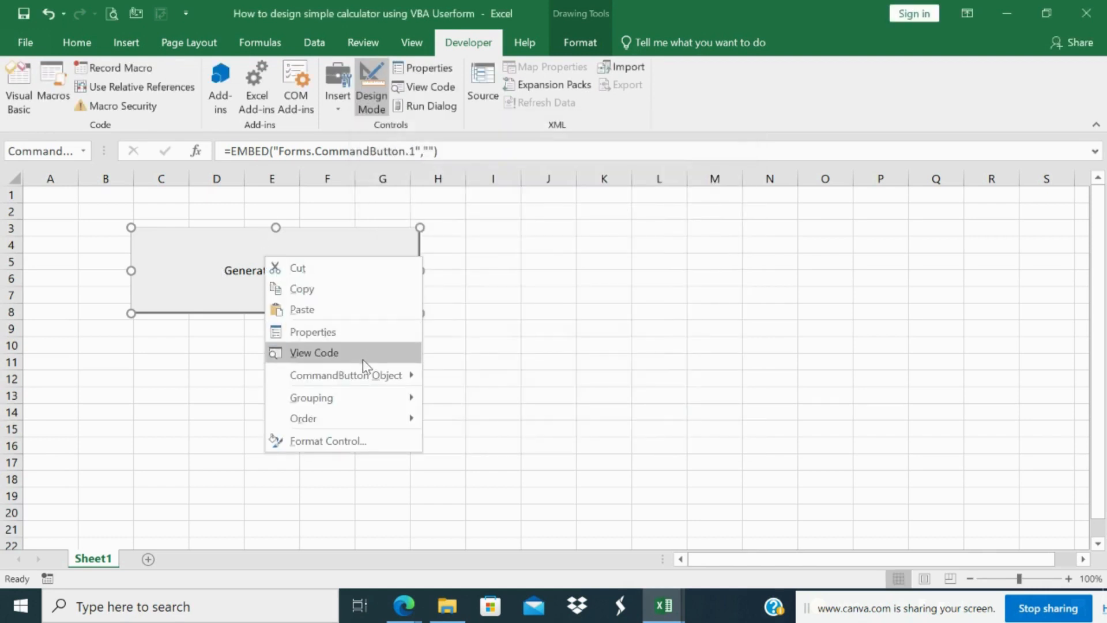
pyautogui.click(314, 353)
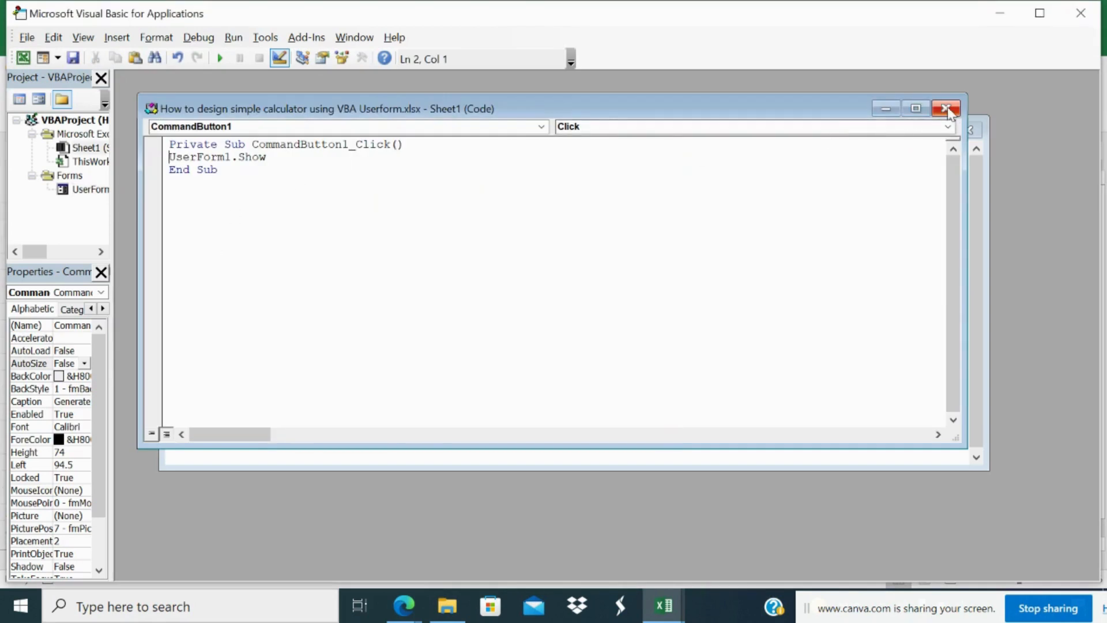
# - Close the Sheet1 code window to return to Excel with the macro list open
pyautogui.click(948, 109)
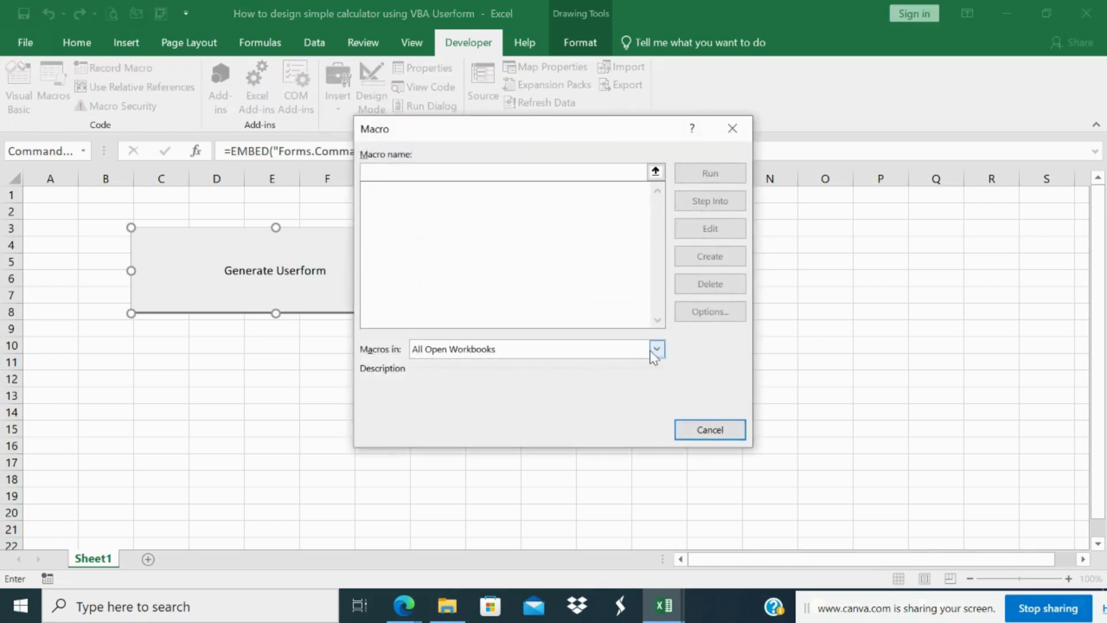
# - Point the Macros list at the calculator workbook and close the empty macro dialog
pyautogui.click(656, 348)
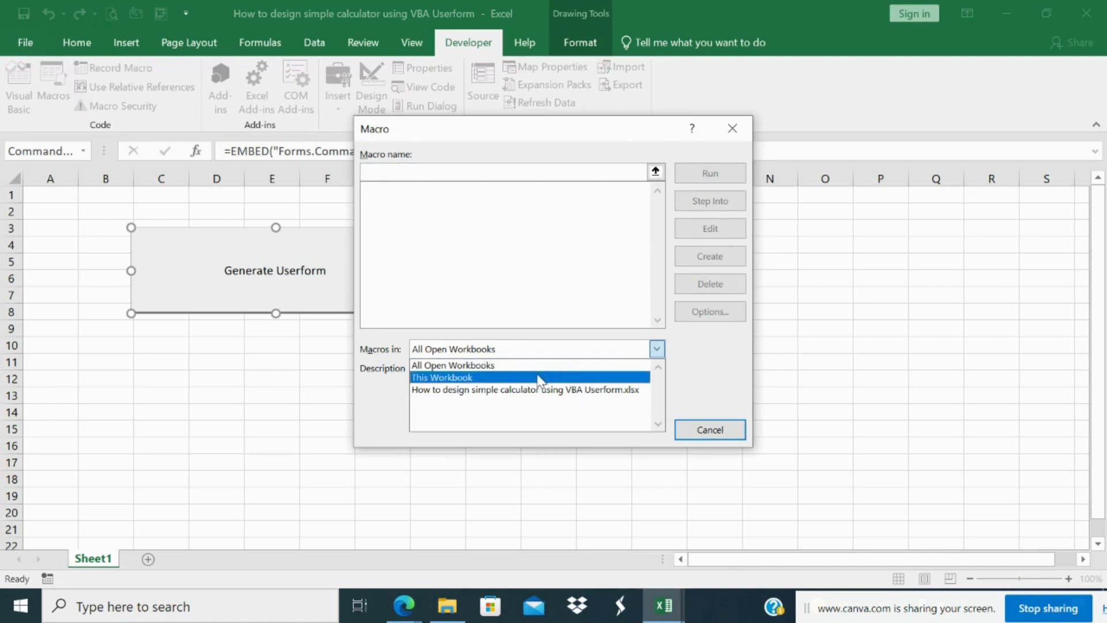
pyautogui.click(524, 388)
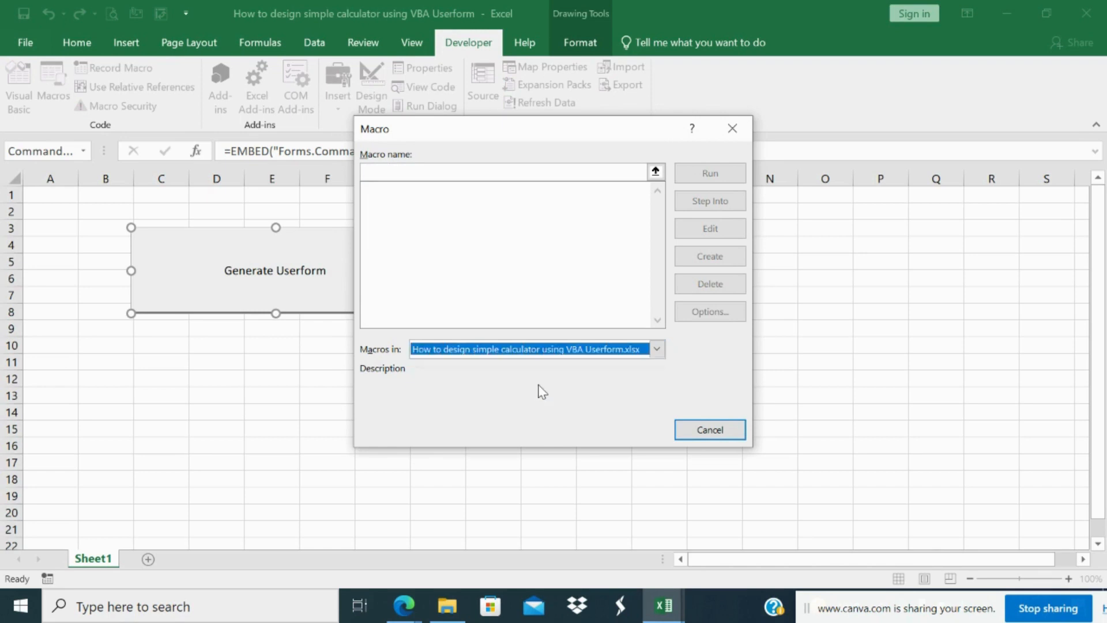
pyautogui.click(709, 429)
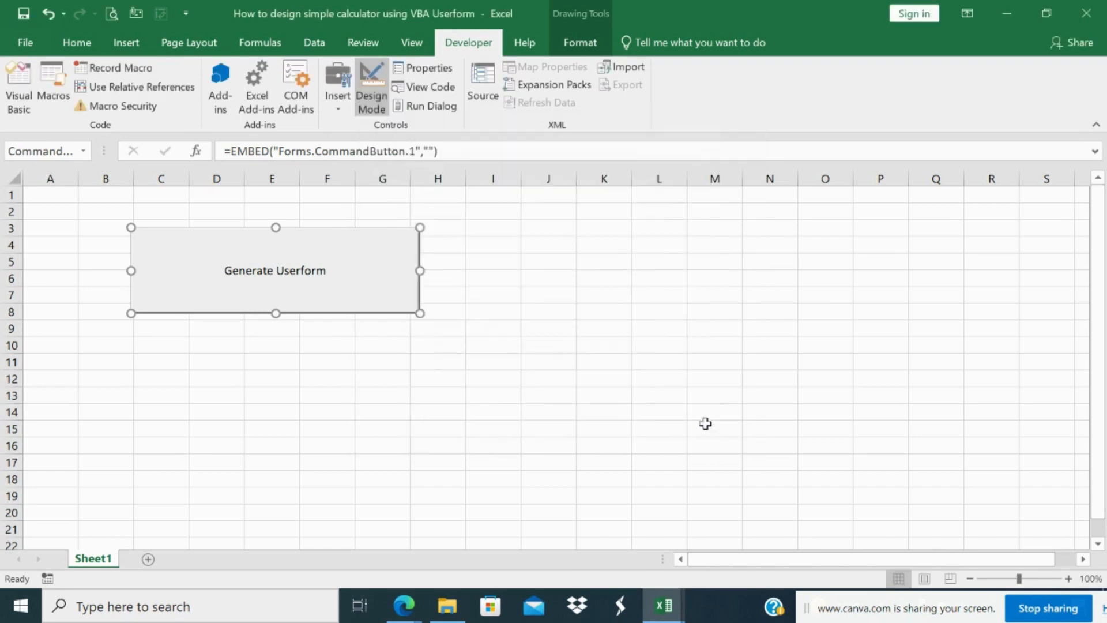
pyautogui.moveTo(298, 257)
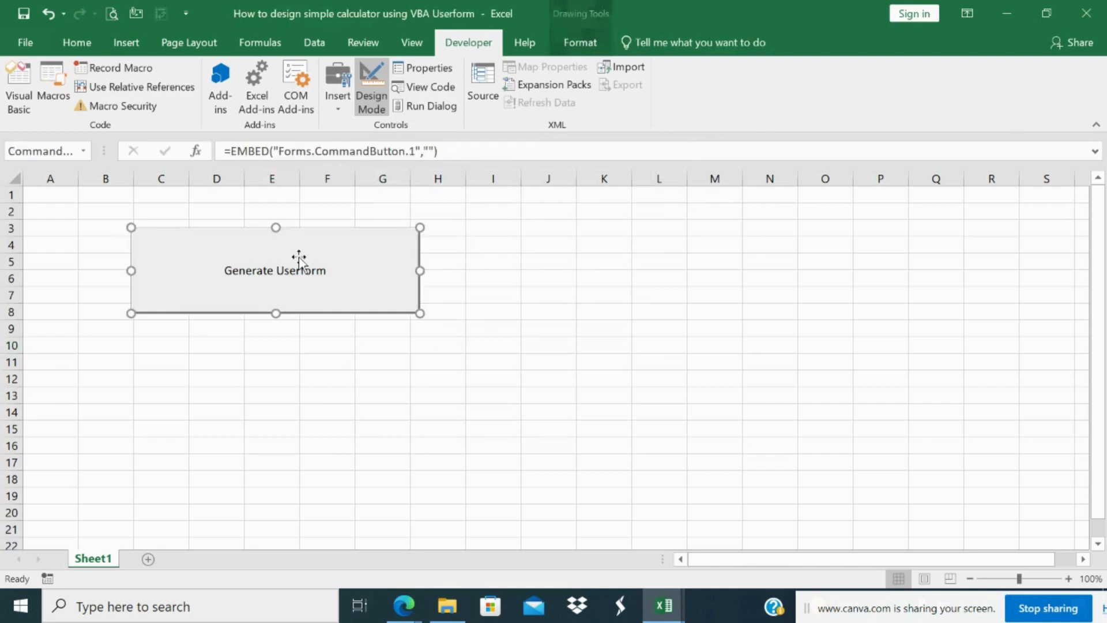
# - Save the workbook, answering Yes to keep it as a macro-free workbook
pyautogui.rightClick(299, 257)
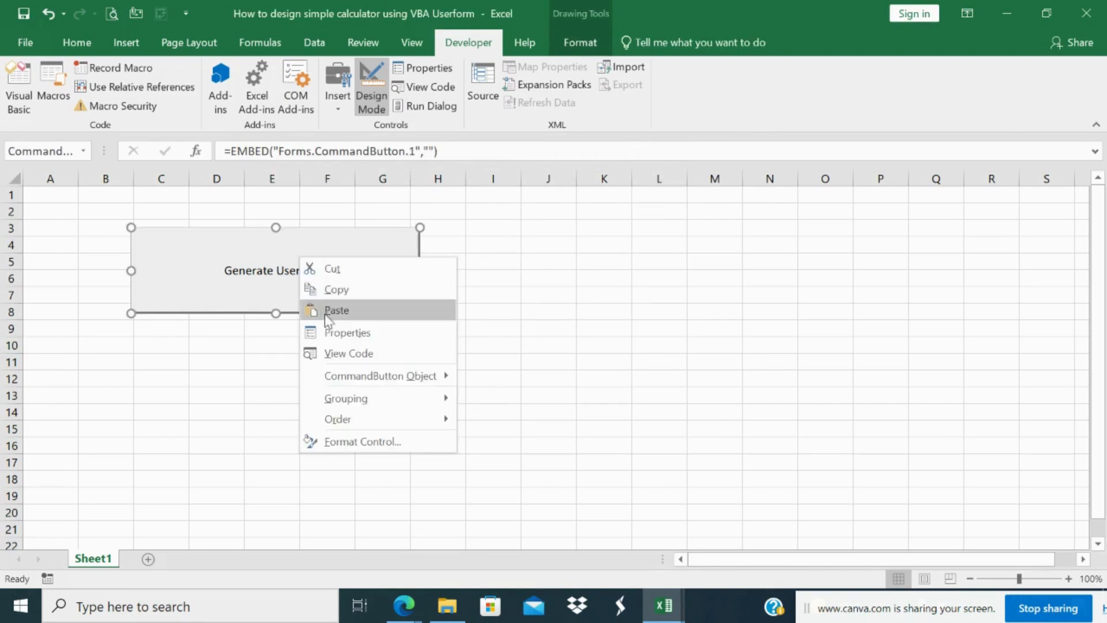
pyautogui.moveTo(380, 375)
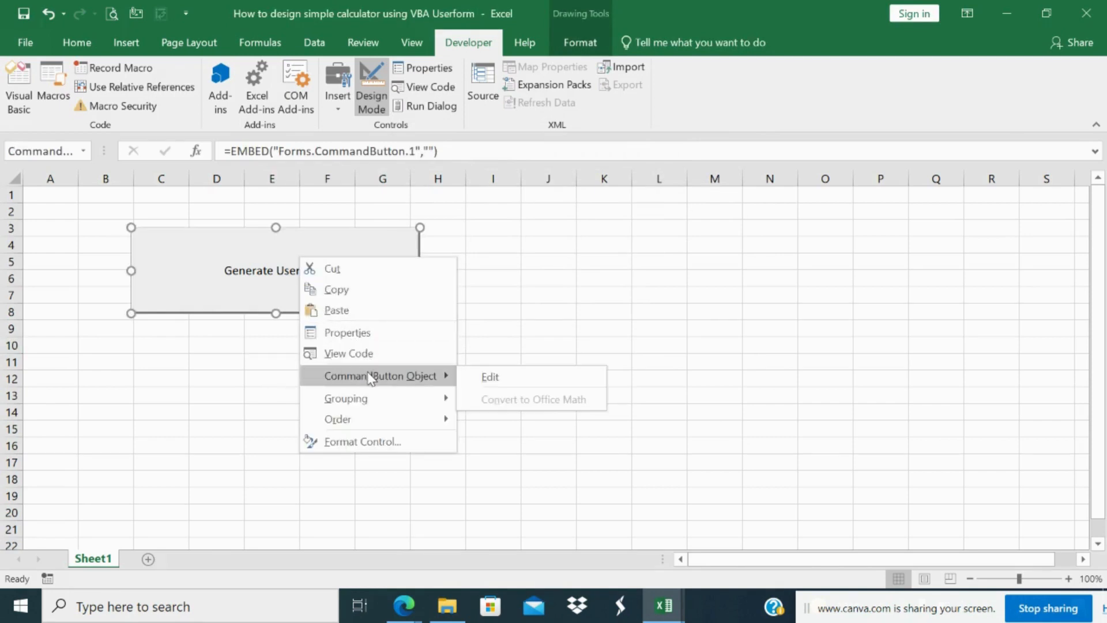
pyautogui.click(489, 376)
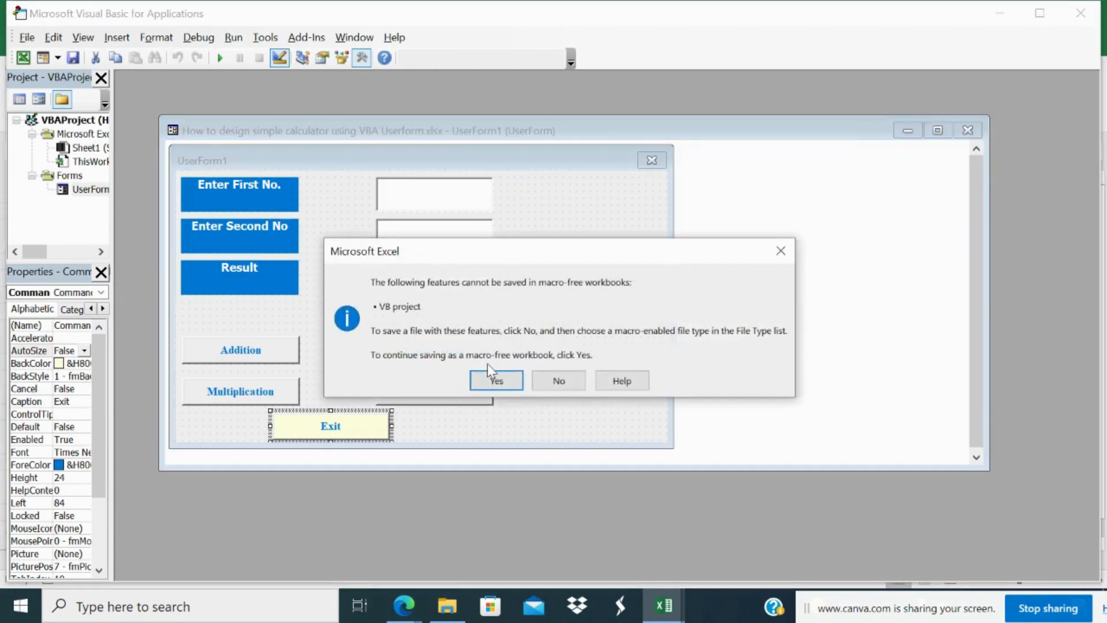
pyautogui.click(496, 381)
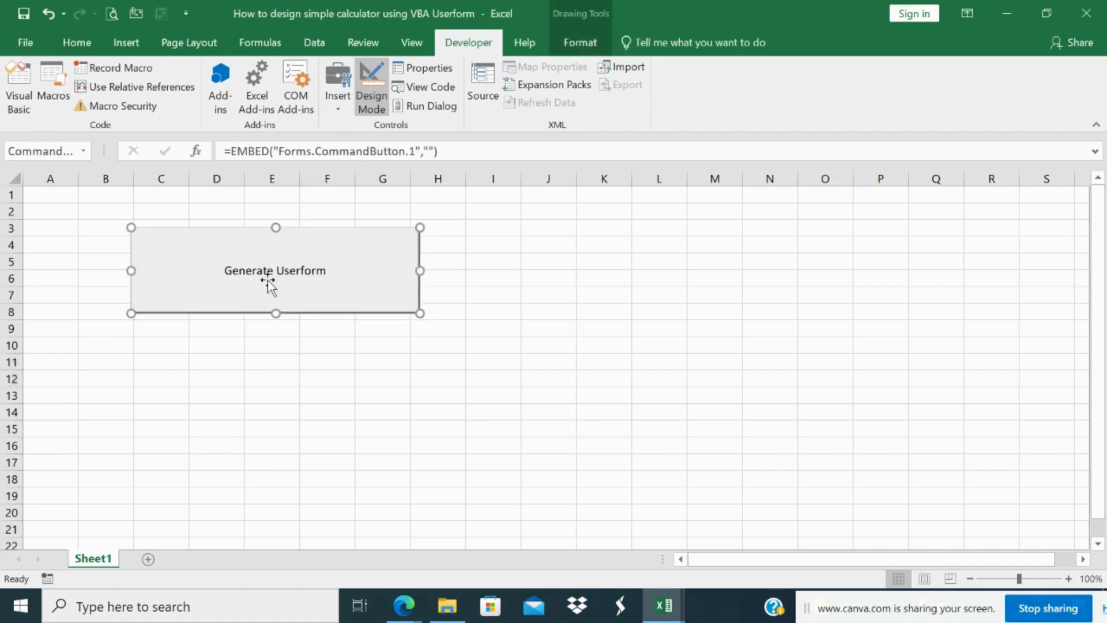
# - Recheck the Macros dialog's 'Macros in' list for this workbook and close it
pyautogui.doubleClick(274, 270)
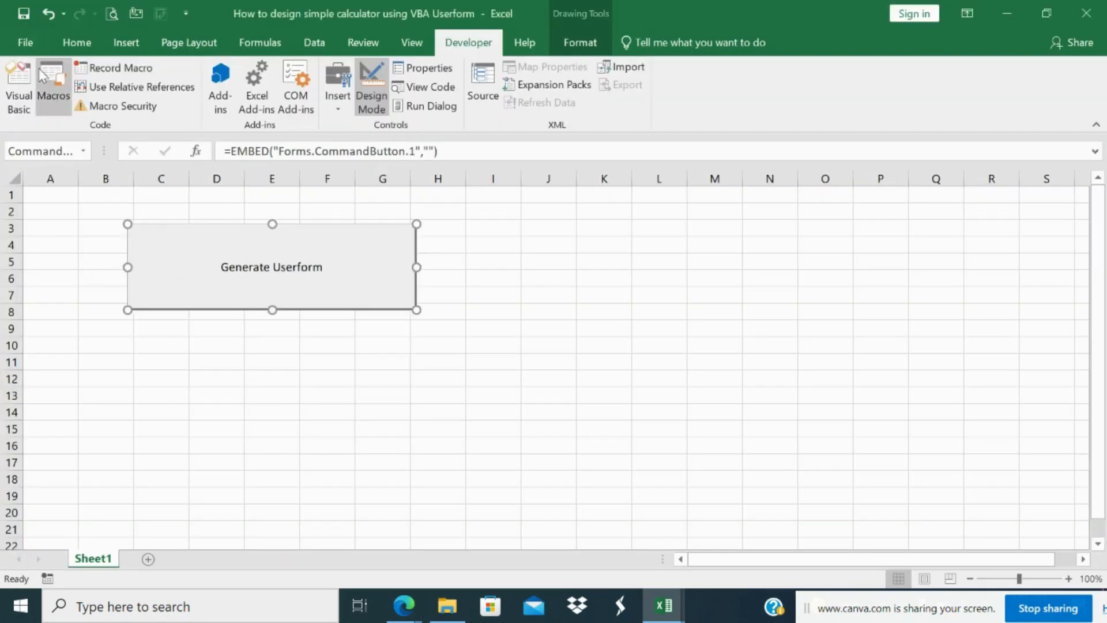
pyautogui.click(52, 84)
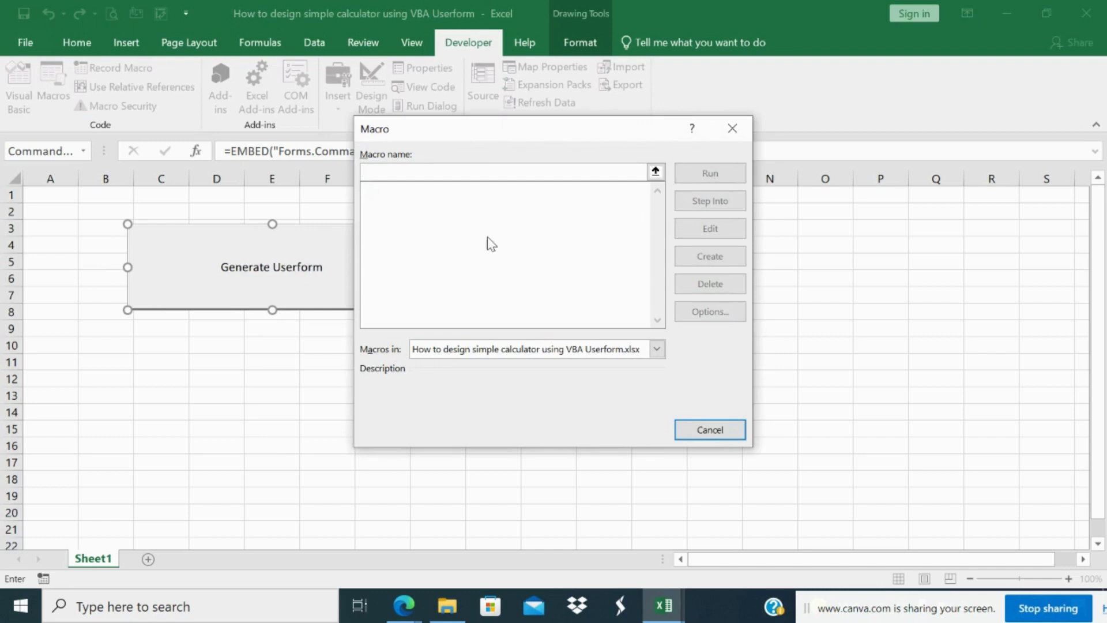
pyautogui.moveTo(406, 367)
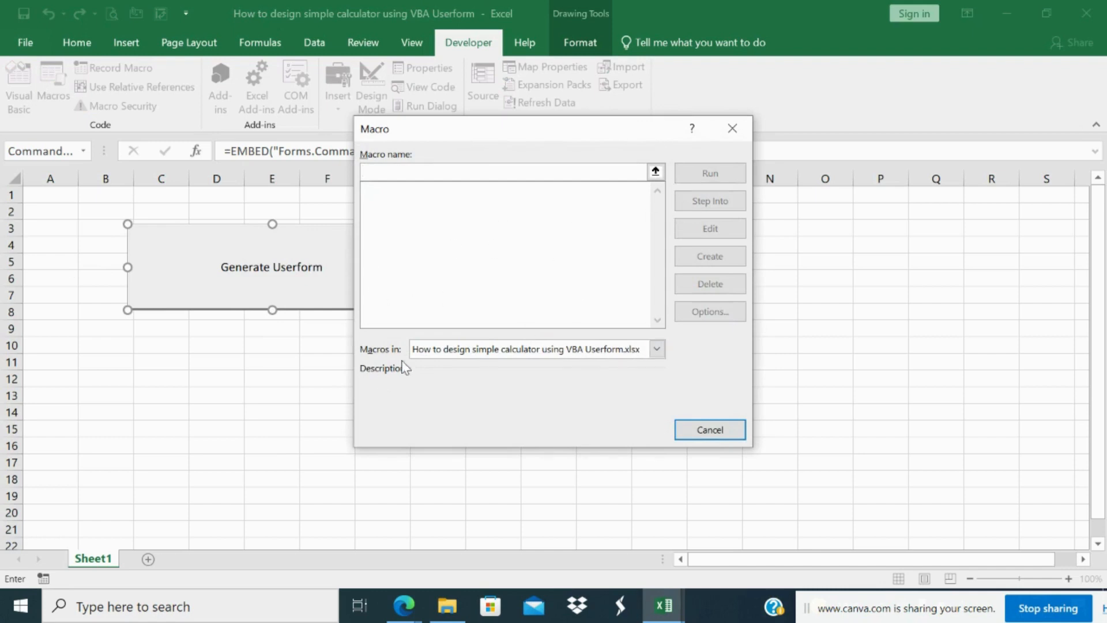
pyautogui.click(655, 348)
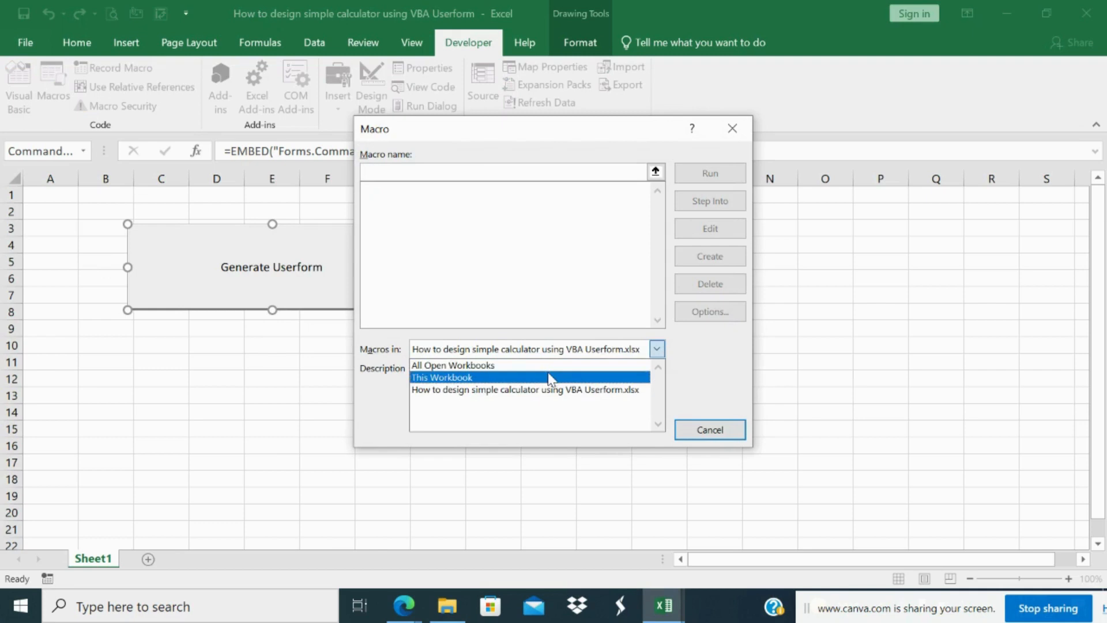
pyautogui.click(709, 429)
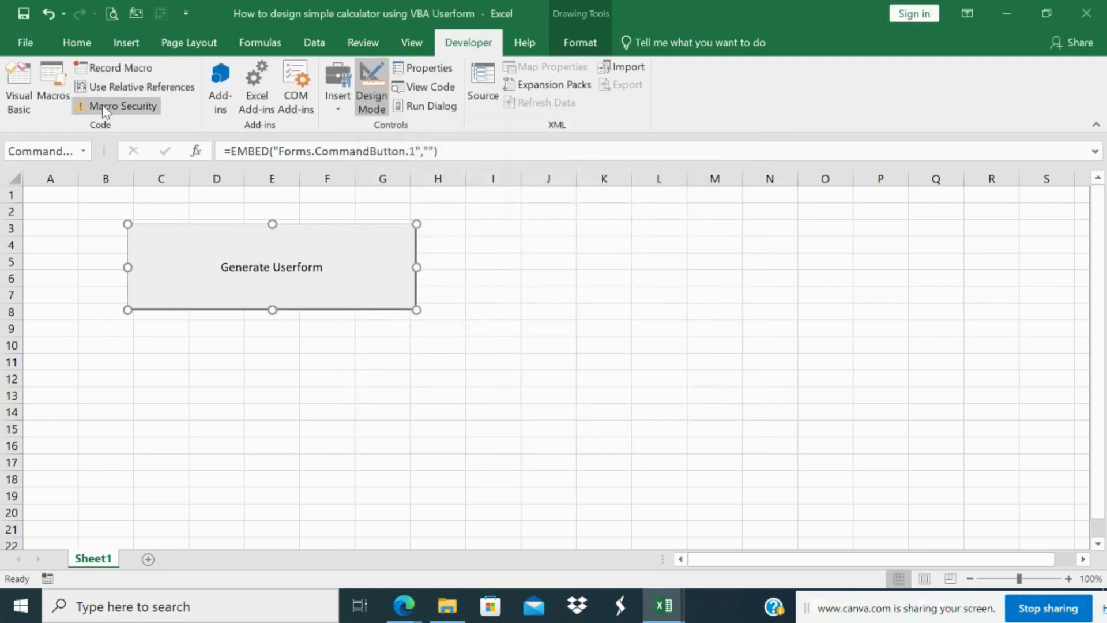
pyautogui.moveTo(424, 86)
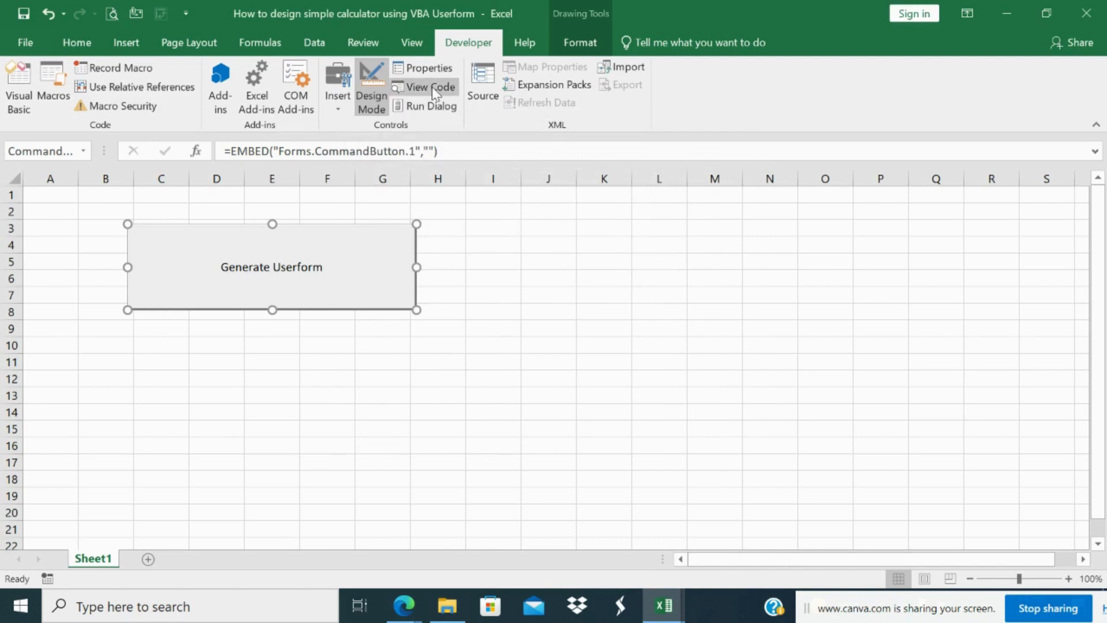
pyautogui.moveTo(389, 123)
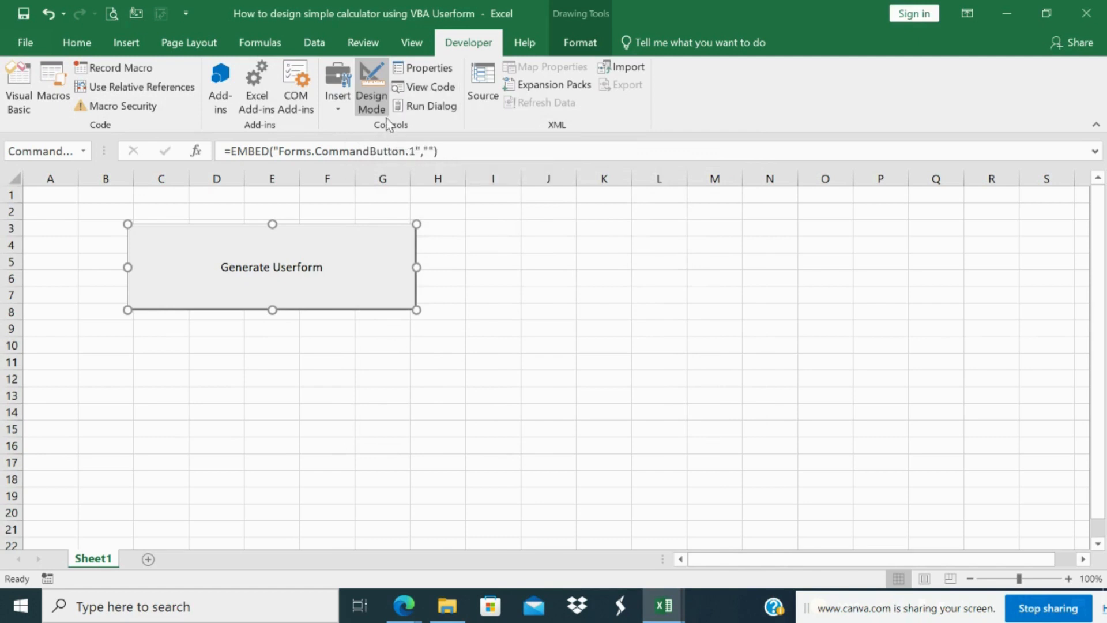
# - Turn Design Mode off so the Generate Userform button becomes clickable
pyautogui.click(371, 89)
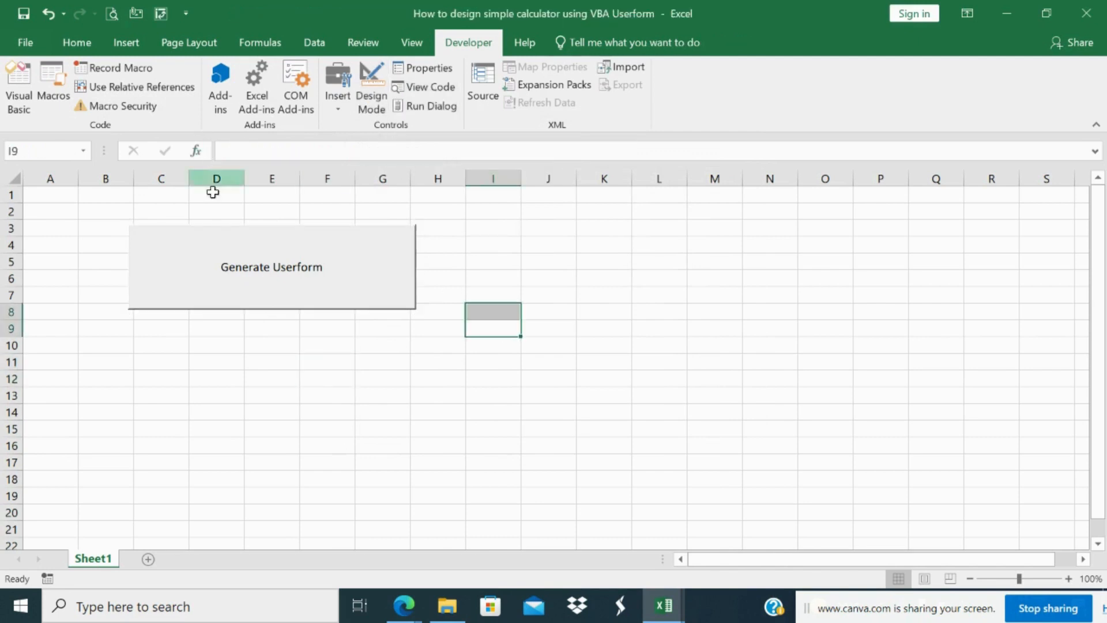
# - Launch UserForm1 from Generate Userform, relaunch it after closing, and enter 67 as the first number
pyautogui.click(271, 267)
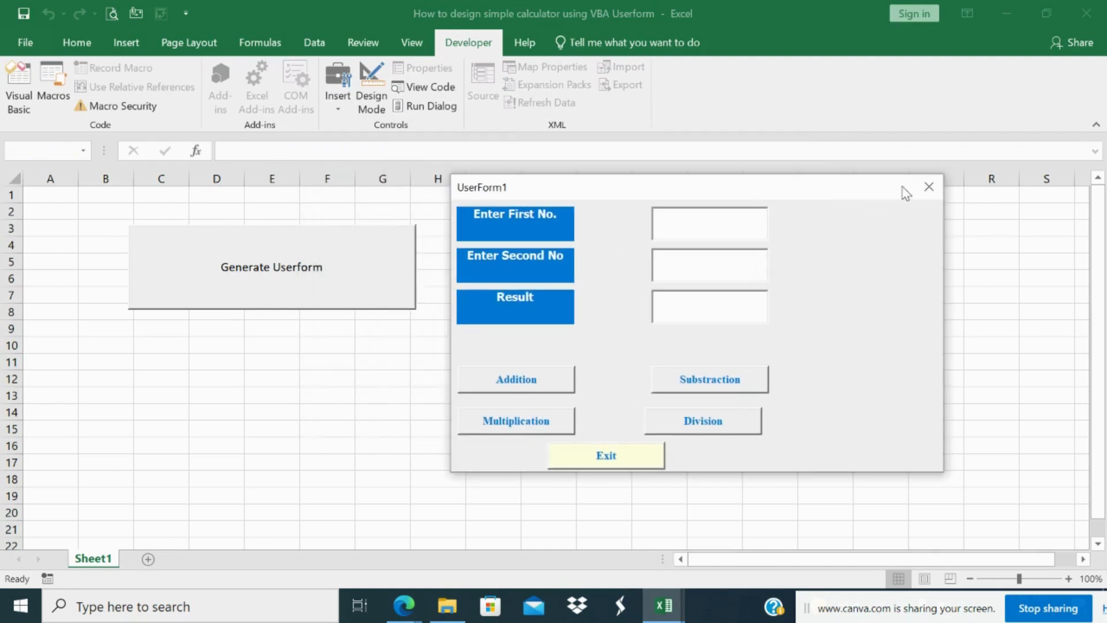
pyautogui.click(930, 187)
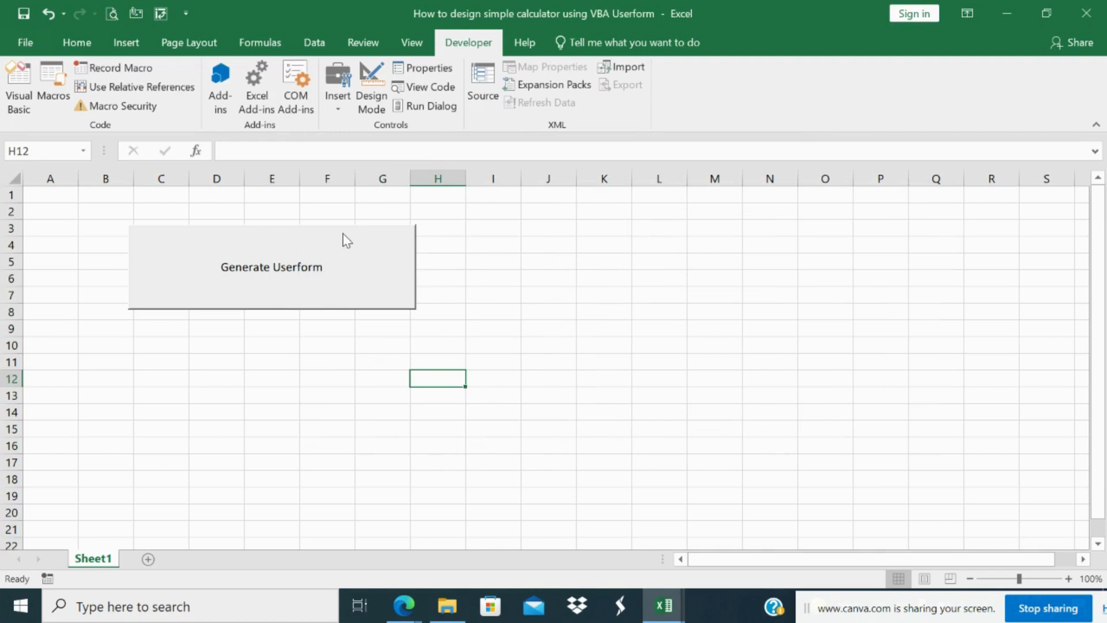
pyautogui.moveTo(345, 278)
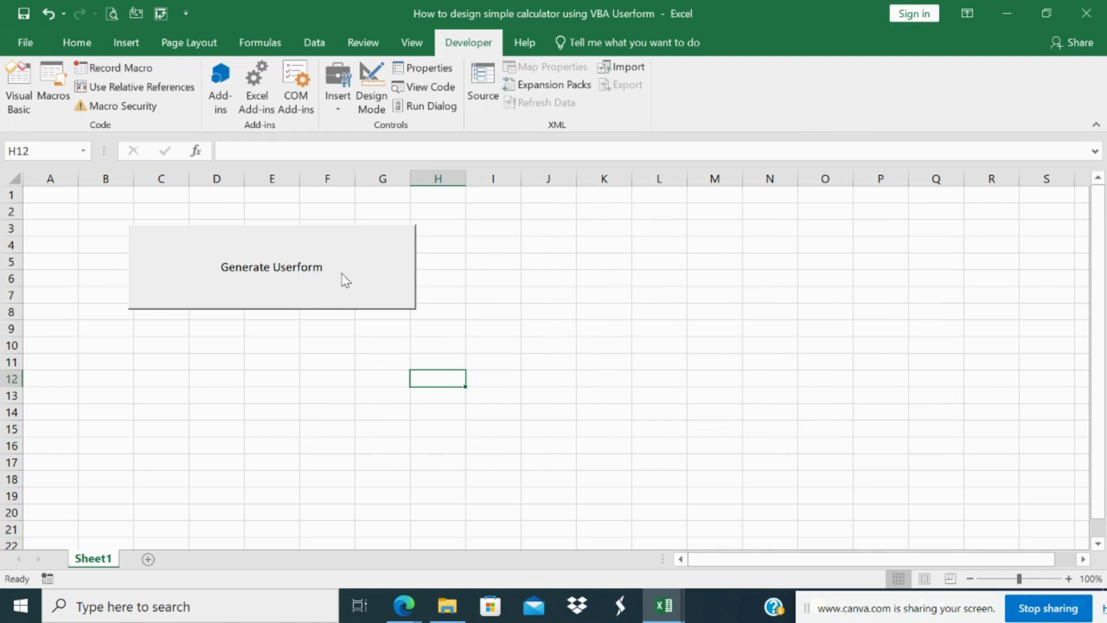
pyautogui.click(271, 267)
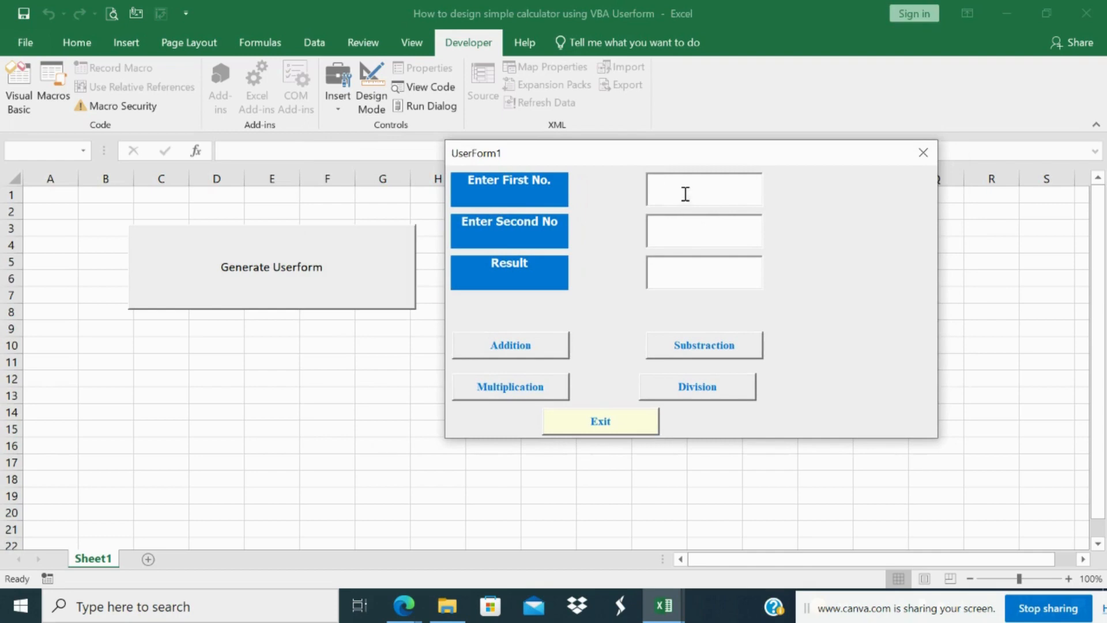
pyautogui.write('67')
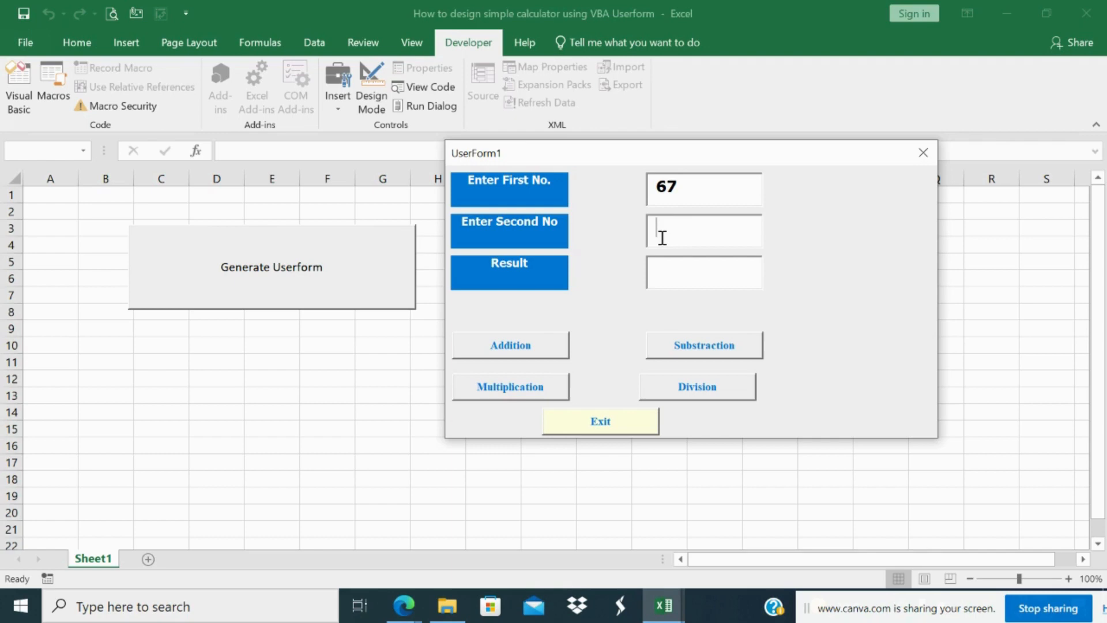
# - Enter 4 as the second number, run Addition, Subtraction and Division (16.75), then Exit the form
pyautogui.write('4')
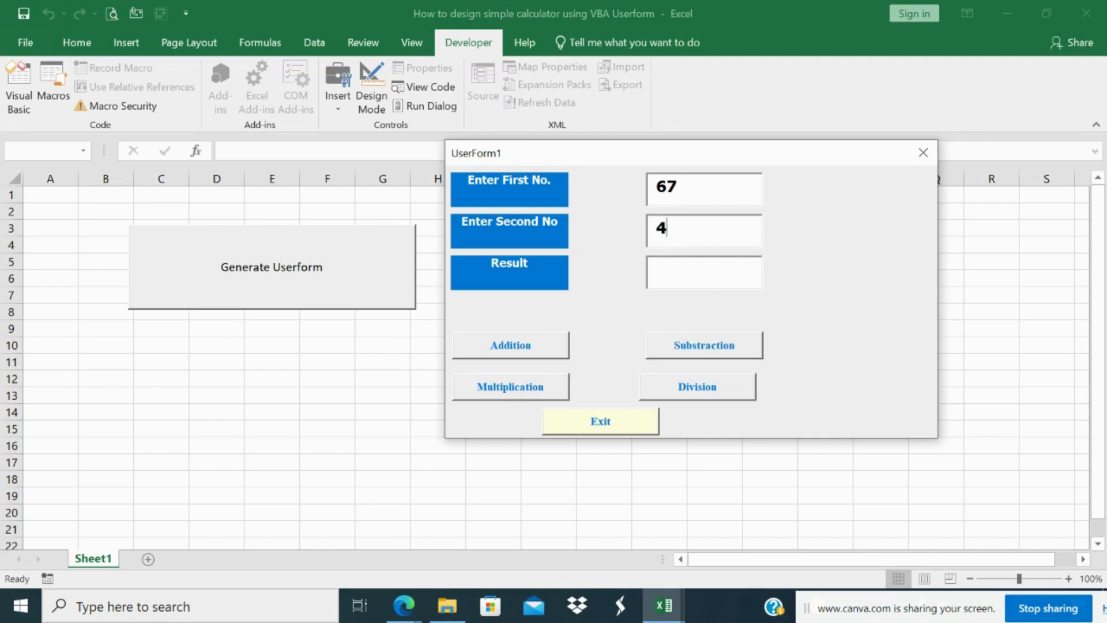
pyautogui.moveTo(664, 276)
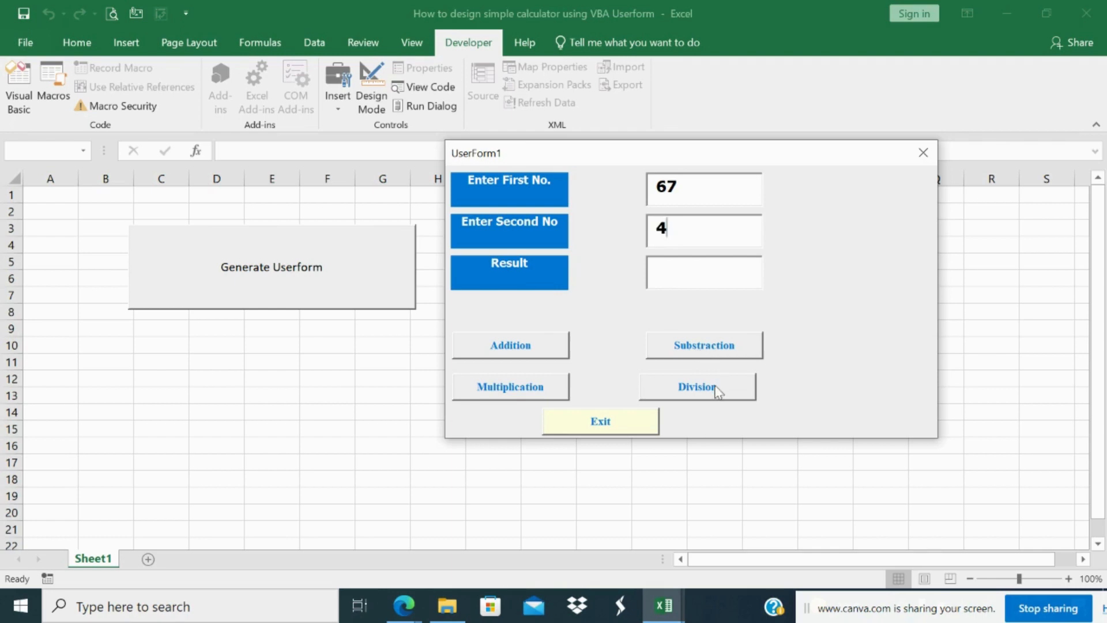
pyautogui.moveTo(507, 353)
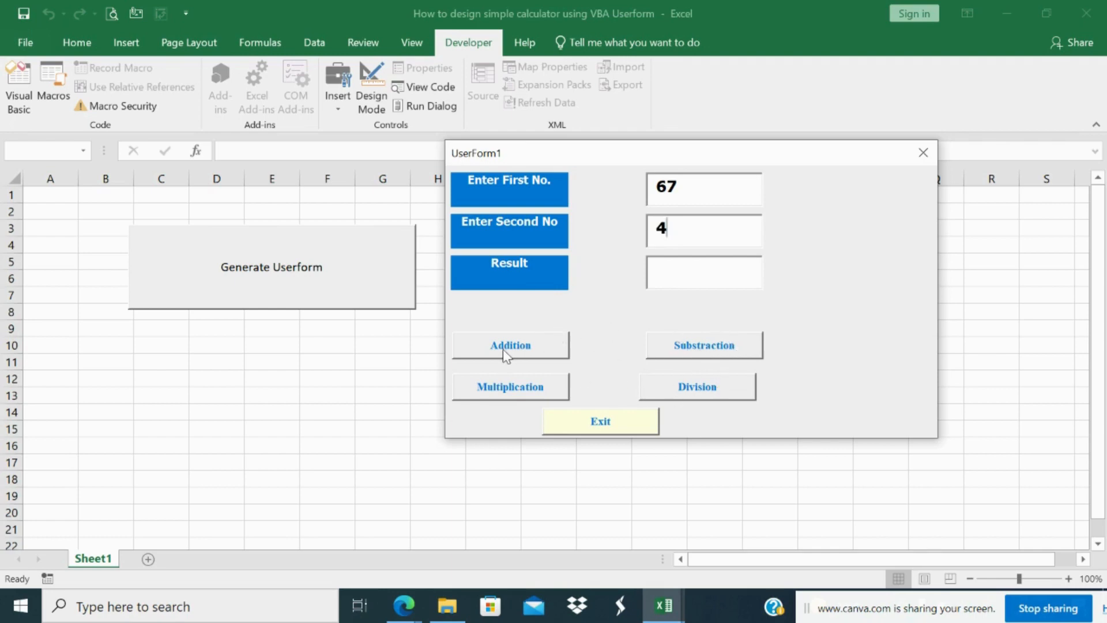
pyautogui.click(510, 345)
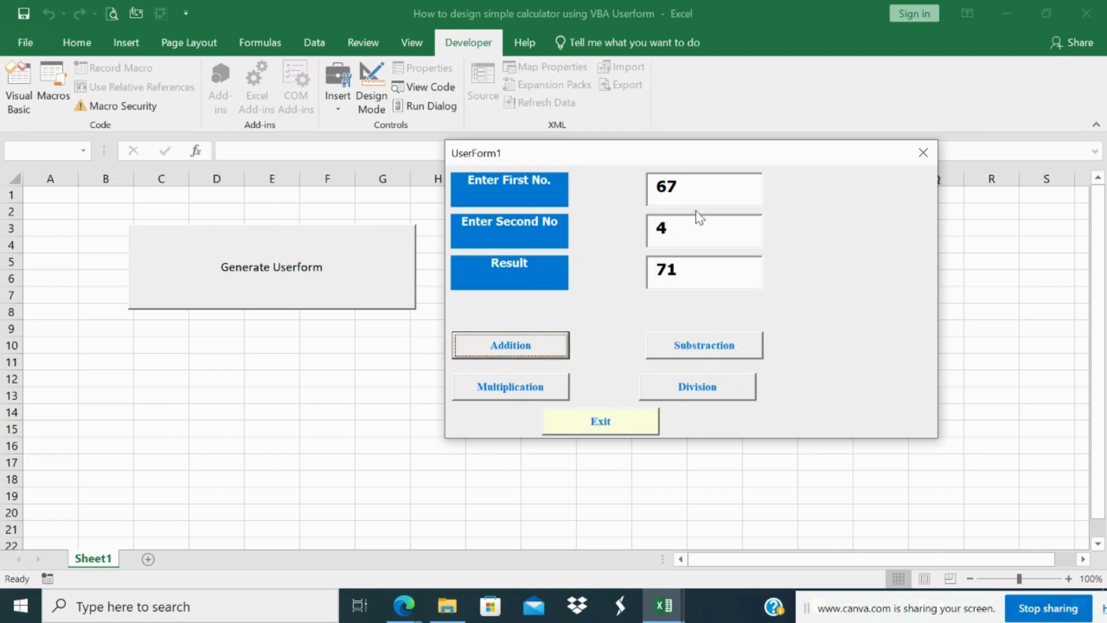
pyautogui.moveTo(705, 263)
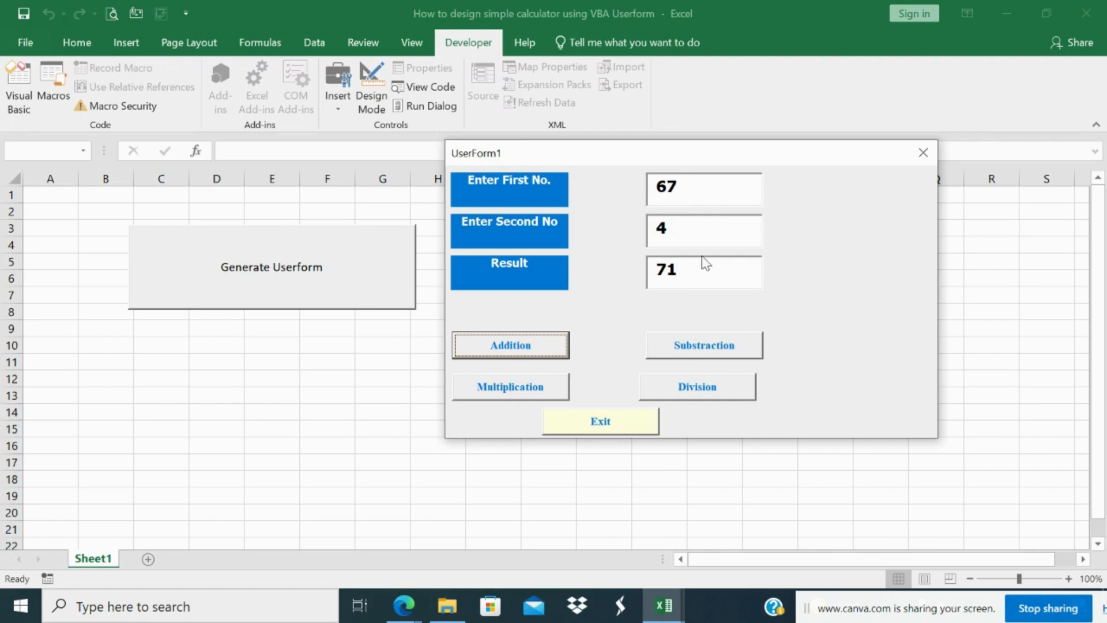
pyautogui.click(703, 344)
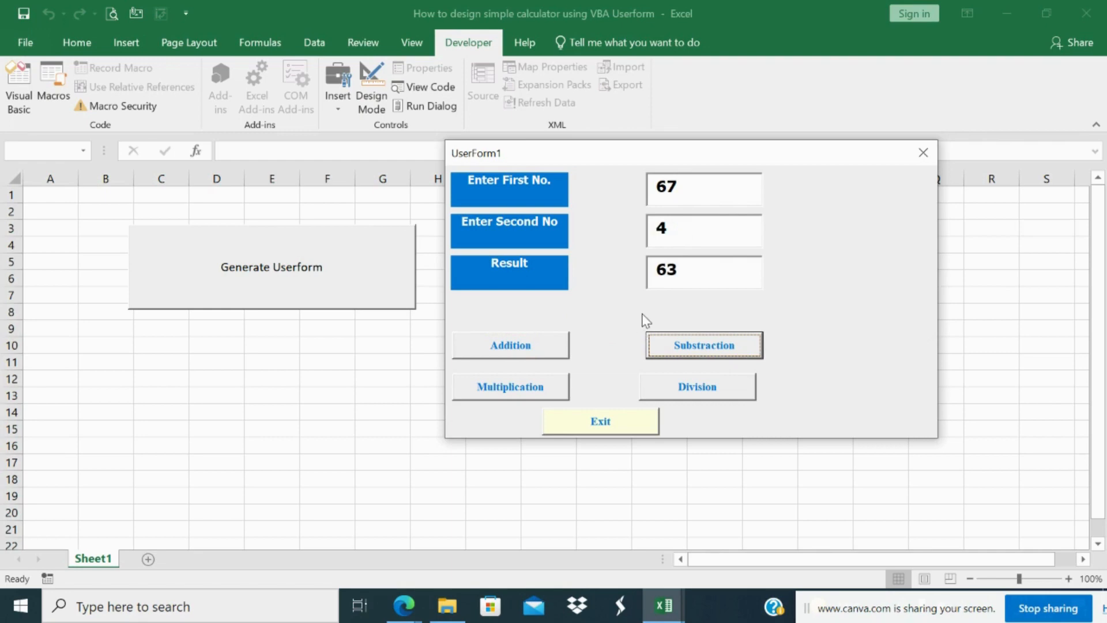
pyautogui.moveTo(530, 392)
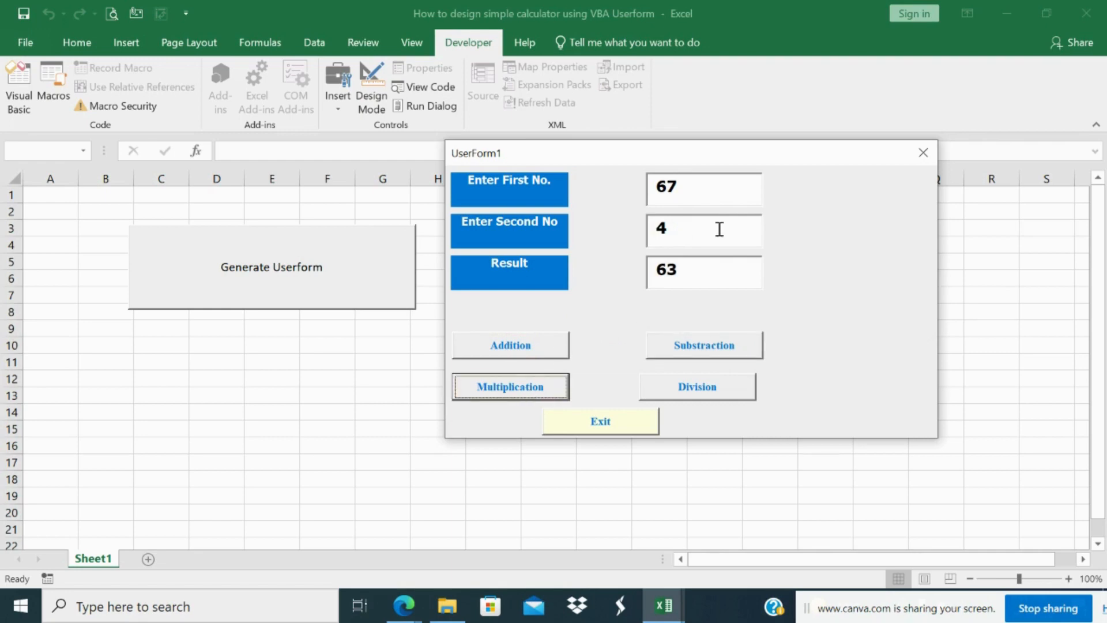
pyautogui.moveTo(672, 333)
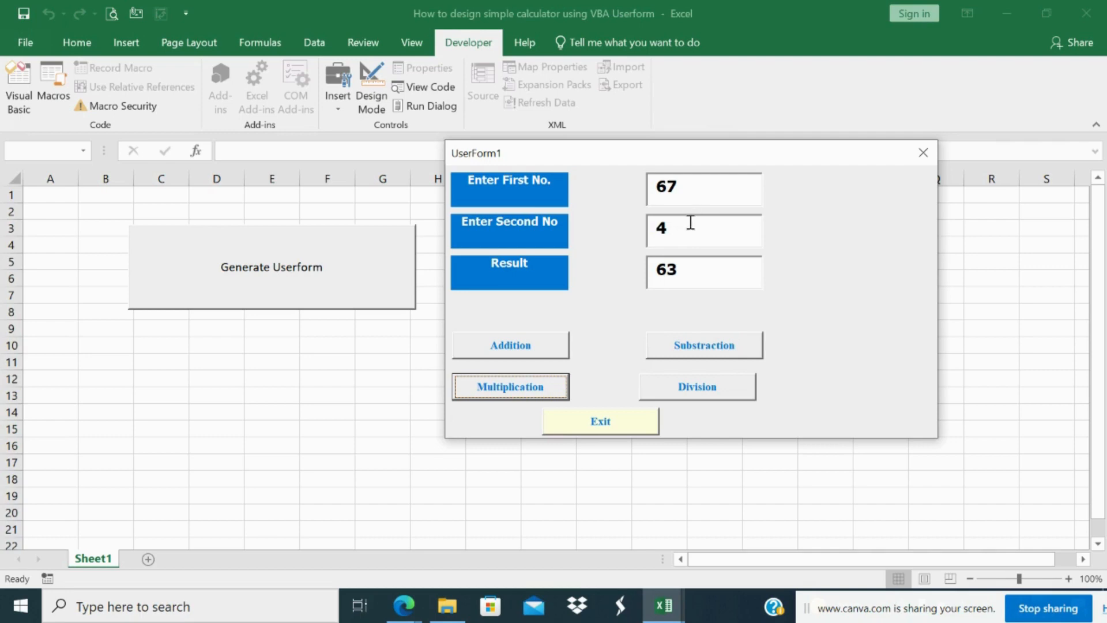
pyautogui.moveTo(692, 230)
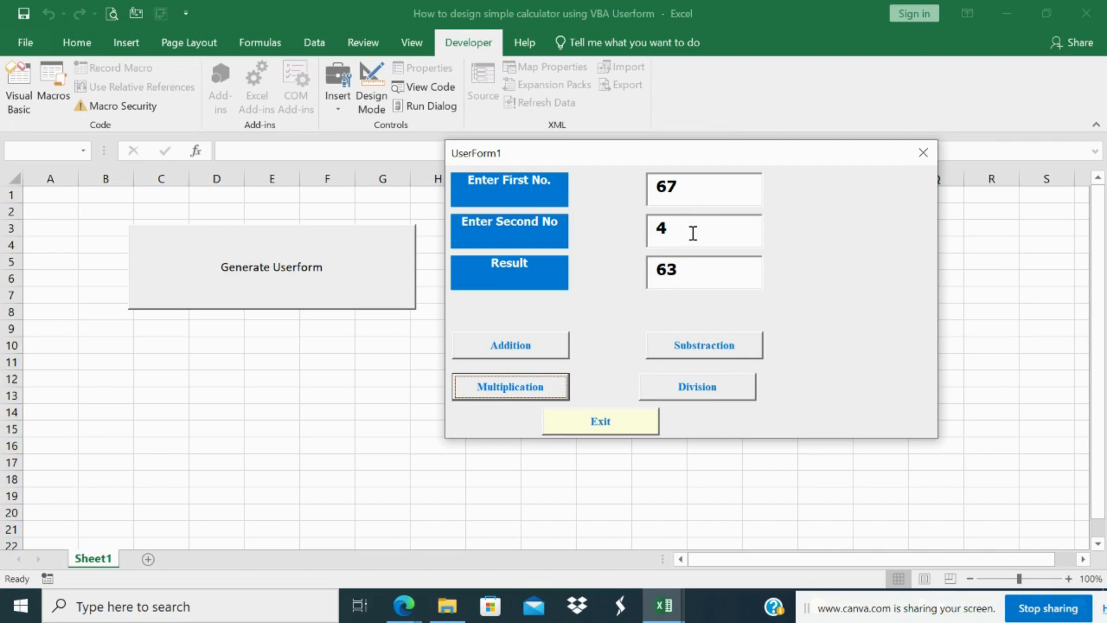
pyautogui.moveTo(698, 402)
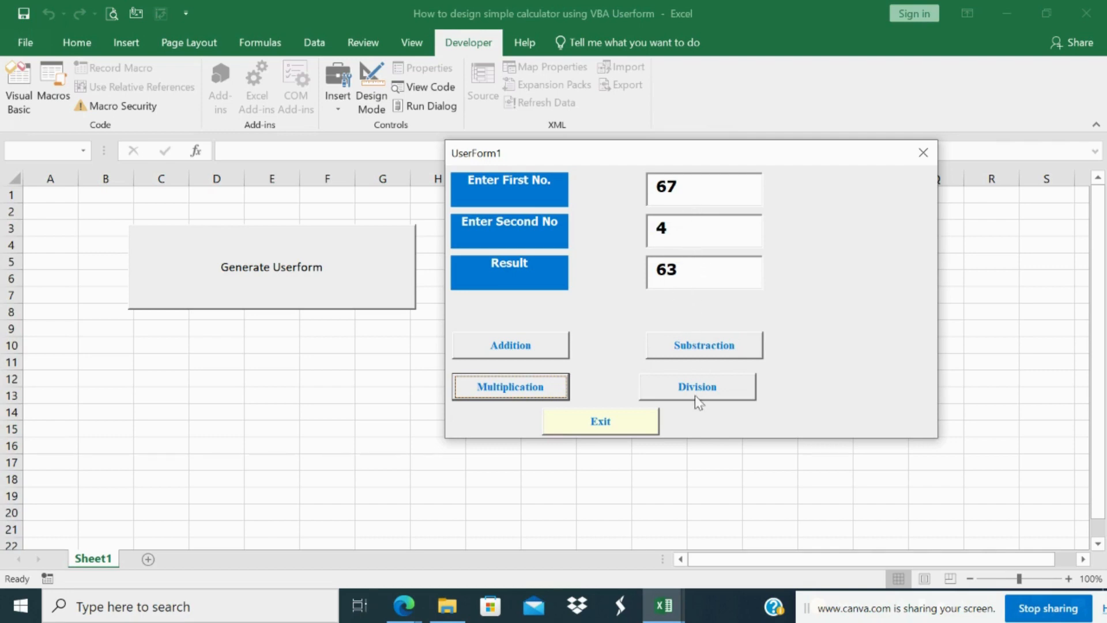
pyautogui.click(697, 386)
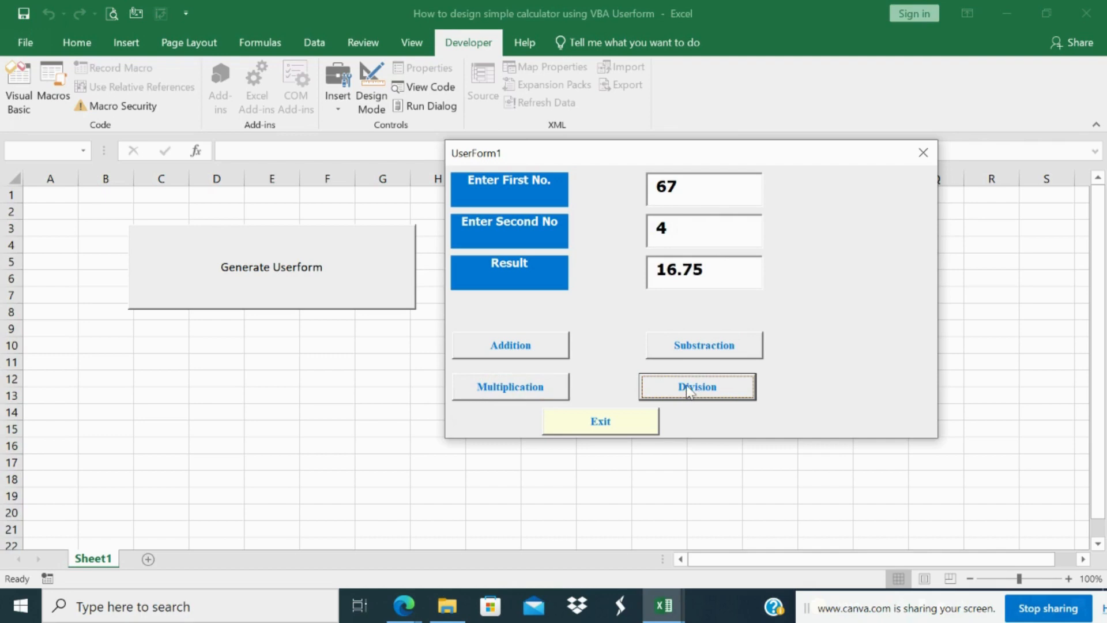
pyautogui.moveTo(660, 362)
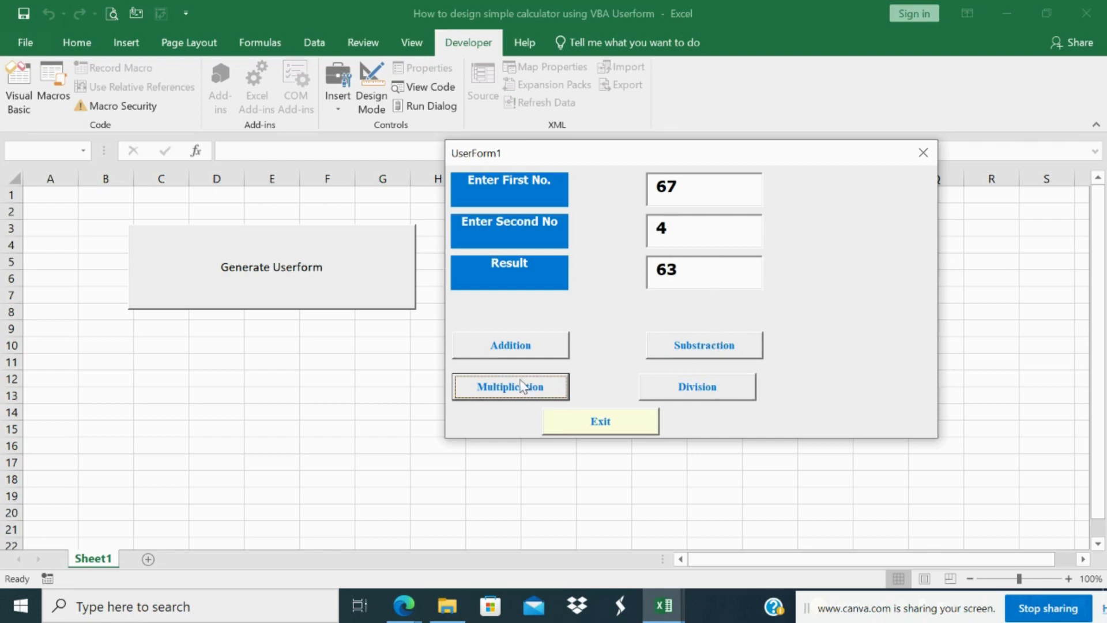
pyautogui.moveTo(704, 237)
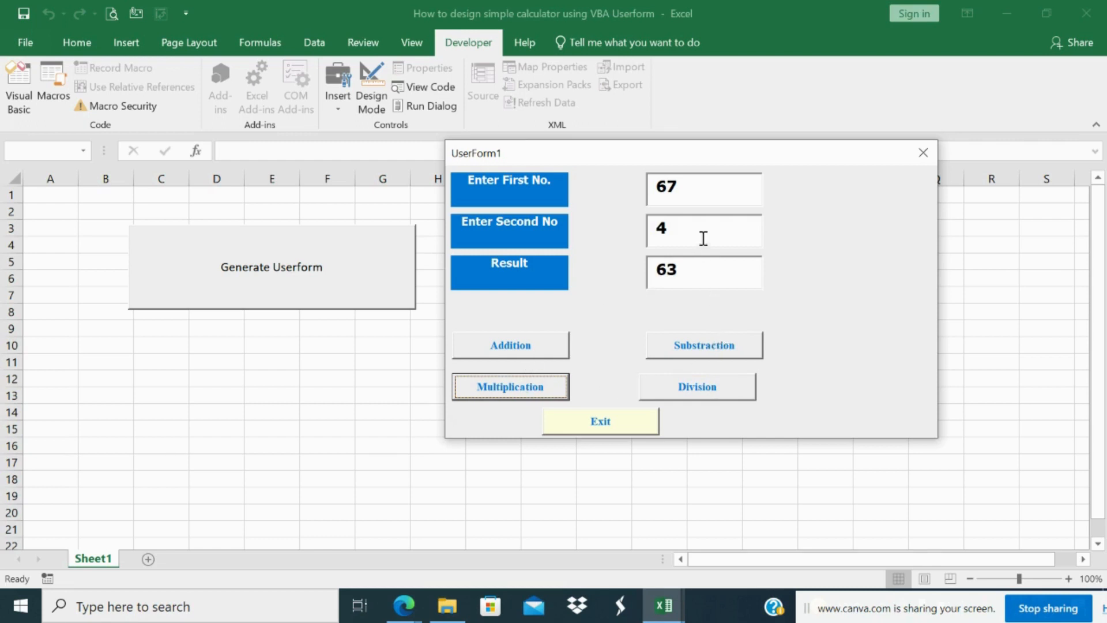
pyautogui.moveTo(582, 438)
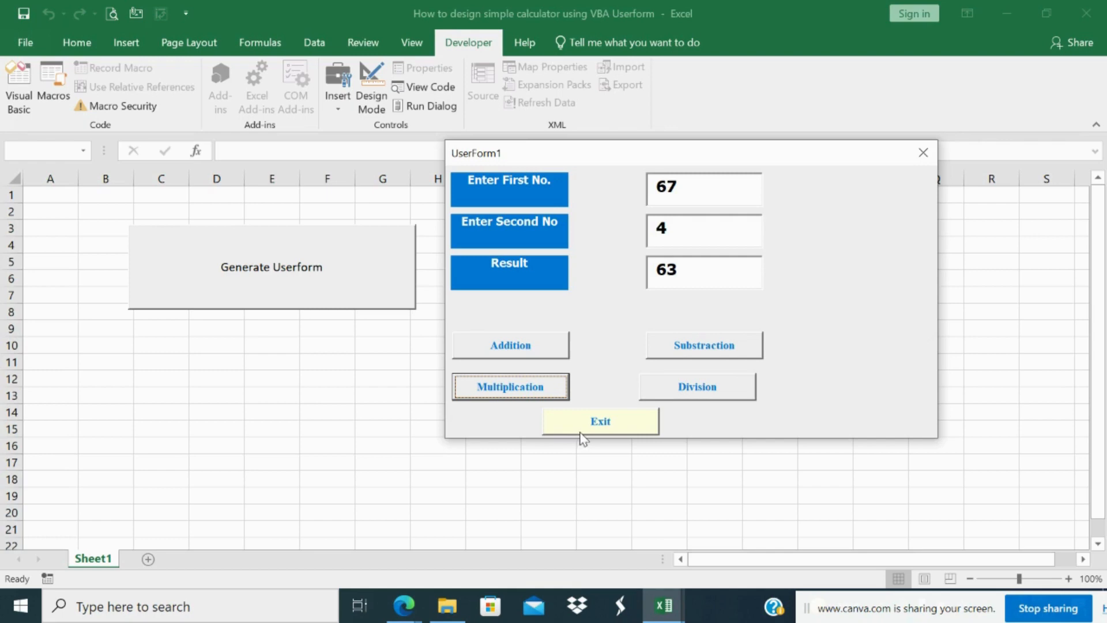
pyautogui.click(600, 421)
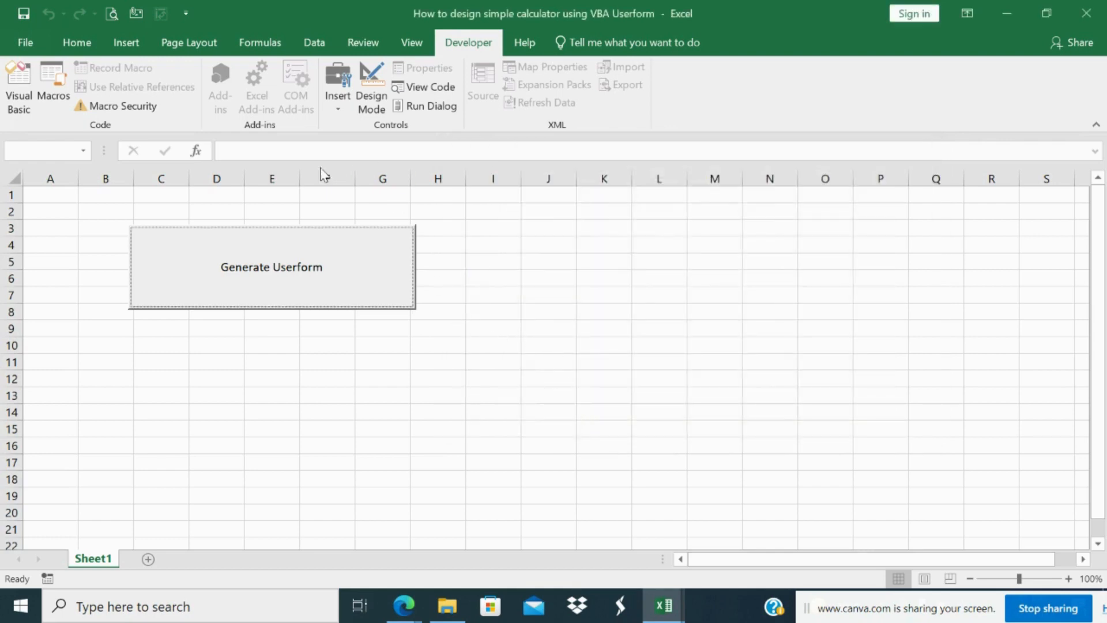
# - Replace '-' with '*' in CommandButton3_Click so Multiplication multiplies, and save as macro-free
pyautogui.click(271, 266)
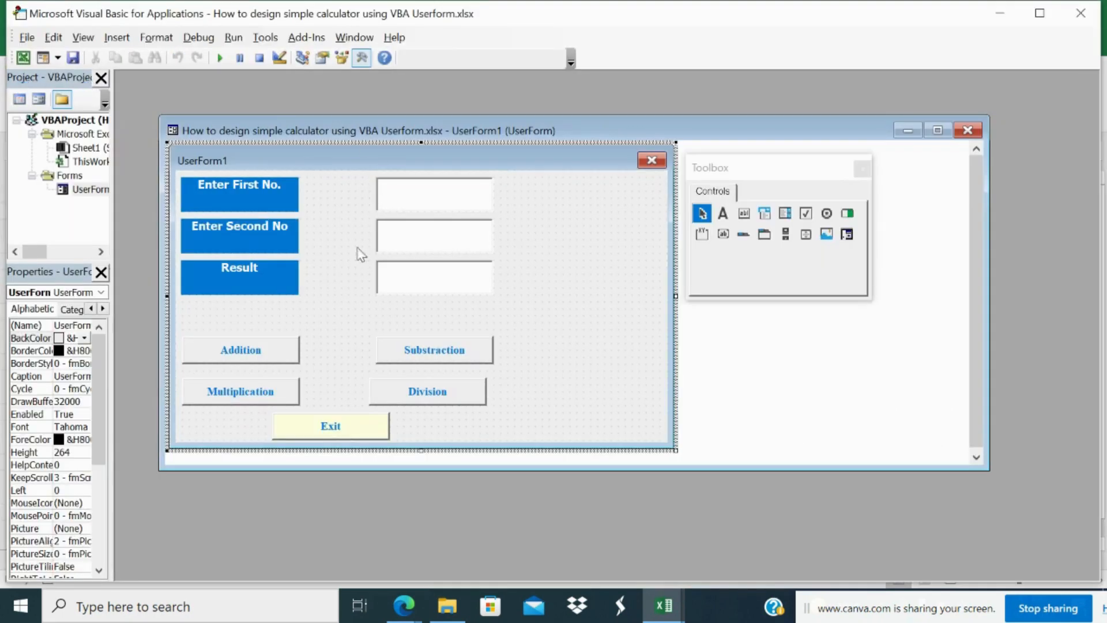
pyautogui.doubleClick(240, 391)
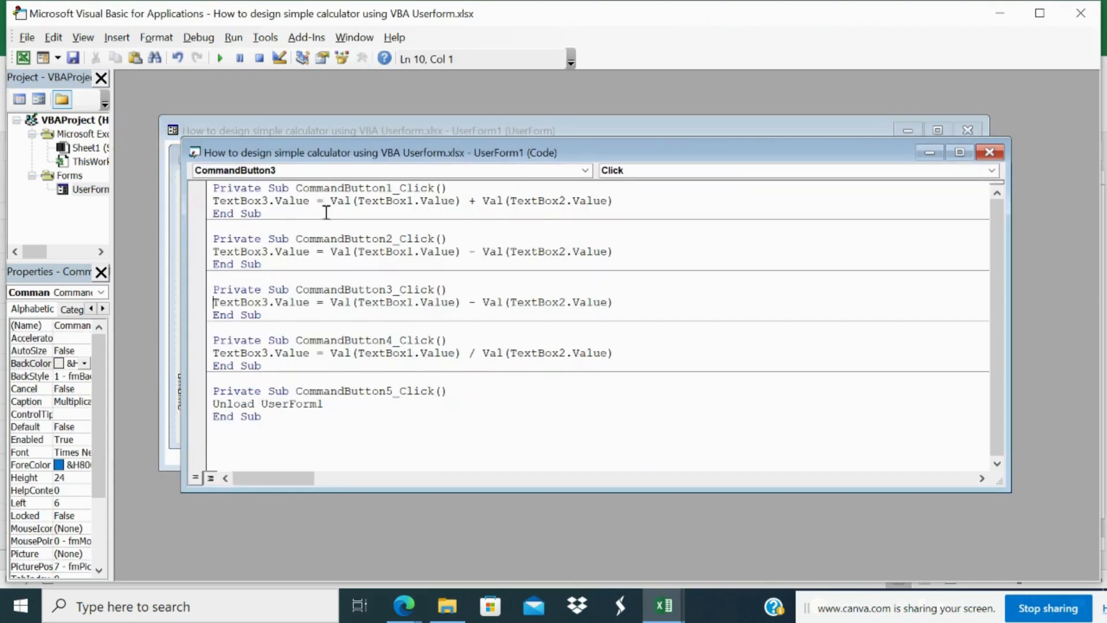
pyautogui.moveTo(469, 346)
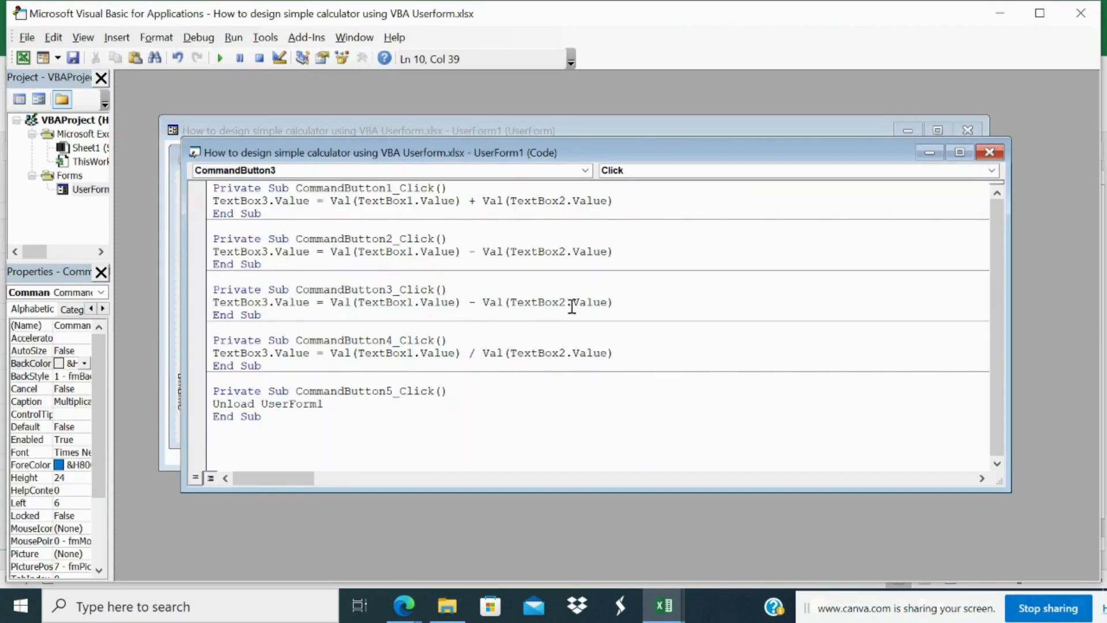
pyautogui.write('*')
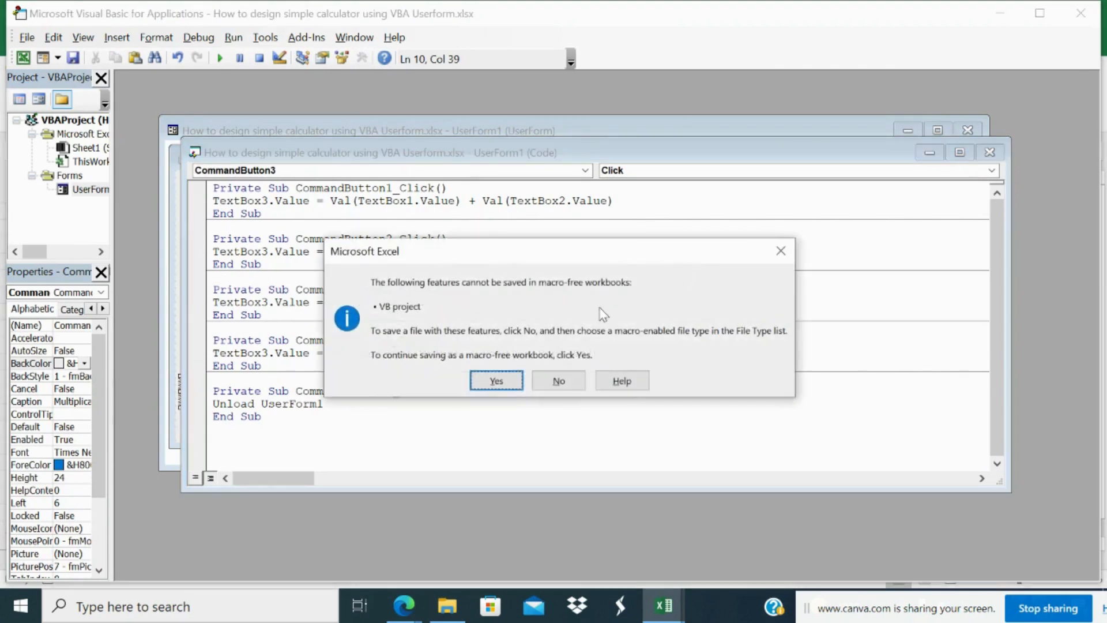
pyautogui.click(495, 380)
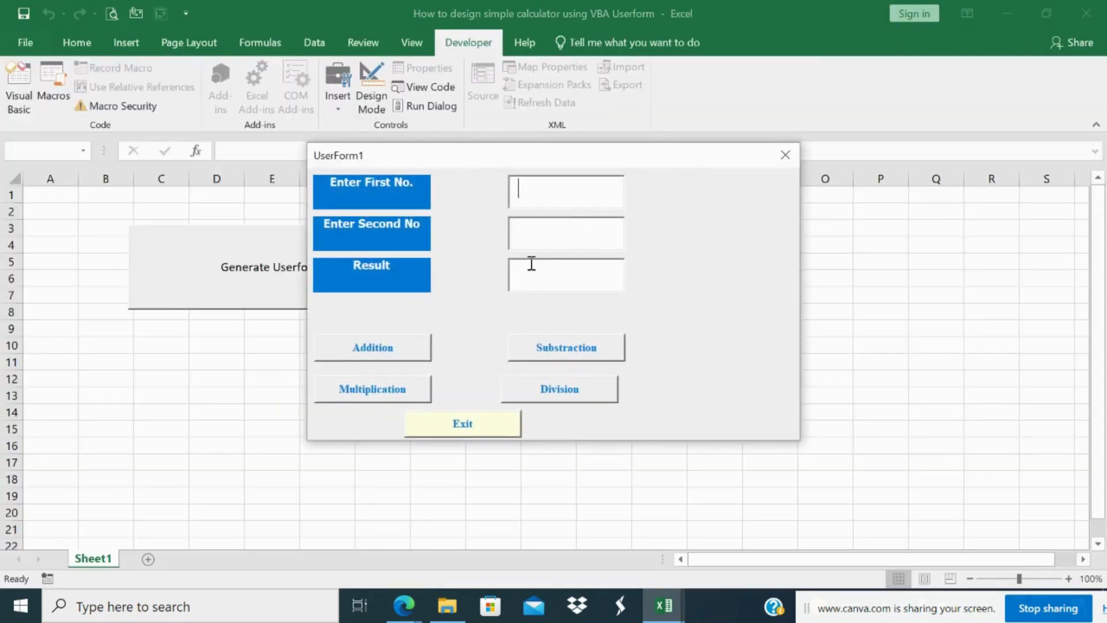
# - Enter 10 and 3, confirm Multiplication 30, Subtraction 7 and Addition 13, then Exit
pyautogui.write('10')
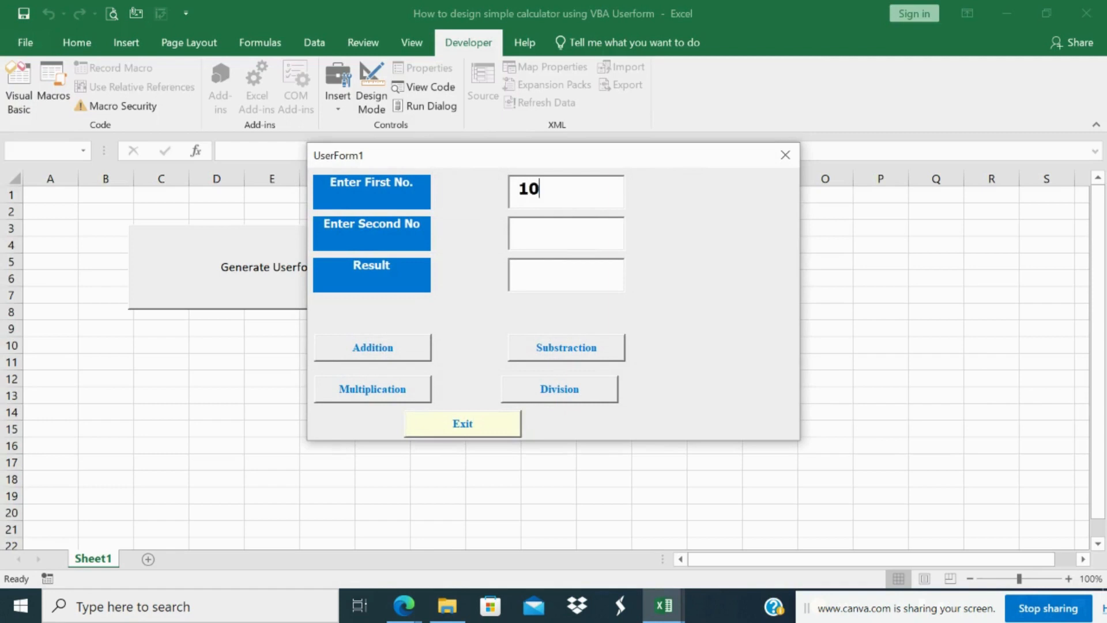
pyautogui.click(565, 233)
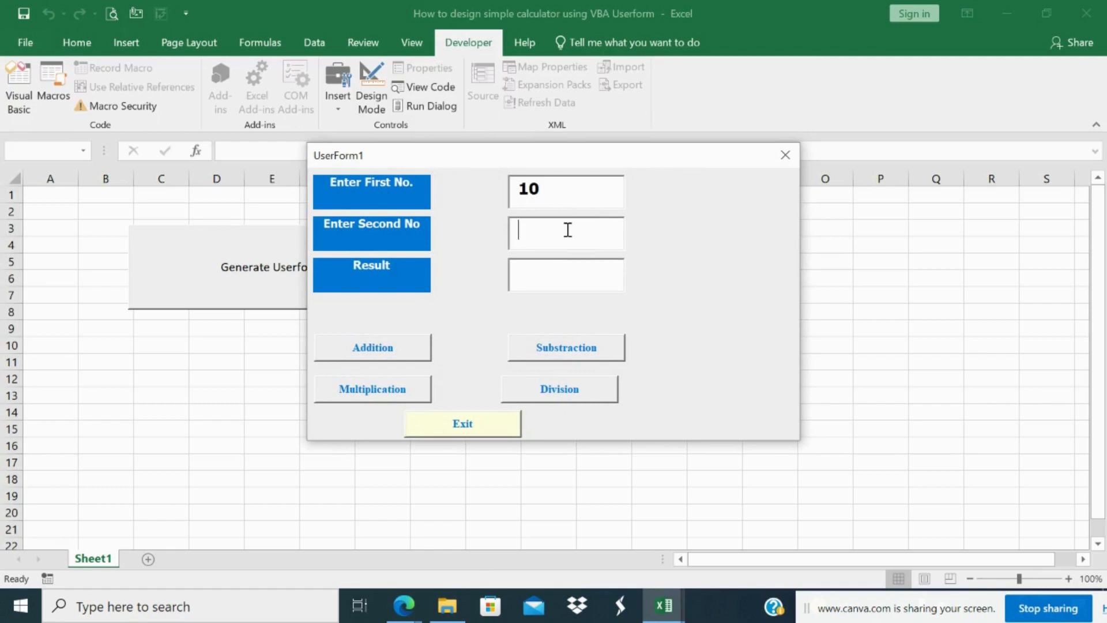
pyautogui.click(372, 388)
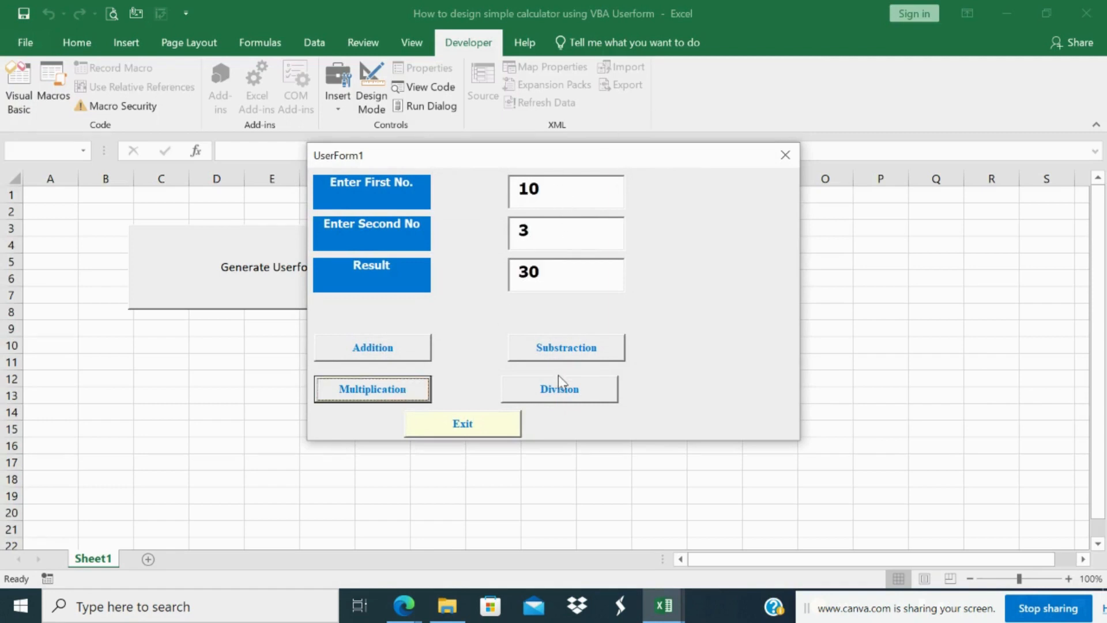
pyautogui.click(558, 388)
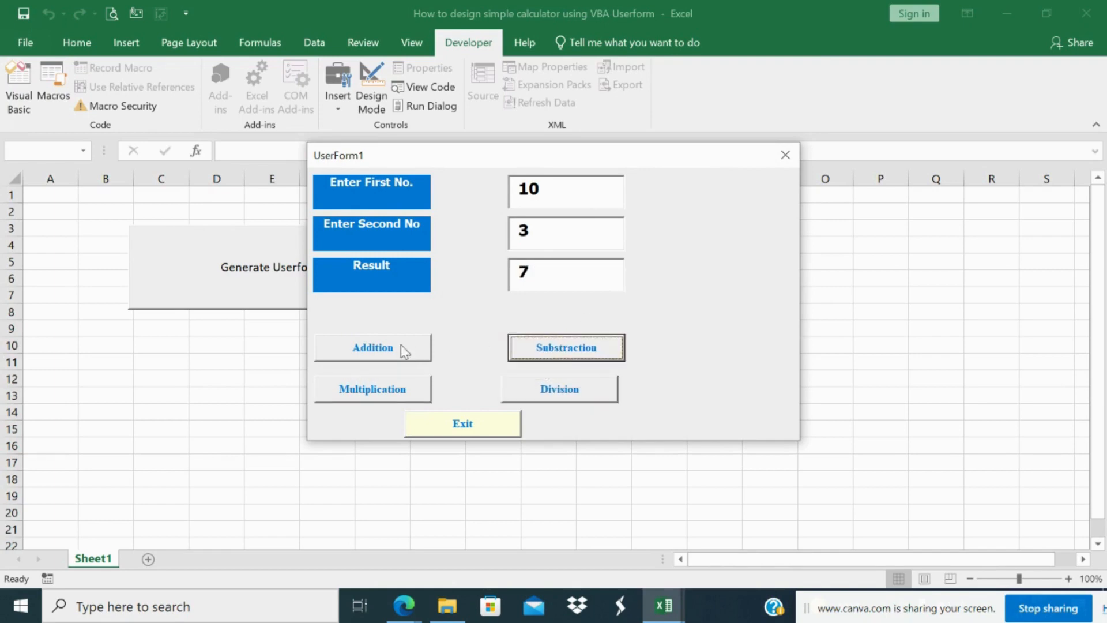
pyautogui.click(373, 347)
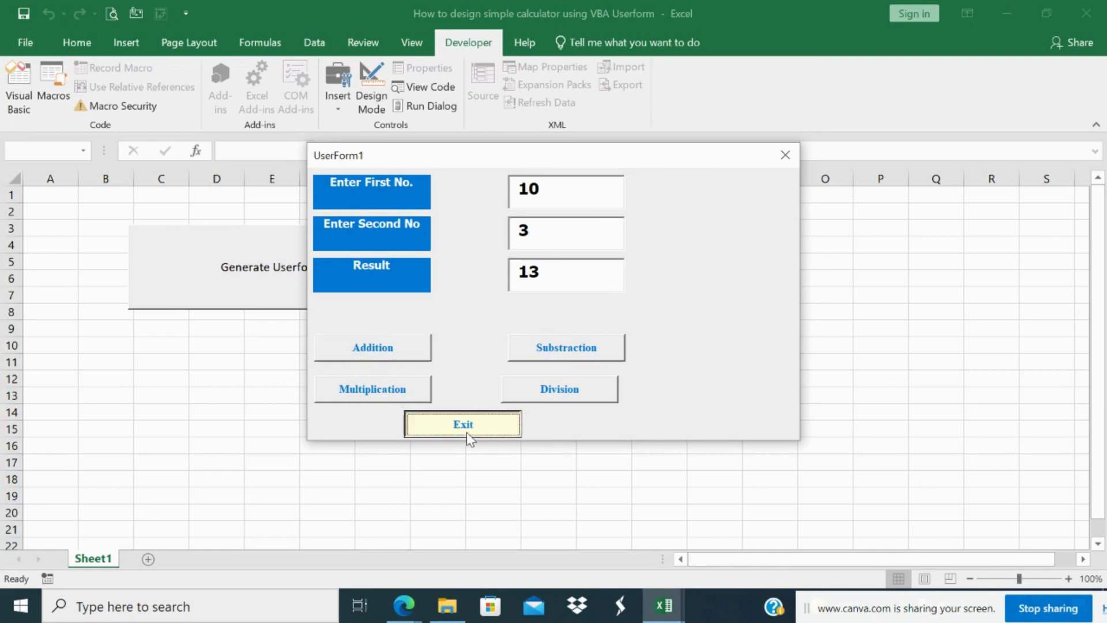
pyautogui.click(462, 423)
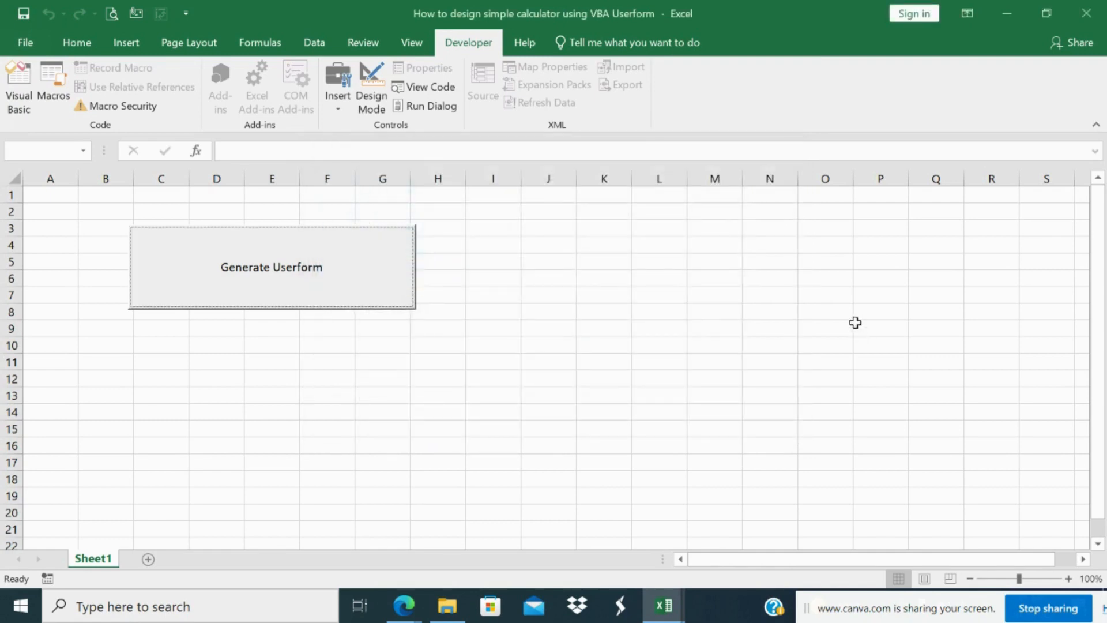